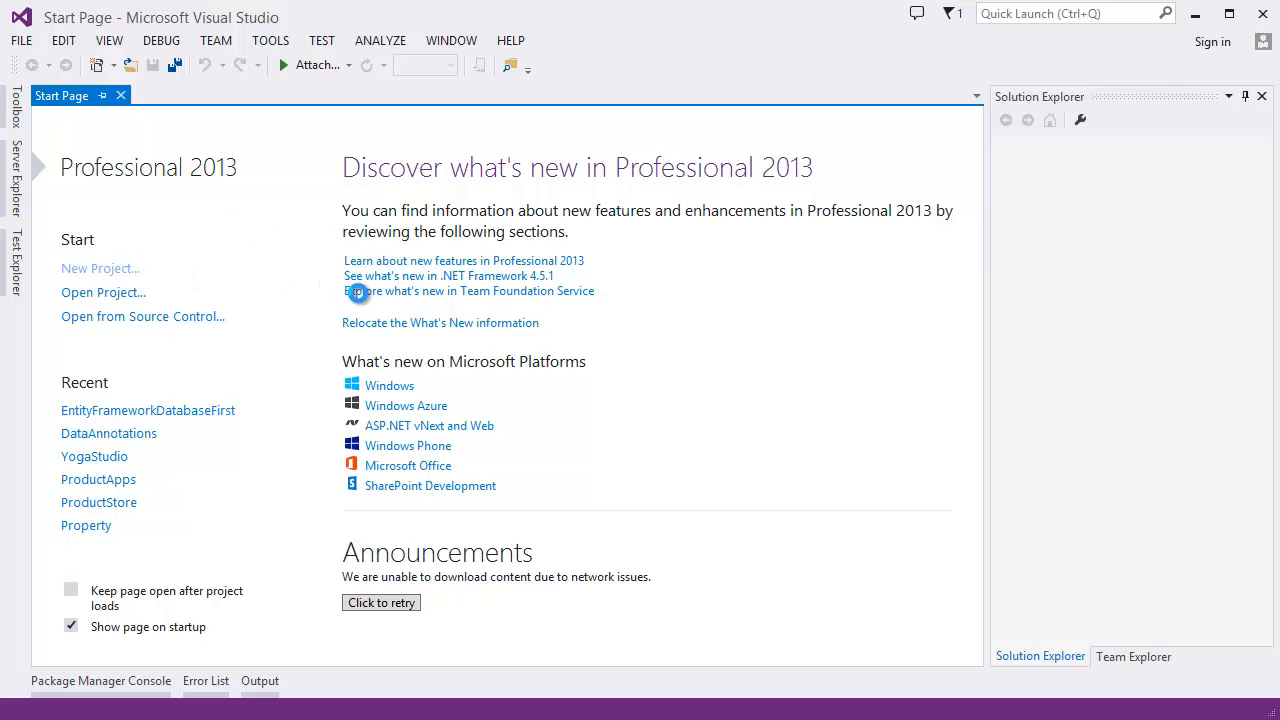
Create an ASP.NET Web Application named EntityFrameworkCodeFirst using the MVC template
{"action": "left_click", "coordinate": [100, 268]}
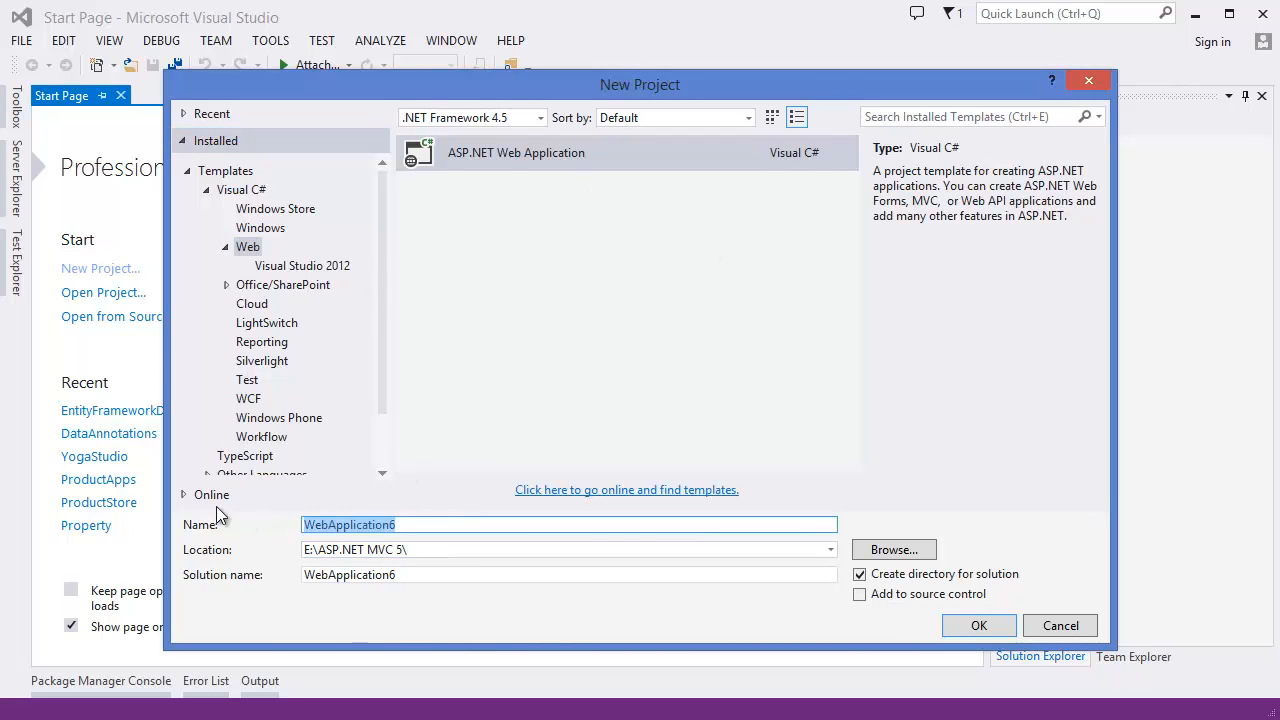
{"action": "type", "text": "EntityFramewor"}
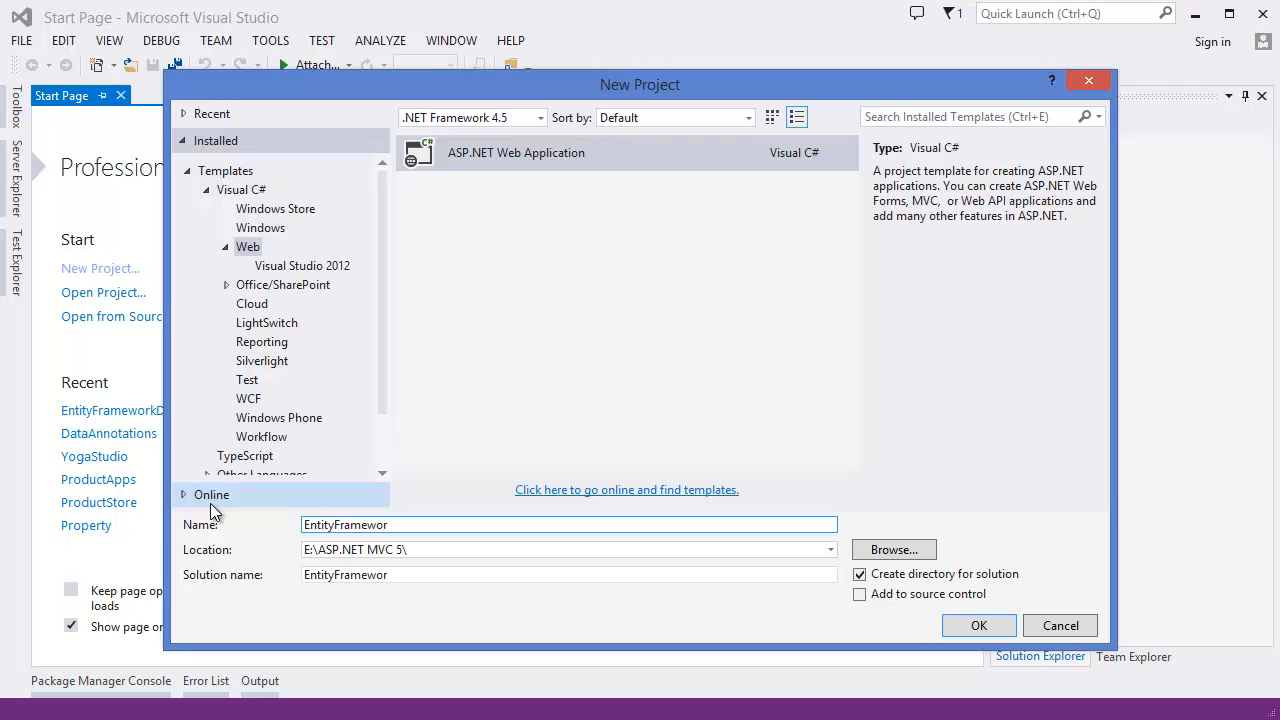
{"action": "type", "text": "CodeFirst"}
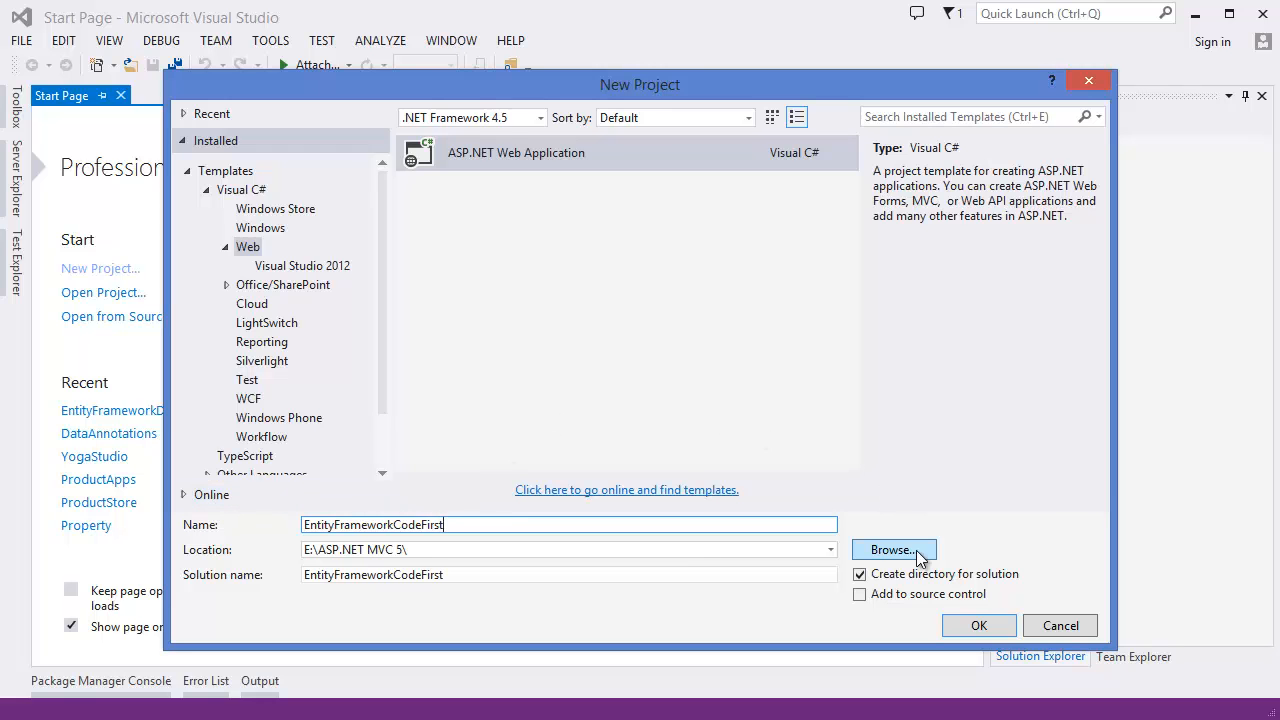
{"action": "left_click", "coordinate": [1060, 624]}
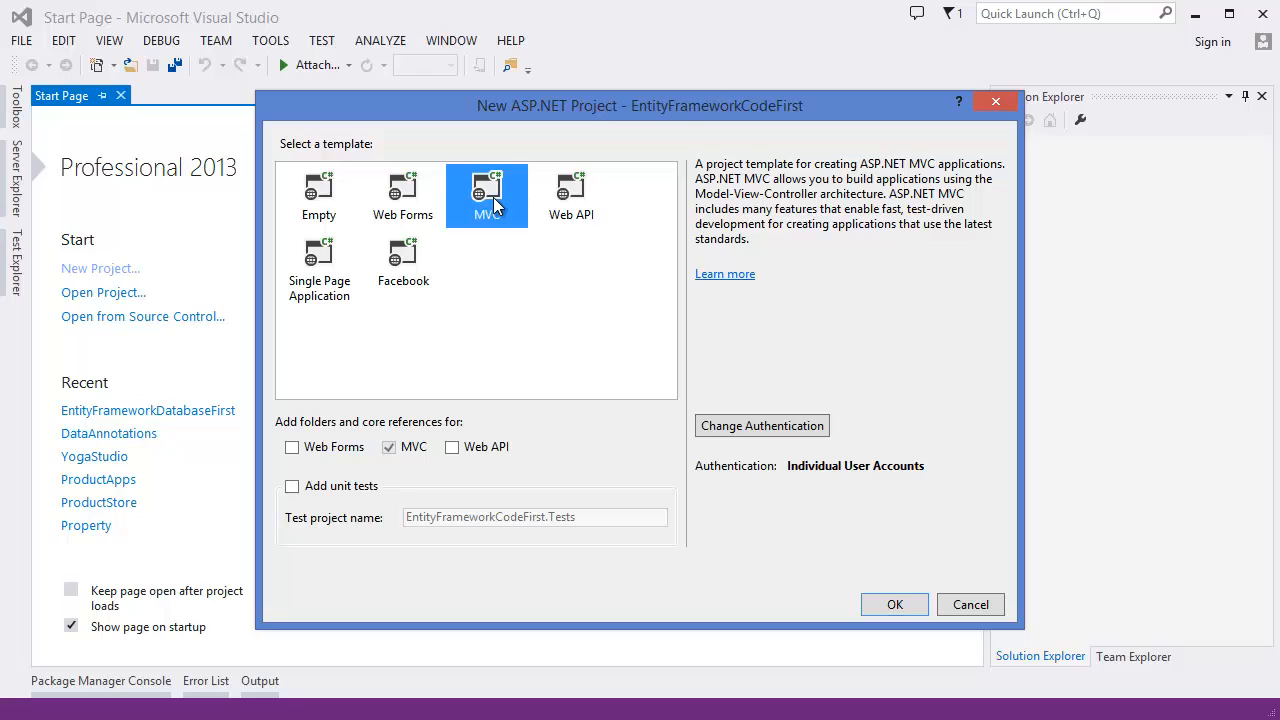
{"action": "mouse_move", "coordinate": [510, 232]}
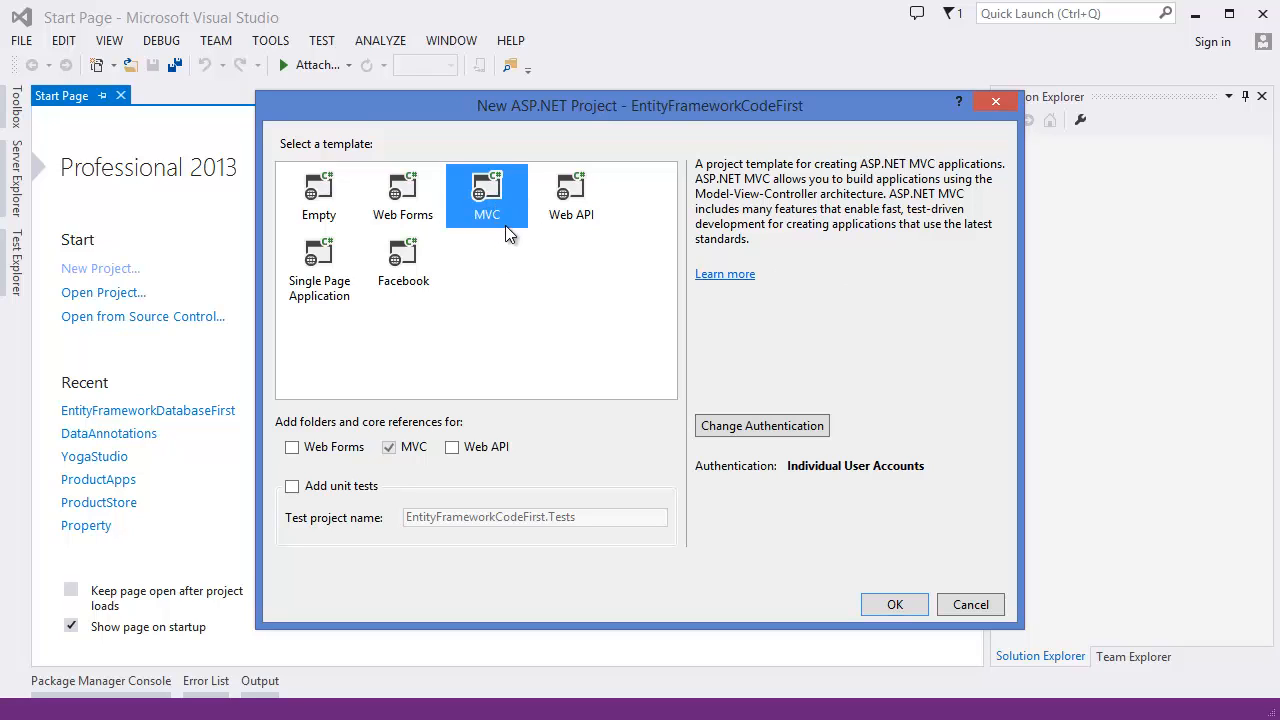
{"action": "mouse_move", "coordinate": [488, 408]}
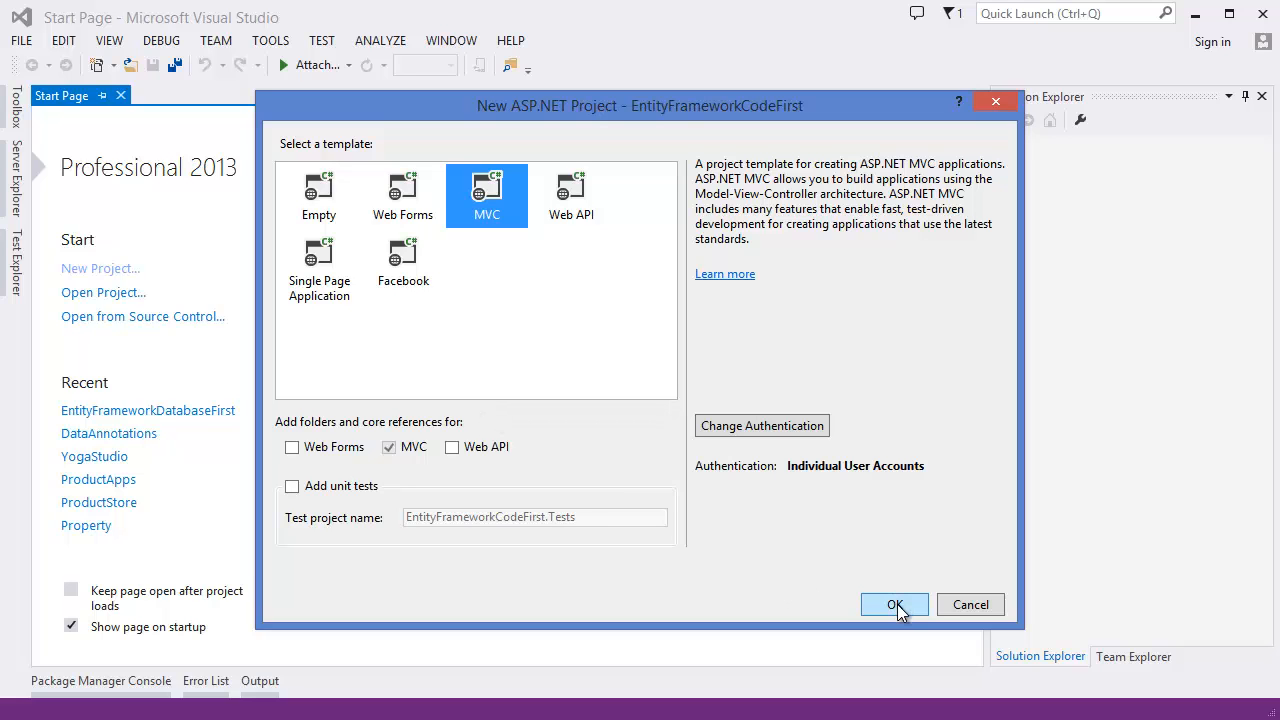
{"action": "left_click", "coordinate": [896, 604]}
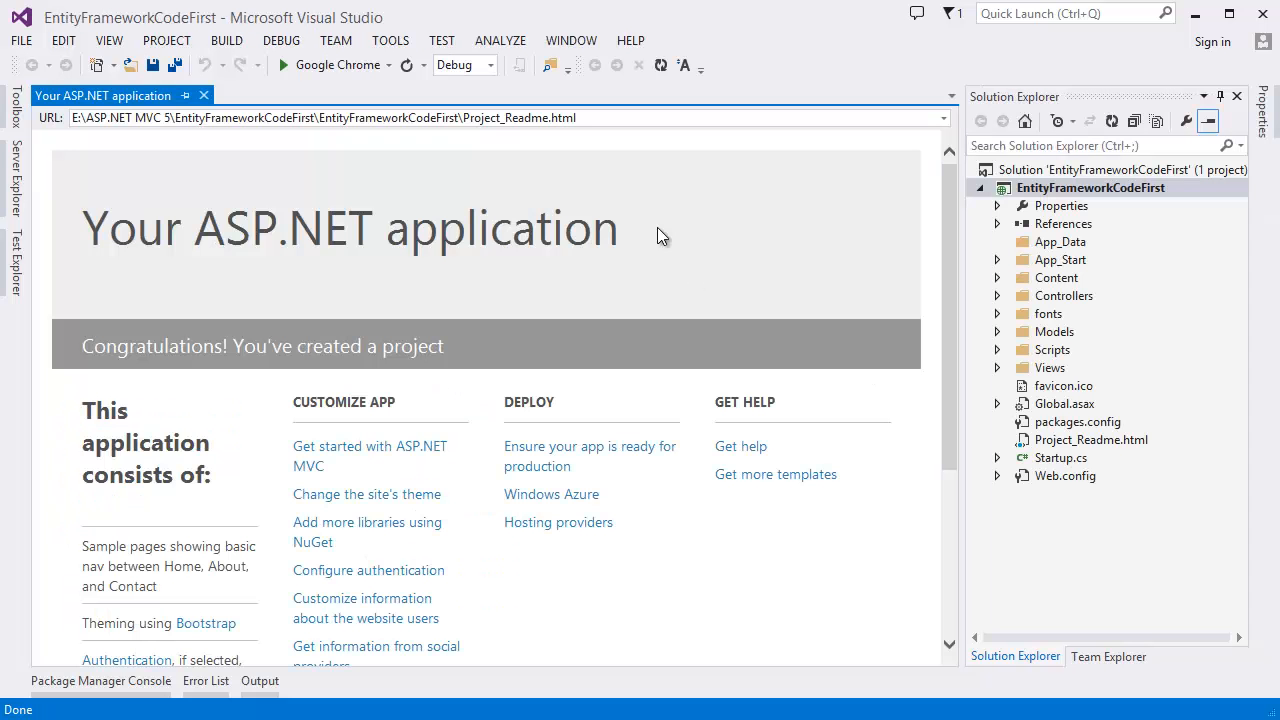
{"action": "mouse_move", "coordinate": [712, 248]}
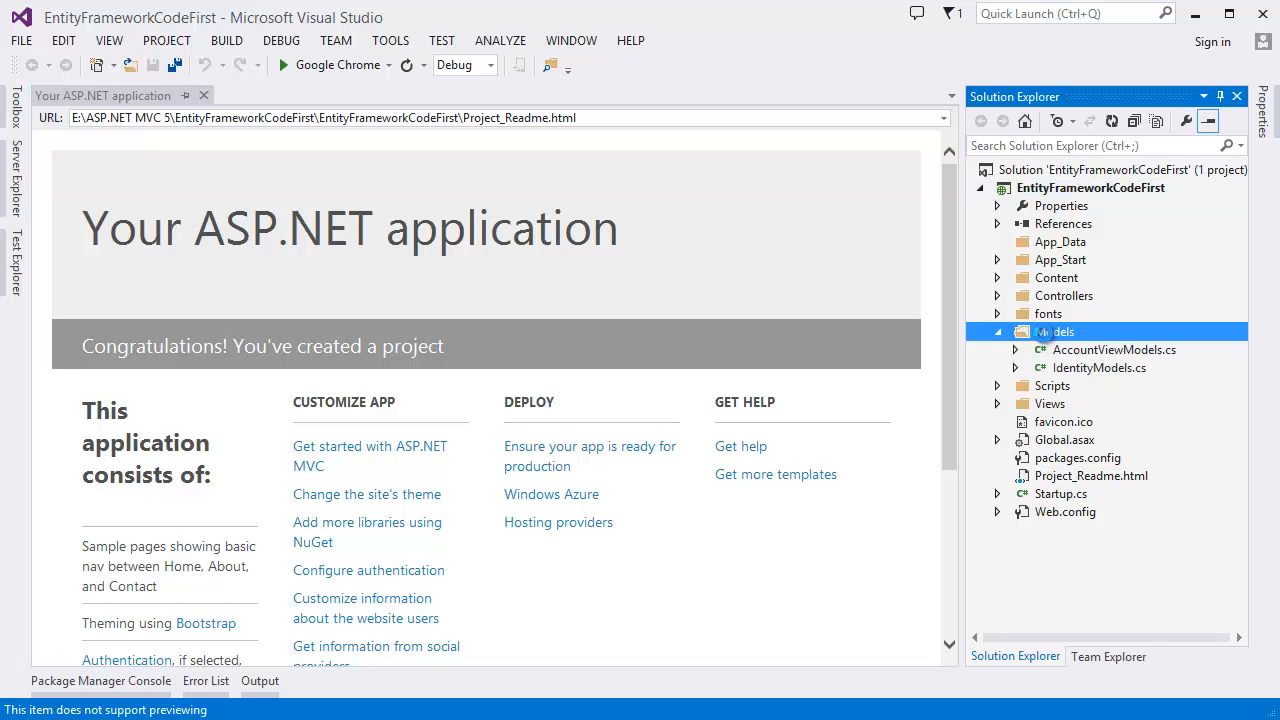
Add a new class file named Blog to the Models folder via Add > Class
{"action": "right_click", "coordinate": [1056, 332]}
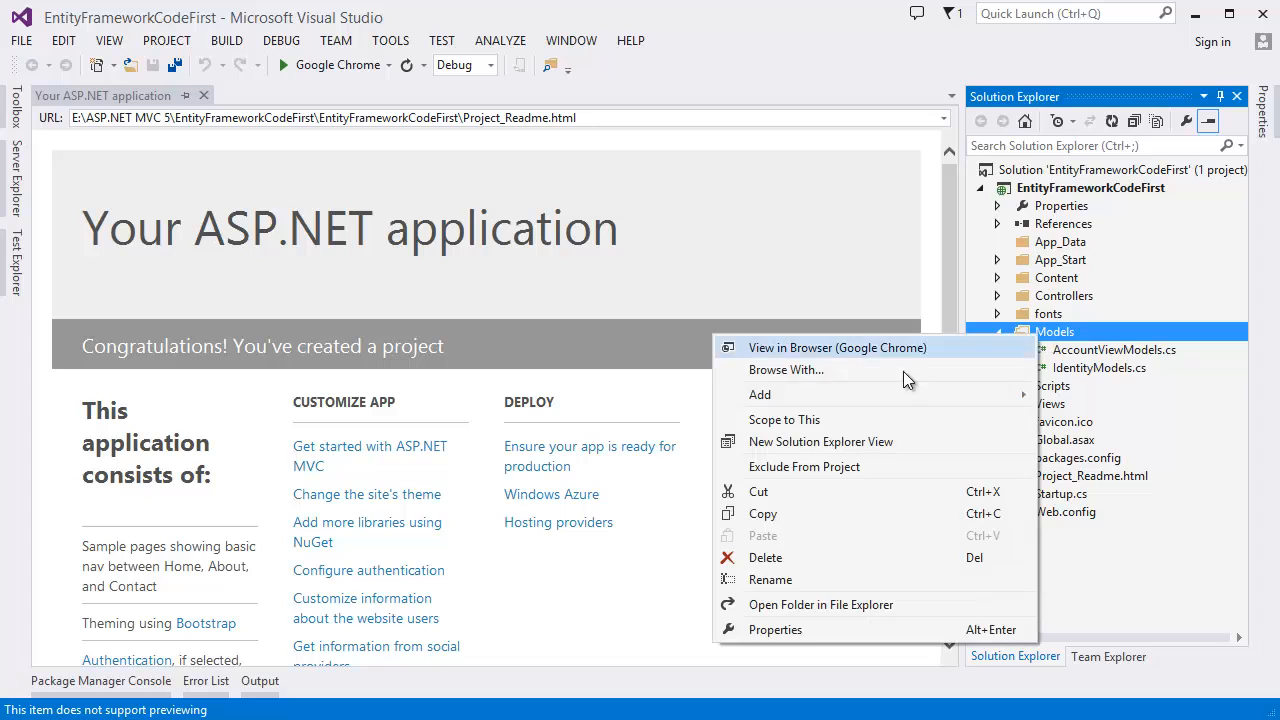
{"action": "left_click", "coordinate": [760, 394]}
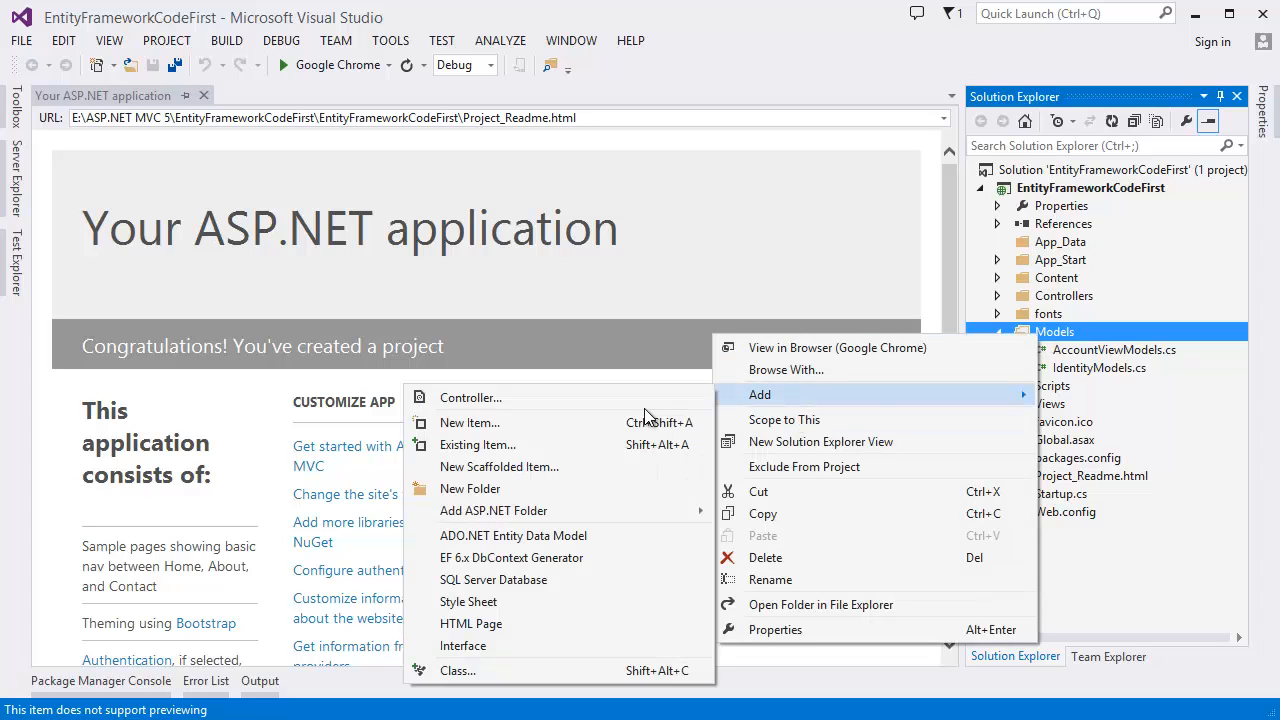
{"action": "mouse_move", "coordinate": [500, 670]}
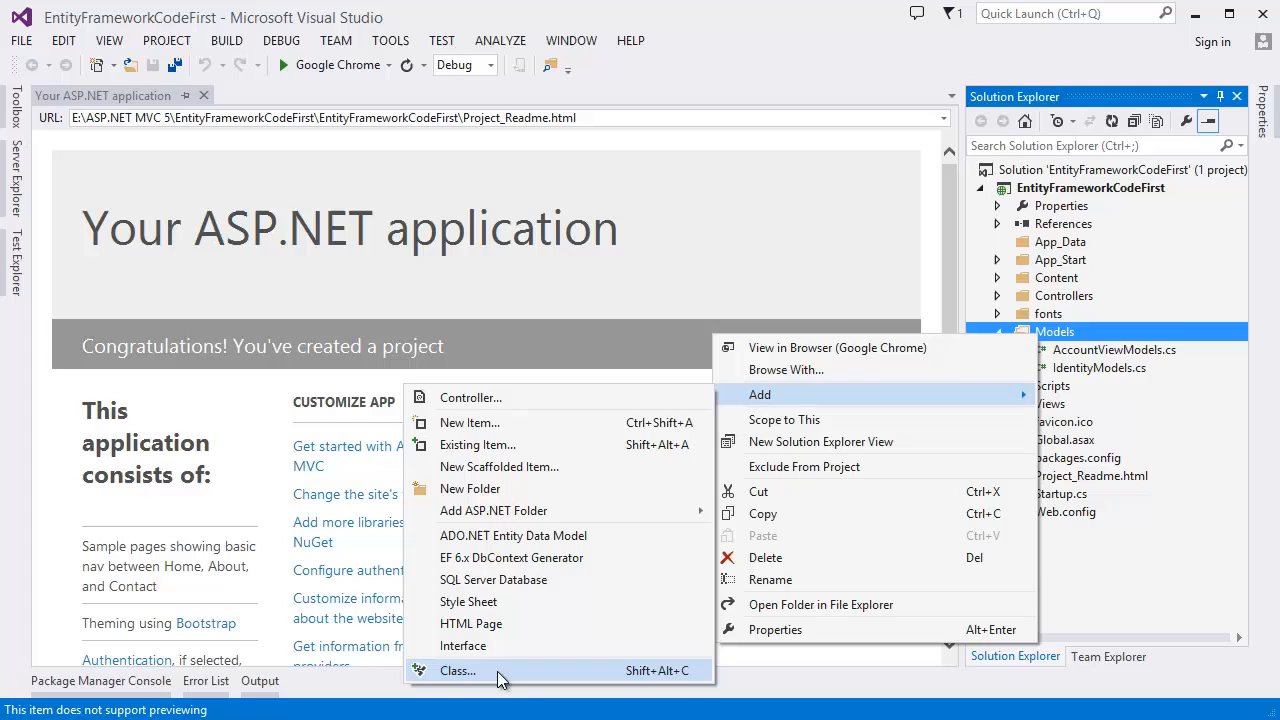
{"action": "left_click", "coordinate": [460, 670]}
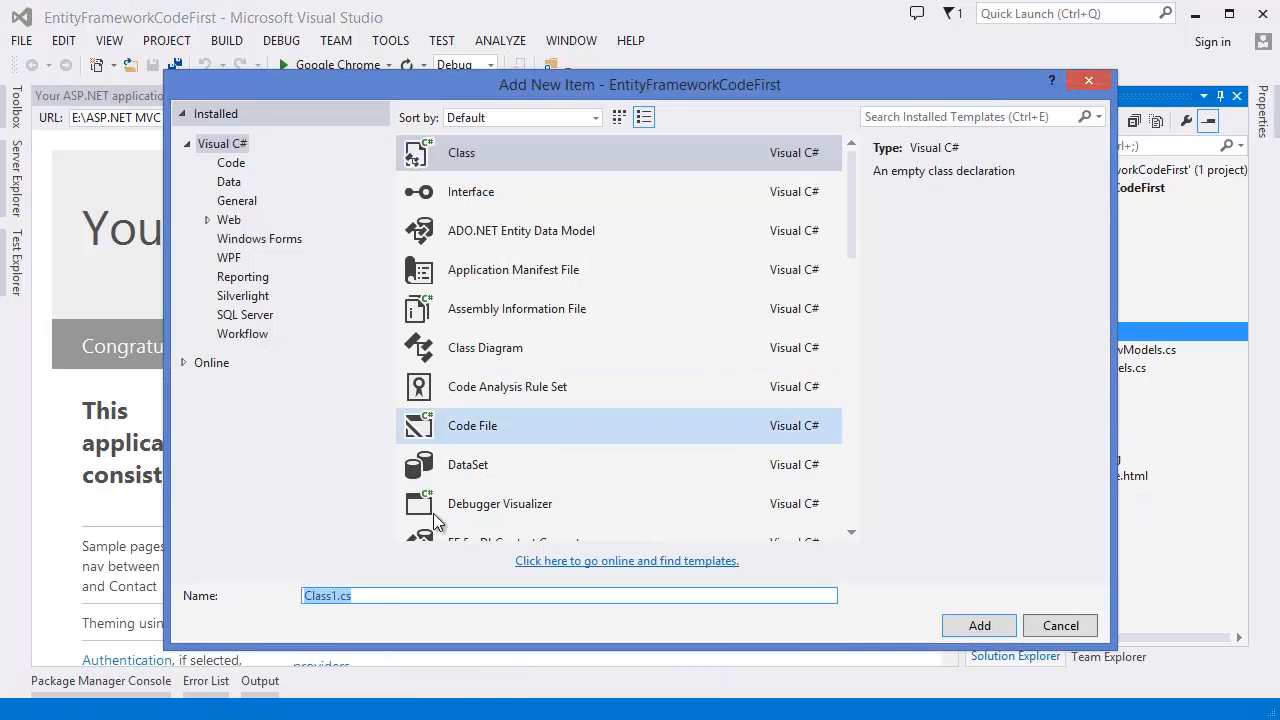
{"action": "left_click", "coordinate": [378, 596]}
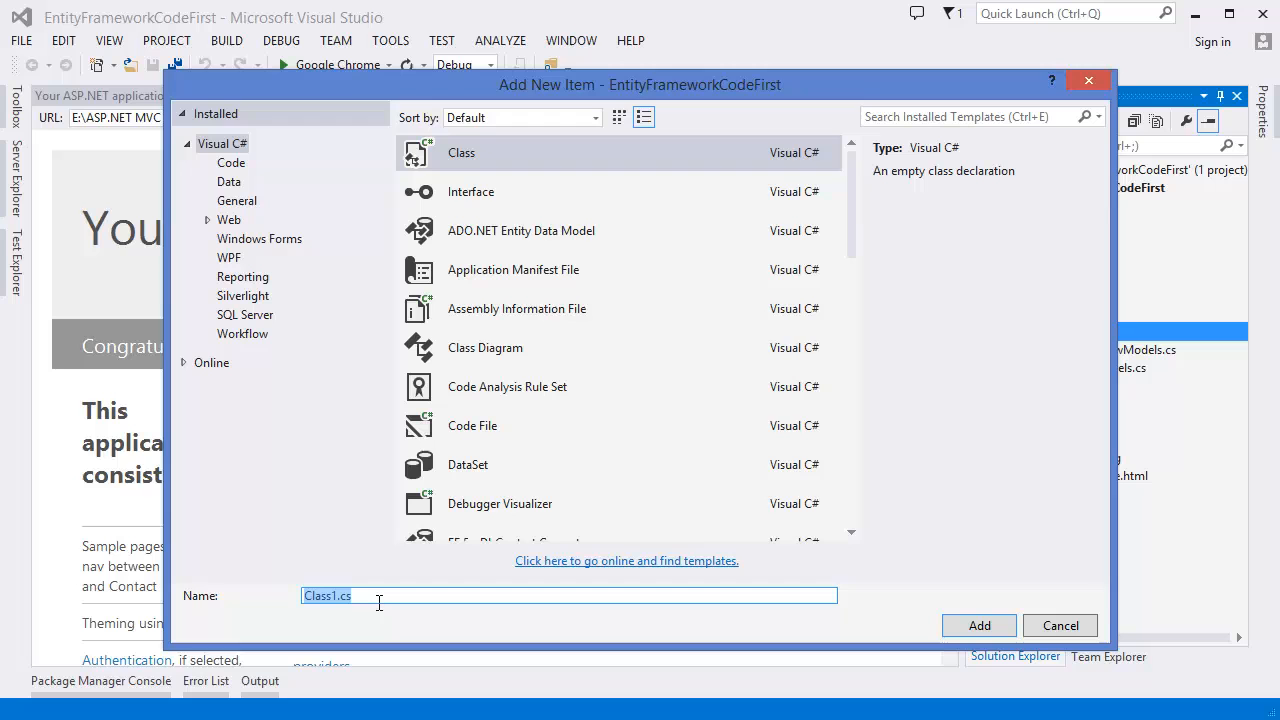
{"action": "type", "text": "Blog"}
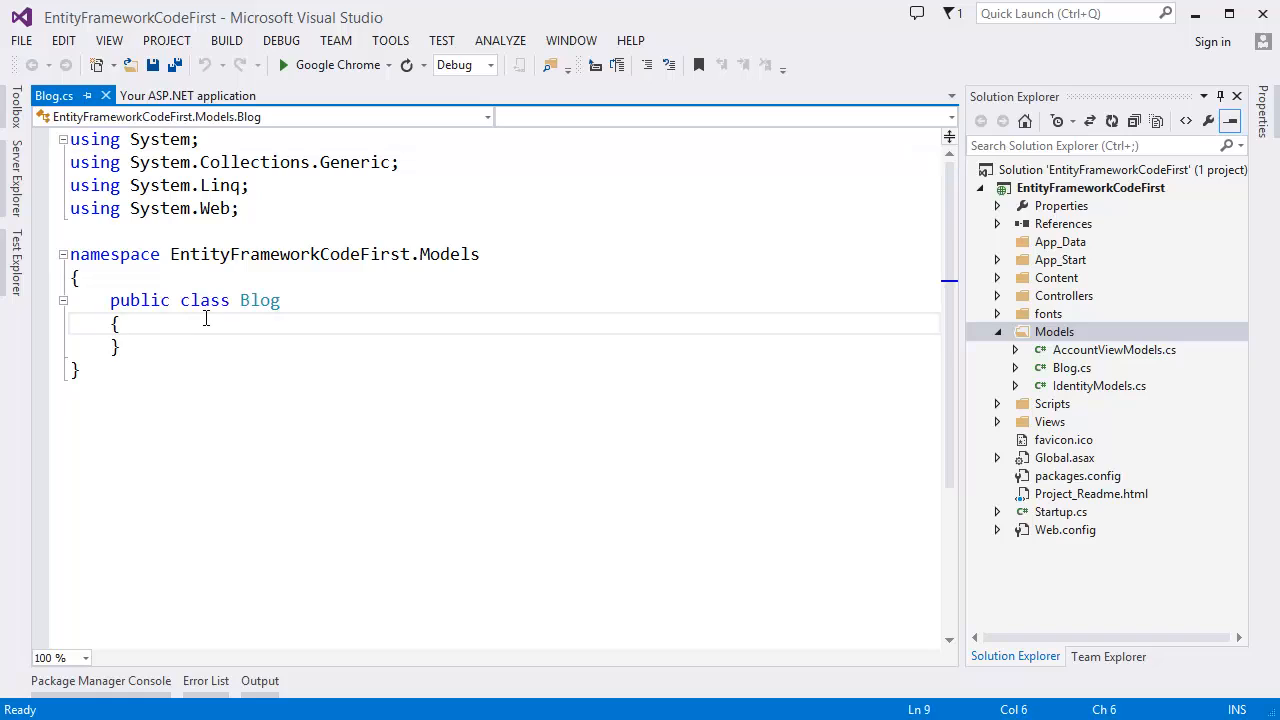
Add 'public int BlogId' and 'public string Name' properties to Blog with the prop snippet
{"action": "type", "text": "porp"}
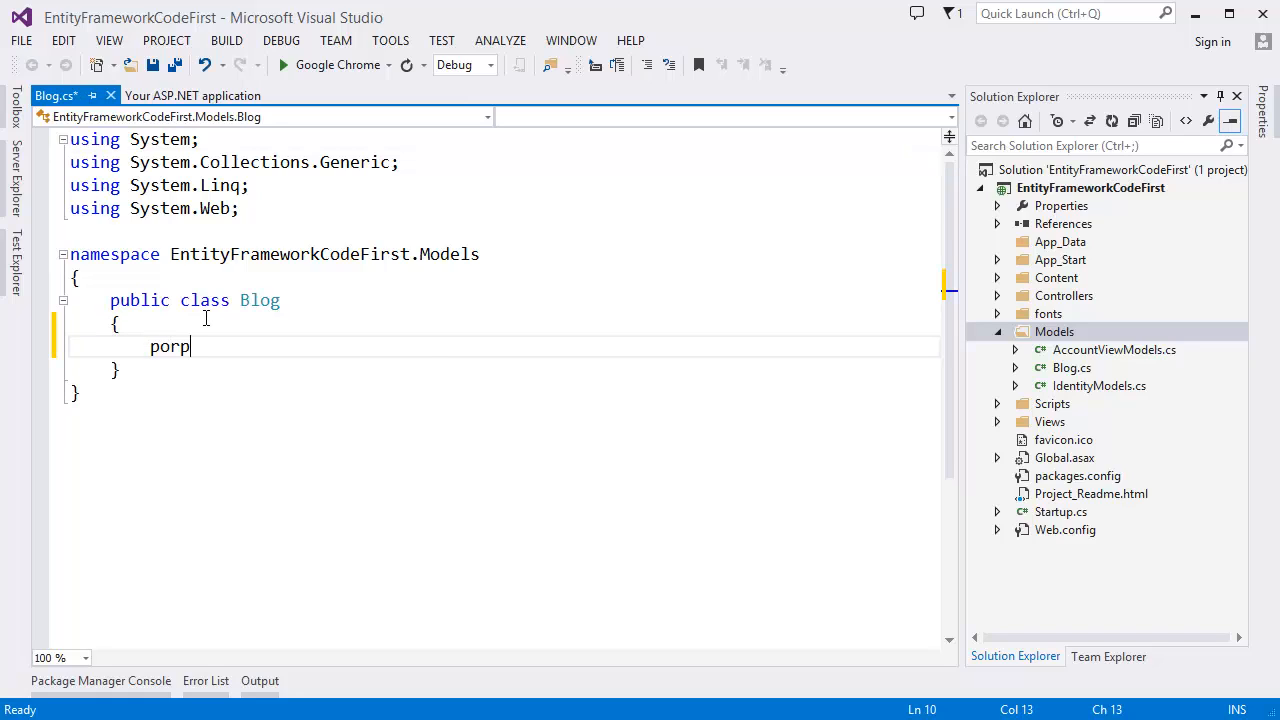
{"action": "type", "text": "EntryPointNotFoundException"}
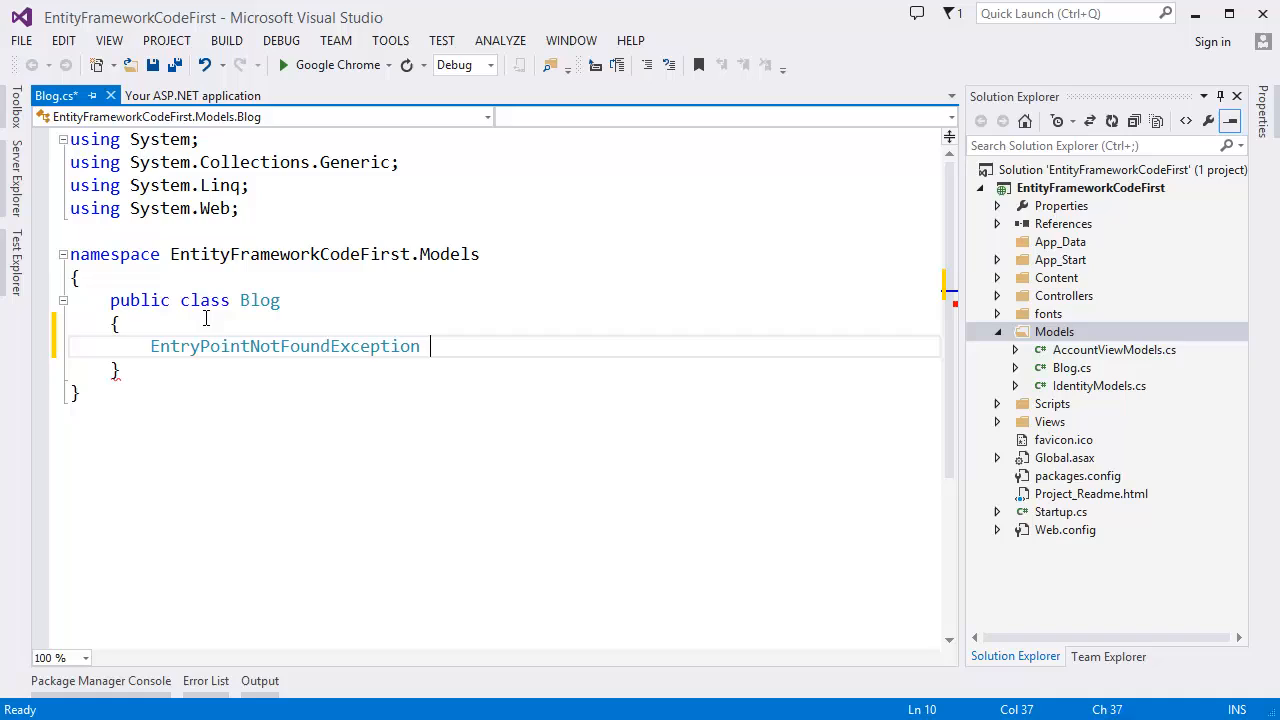
{"action": "type", "text": "prop"}
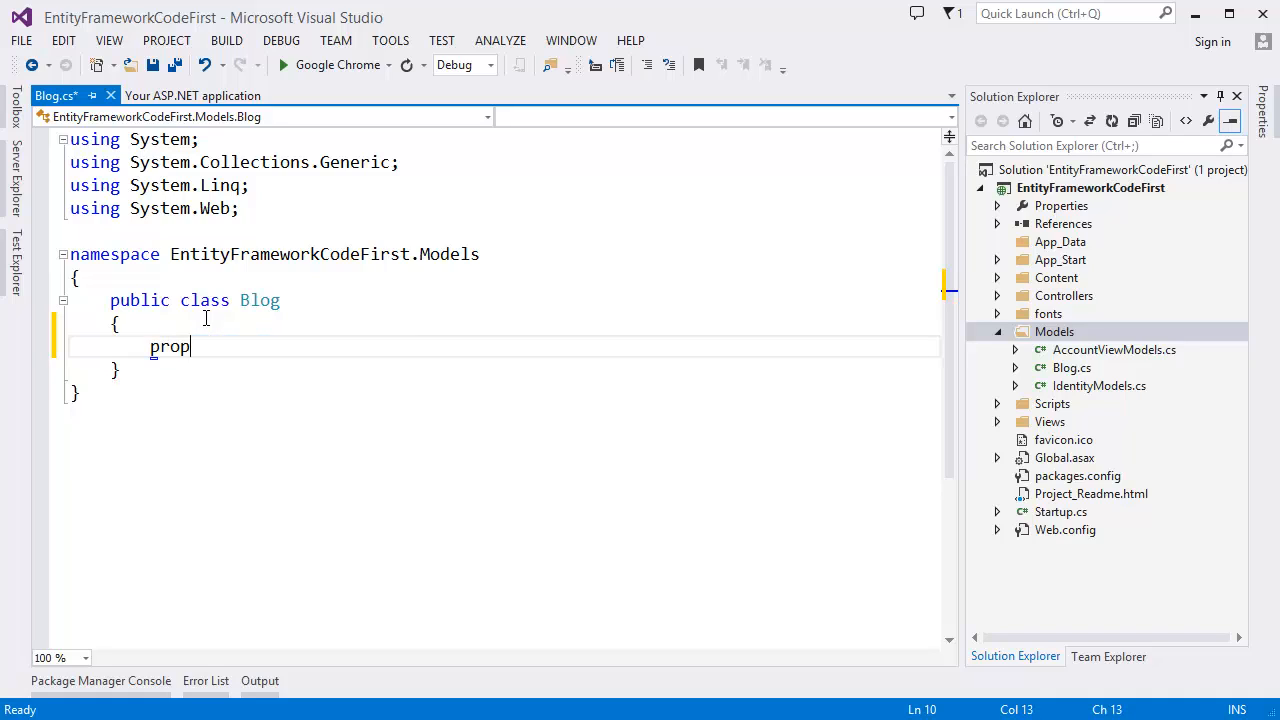
{"action": "key", "text": "Tab"}
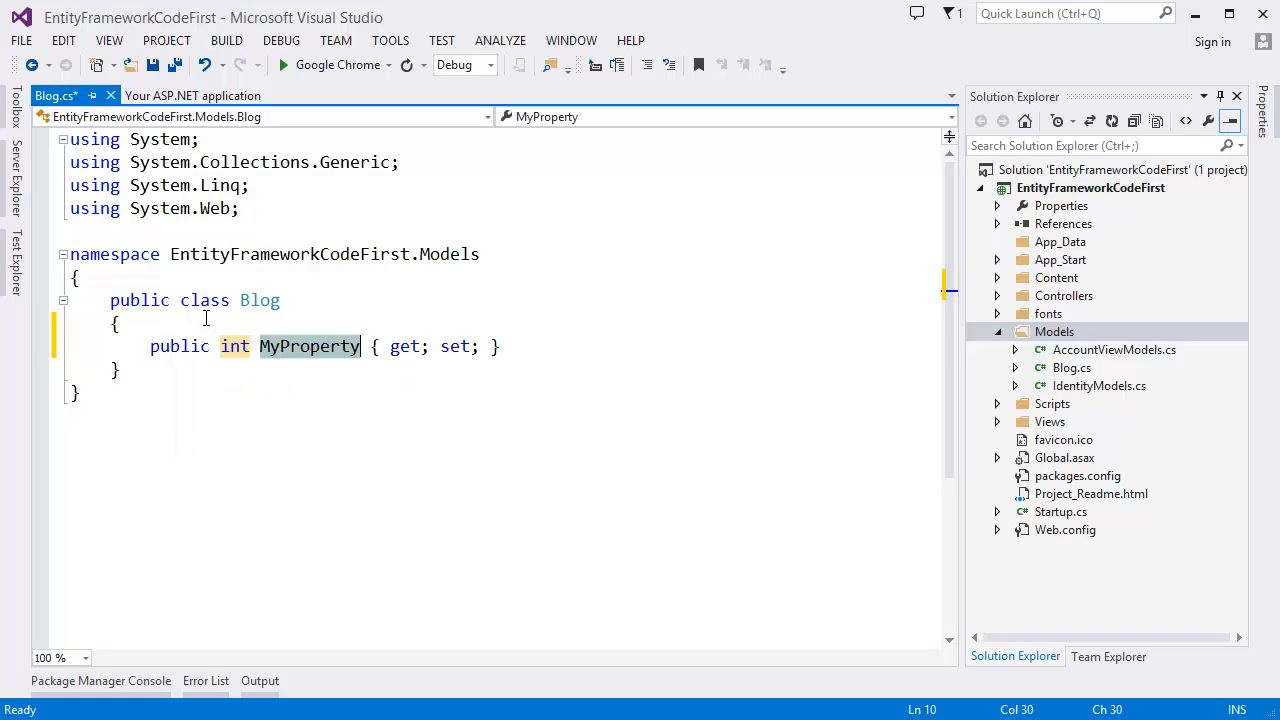
{"action": "type", "text": "BlogId"}
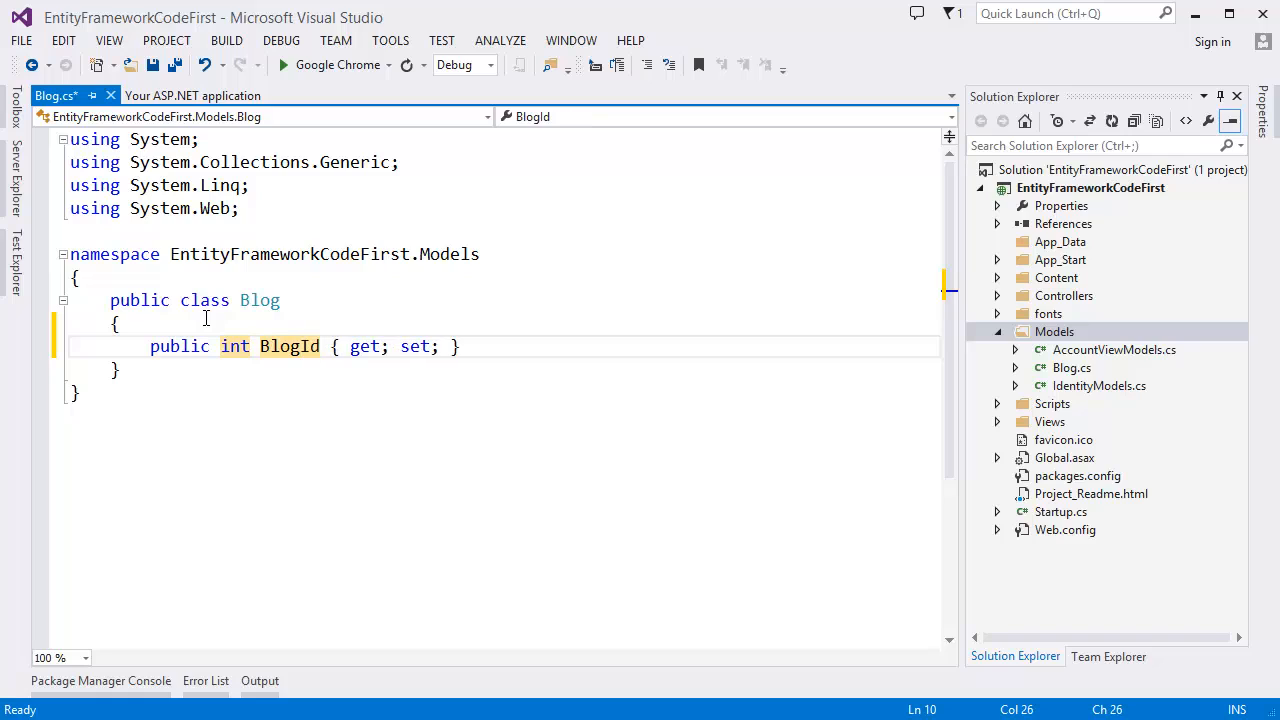
{"action": "type", "text": "prop"}
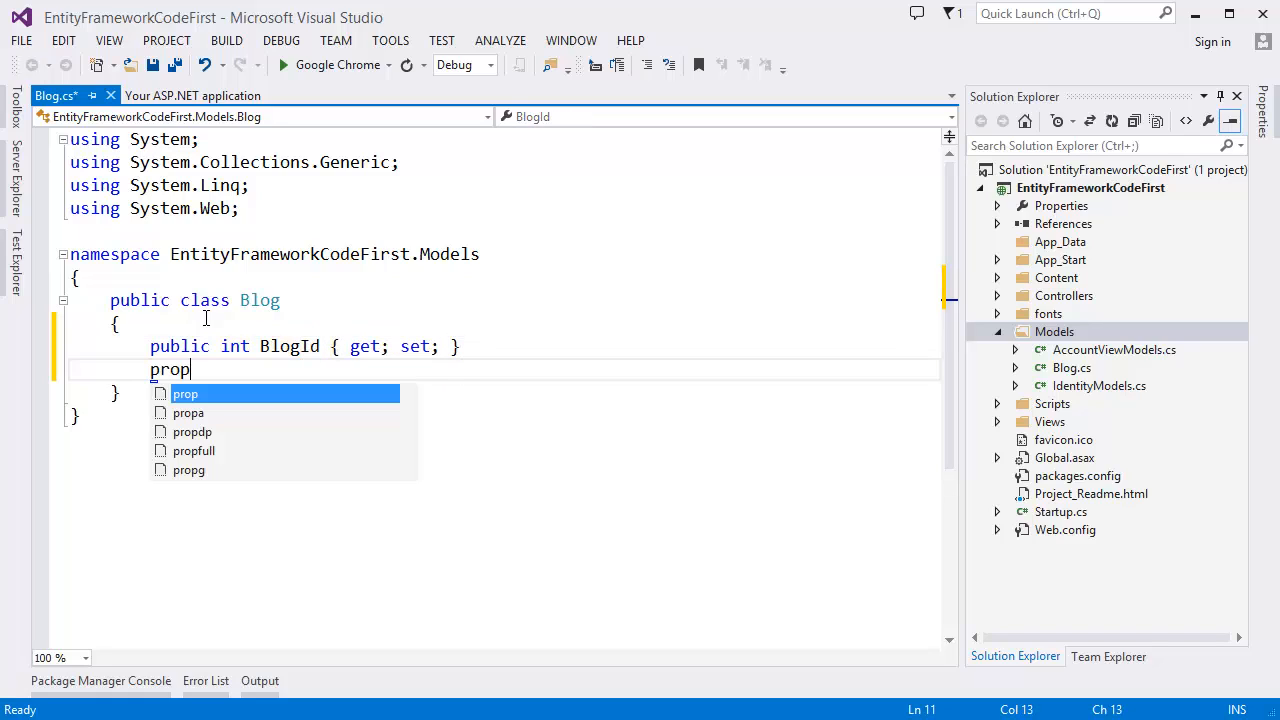
{"action": "key", "text": "Tab"}
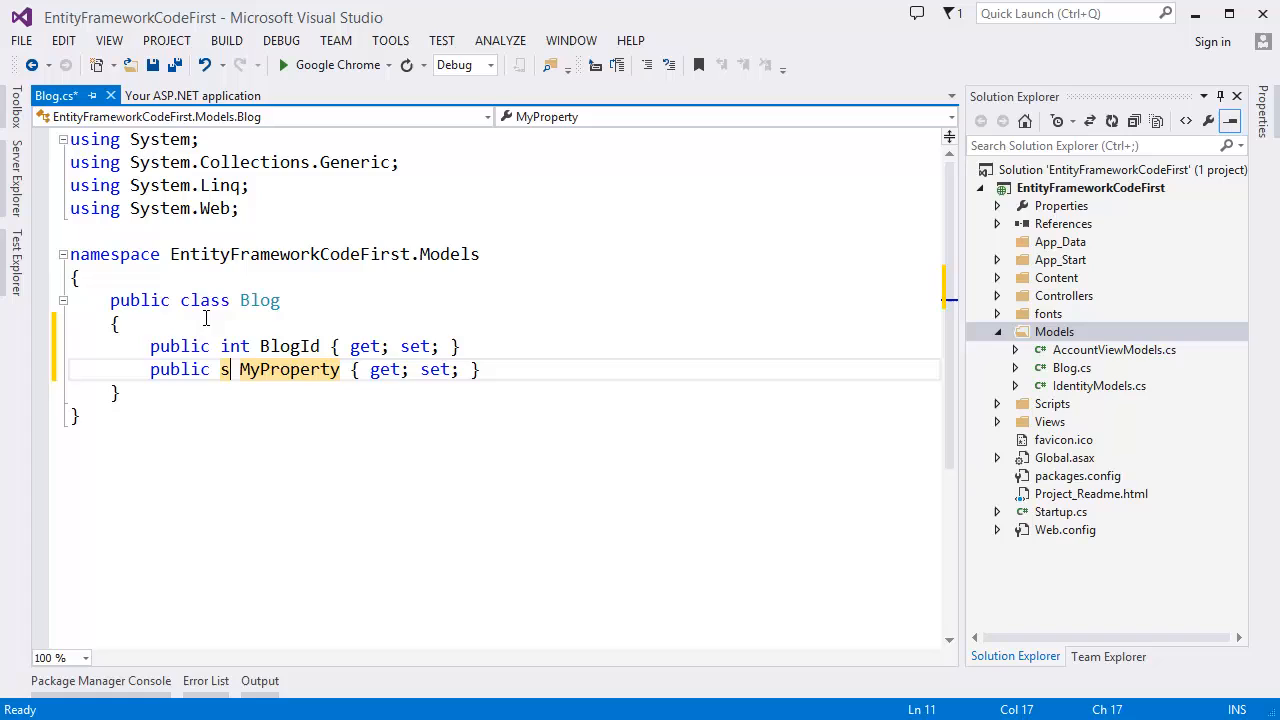
{"action": "type", "text": "tring"}
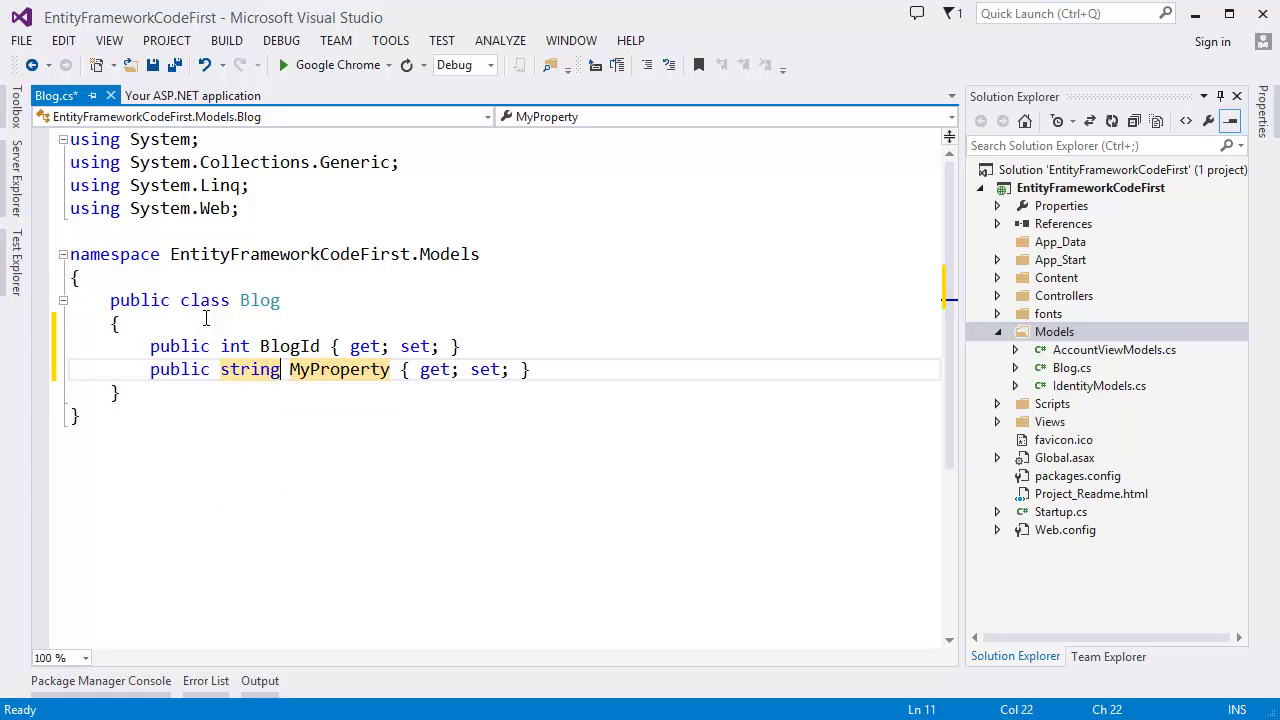
{"action": "key", "text": "Delete"}
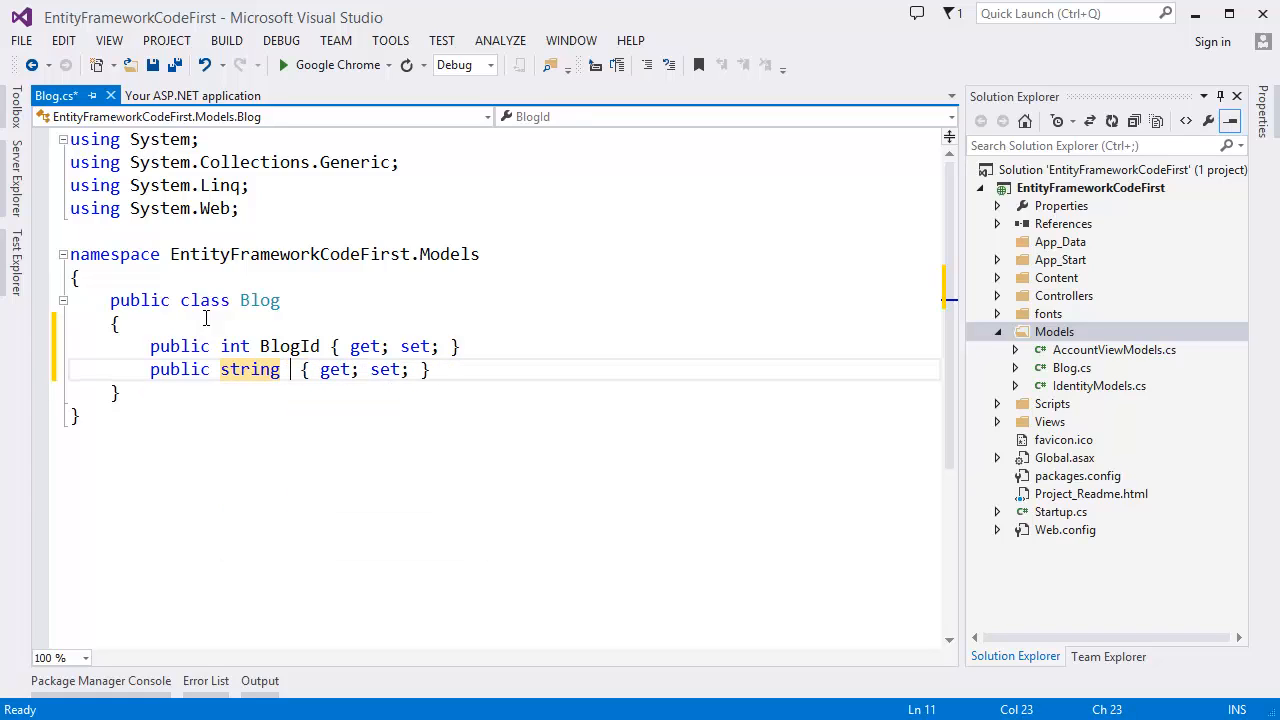
{"action": "type", "text": "Name"}
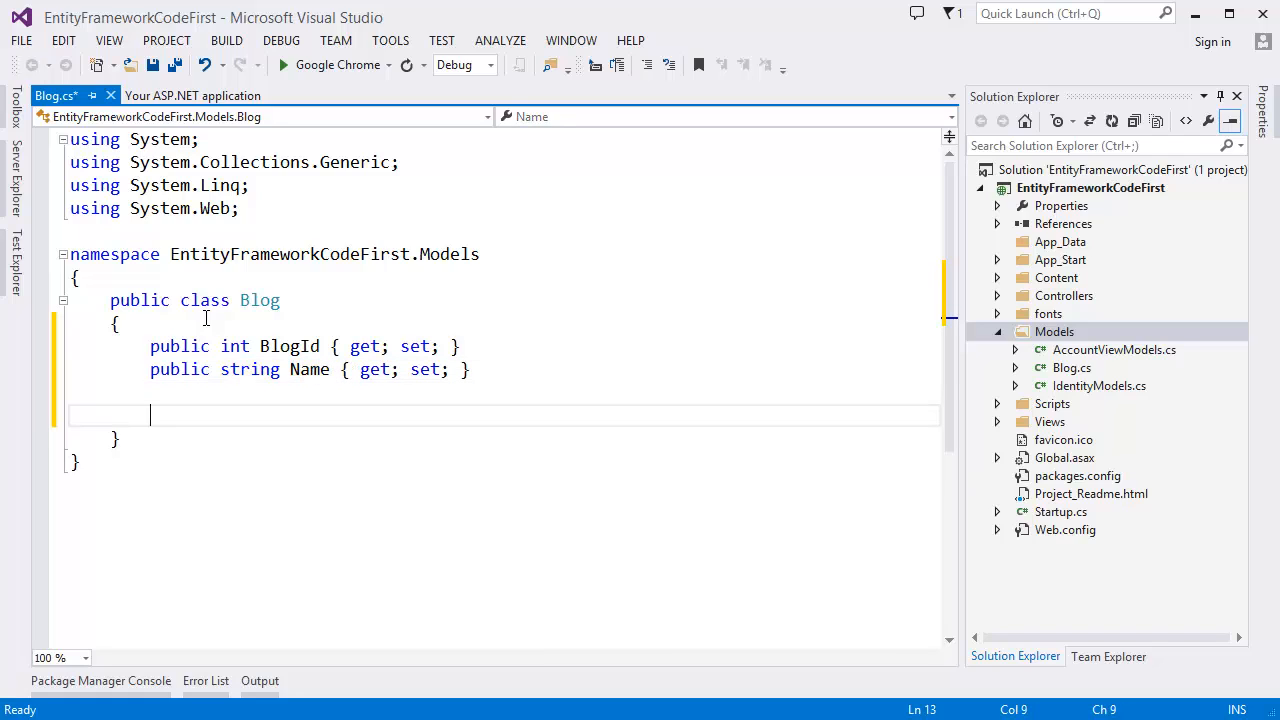
Add a 'public List<Post> Posts' property, correcting the generic type to Post, and save
{"action": "type", "text": "p"}
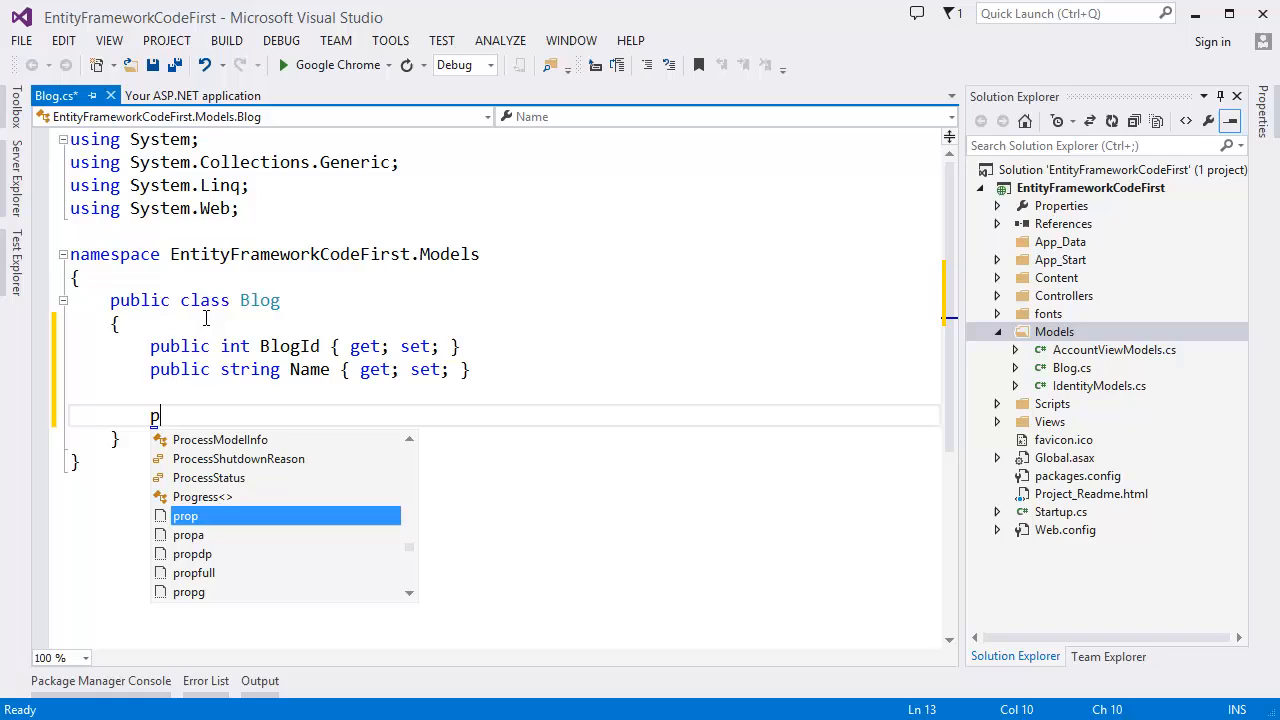
{"action": "key", "text": "Tab"}
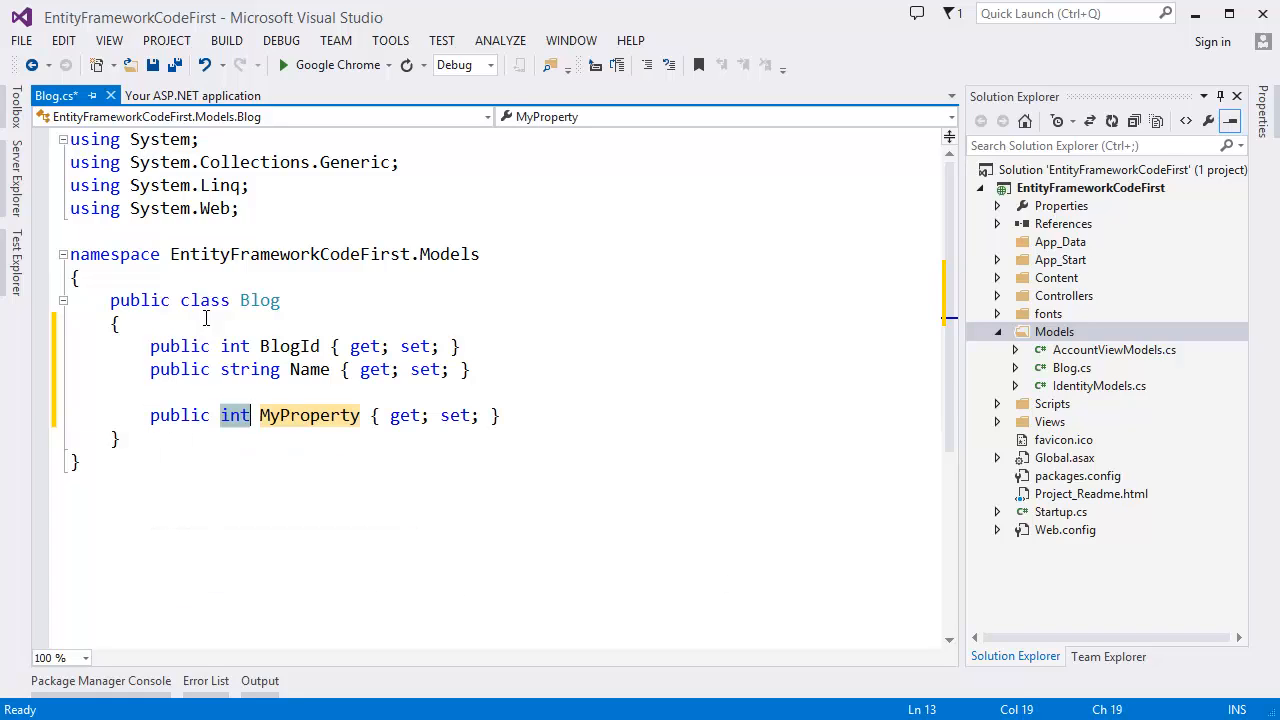
{"action": "type", "text": "L"}
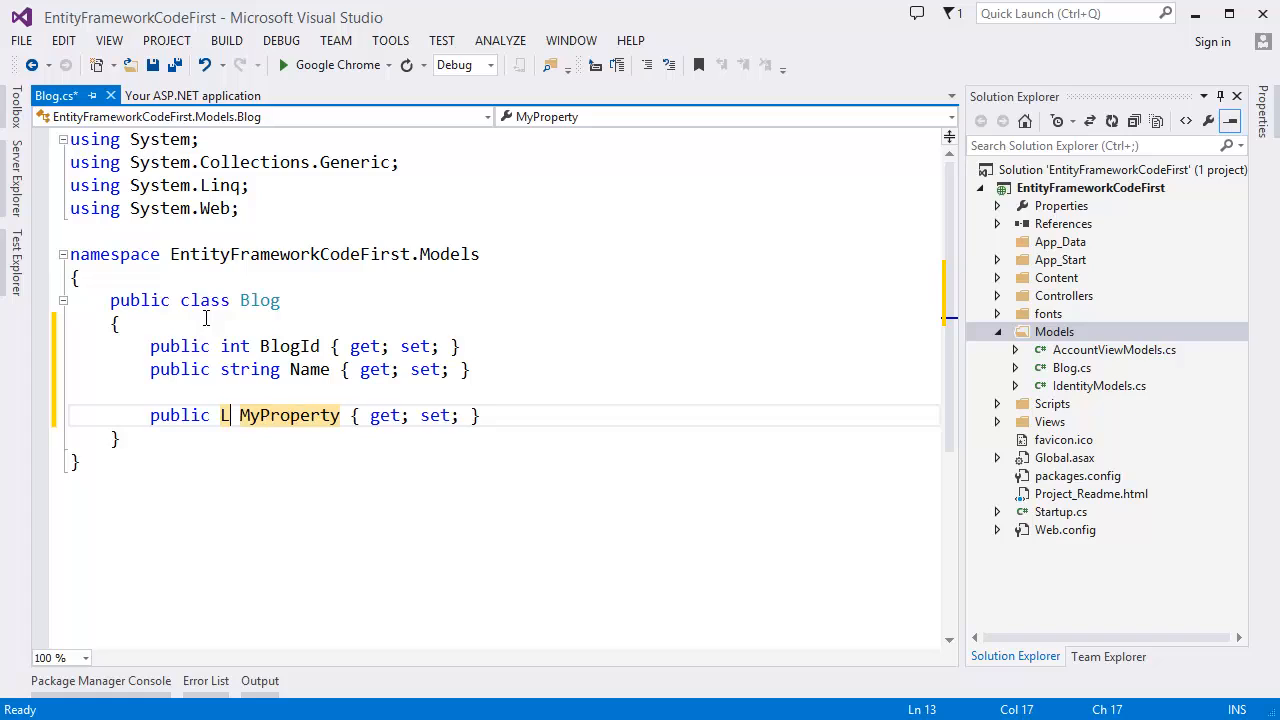
{"action": "type", "text": "ist"}
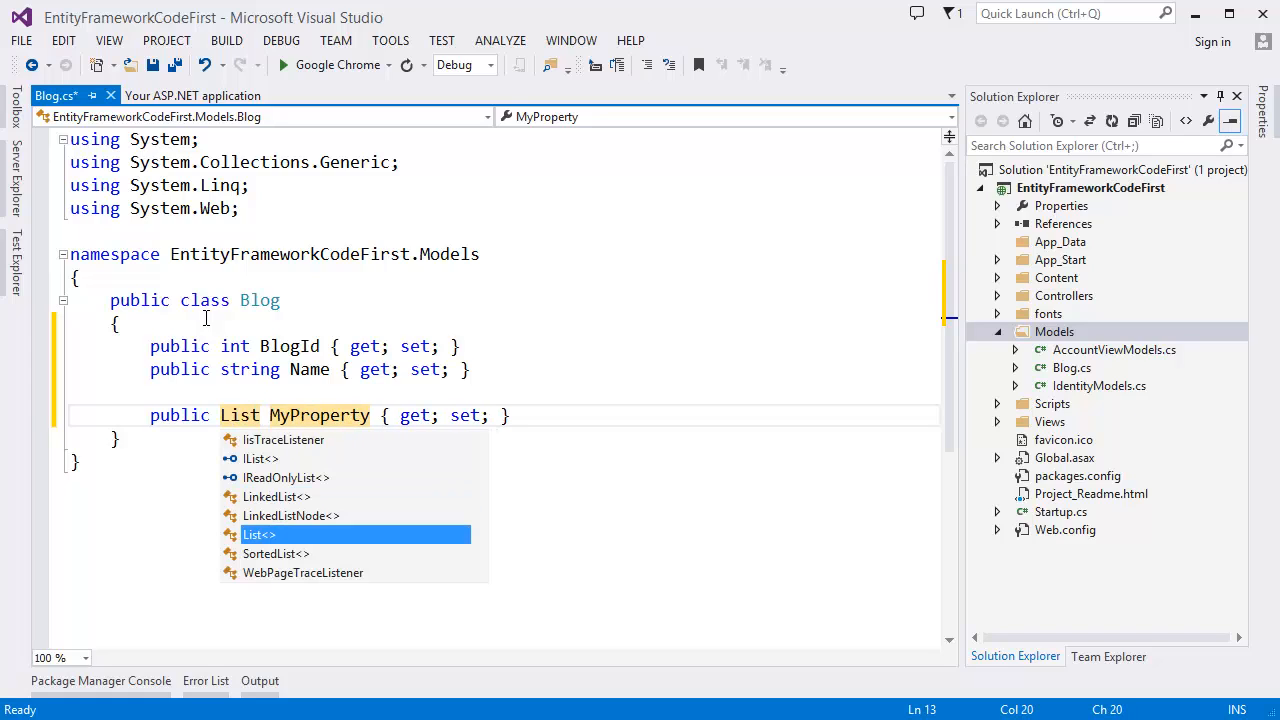
{"action": "type", "text": "Post"}
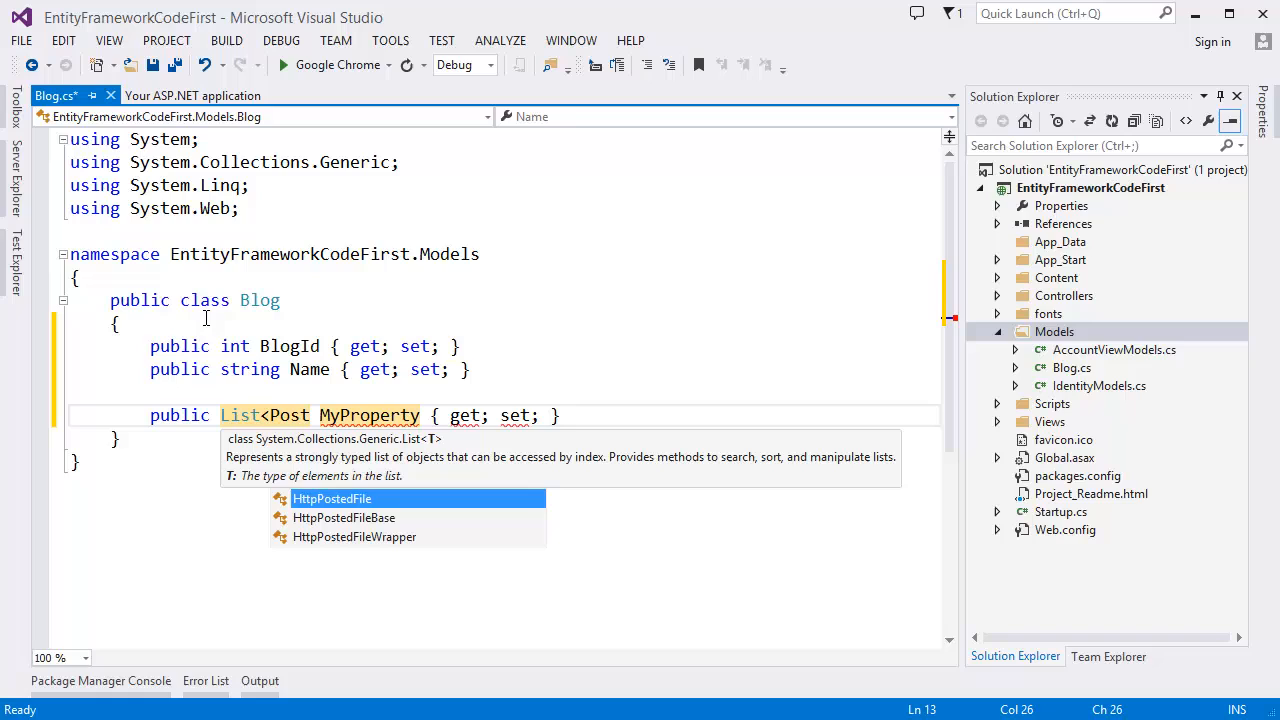
{"action": "key", "text": "Tab"}
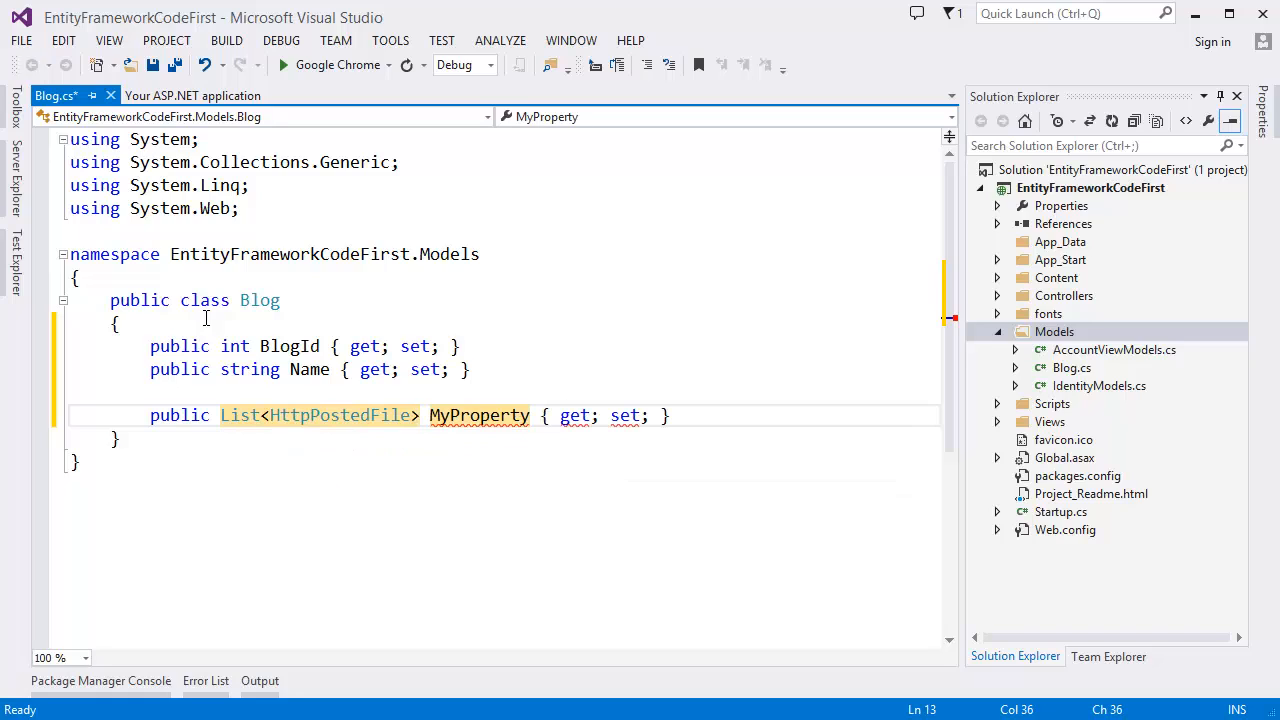
{"action": "double_click", "coordinate": [338, 414]}
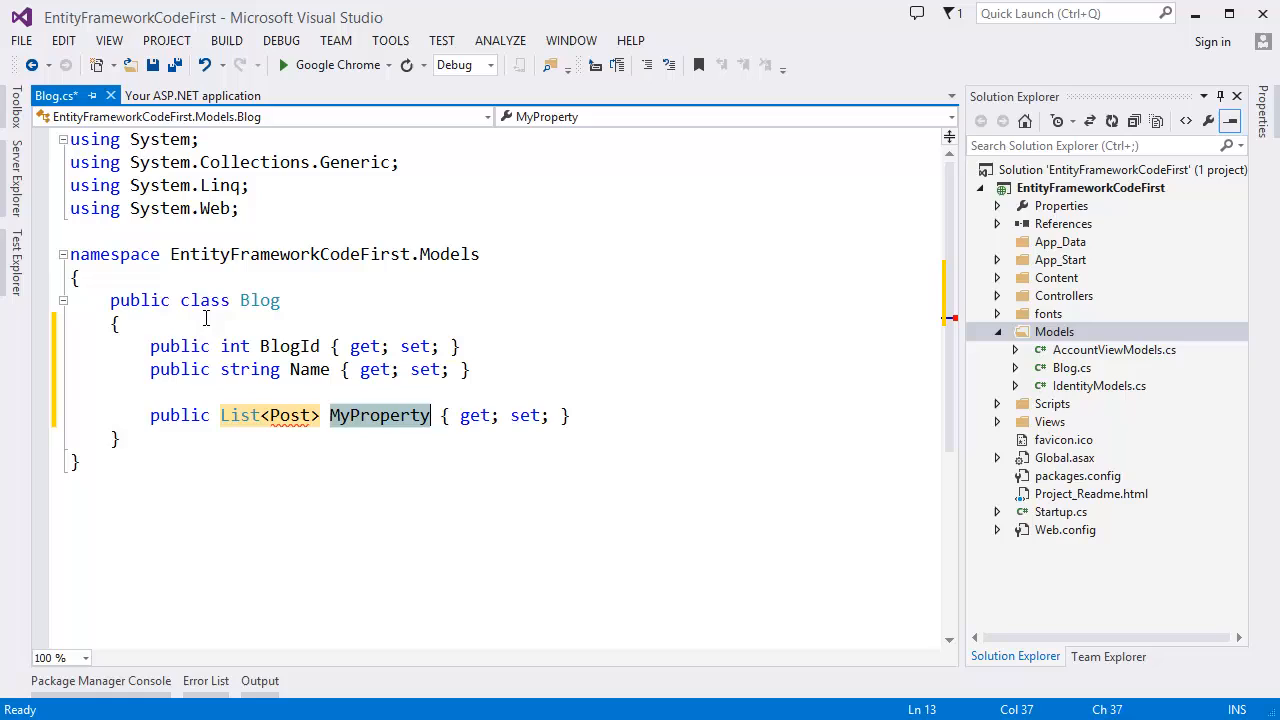
{"action": "type", "text": "Po"}
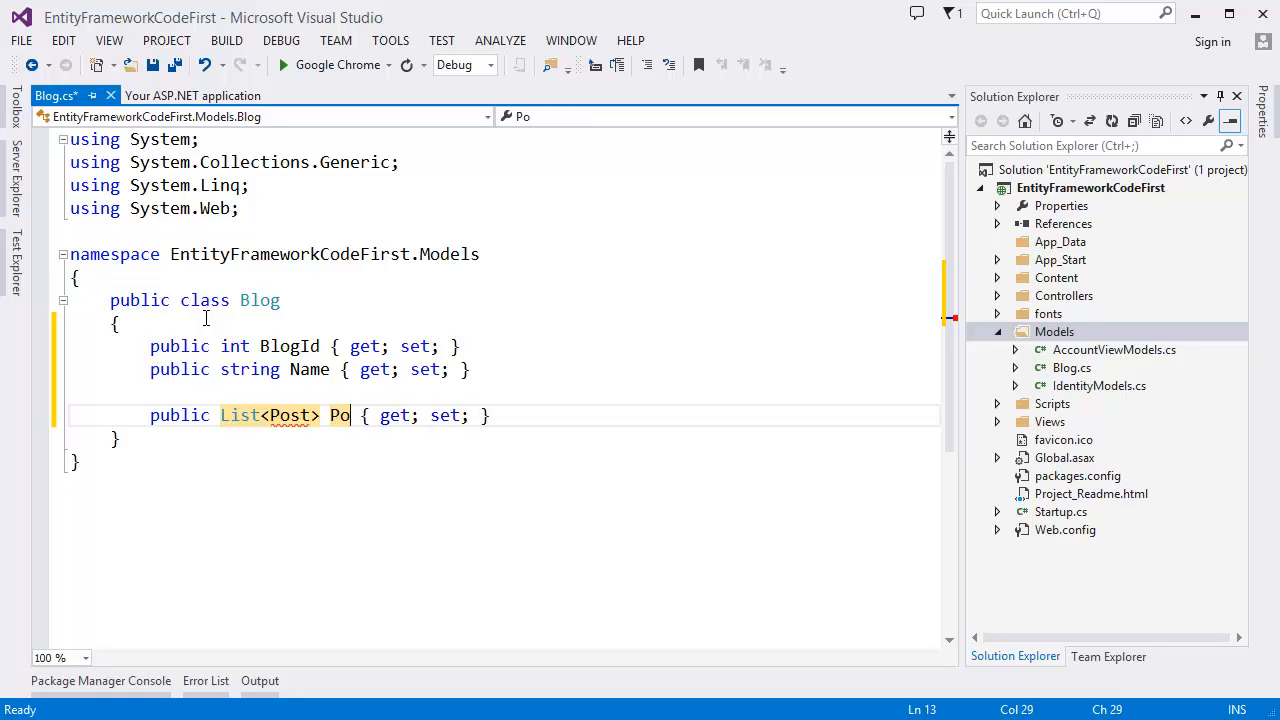
{"action": "type", "text": "sts"}
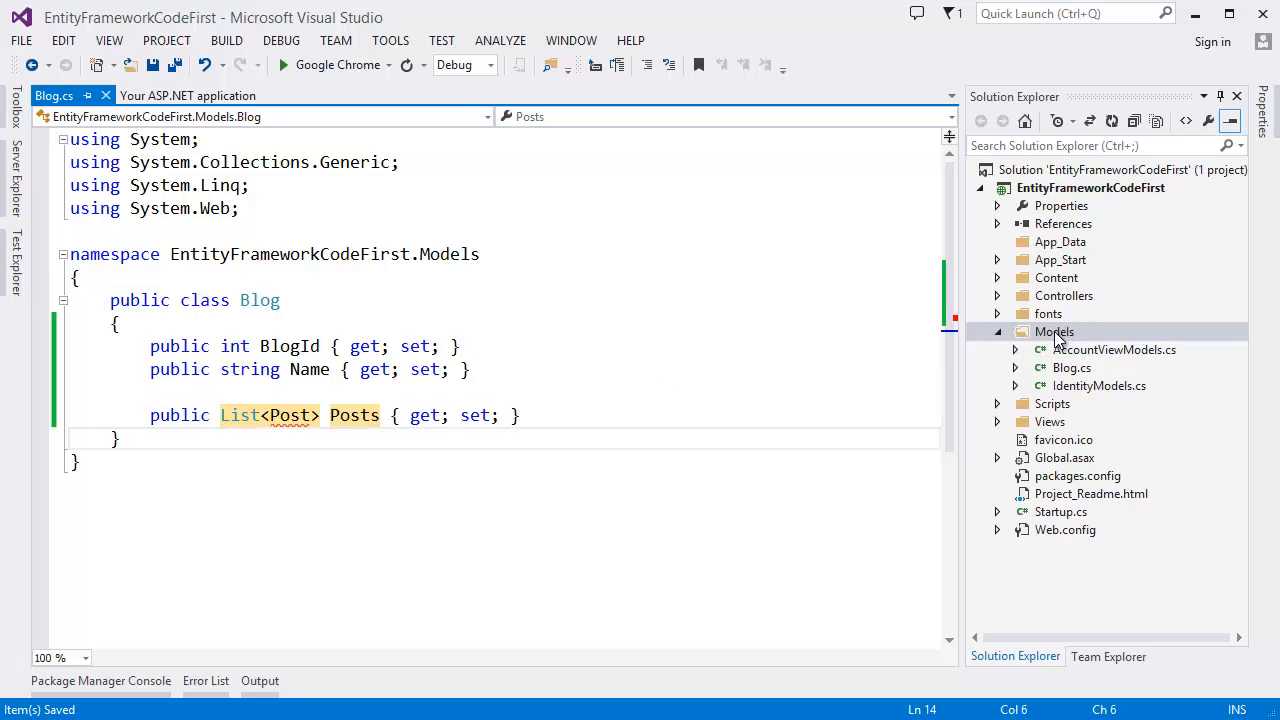
Add a Post class to Models and give it a 'public int PostId' property
{"action": "right_click", "coordinate": [1052, 332]}
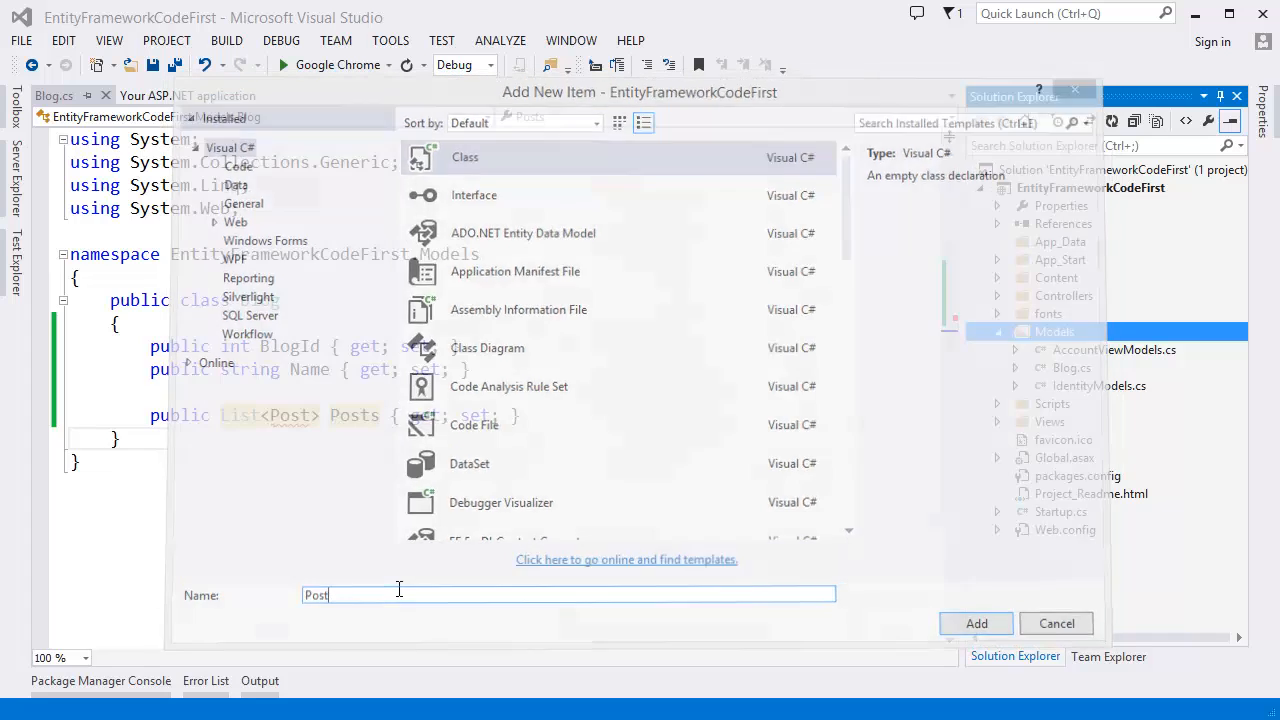
{"action": "left_click", "coordinate": [976, 624]}
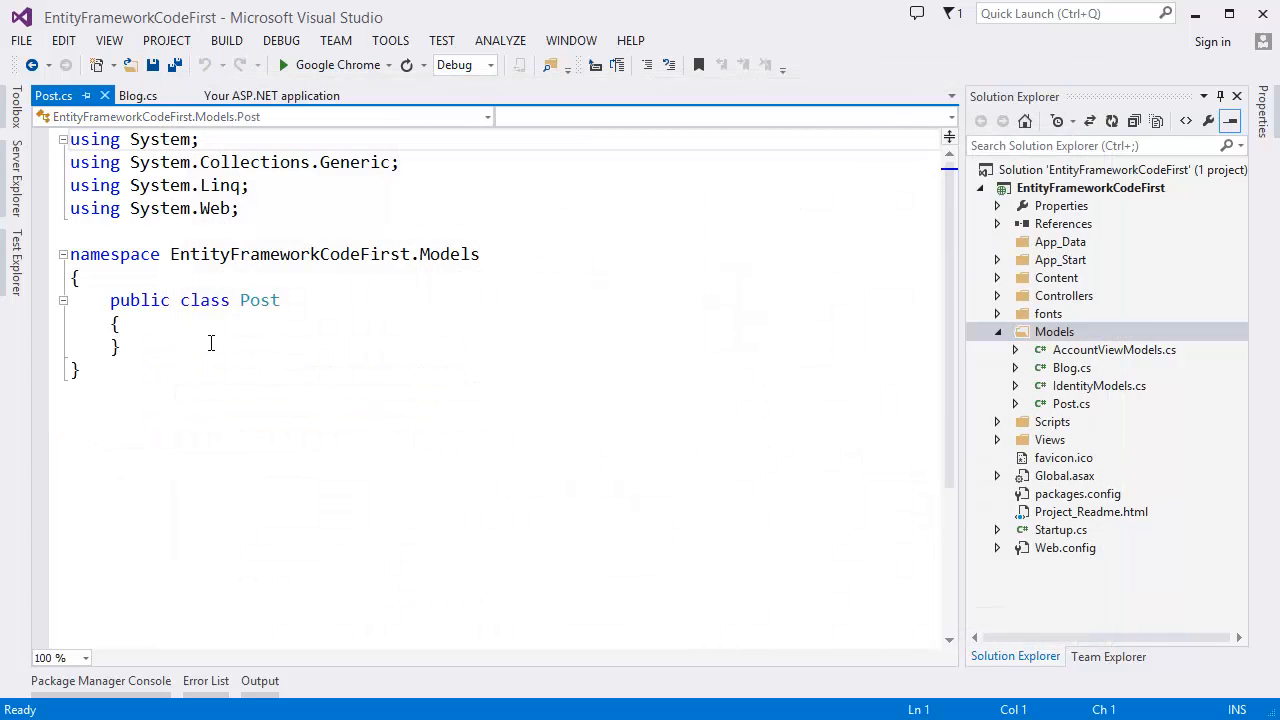
{"action": "key", "text": "Enter"}
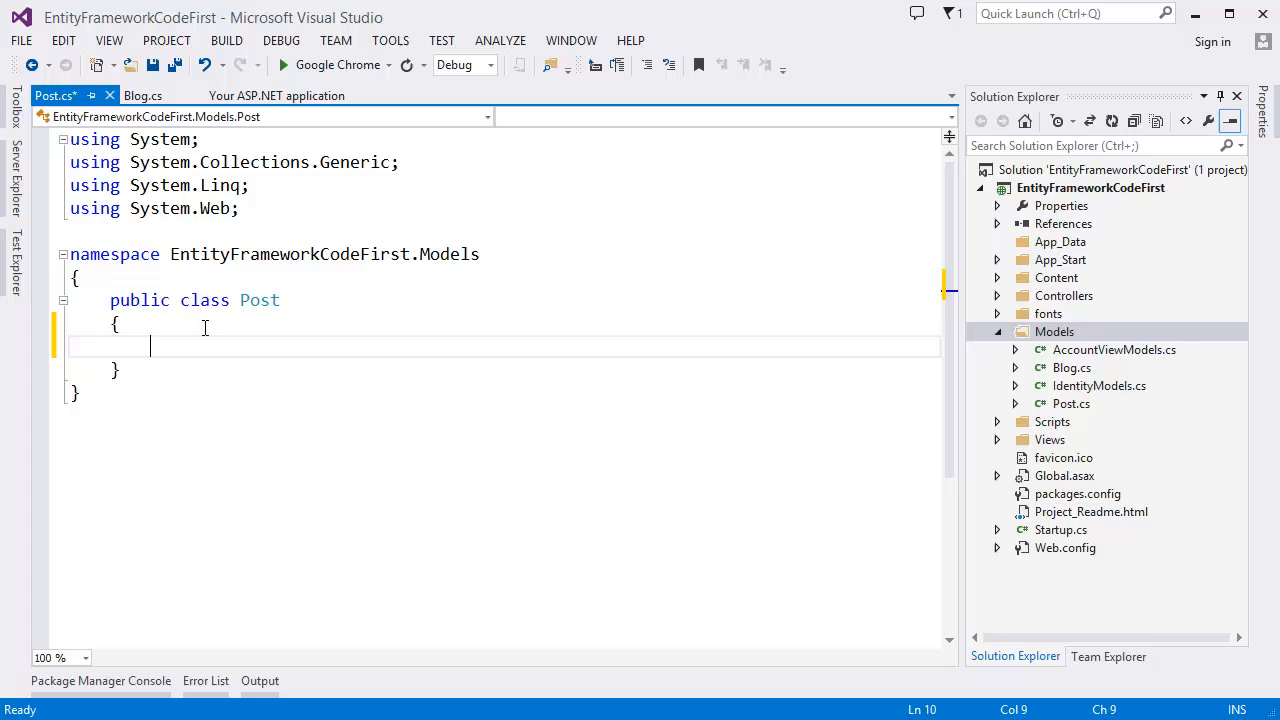
{"action": "type", "text": "po"}
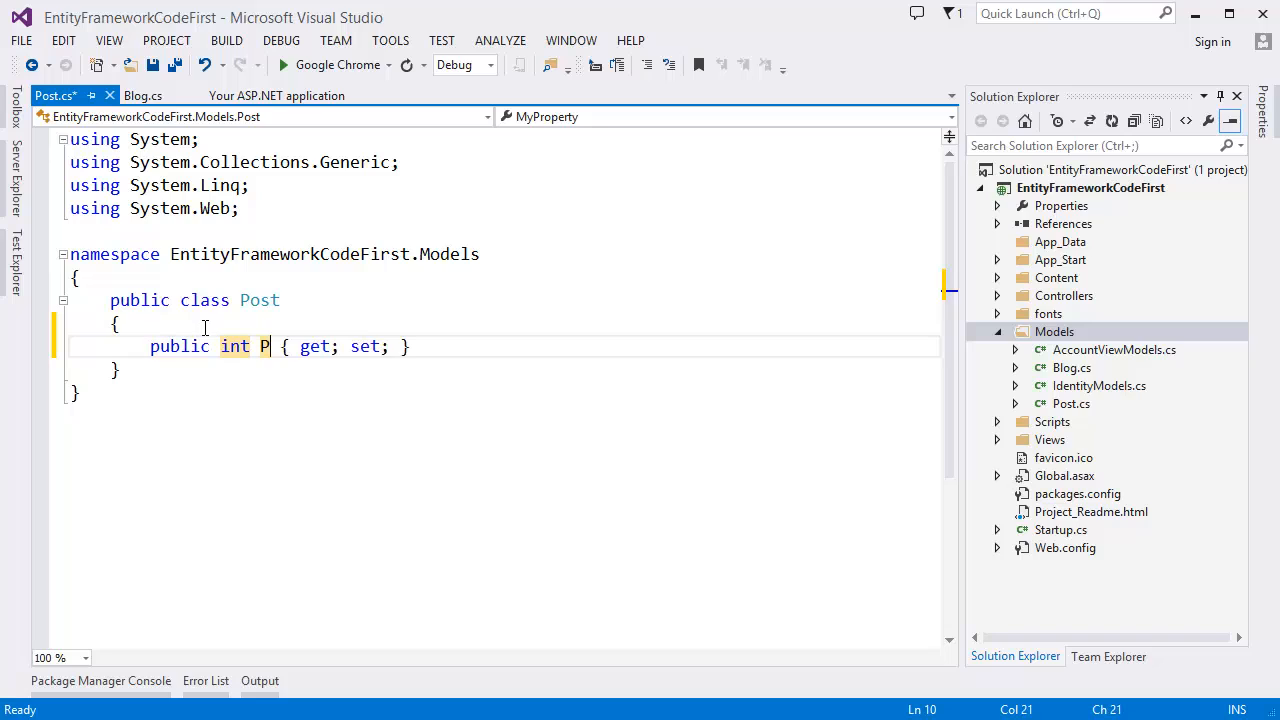
{"action": "type", "text": "ostId"}
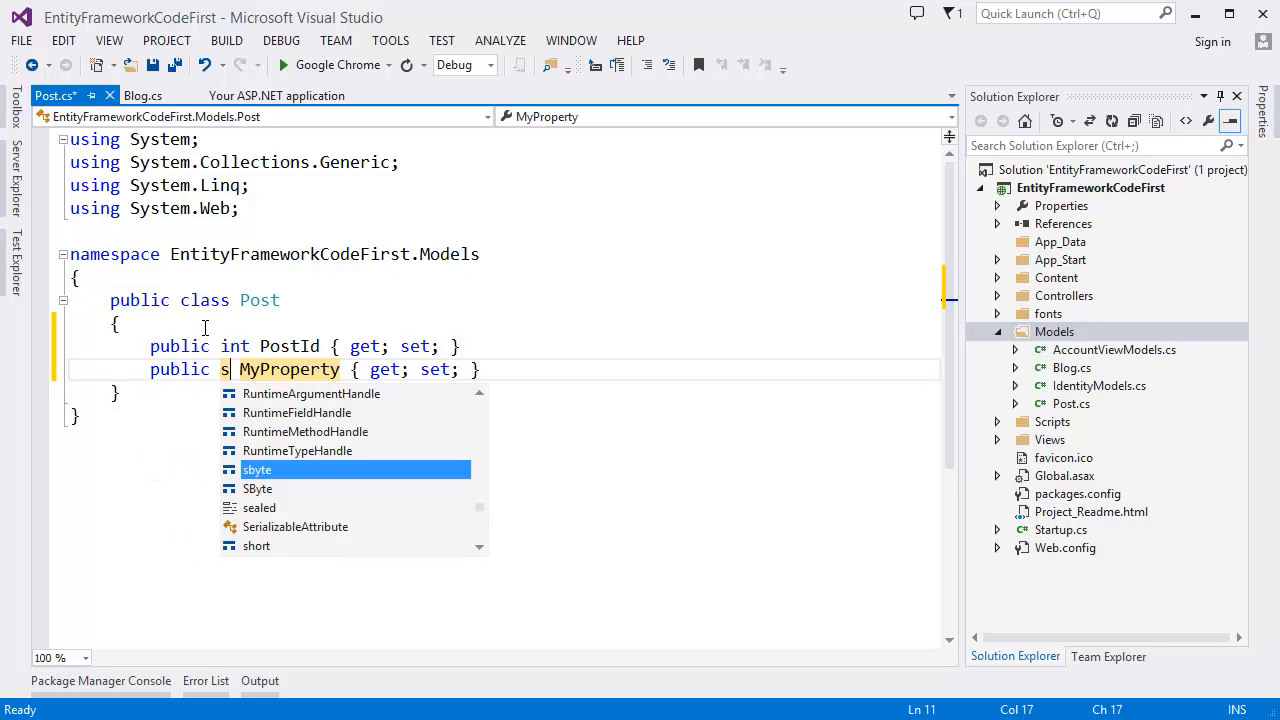
Add 'public string Title' and 'public string PostDate' properties to Post
{"action": "type", "text": "string Nam"}
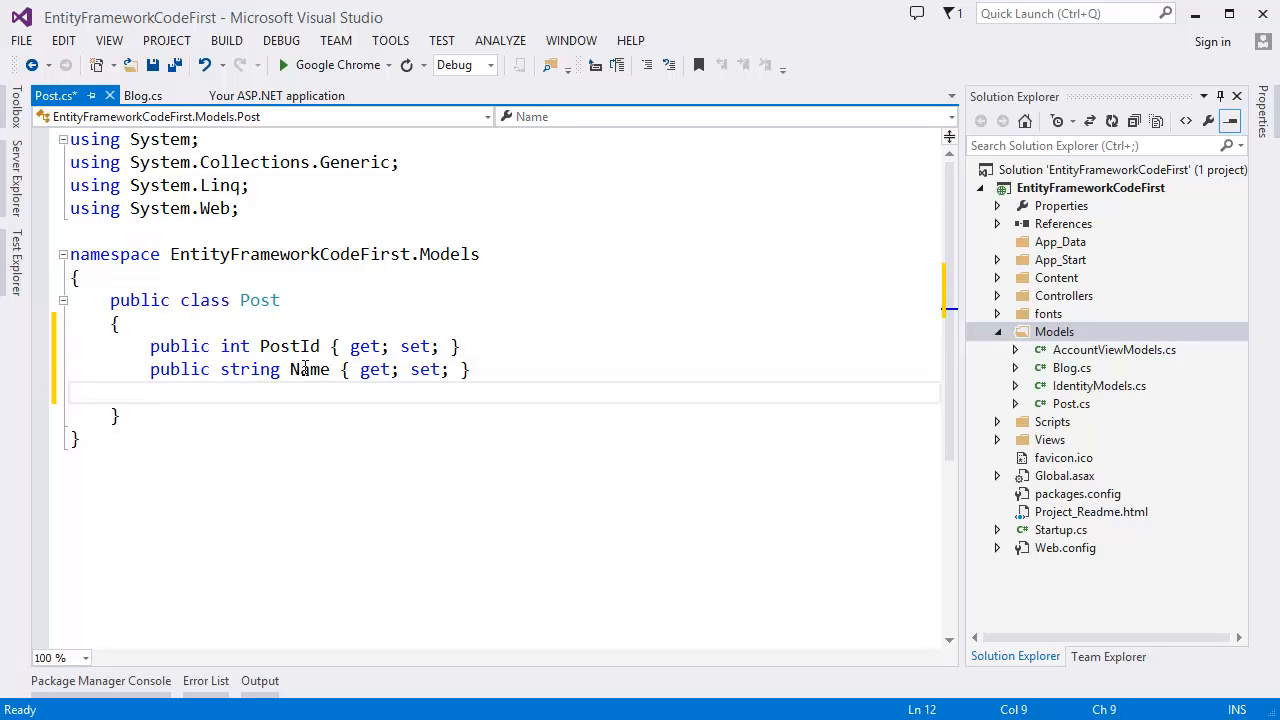
{"action": "type", "text": "Titl"}
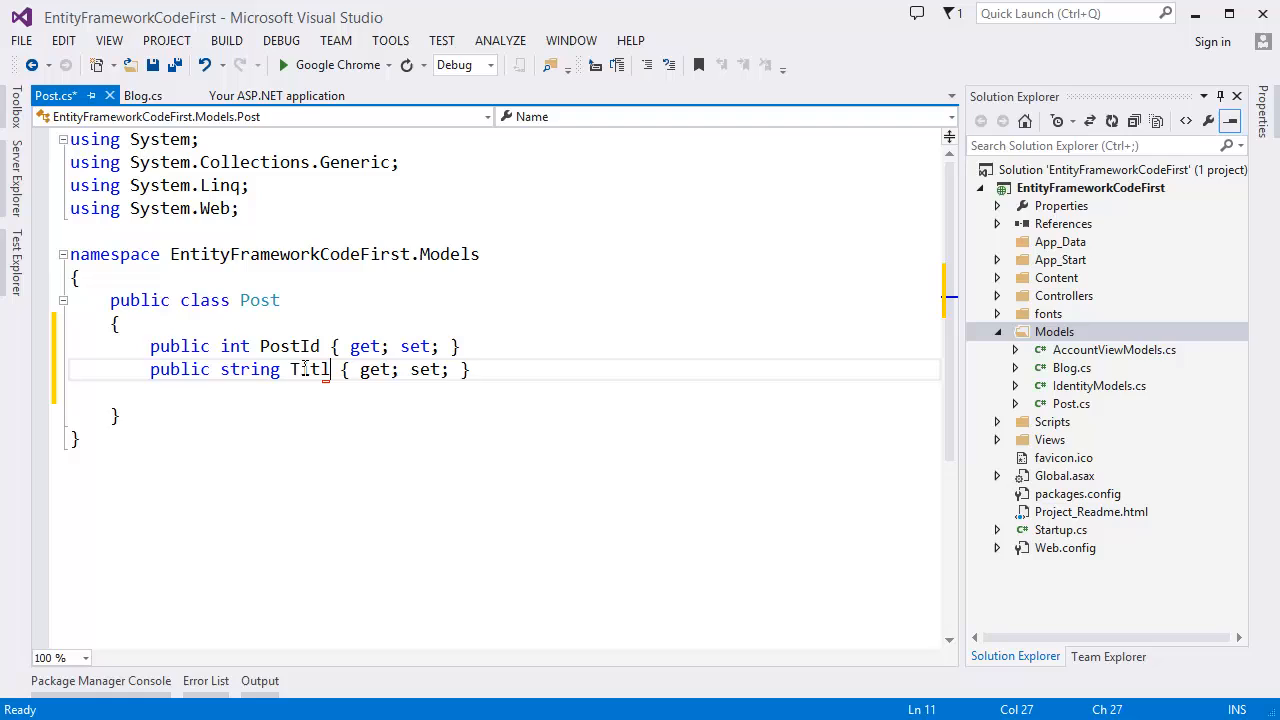
{"action": "type", "text": "itle"}
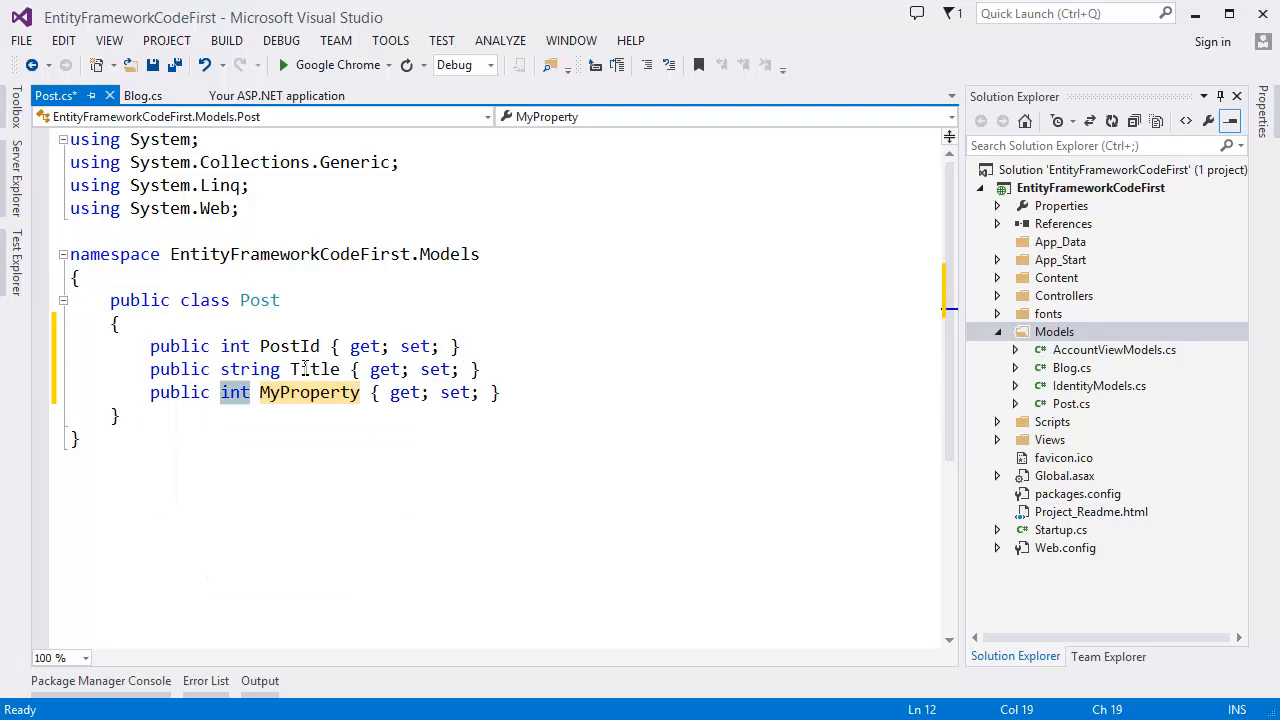
{"action": "type", "text": "string"}
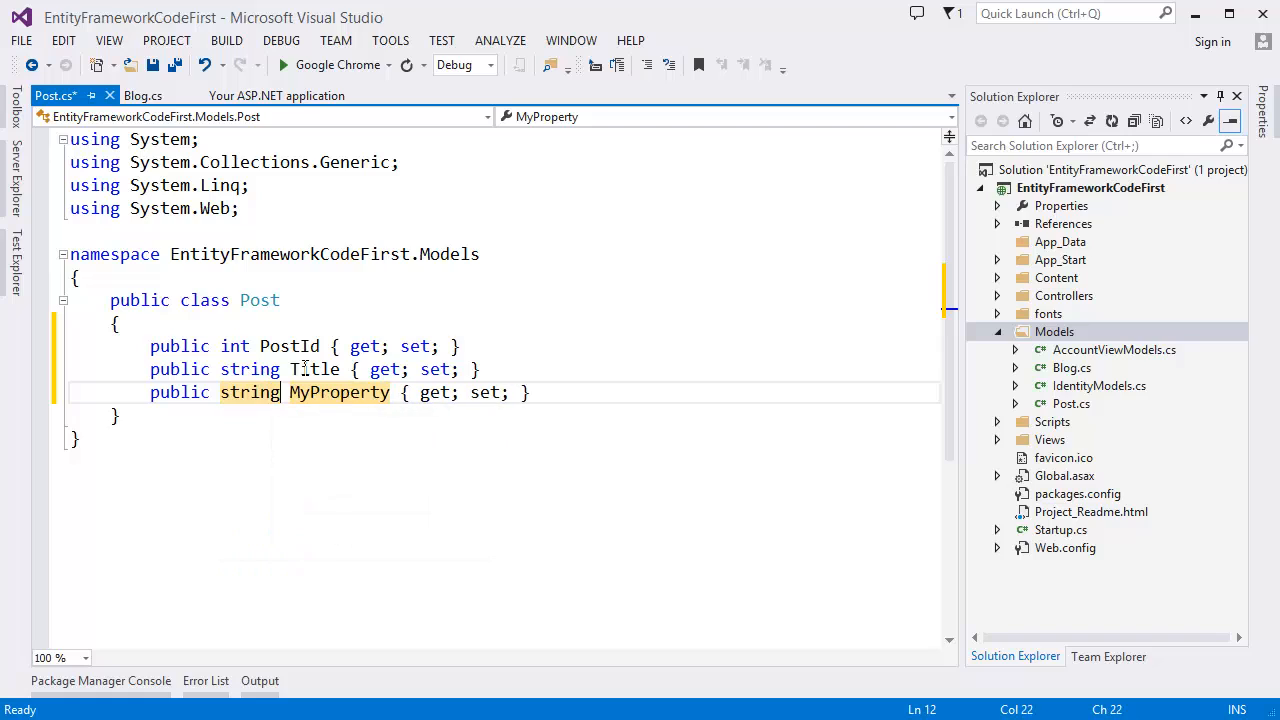
{"action": "double_click", "coordinate": [338, 392]}
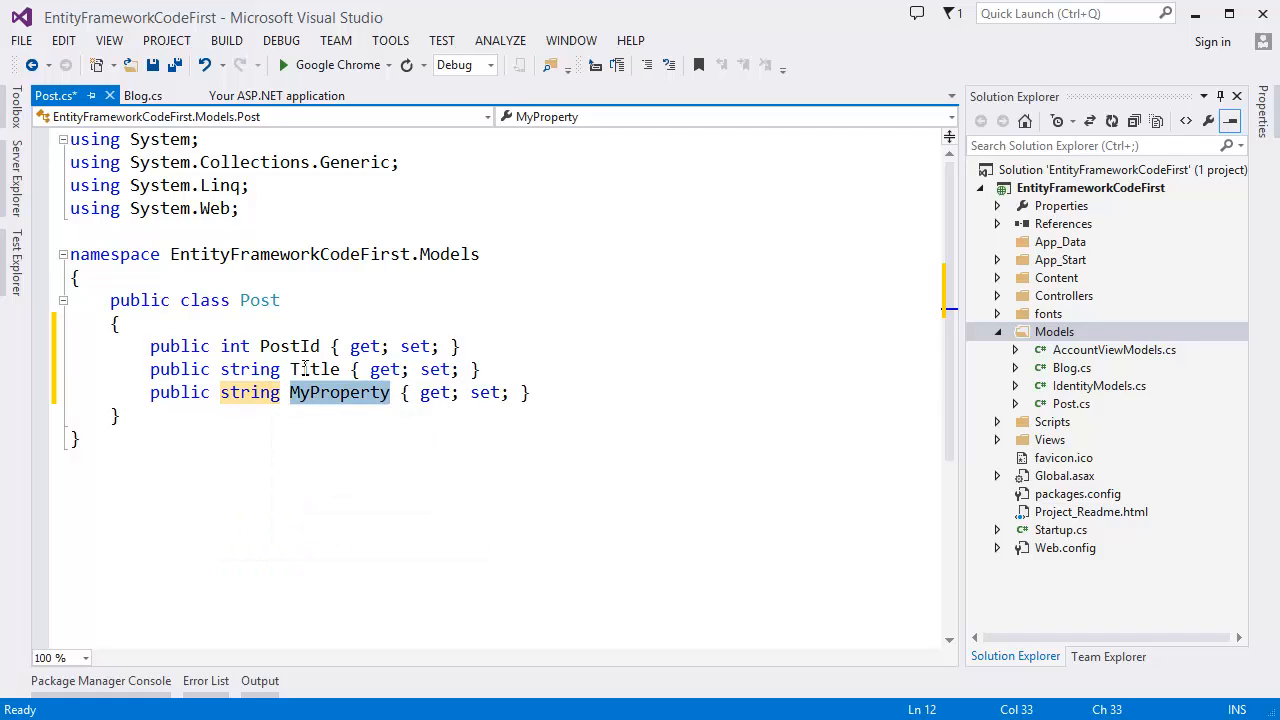
{"action": "type", "text": "Po"}
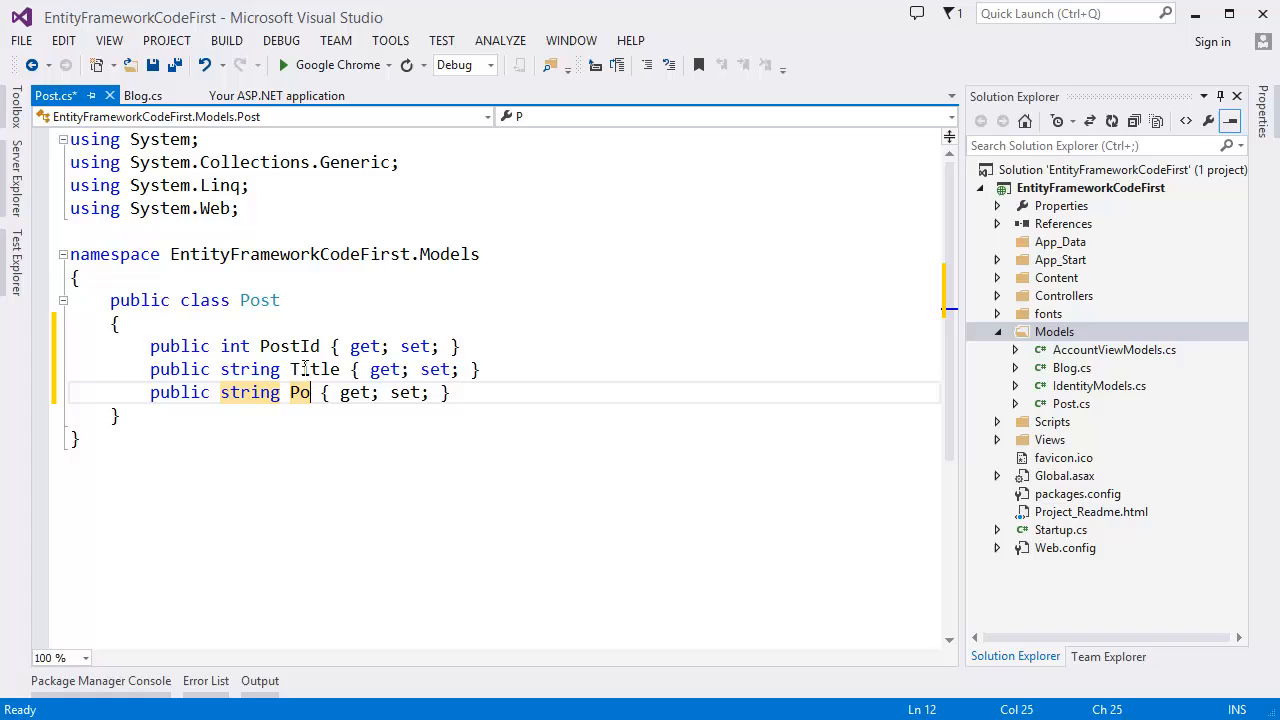
{"action": "type", "text": "stDate"}
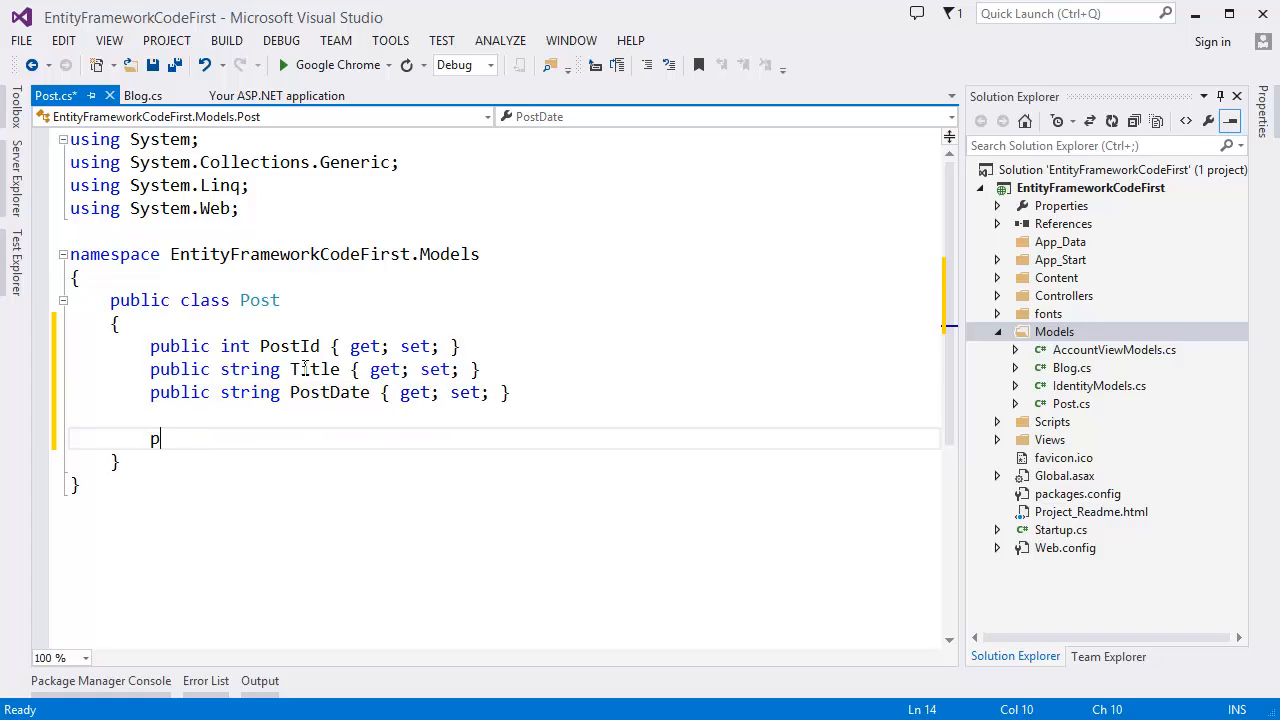
Add 'public int BlogId' and 'public virtual Blog Blog' properties to Post and save
{"action": "type", "text": "ro"}
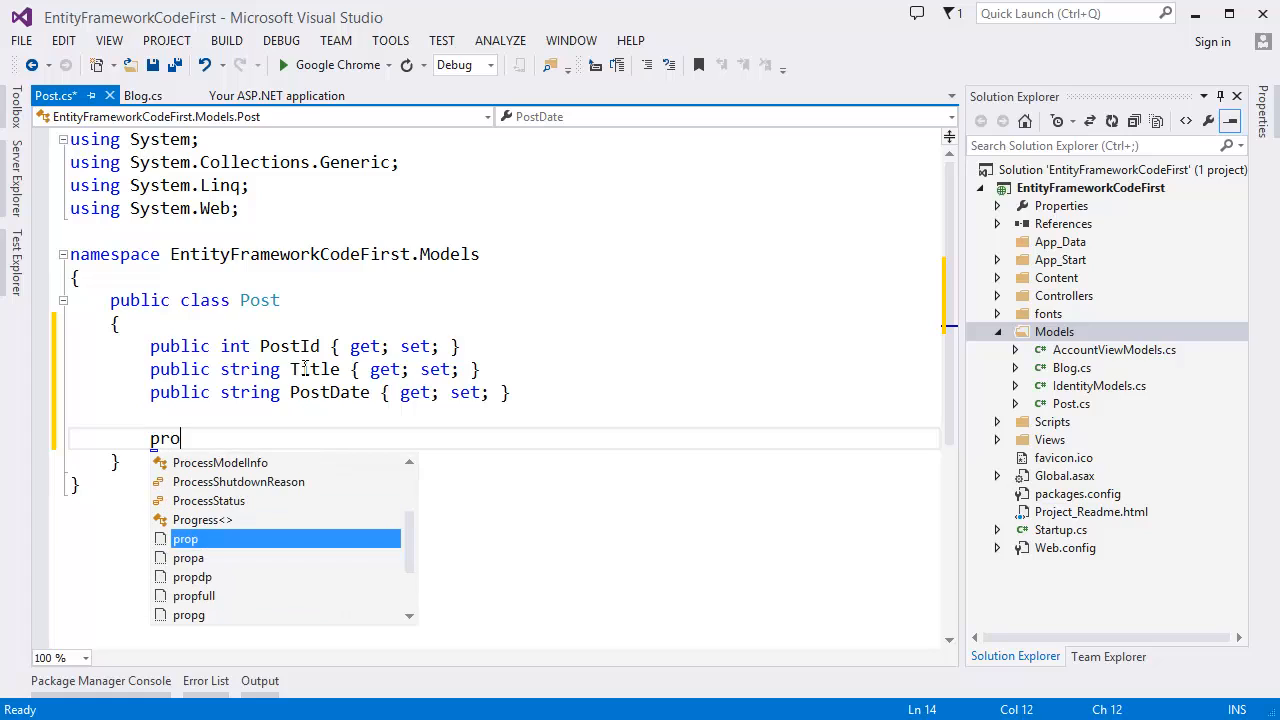
{"action": "key", "text": "Tab"}
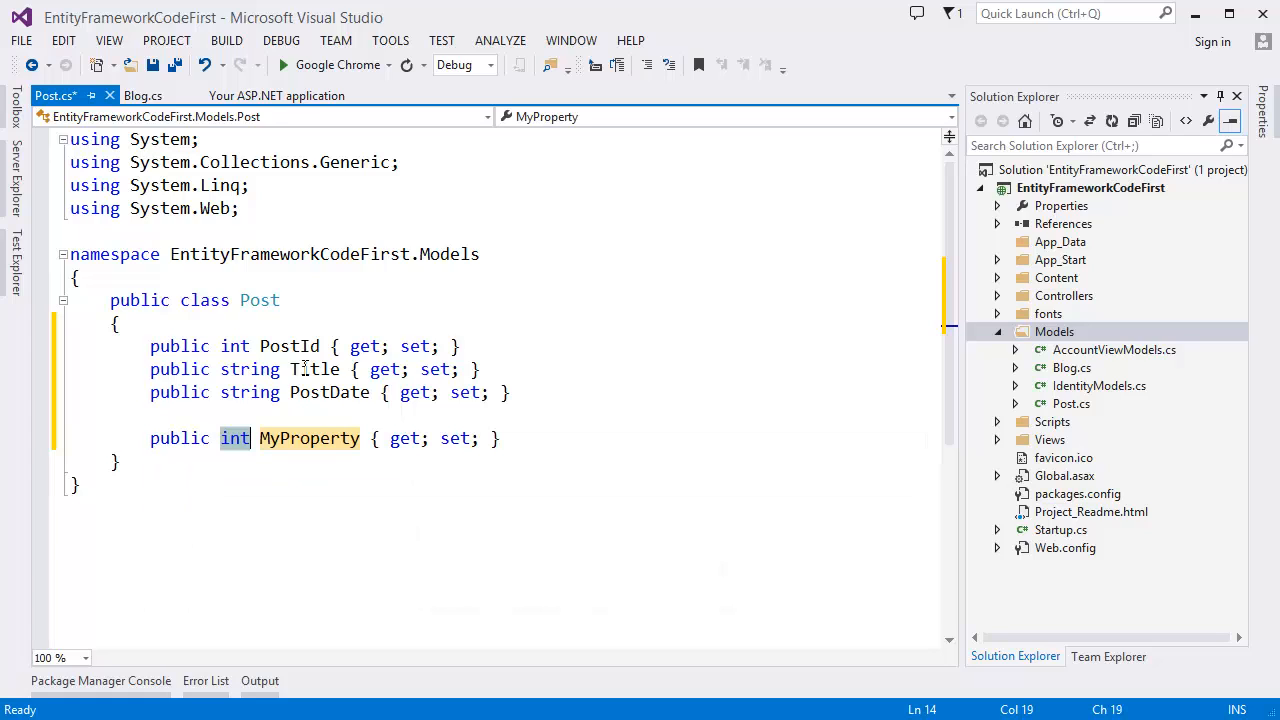
{"action": "type", "text": "BlogId"}
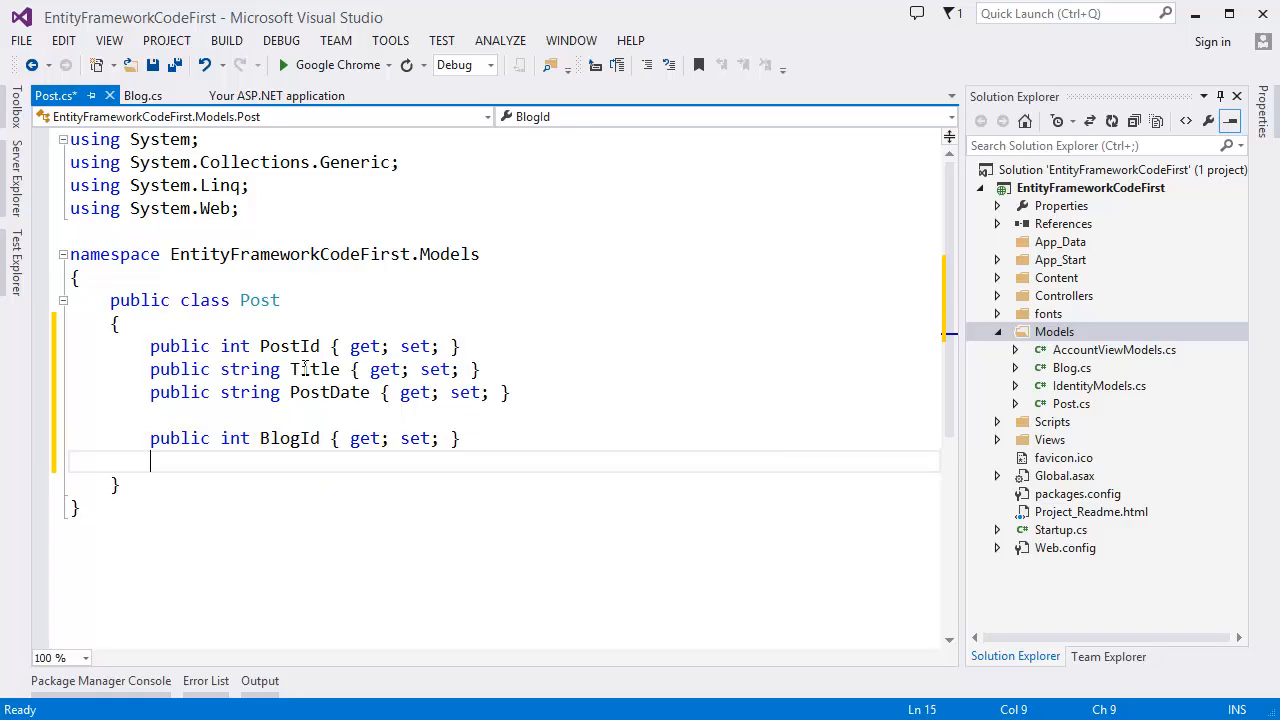
{"action": "type", "text": "prop"}
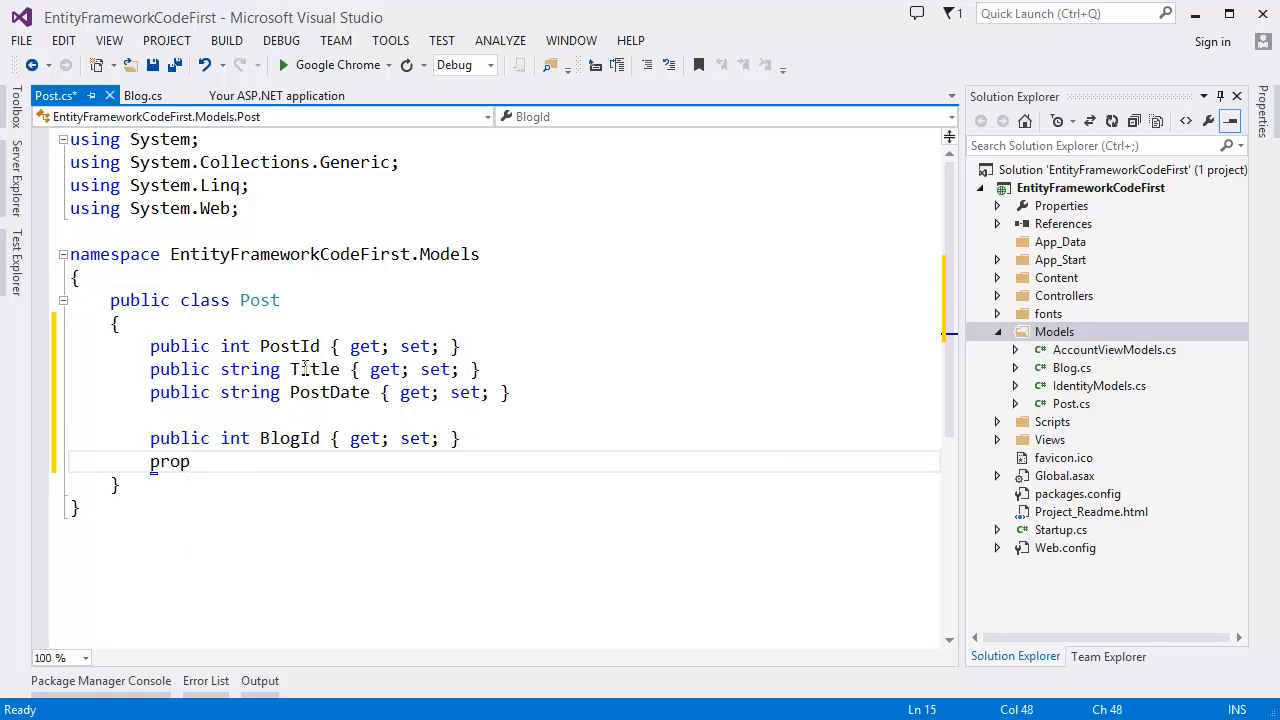
{"action": "key", "text": "Tab"}
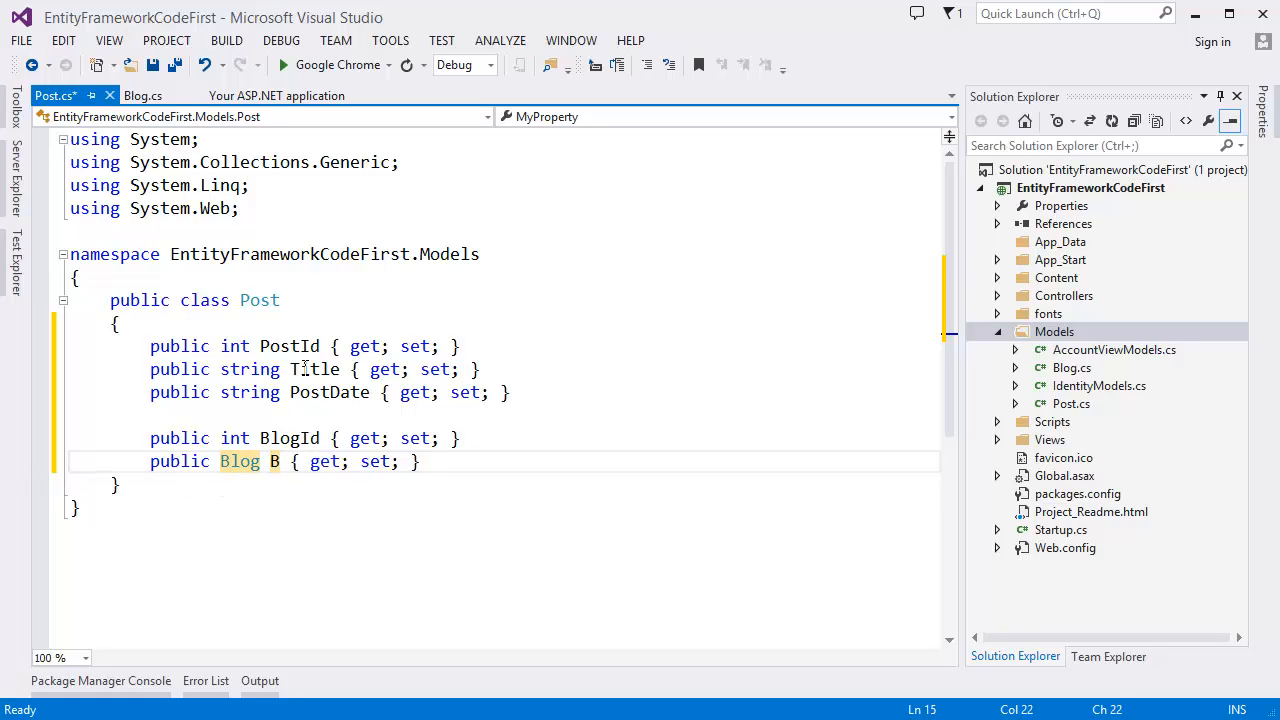
{"action": "type", "text": "log"}
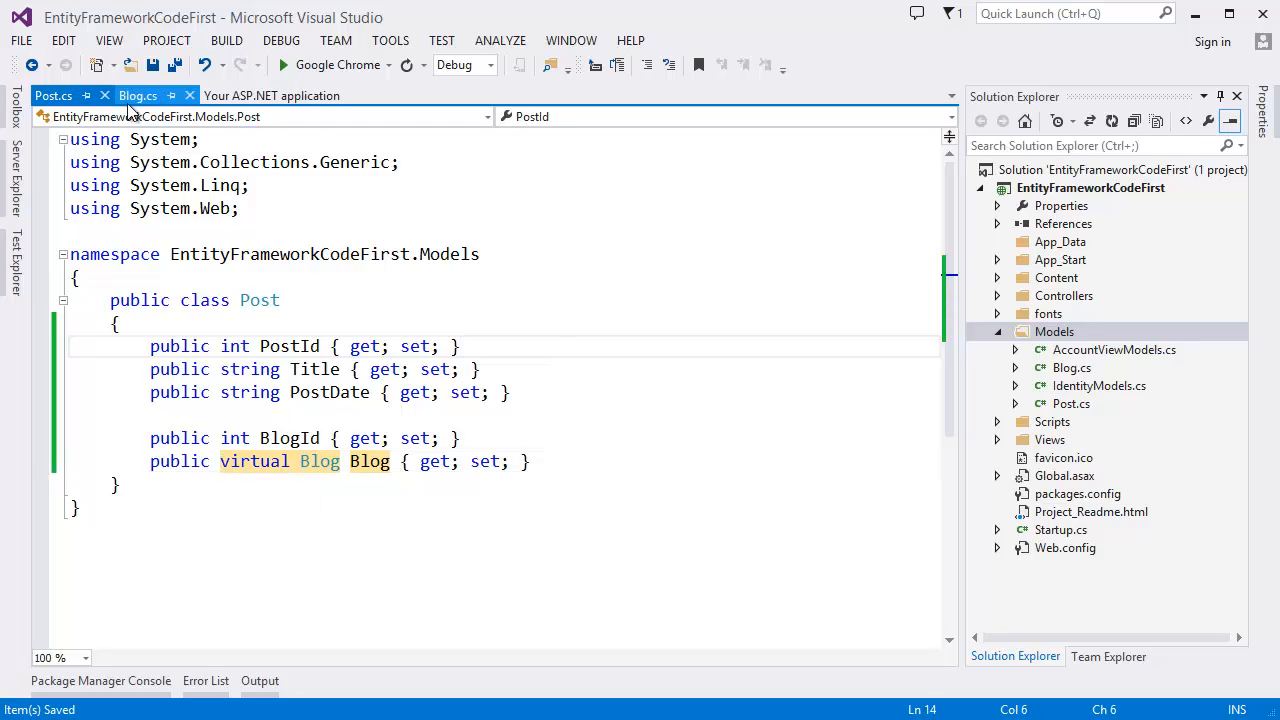
Review Post's BlogId link to Blog and return to Blog.cs with its Posts list unchanged
{"action": "left_click", "coordinate": [140, 96]}
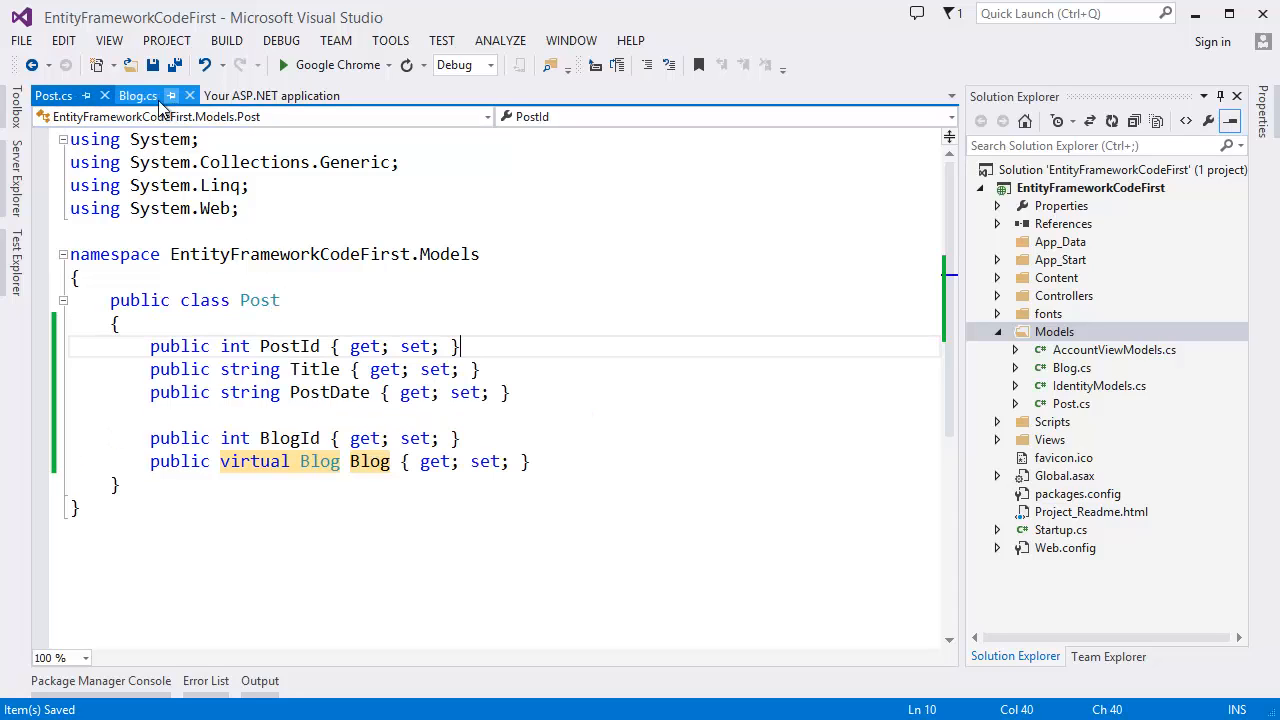
{"action": "left_click", "coordinate": [138, 96]}
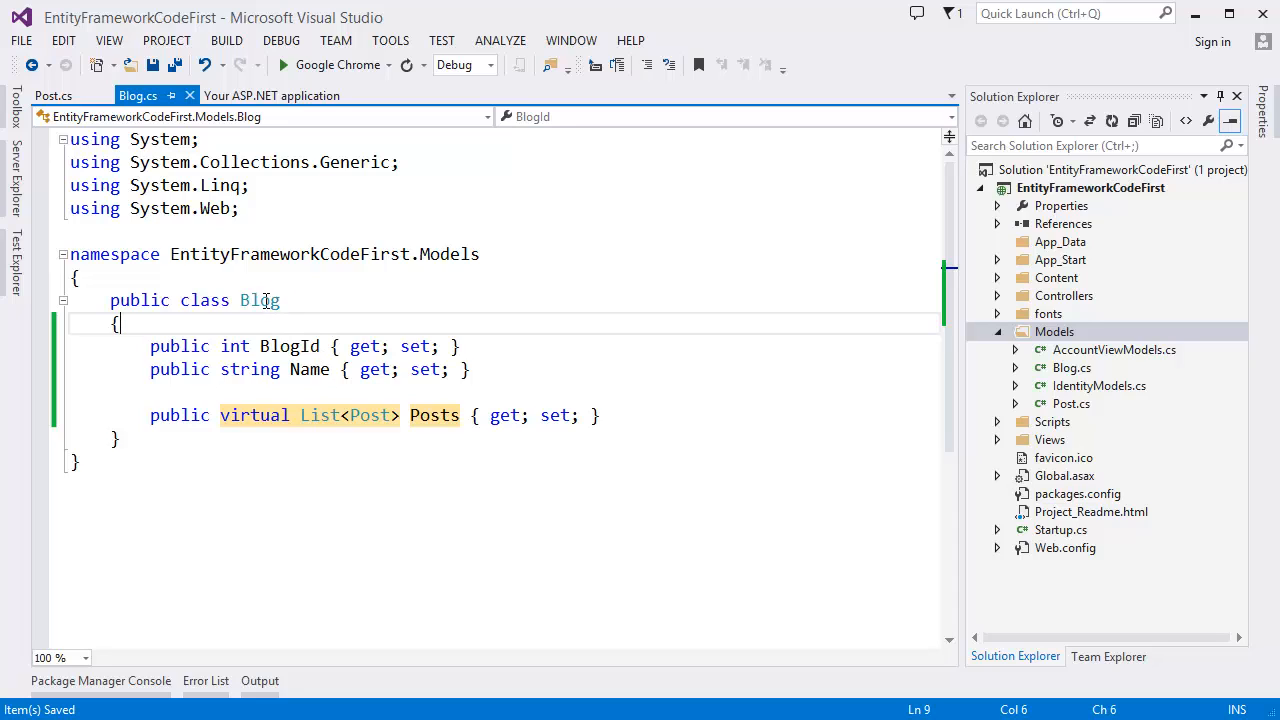
{"action": "mouse_move", "coordinate": [370, 414]}
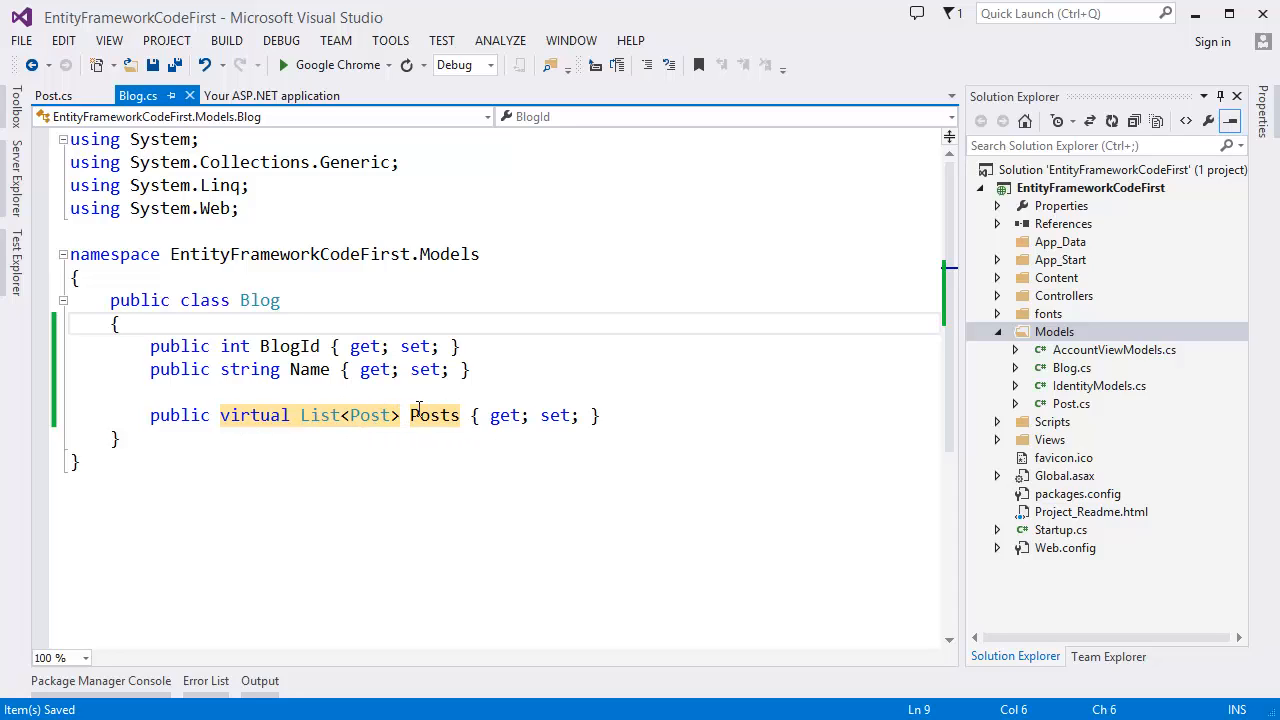
{"action": "left_click", "coordinate": [52, 96]}
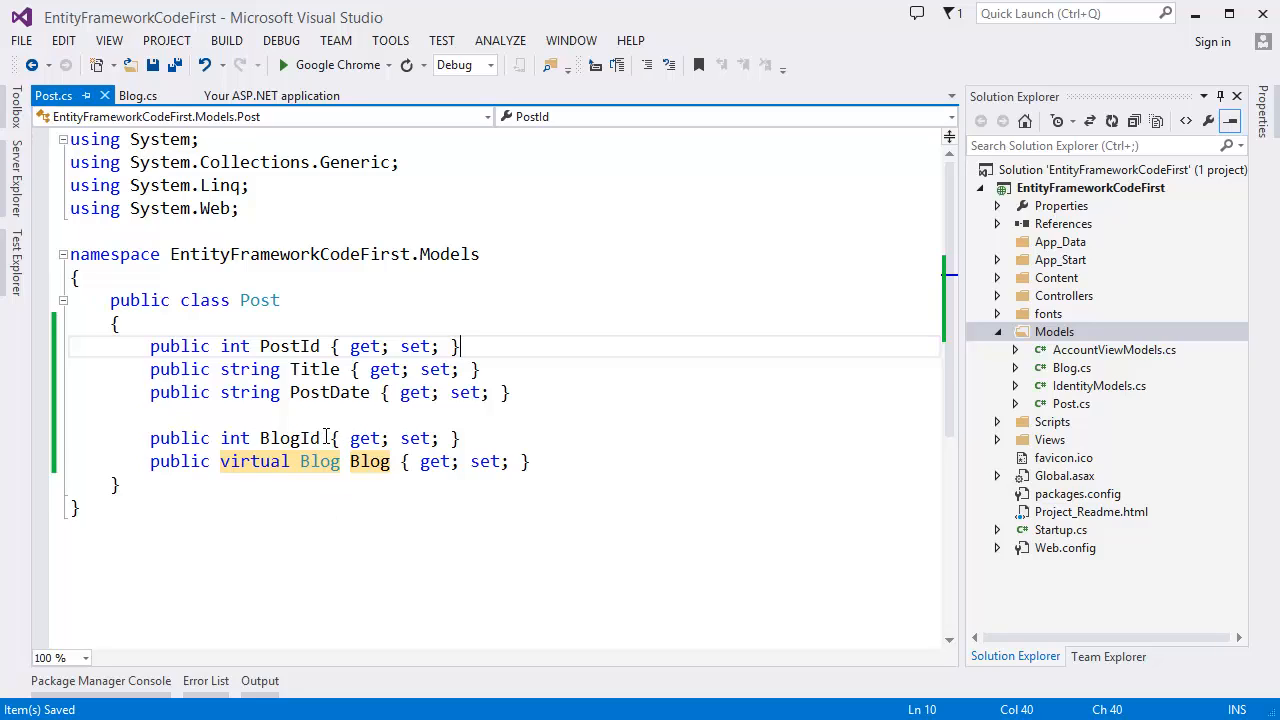
{"action": "double_click", "coordinate": [288, 438]}
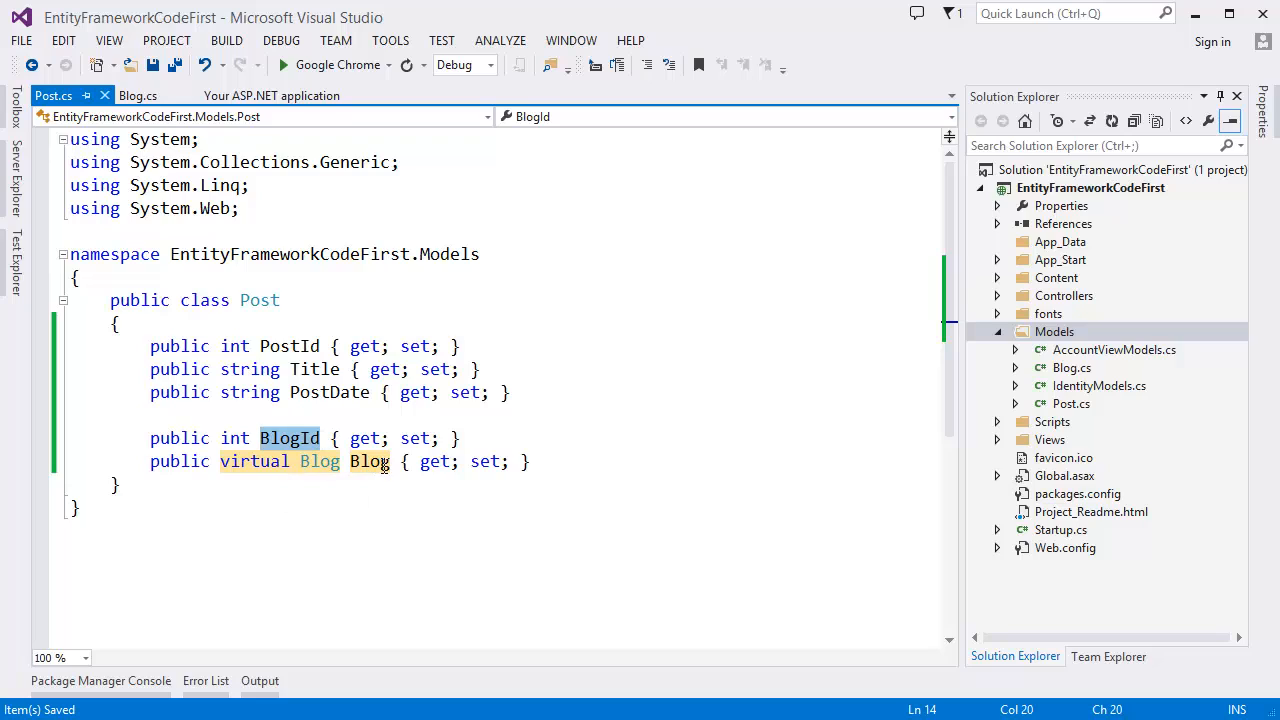
{"action": "left_click", "coordinate": [280, 414]}
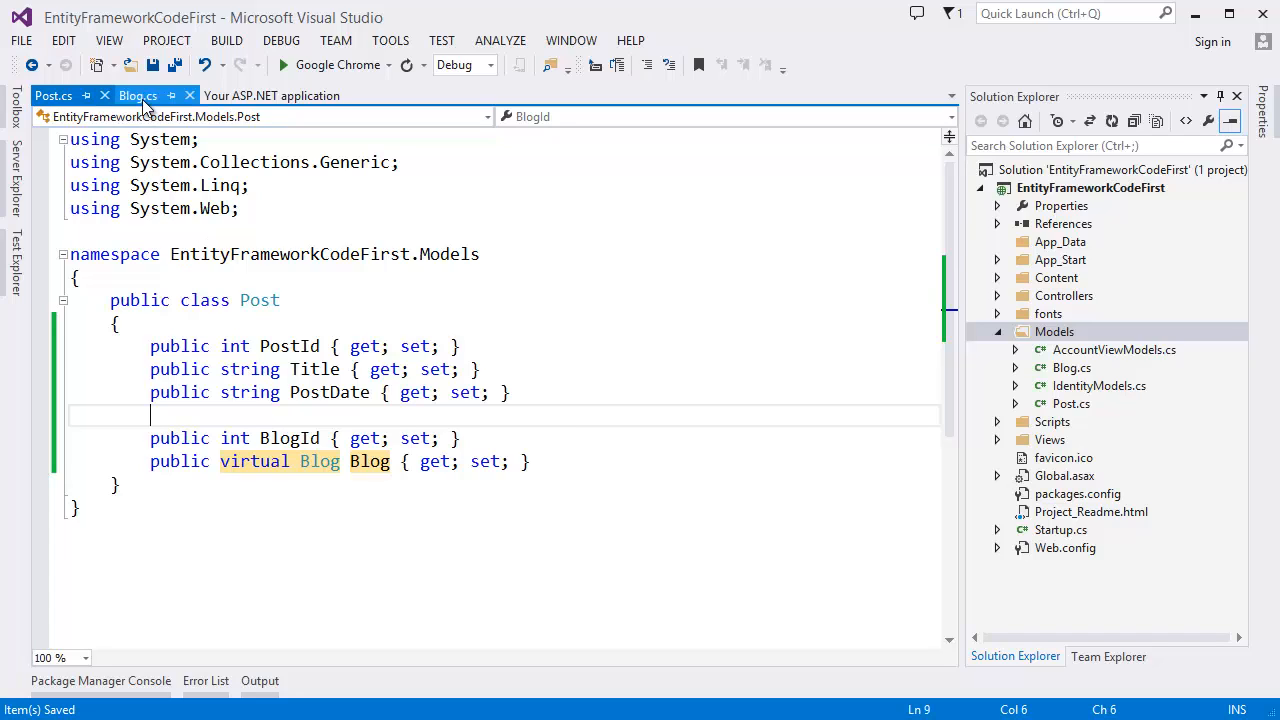
{"action": "left_click", "coordinate": [138, 96]}
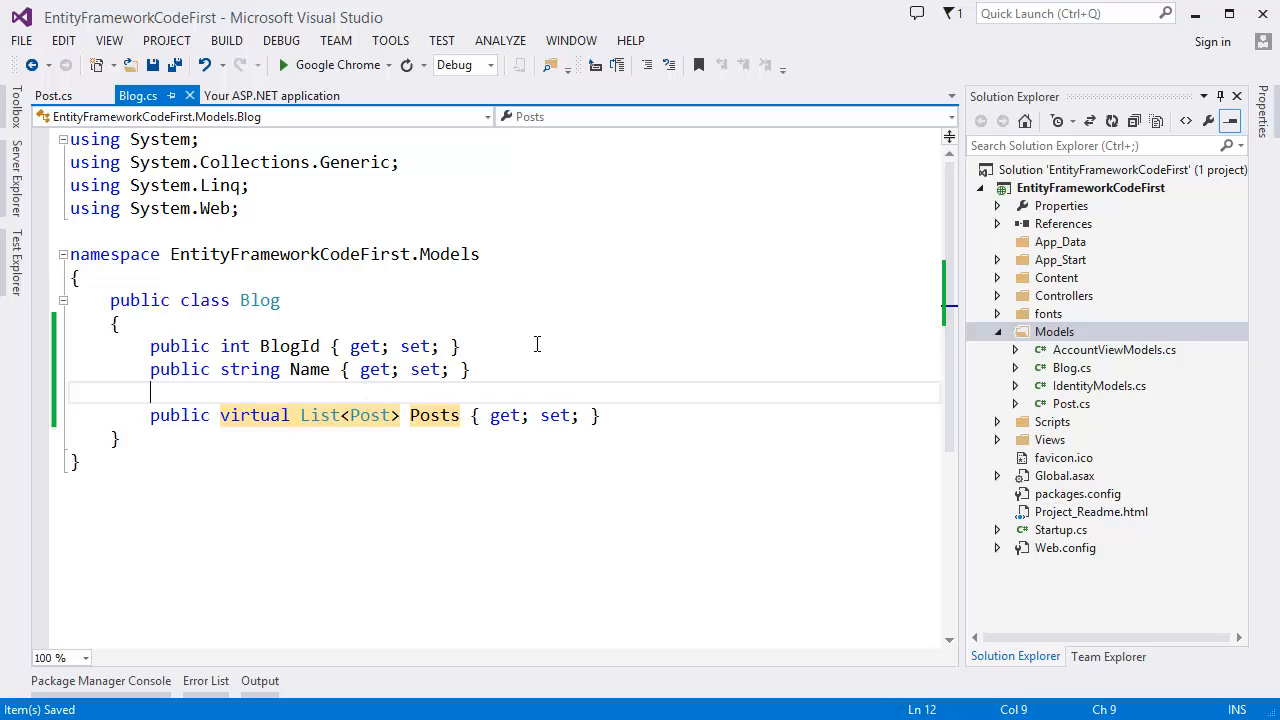
{"action": "mouse_move", "coordinate": [832, 340]}
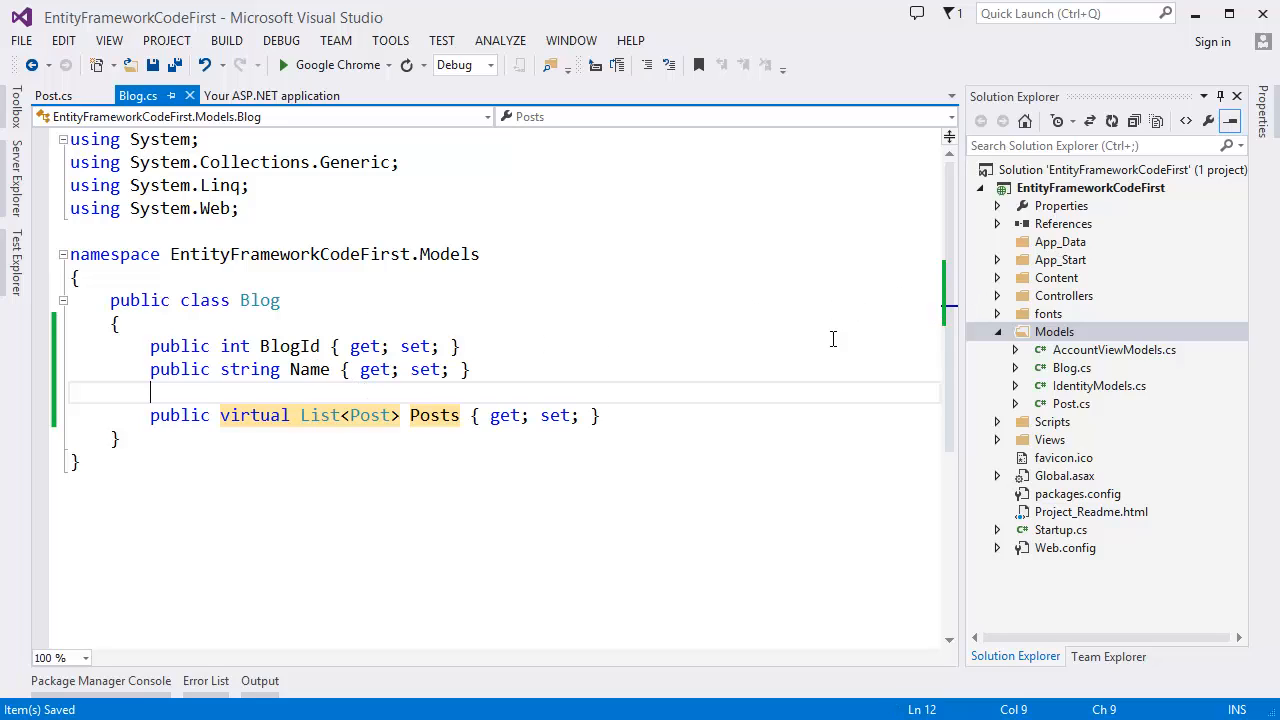
Add a Context folder to the project and start adding a BlogContext class inside it
{"action": "left_click", "coordinate": [1092, 188]}
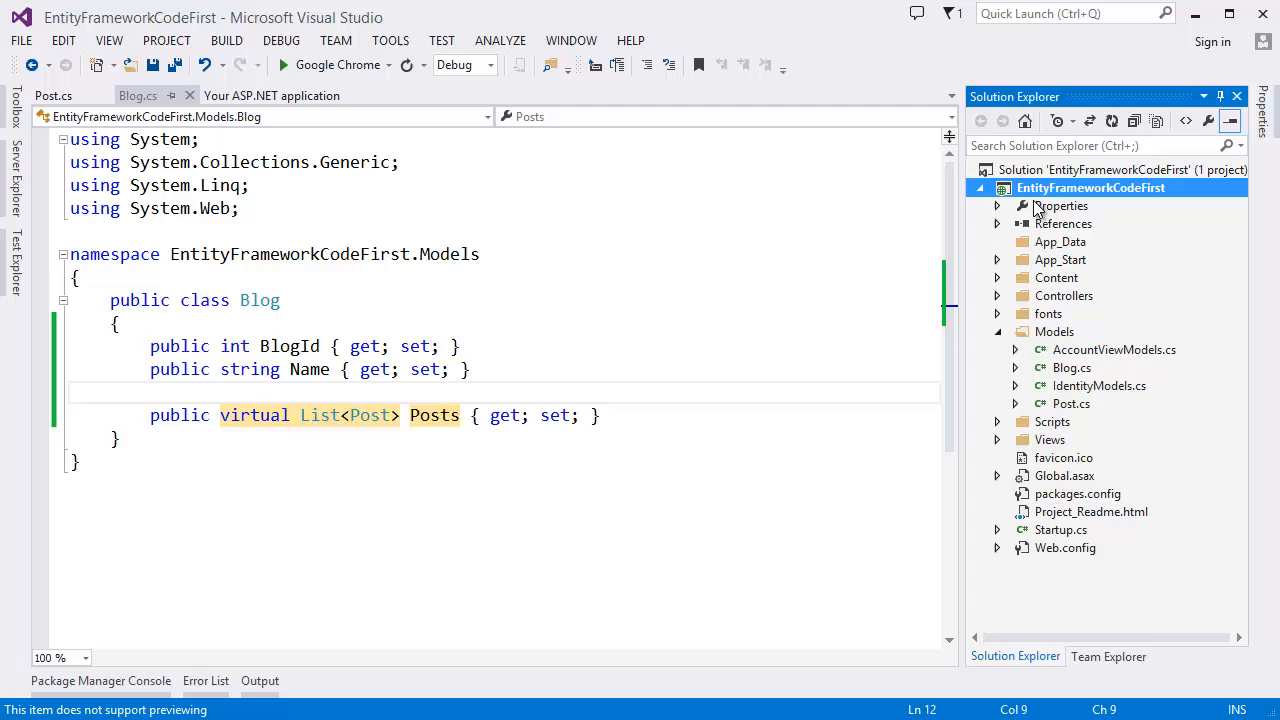
{"action": "right_click", "coordinate": [1090, 188]}
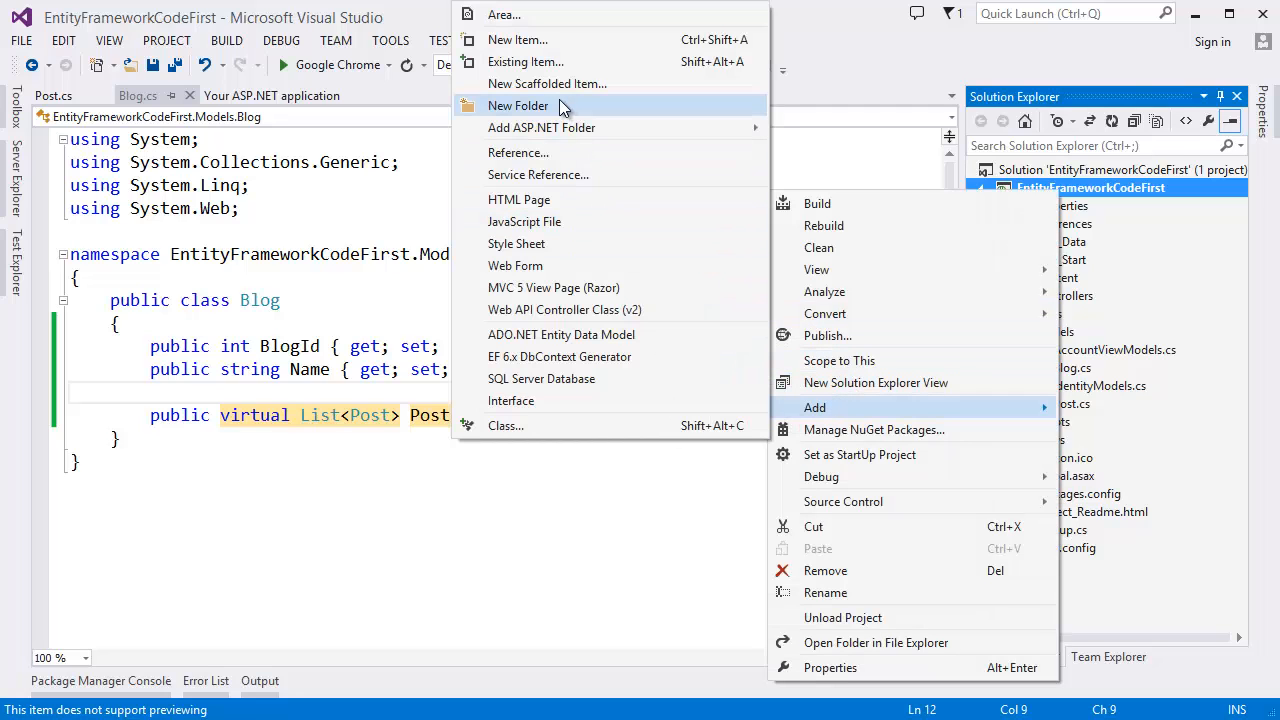
{"action": "left_click", "coordinate": [518, 104]}
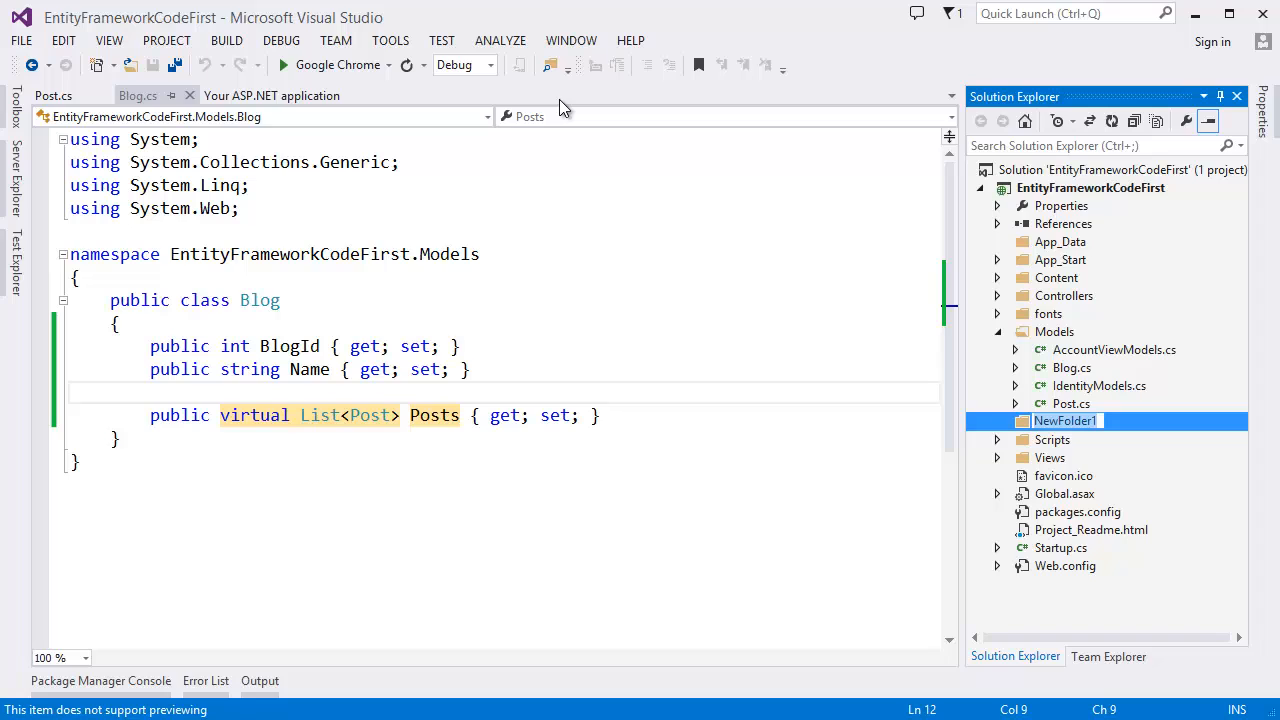
{"action": "type", "text": "Context"}
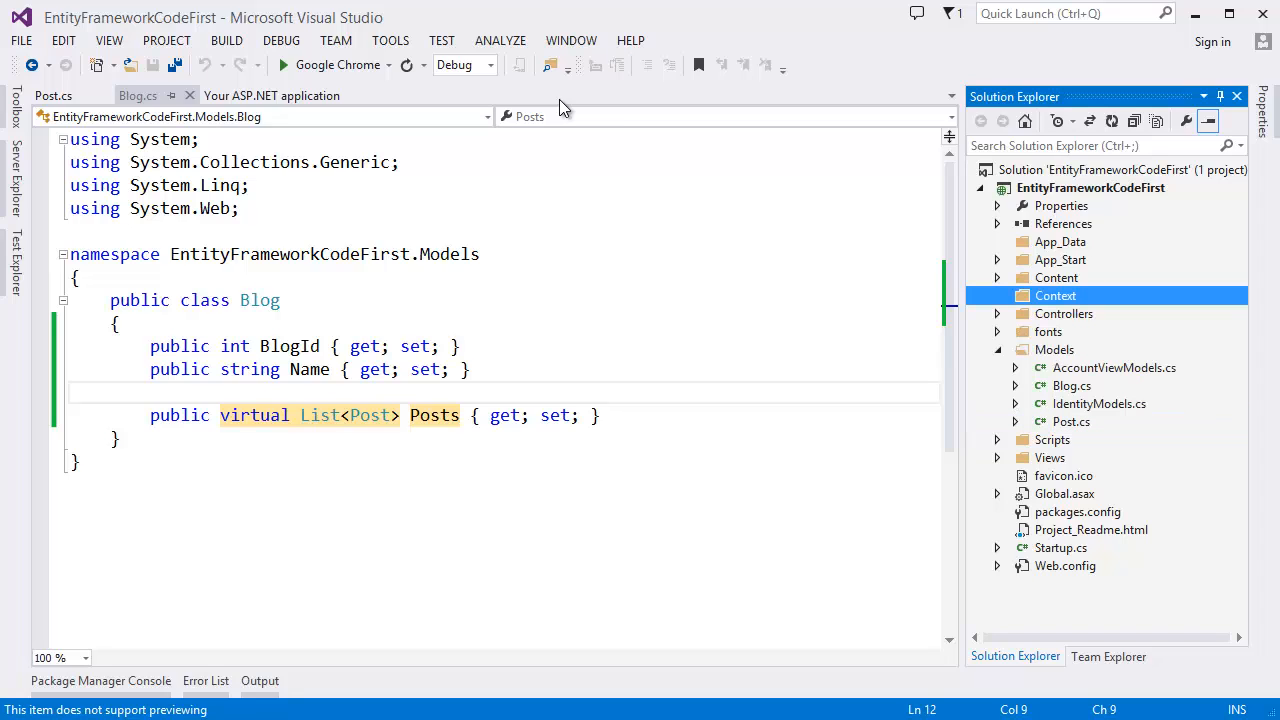
{"action": "right_click", "coordinate": [1056, 296]}
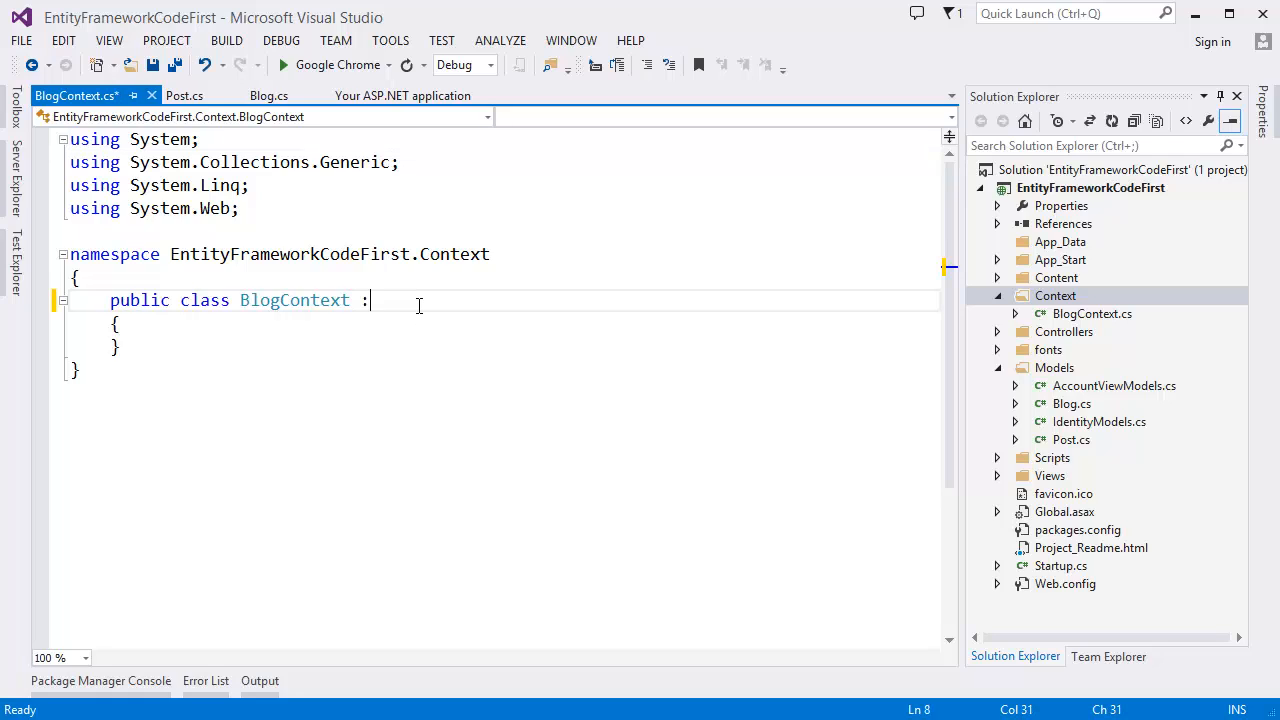
Derive BlogContext from DbContext and resolve it with 'using System.Data.Entity'
{"action": "type", "text": "\" \""}
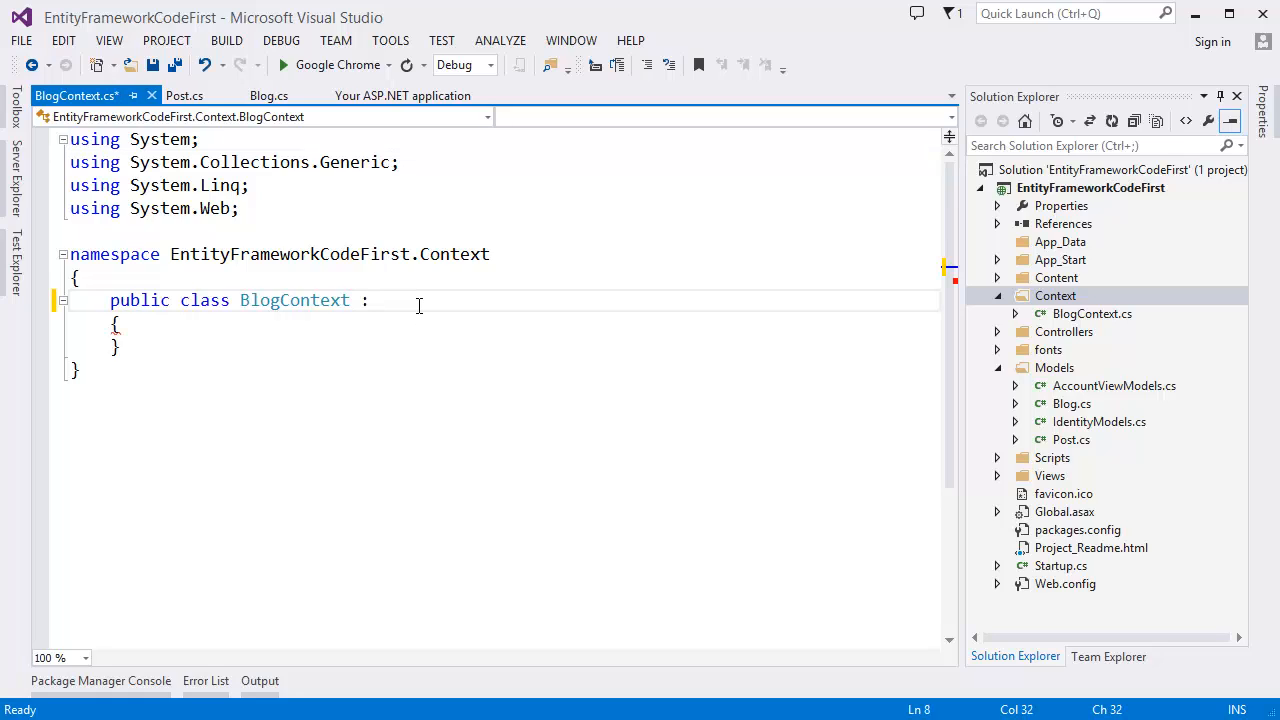
{"action": "type", "text": "D"}
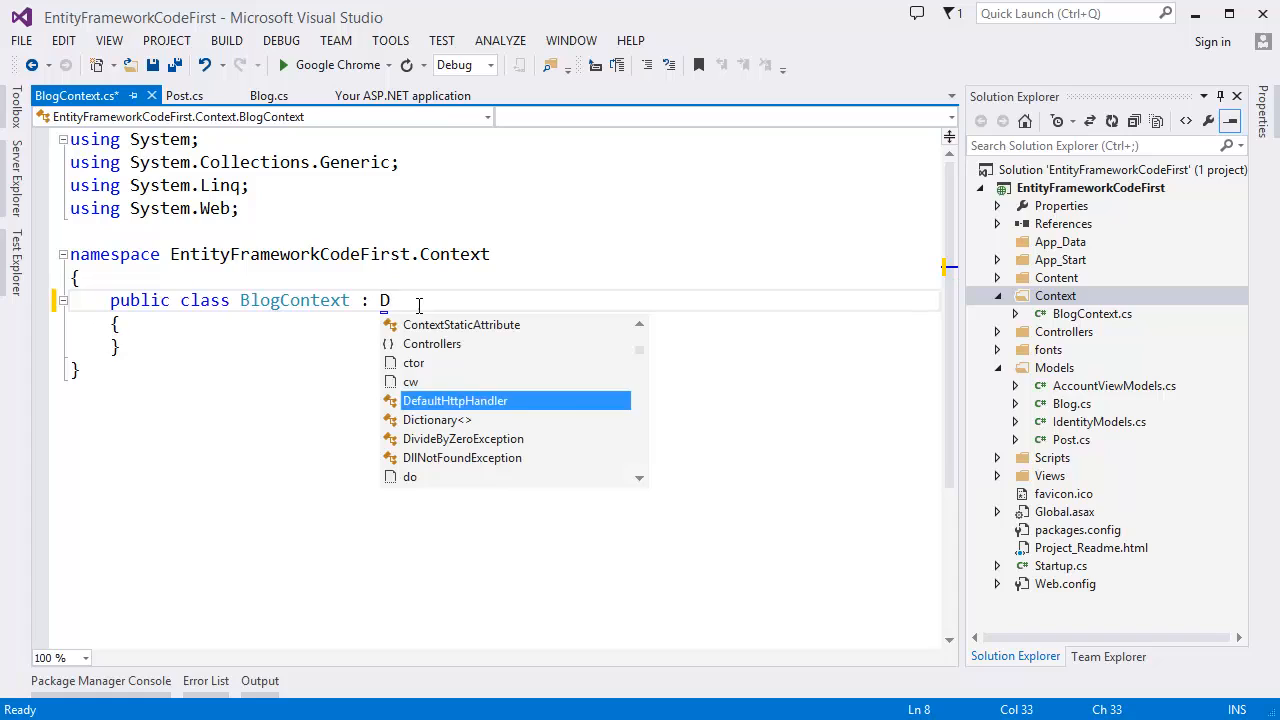
{"action": "type", "text": "bContext"}
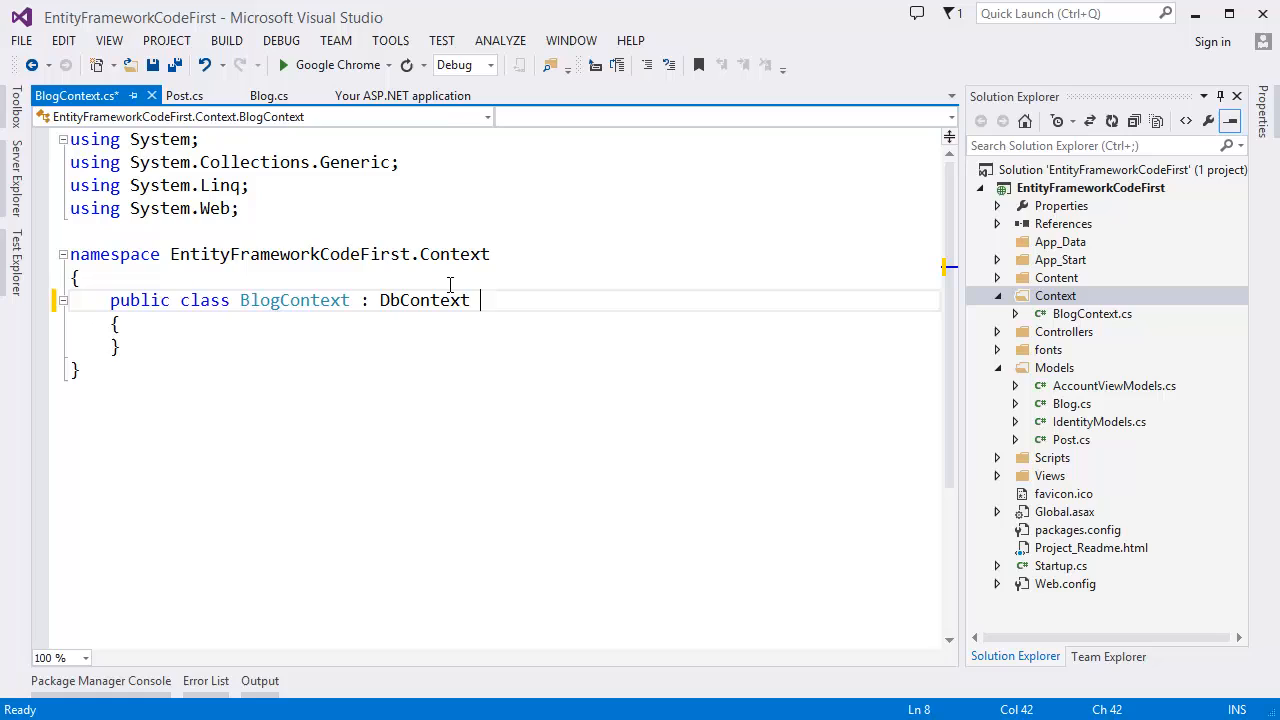
{"action": "mouse_move", "coordinate": [424, 300]}
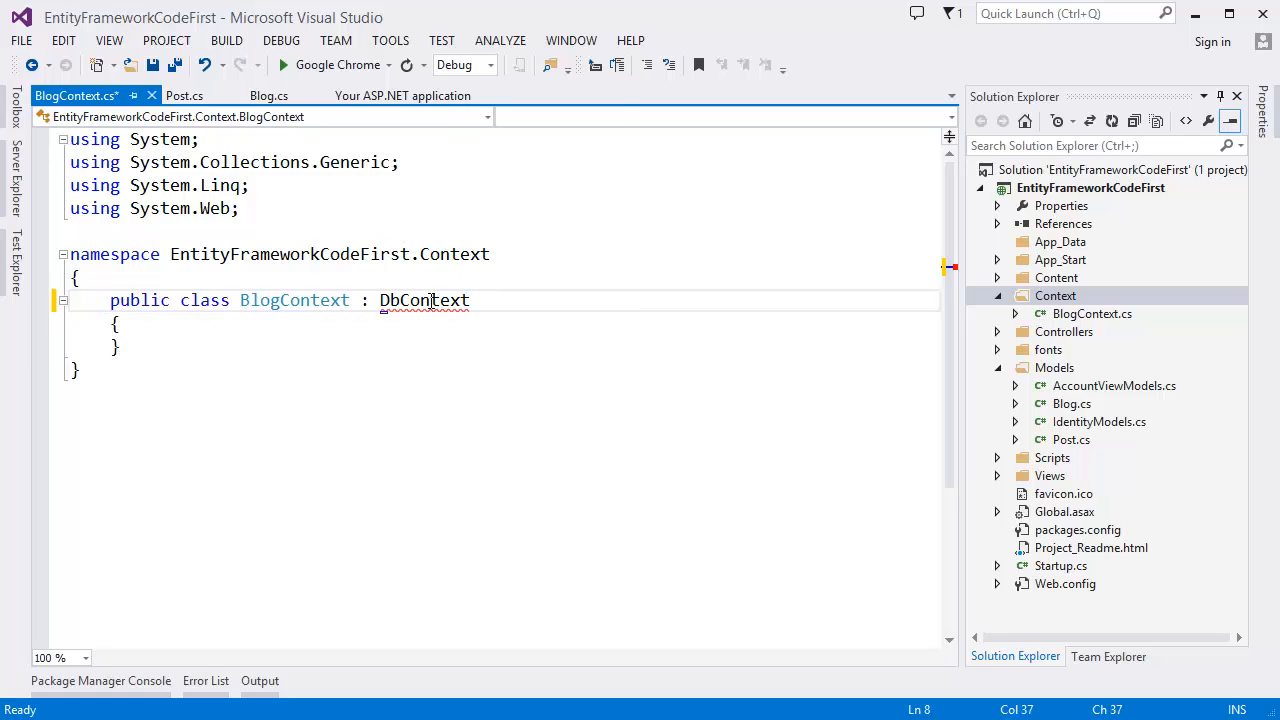
{"action": "right_click", "coordinate": [424, 300]}
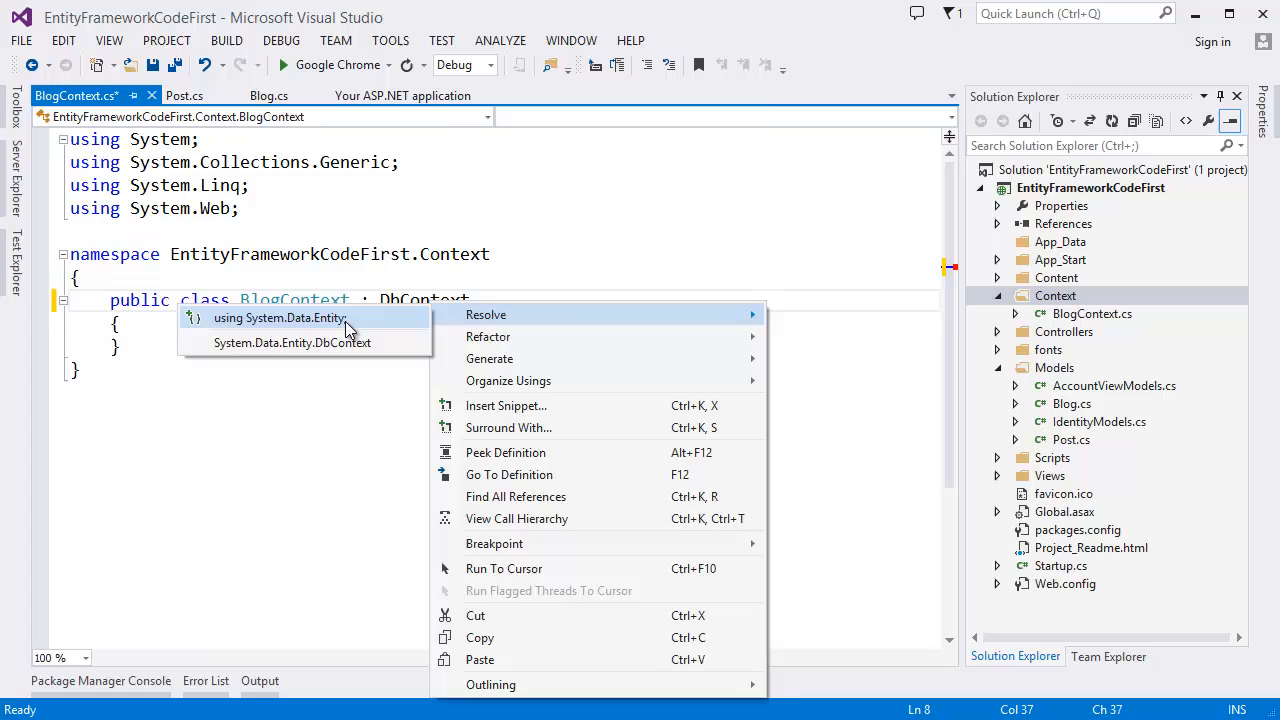
{"action": "left_click", "coordinate": [280, 316]}
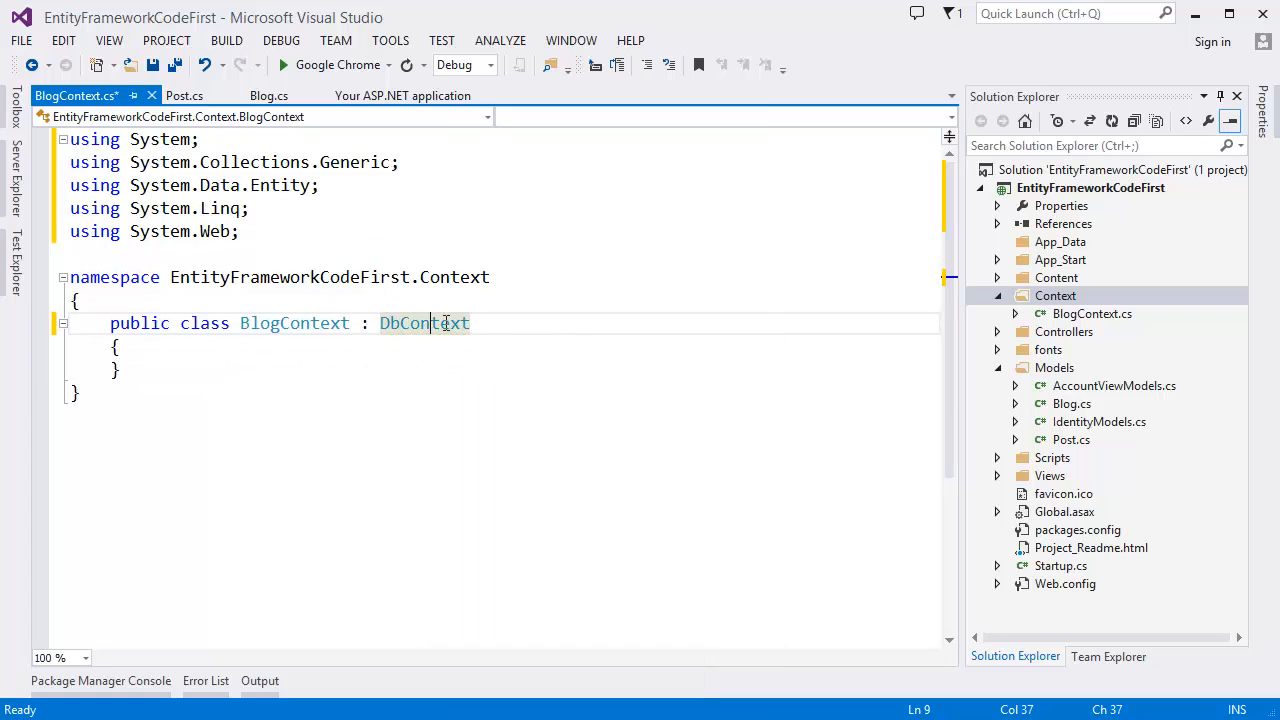
{"action": "left_click", "coordinate": [494, 322]}
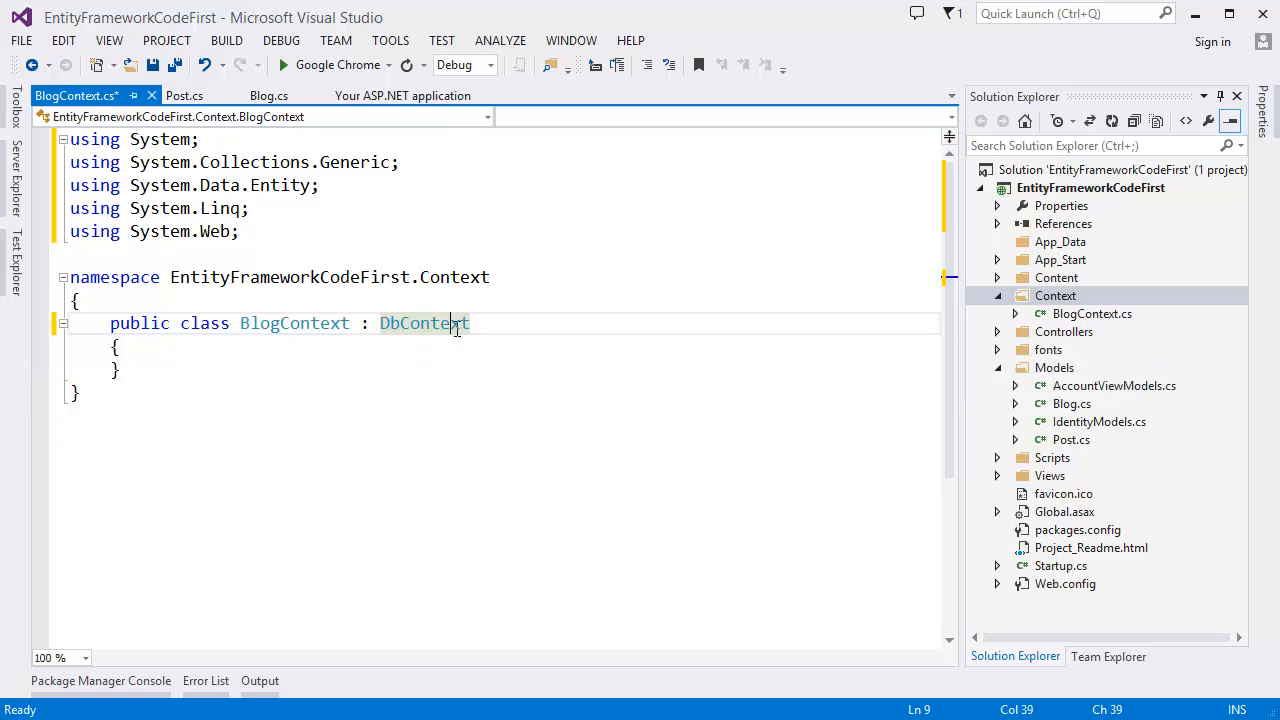
{"action": "mouse_move", "coordinate": [456, 324]}
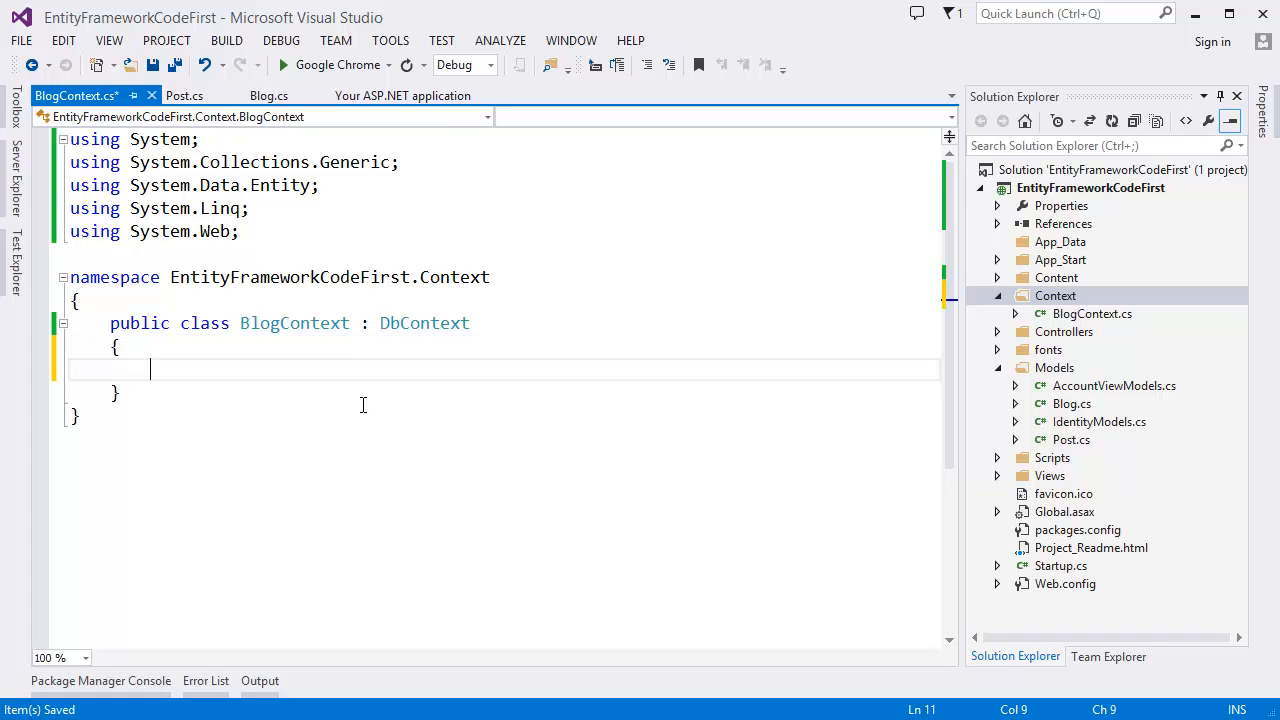
Declare 'public DbSet<Blog> Blog { get; set; }' in BlogContext
{"action": "type", "text": "p"}
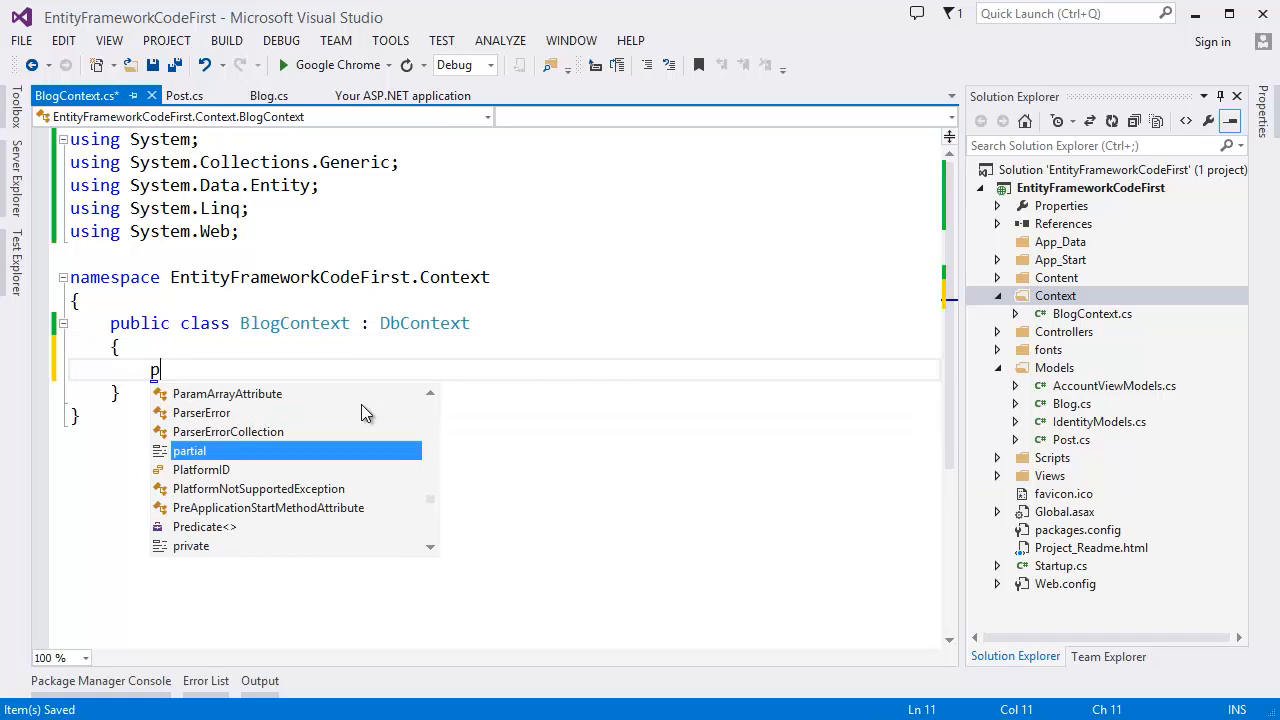
{"action": "type", "text": "ublic DbSet<>"}
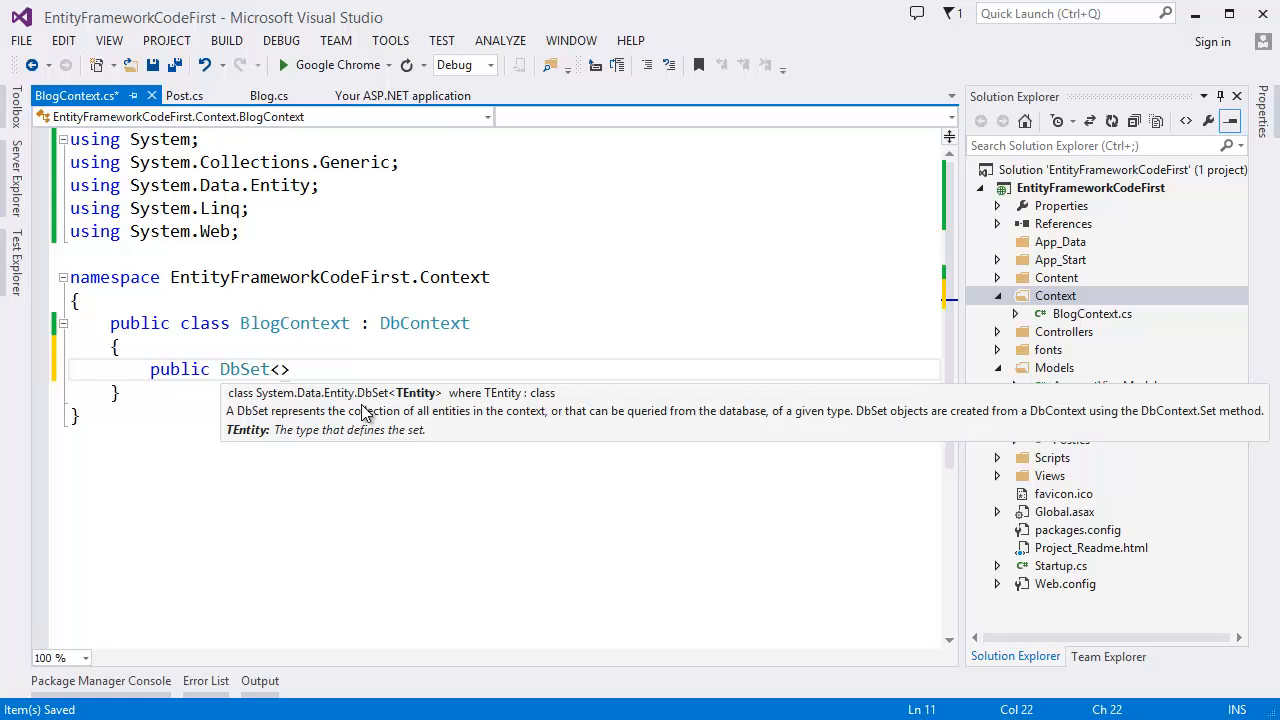
{"action": "type", "text": "Blog"}
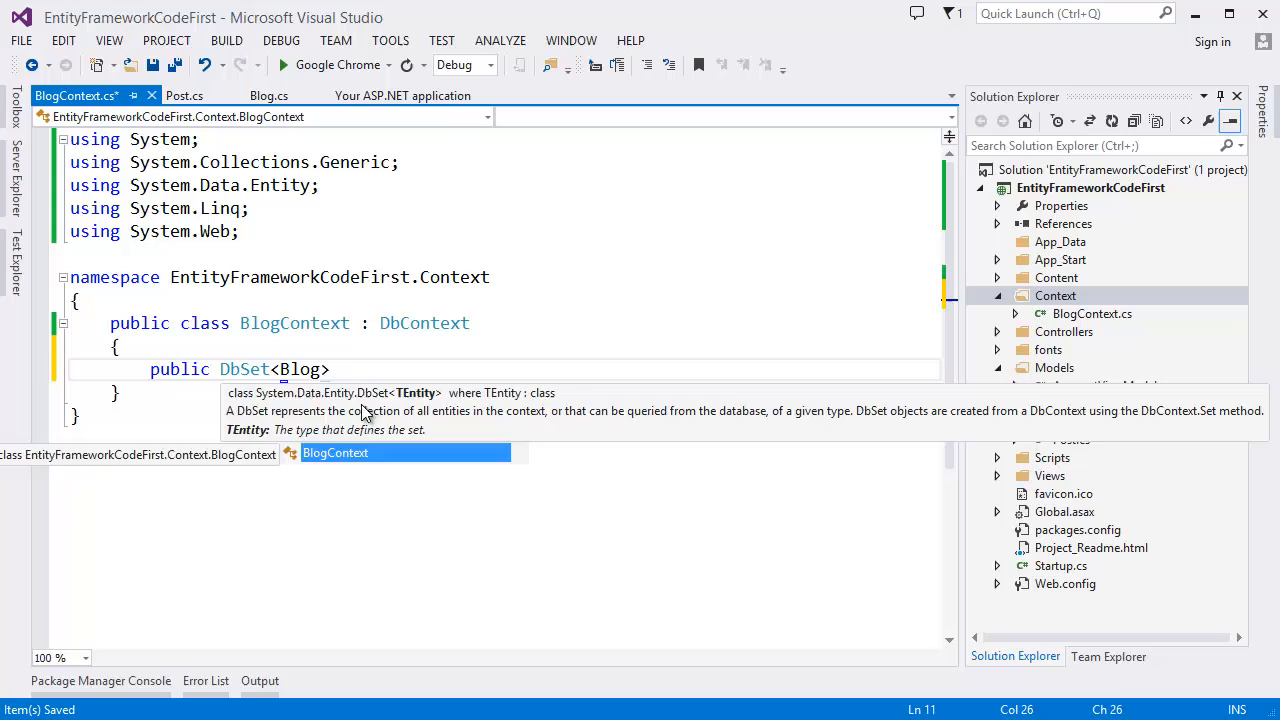
{"action": "type", "text": "Blog"}
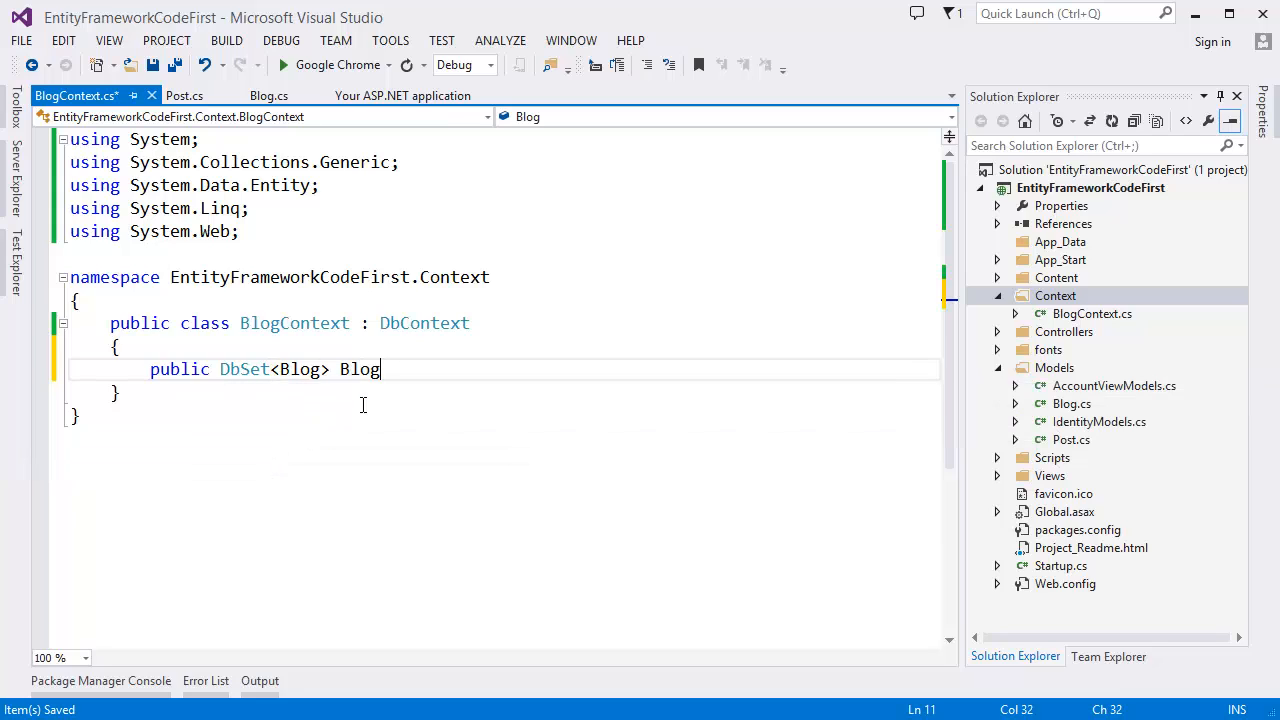
{"action": "type", "text": "{ get}"}
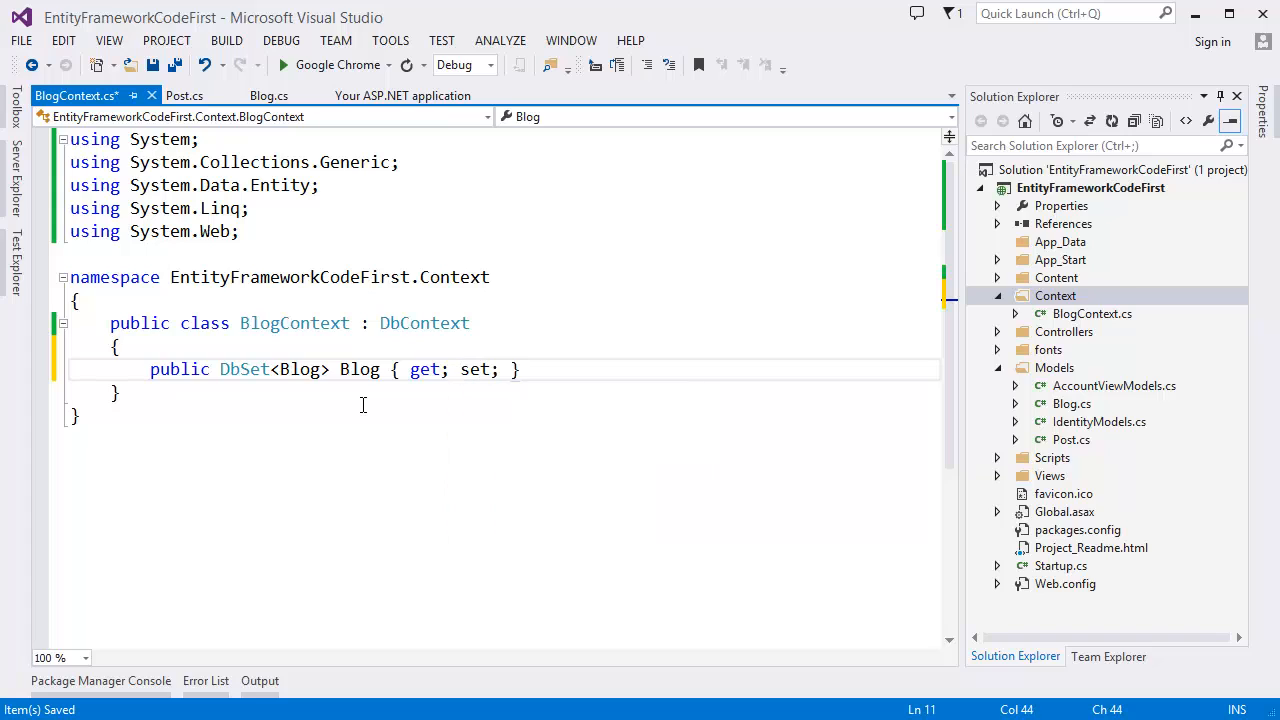
Declare 'public DbSet<Post> Posts { get; set; }' in BlogContext
{"action": "type", "text": "p"}
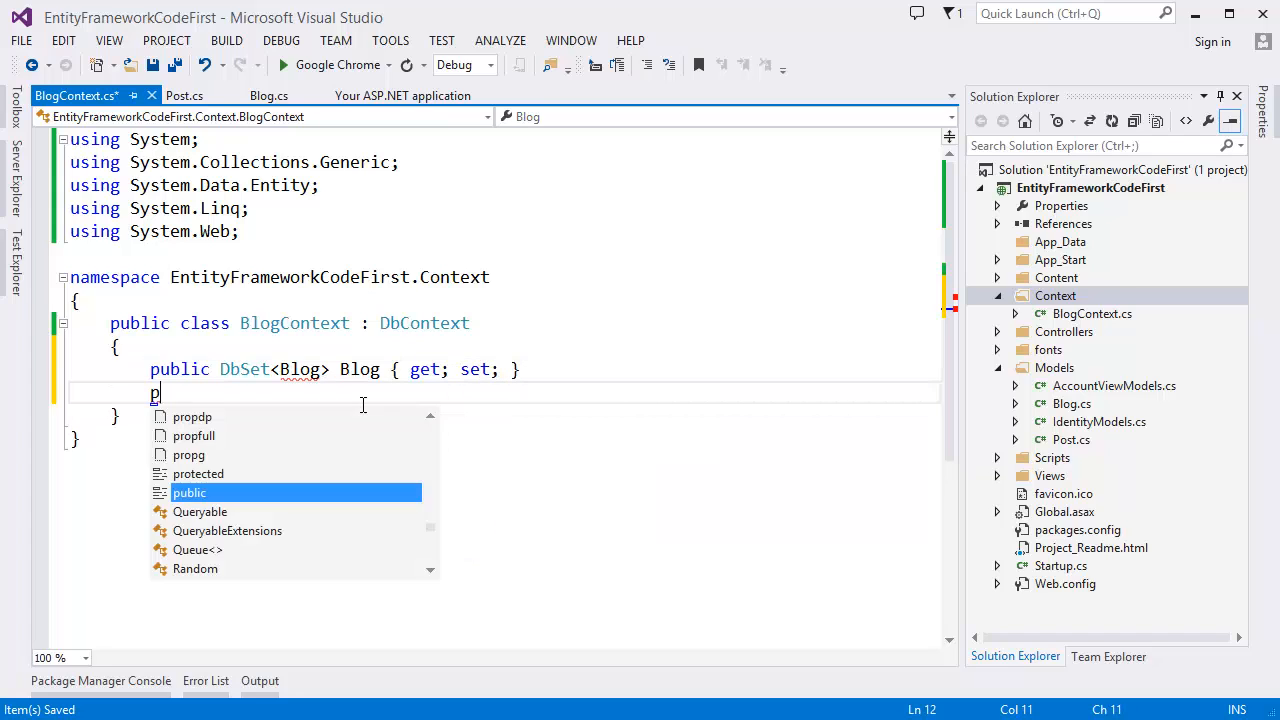
{"action": "type", "text": "ublic DbSet<Post>"}
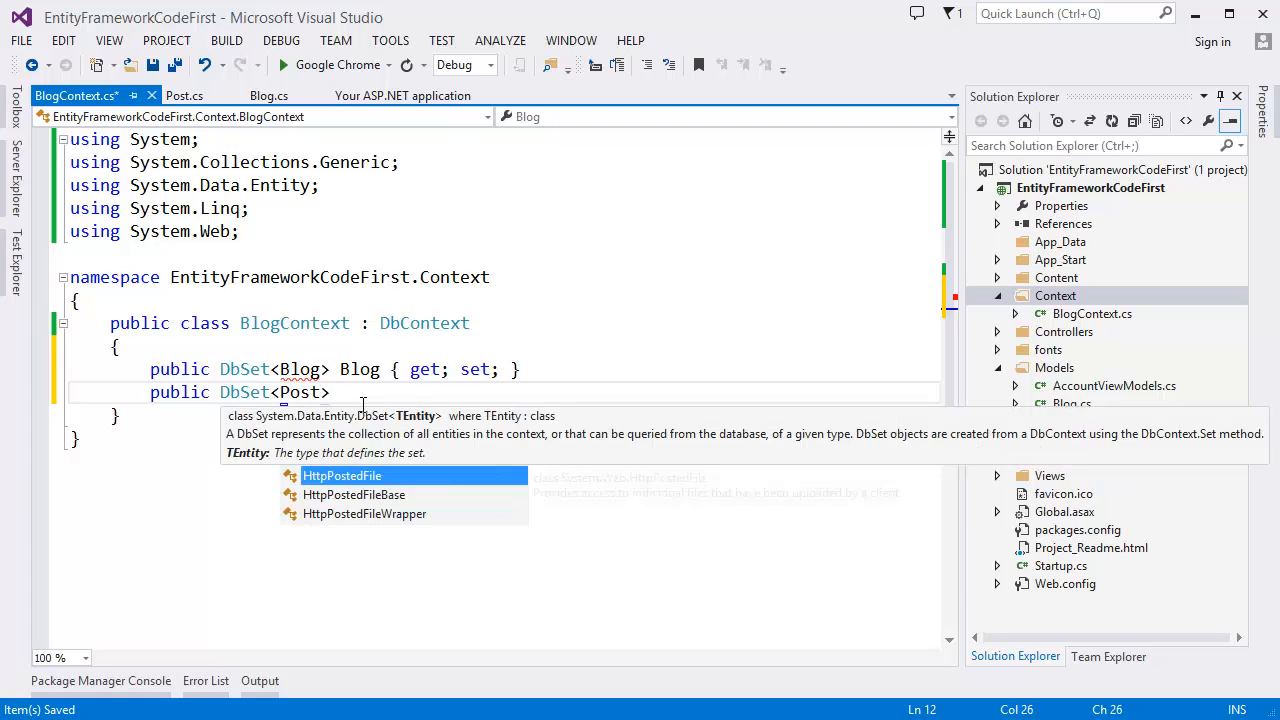
{"action": "type", "text": "Pos"}
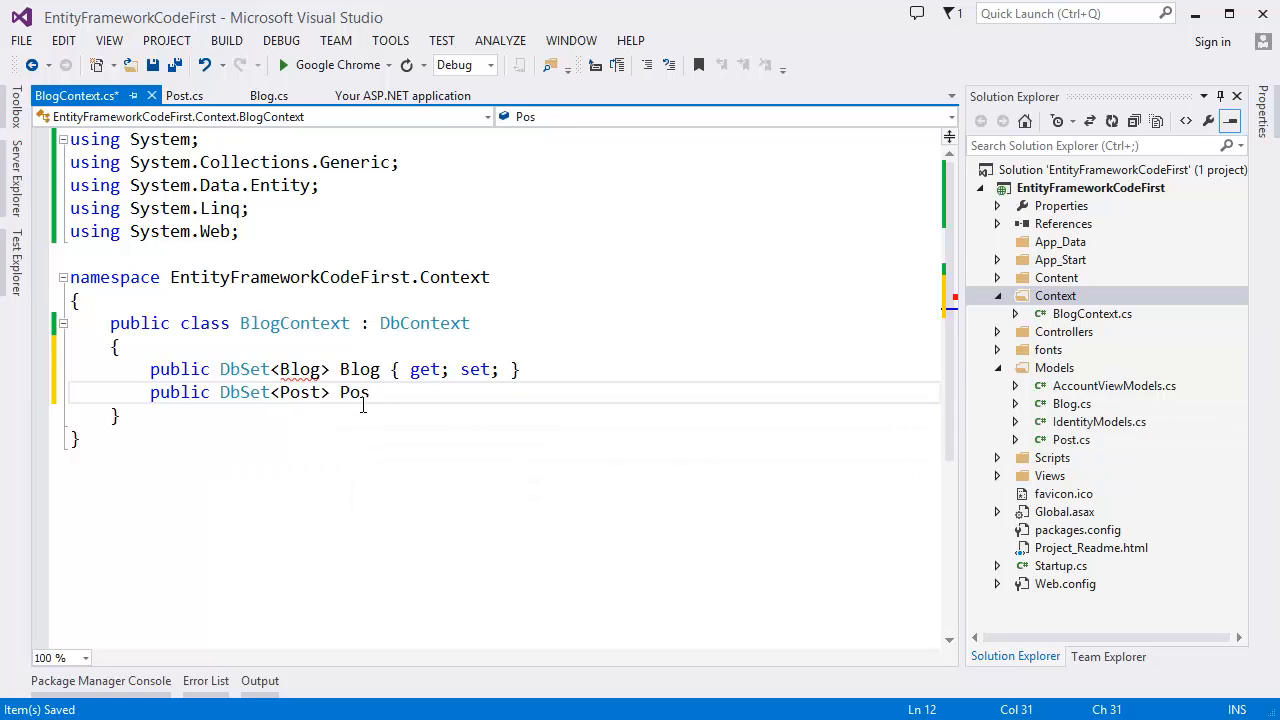
{"action": "type", "text": "ts { get; set;"}
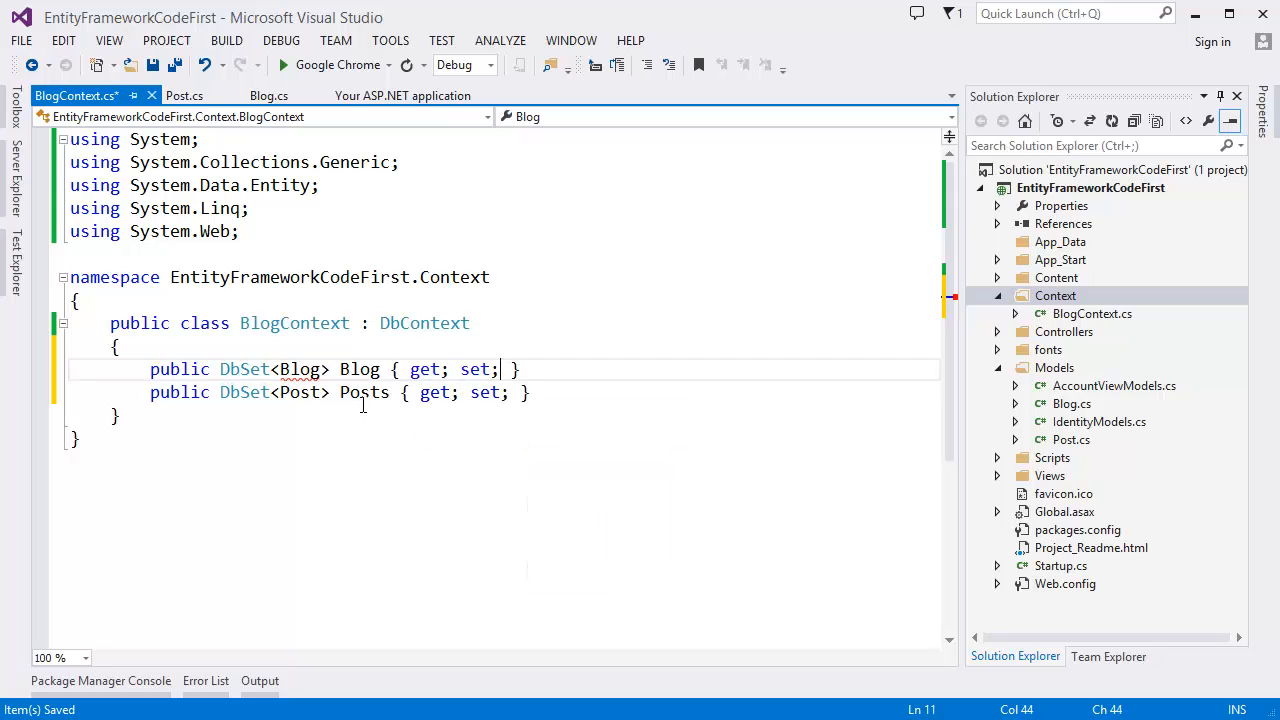
{"action": "type", "text": "s"}
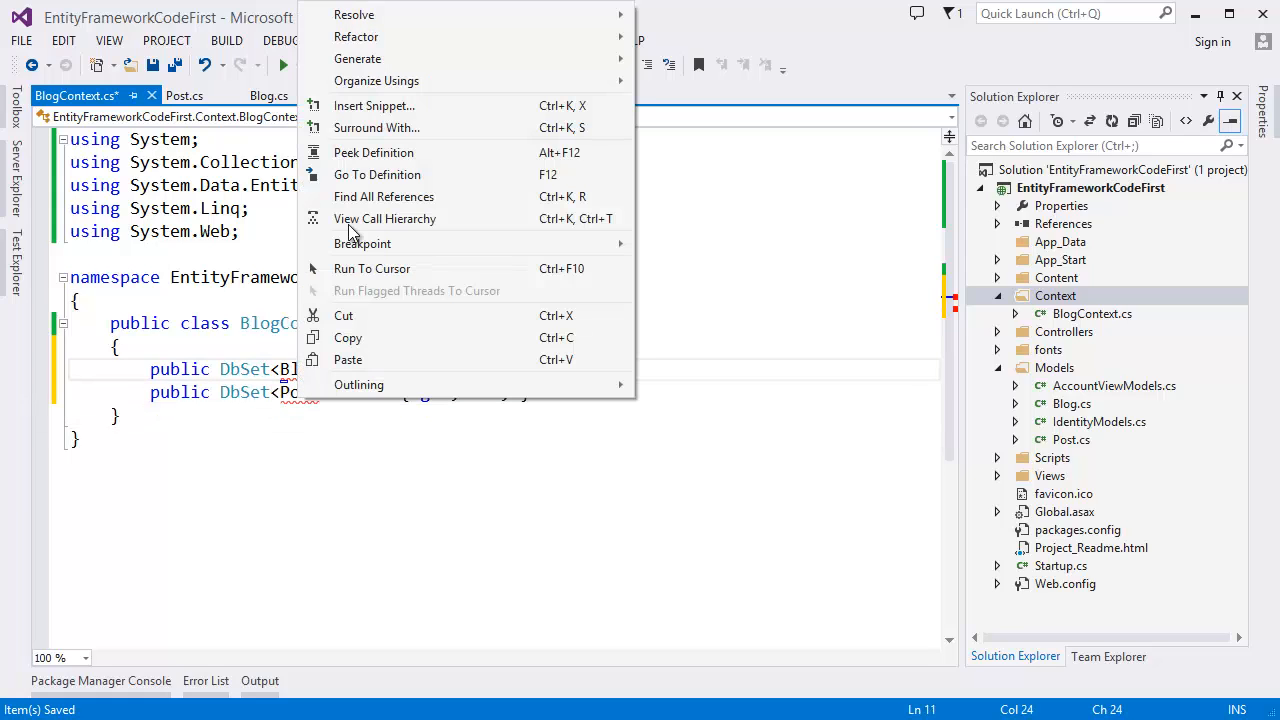
{"action": "mouse_move", "coordinate": [354, 14]}
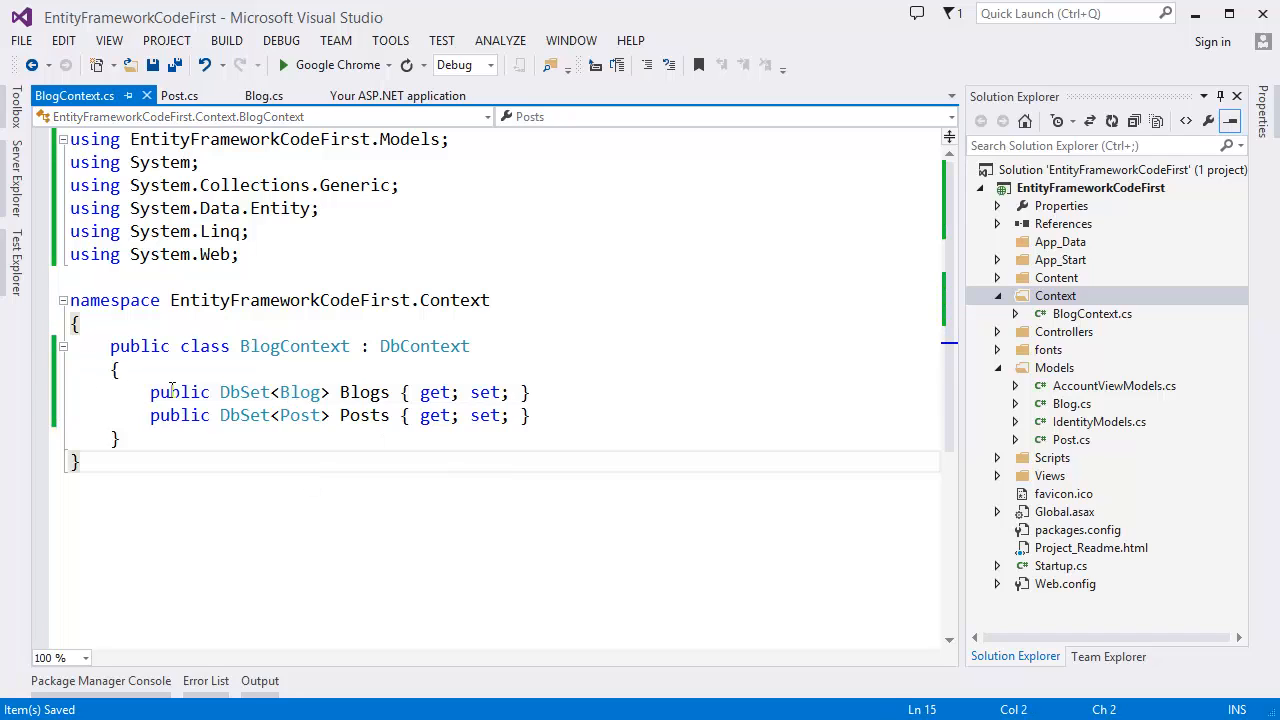
{"action": "left_click_drag", "start_coordinate": [148, 390], "coordinate": [528, 414]}
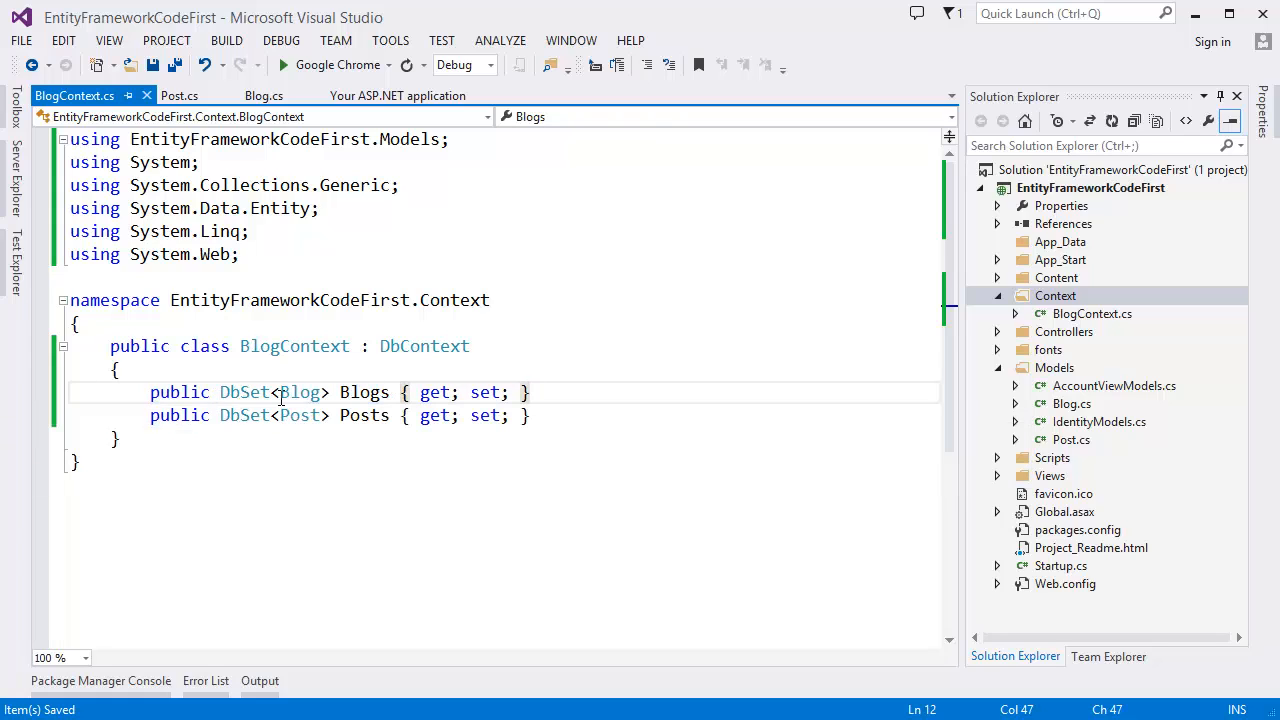
{"action": "mouse_move", "coordinate": [298, 414]}
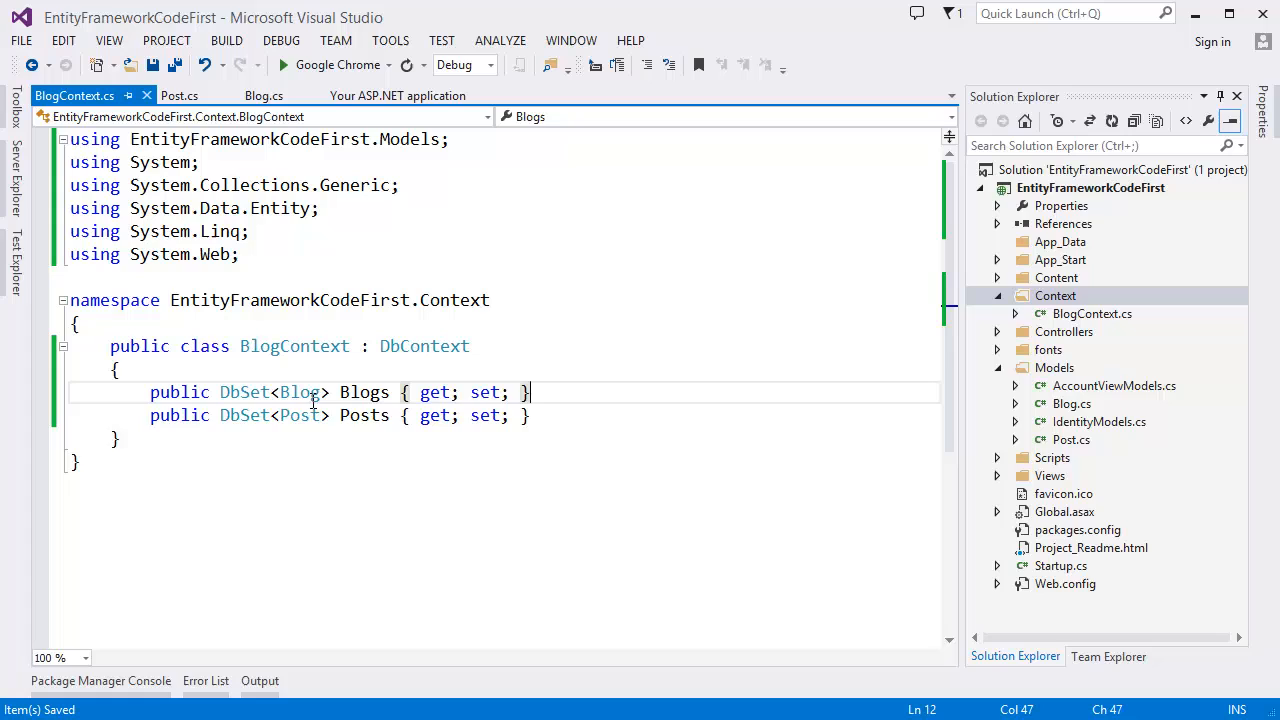
{"action": "mouse_move", "coordinate": [304, 392]}
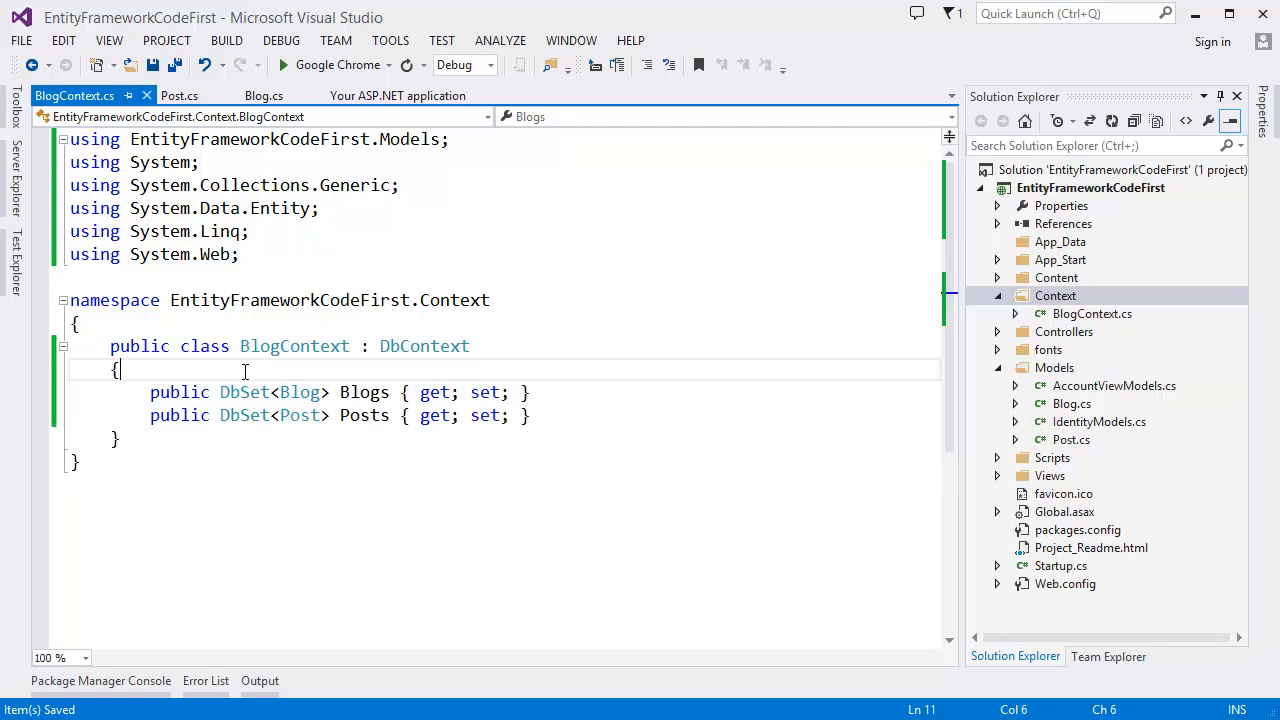
{"action": "mouse_move", "coordinate": [580, 296]}
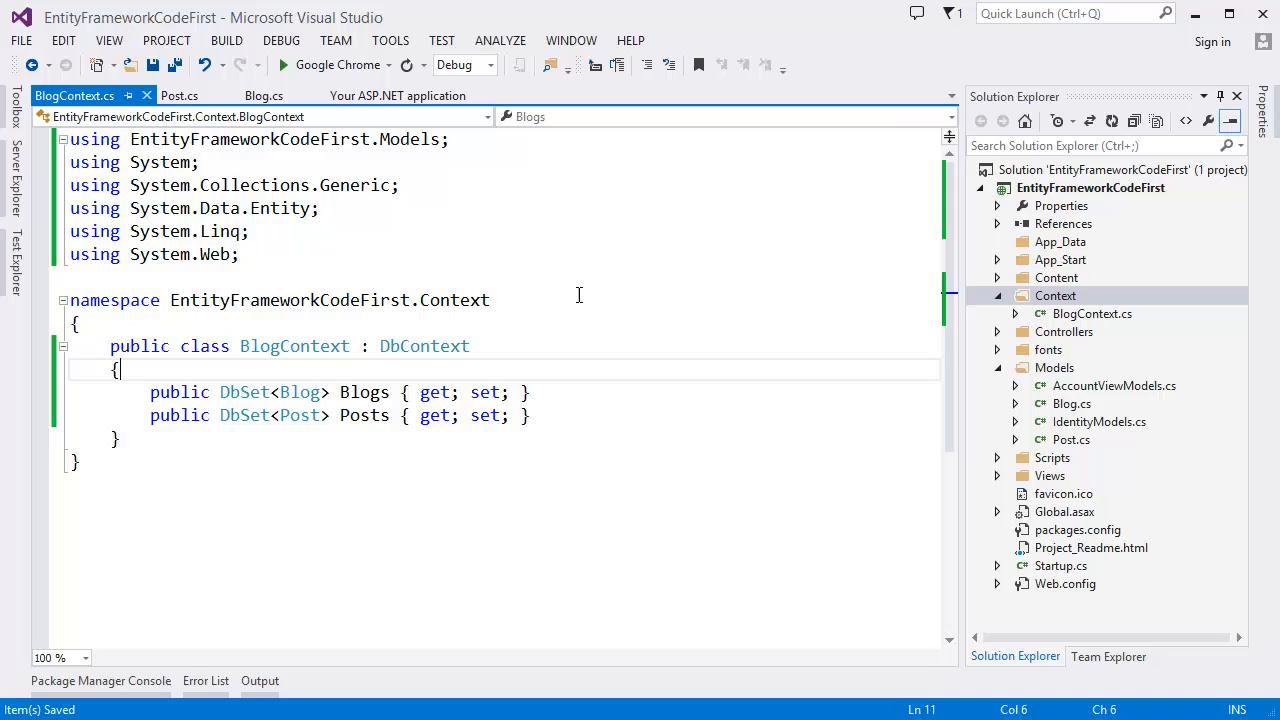
{"action": "mouse_move", "coordinate": [624, 366]}
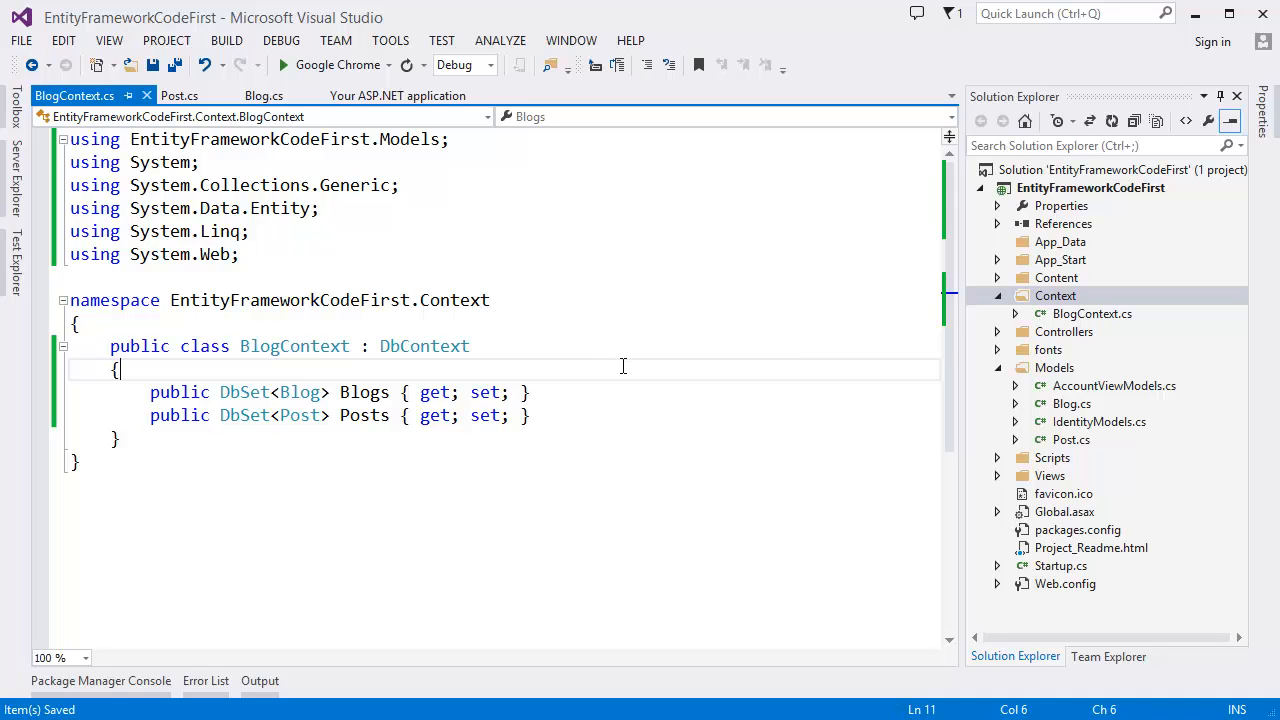
{"action": "mouse_move", "coordinate": [640, 394]}
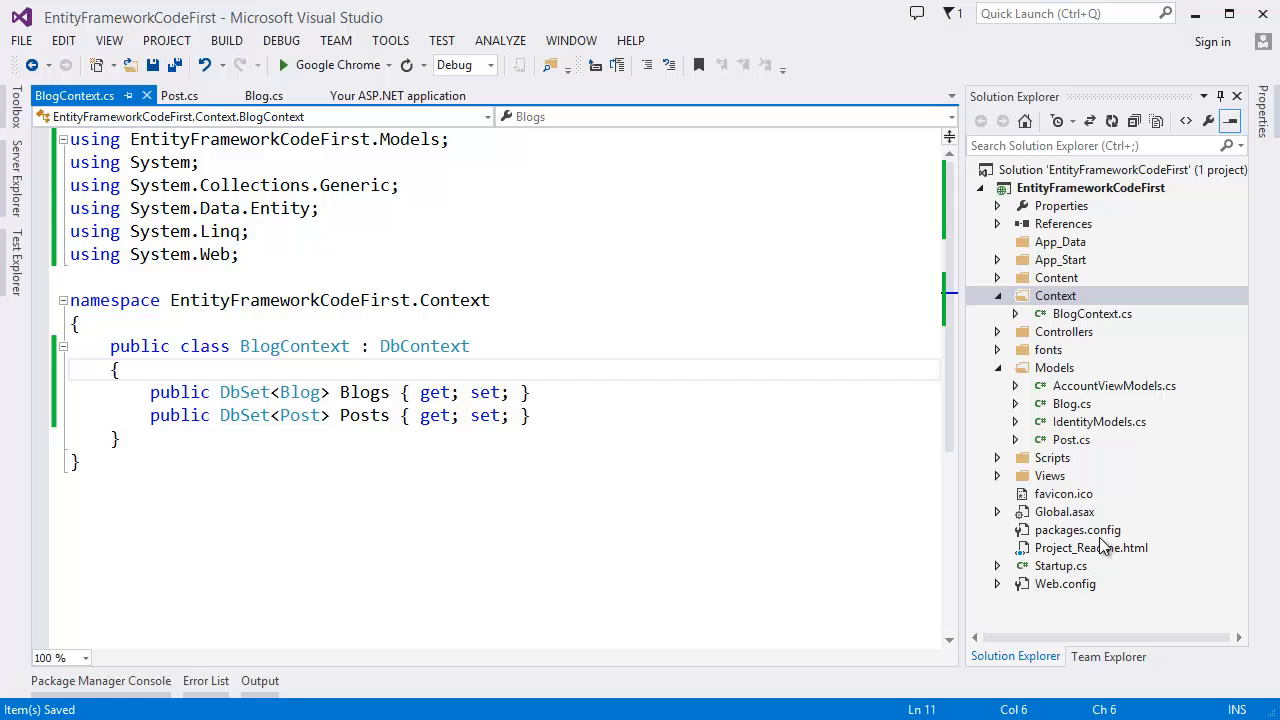
{"action": "mouse_move", "coordinate": [1056, 592]}
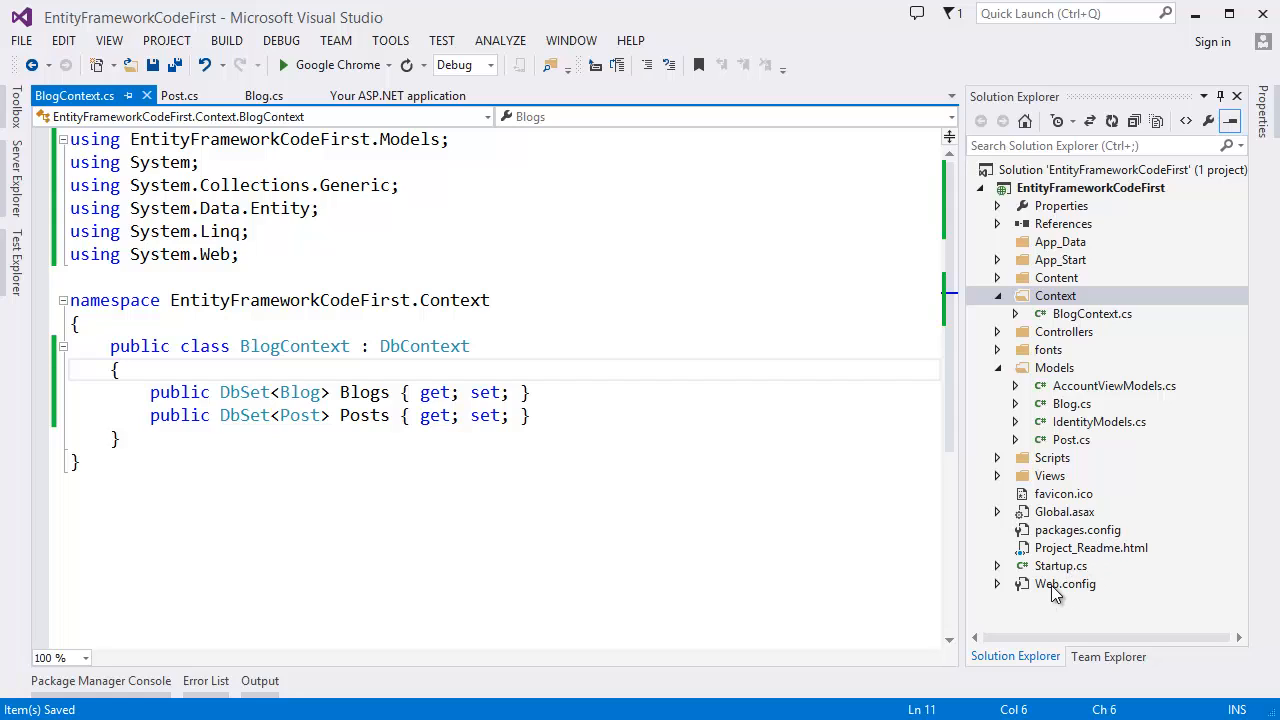
In Web.config rename the DefaultConnection string to BlogContext and edit its Data Source
{"action": "left_click", "coordinate": [1068, 584]}
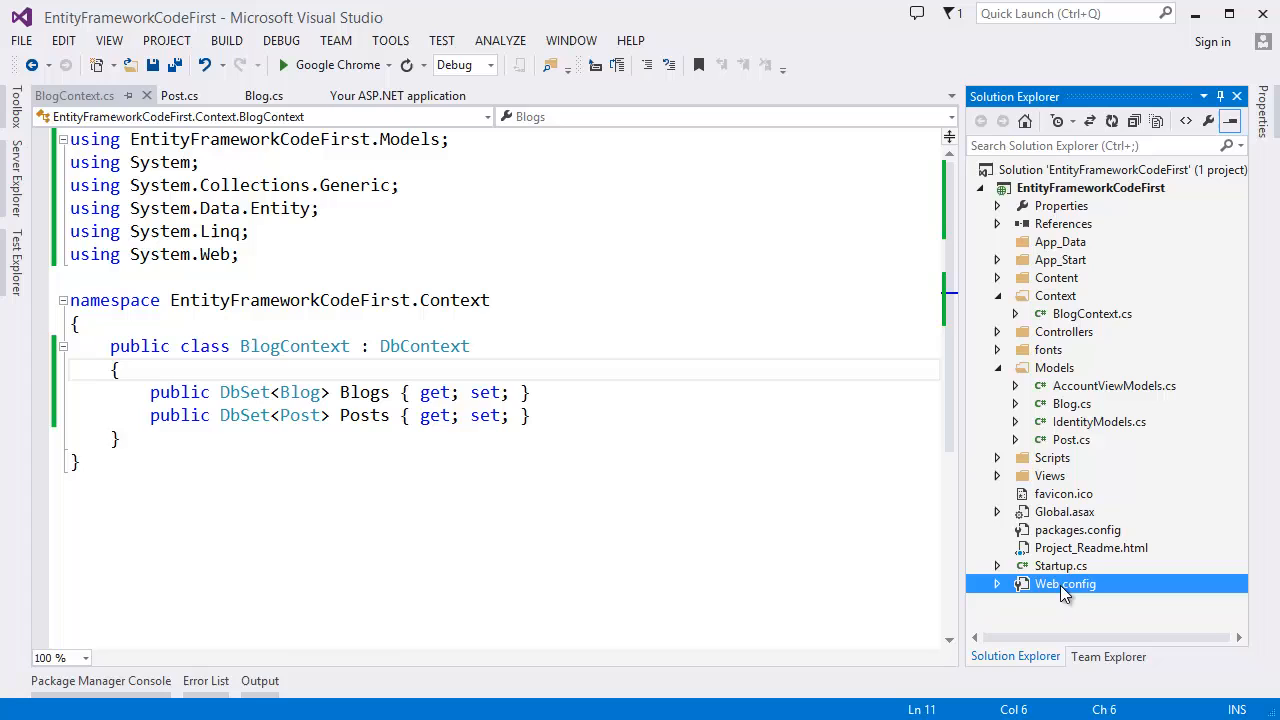
{"action": "double_click", "coordinate": [1064, 584]}
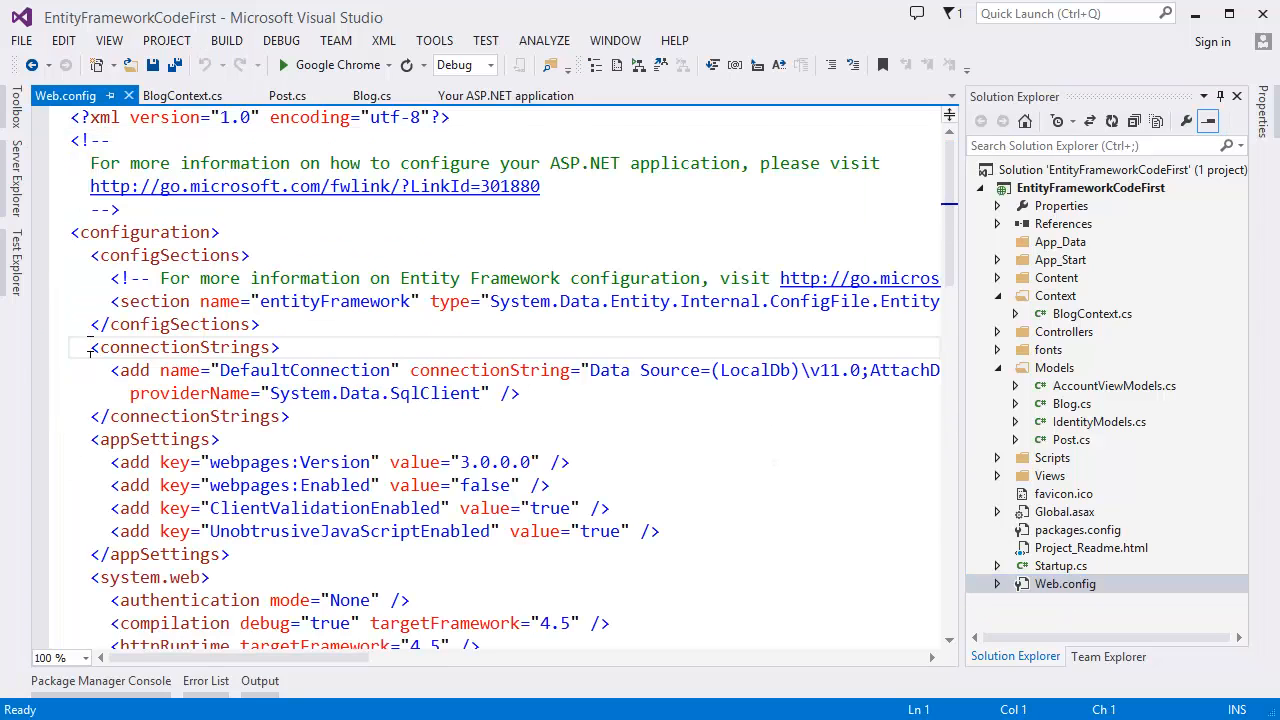
{"action": "left_click_drag", "start_coordinate": [88, 348], "coordinate": [290, 416]}
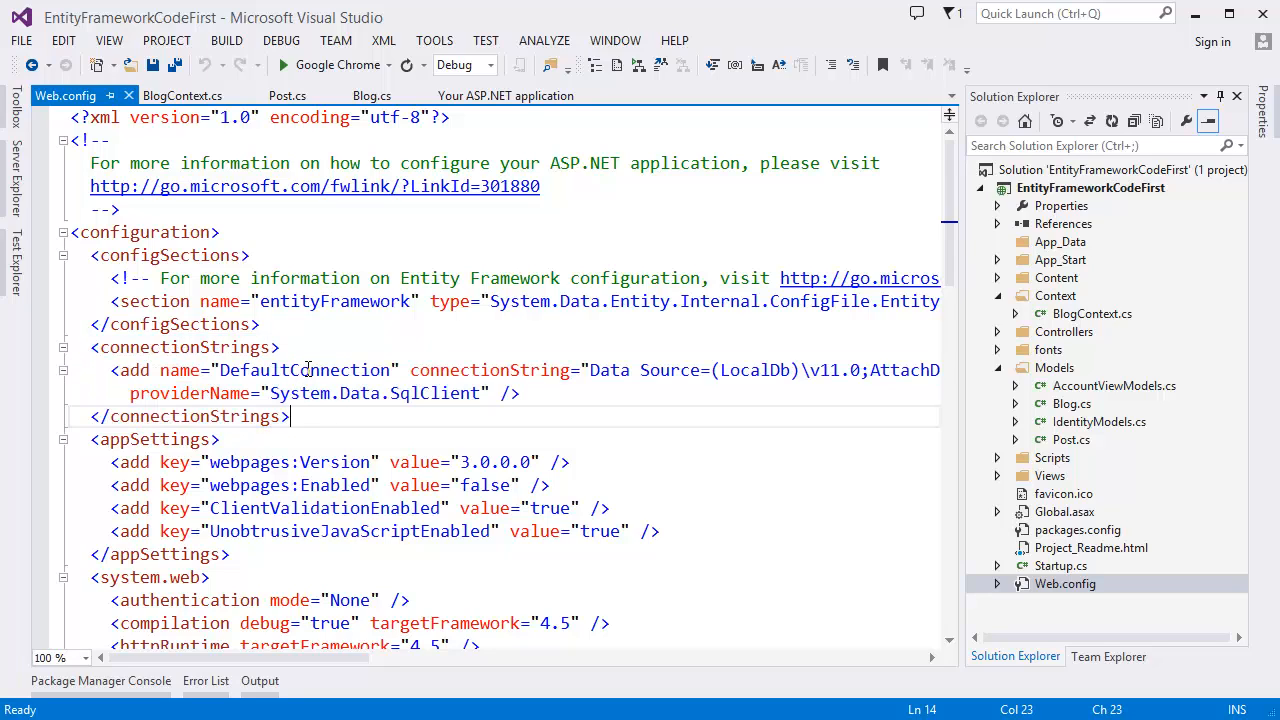
{"action": "double_click", "coordinate": [304, 370]}
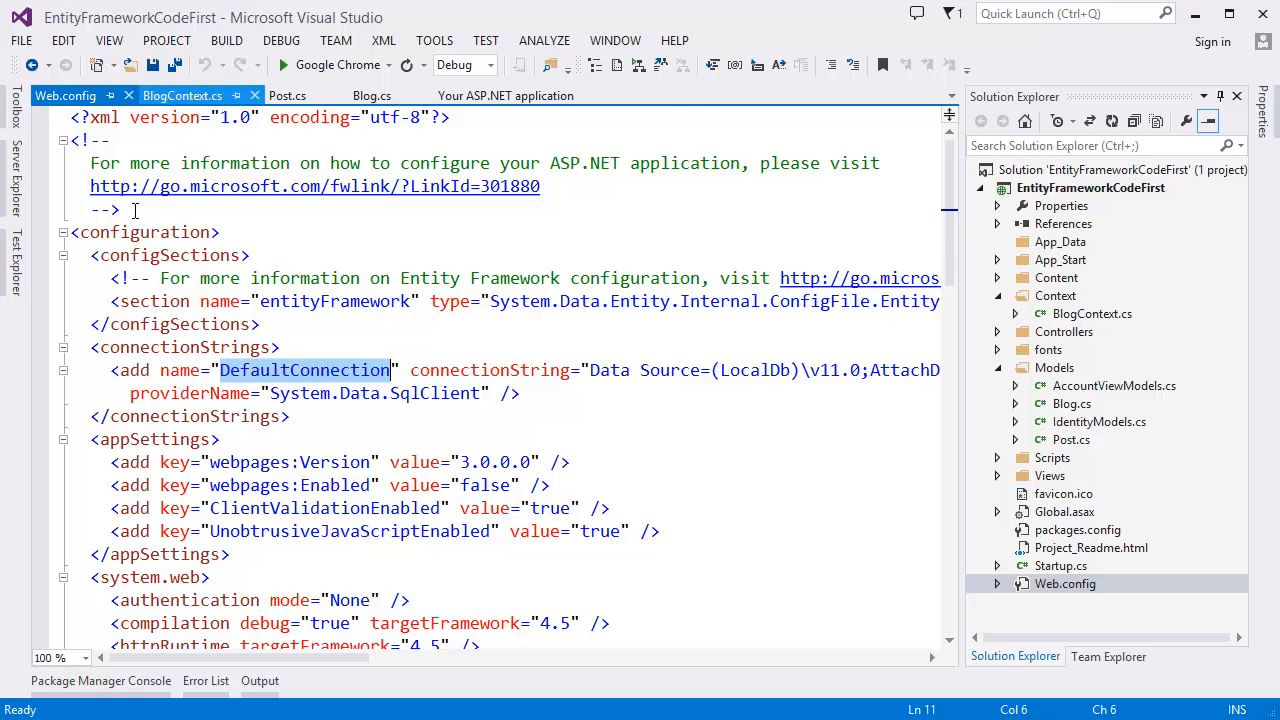
{"action": "left_click", "coordinate": [182, 96]}
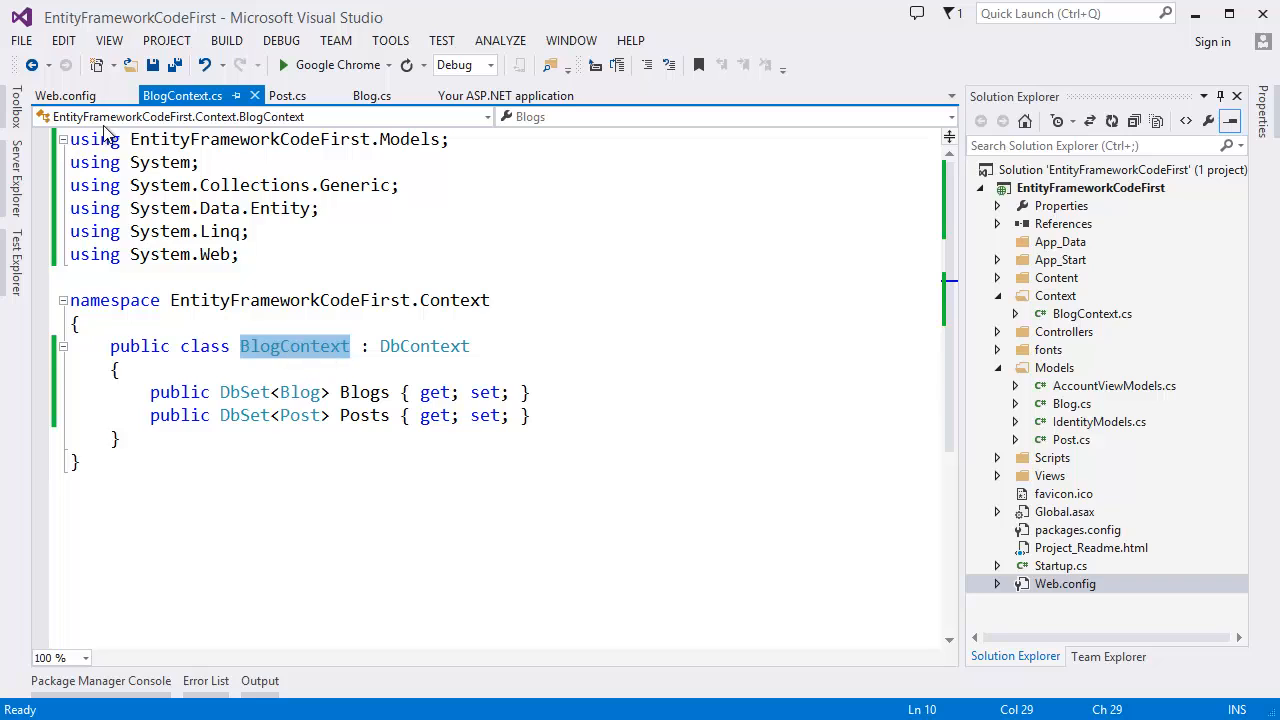
{"action": "left_click", "coordinate": [64, 96]}
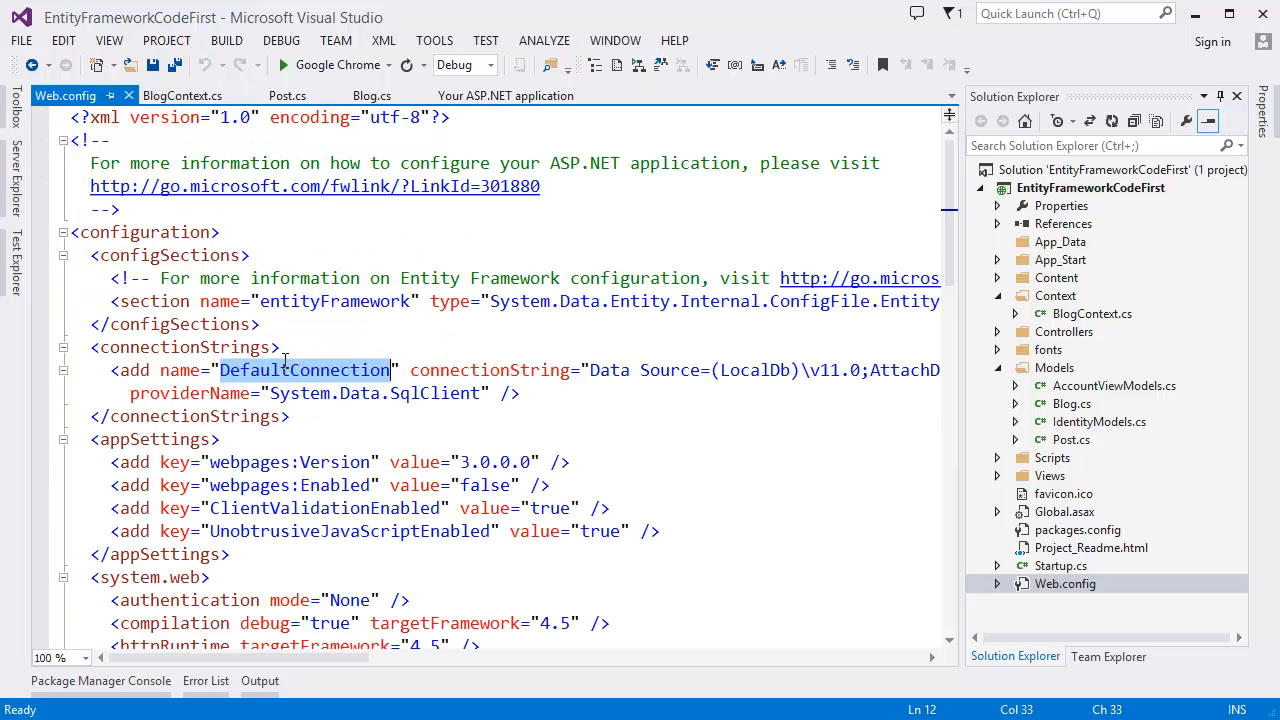
{"action": "type", "text": "BlogContext"}
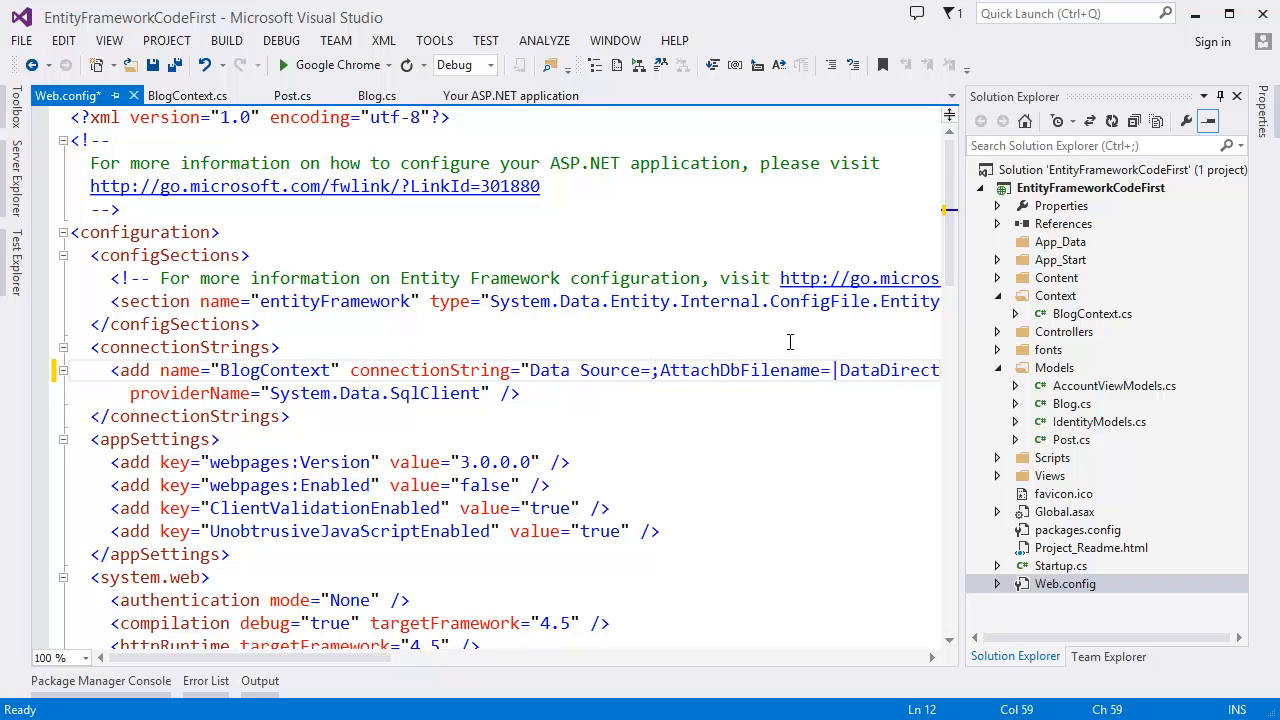
{"action": "type", "text": "Ripon;Initial Catalog=aspnet-EntityFrameworkCodeFirst-20140524082644;Integ"}
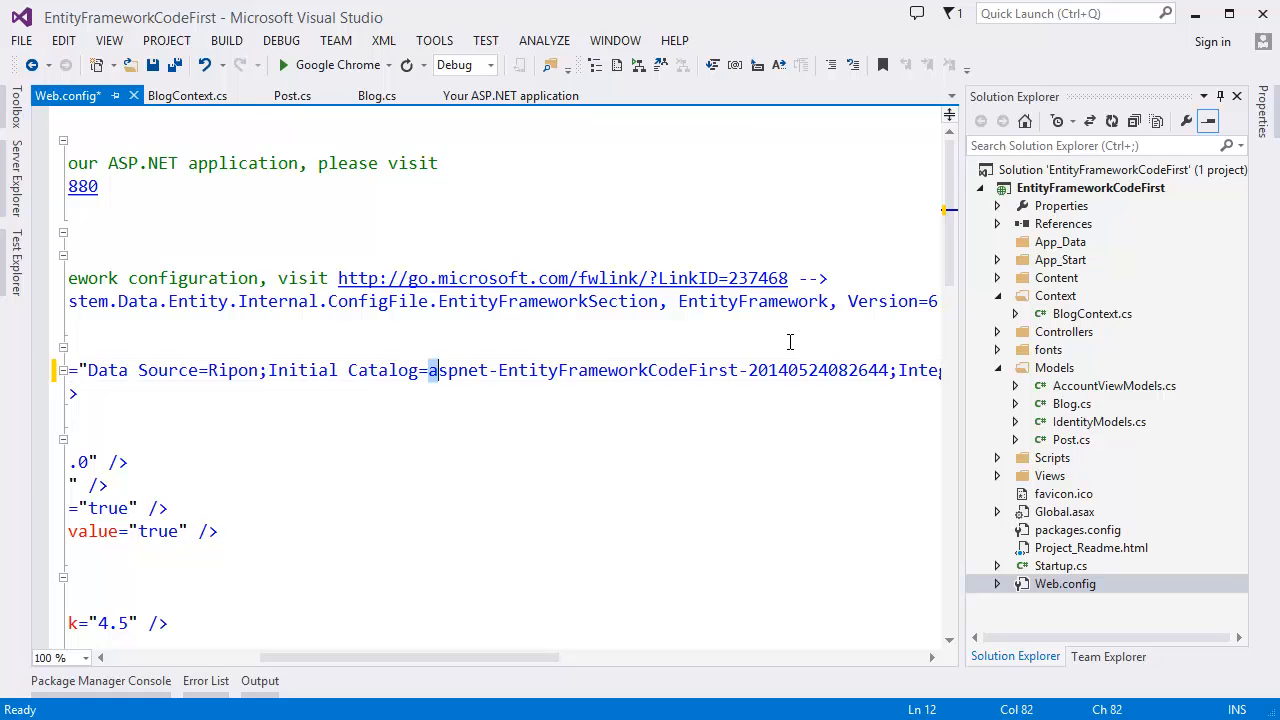
Set Initial Catalog=EFCodeFirstTest and start adding User Id credentials to the connection string
{"action": "left_click_drag", "start_coordinate": [428, 370], "coordinate": [884, 370]}
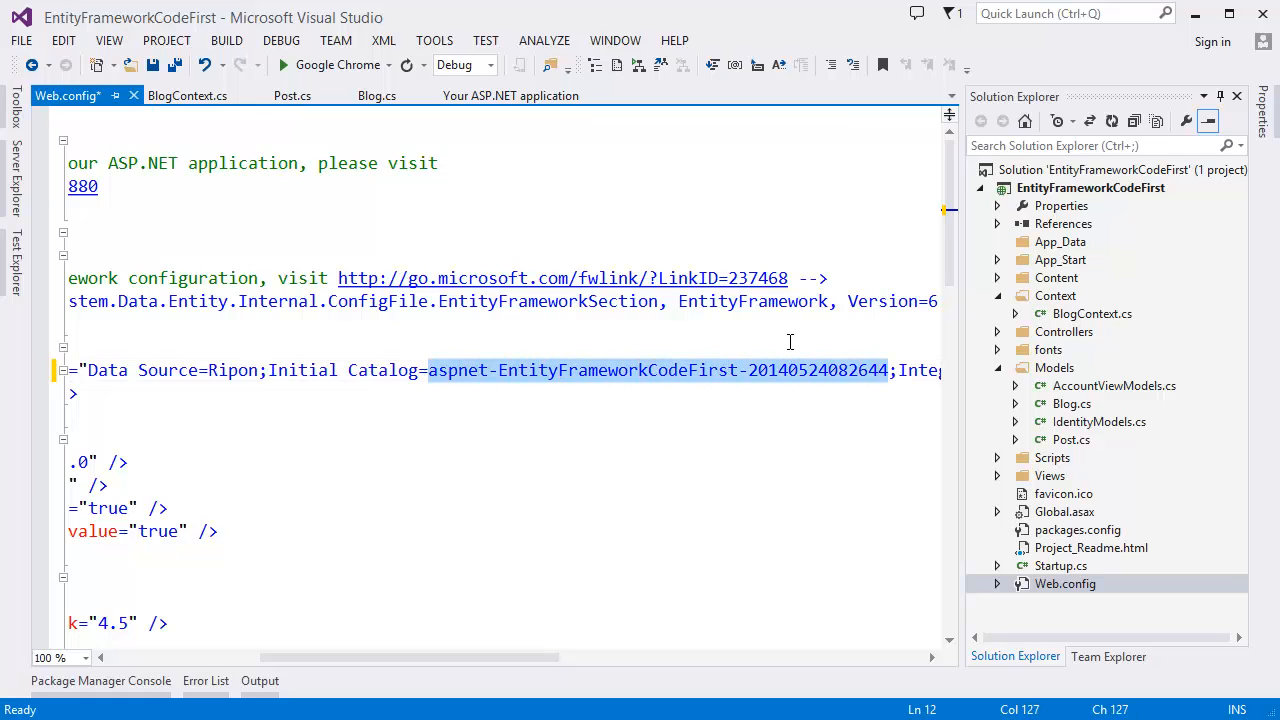
{"action": "key", "text": "Delete"}
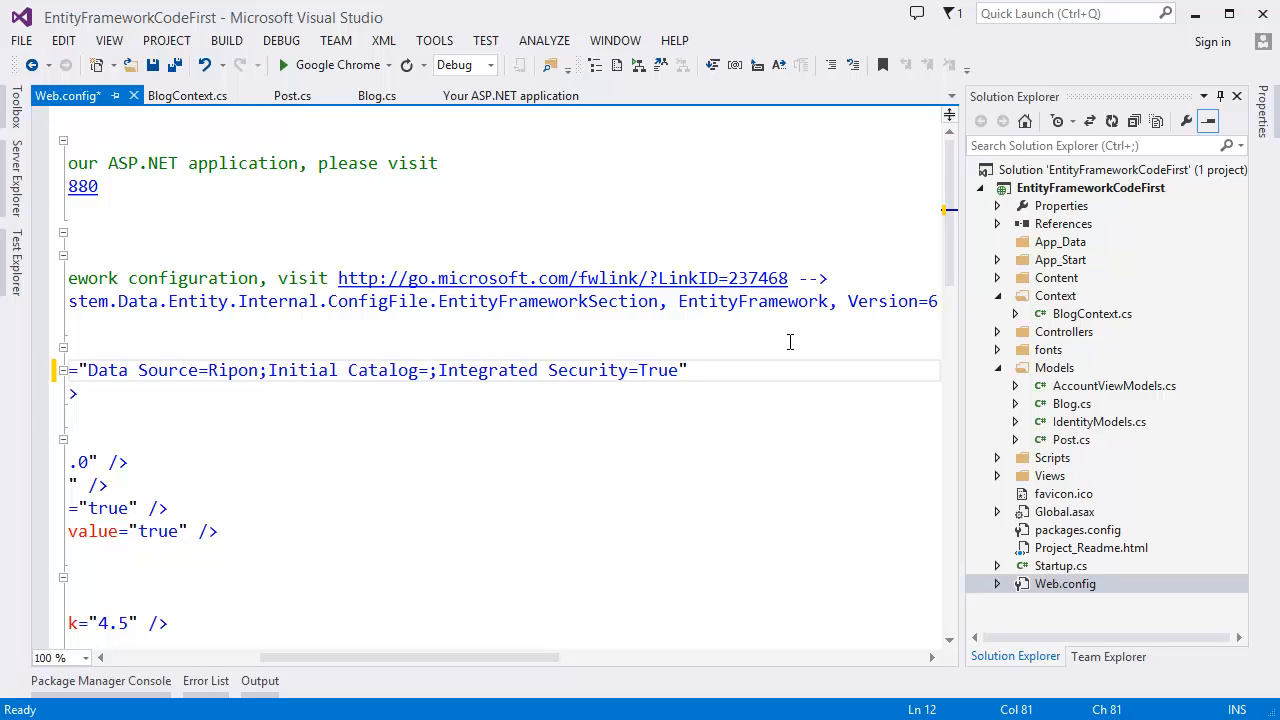
{"action": "type", "text": "E"}
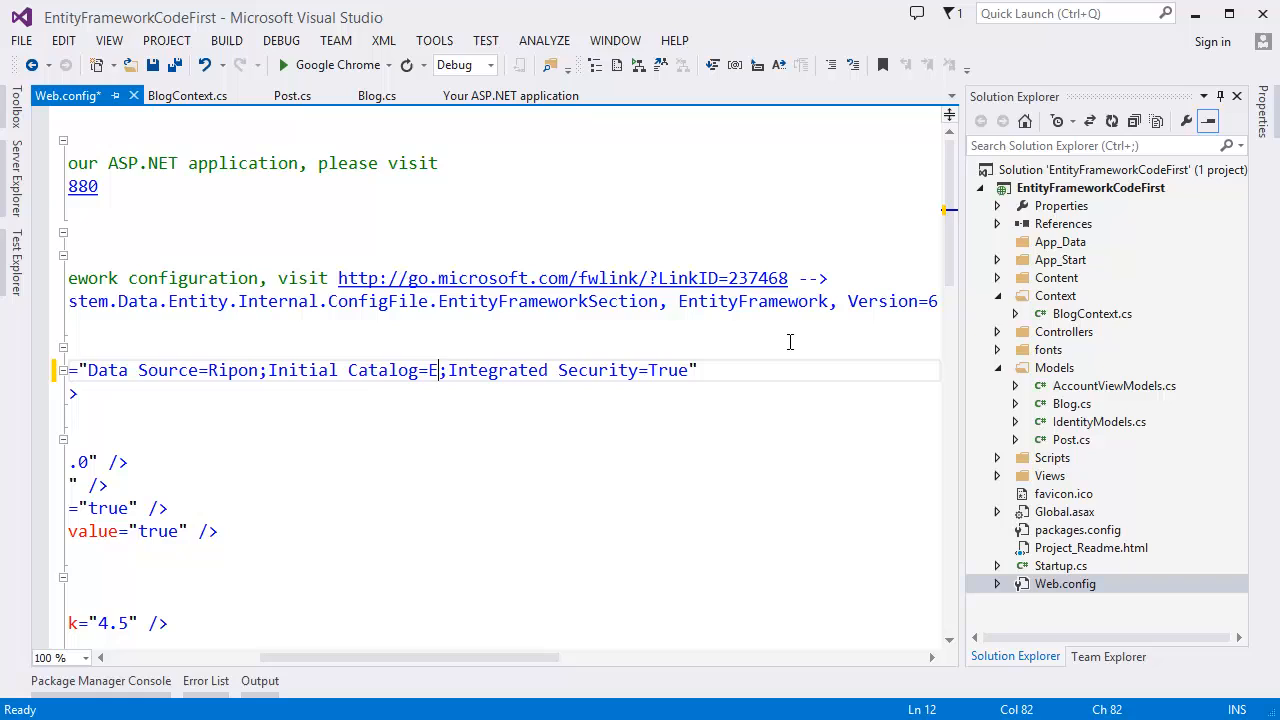
{"action": "type", "text": "FCodeFirstTe"}
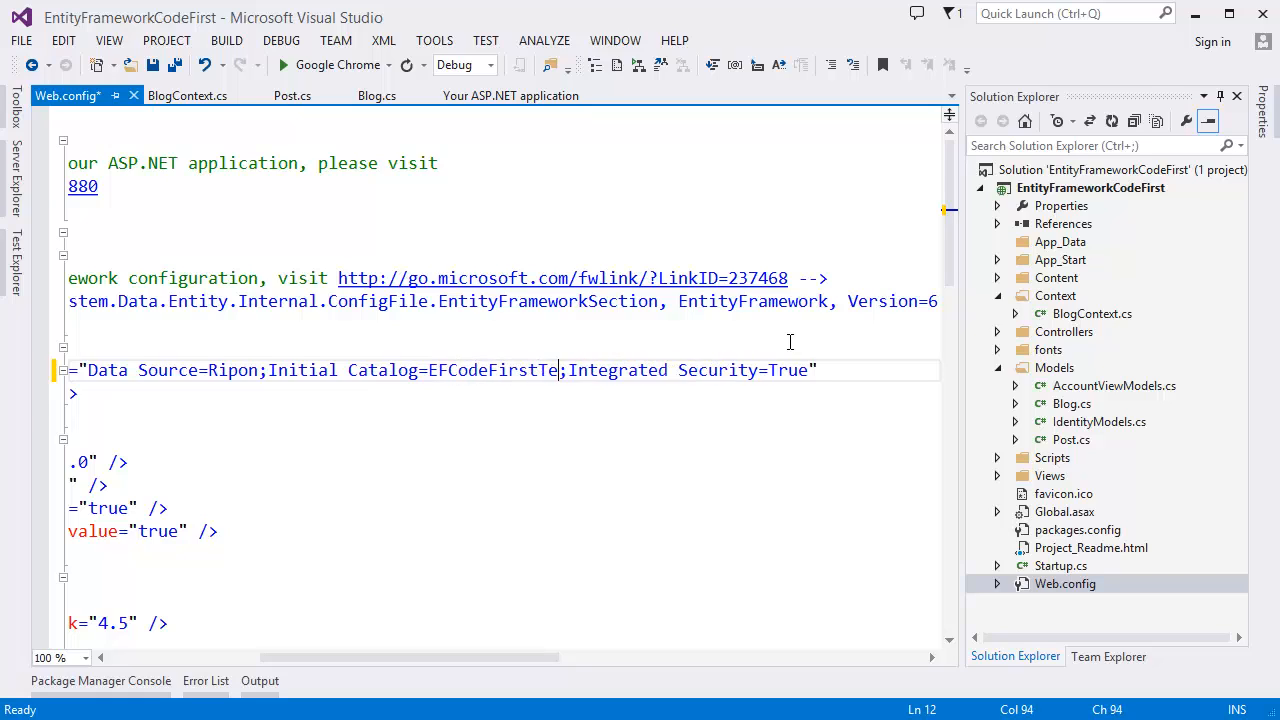
{"action": "type", "text": "st"}
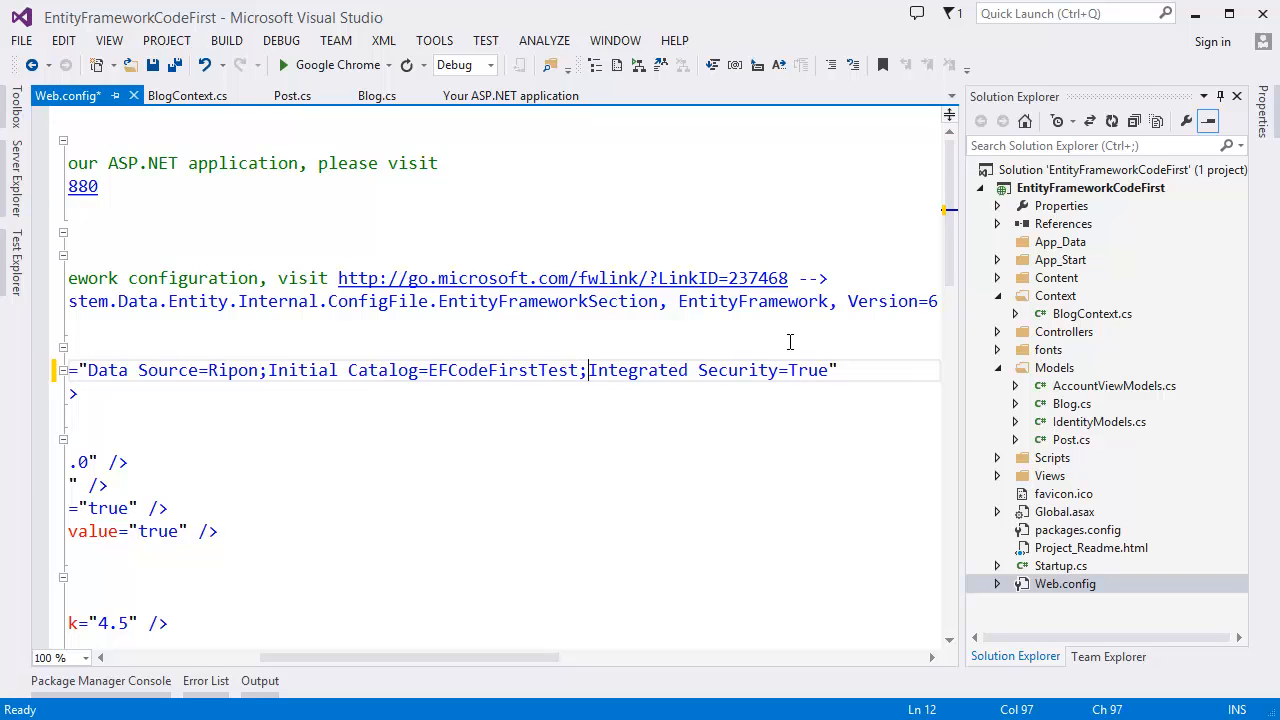
{"action": "type", "text": "Use"}
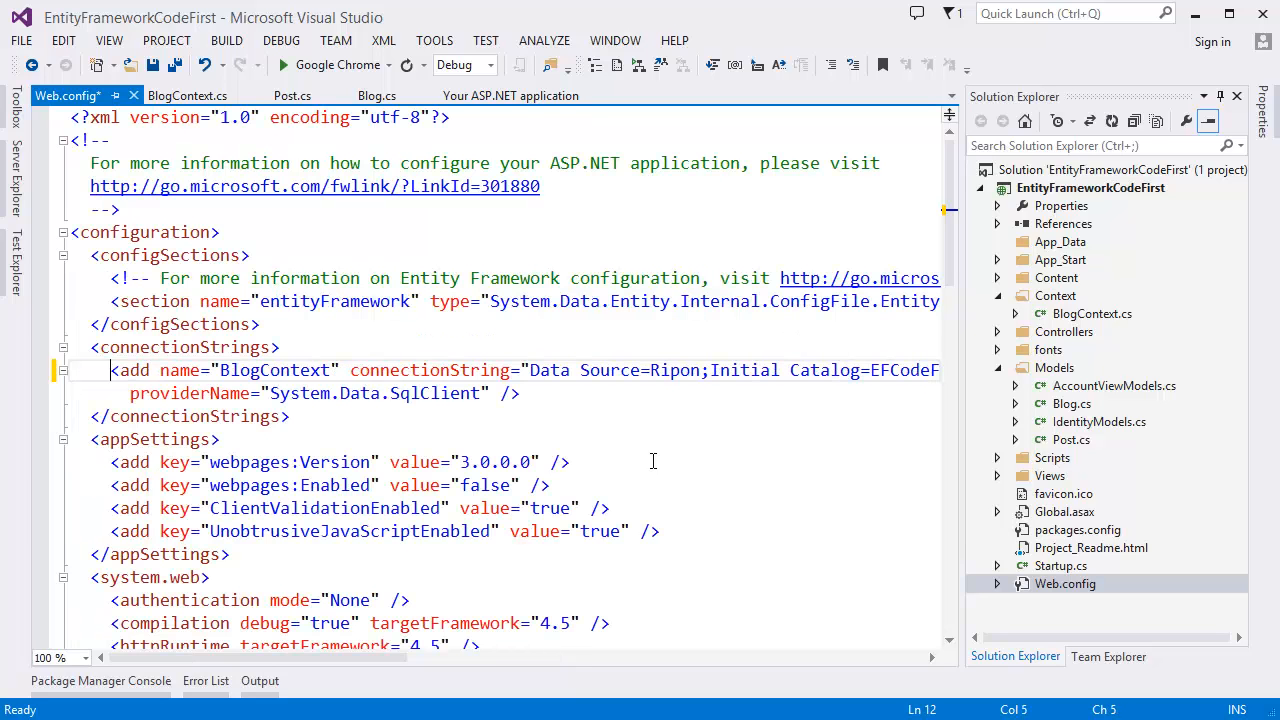
Finish the SQL login in the connection string, save Web.config and rebuild the project
{"action": "left_click_drag", "start_coordinate": [320, 658], "coordinate": [500, 658]}
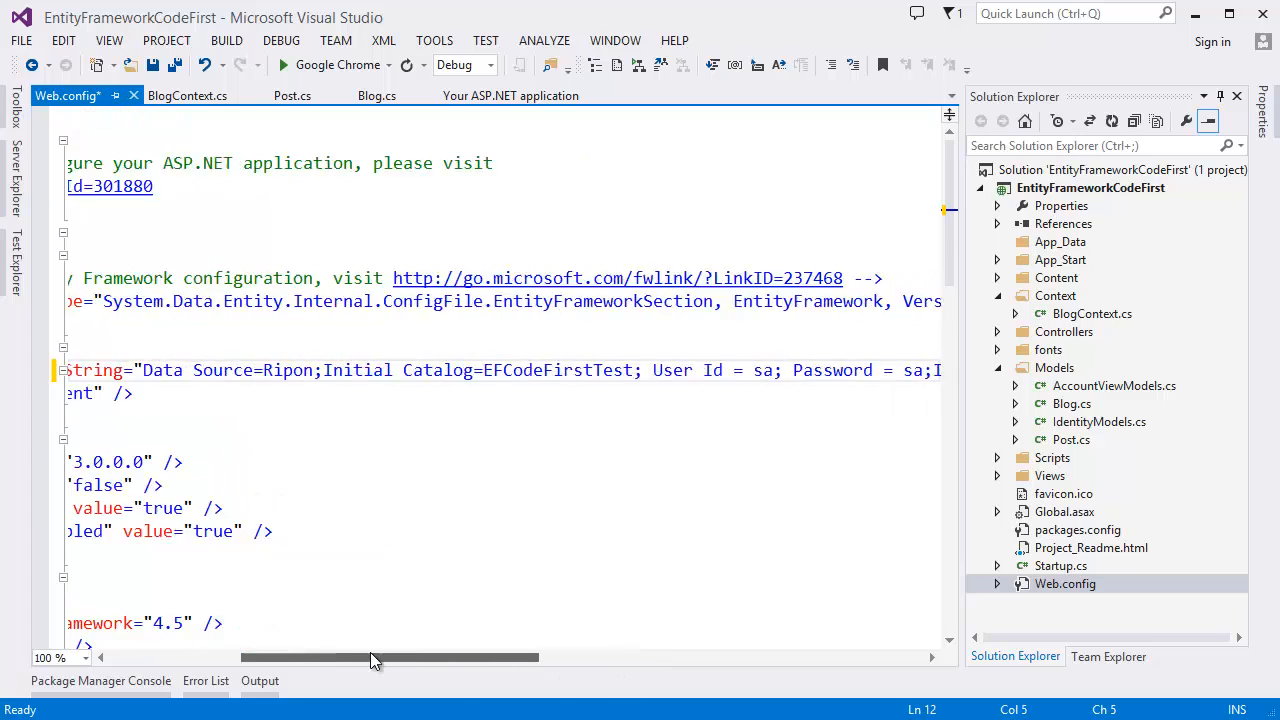
{"action": "scroll", "scroll_direction": "left", "scroll_amount": 3}
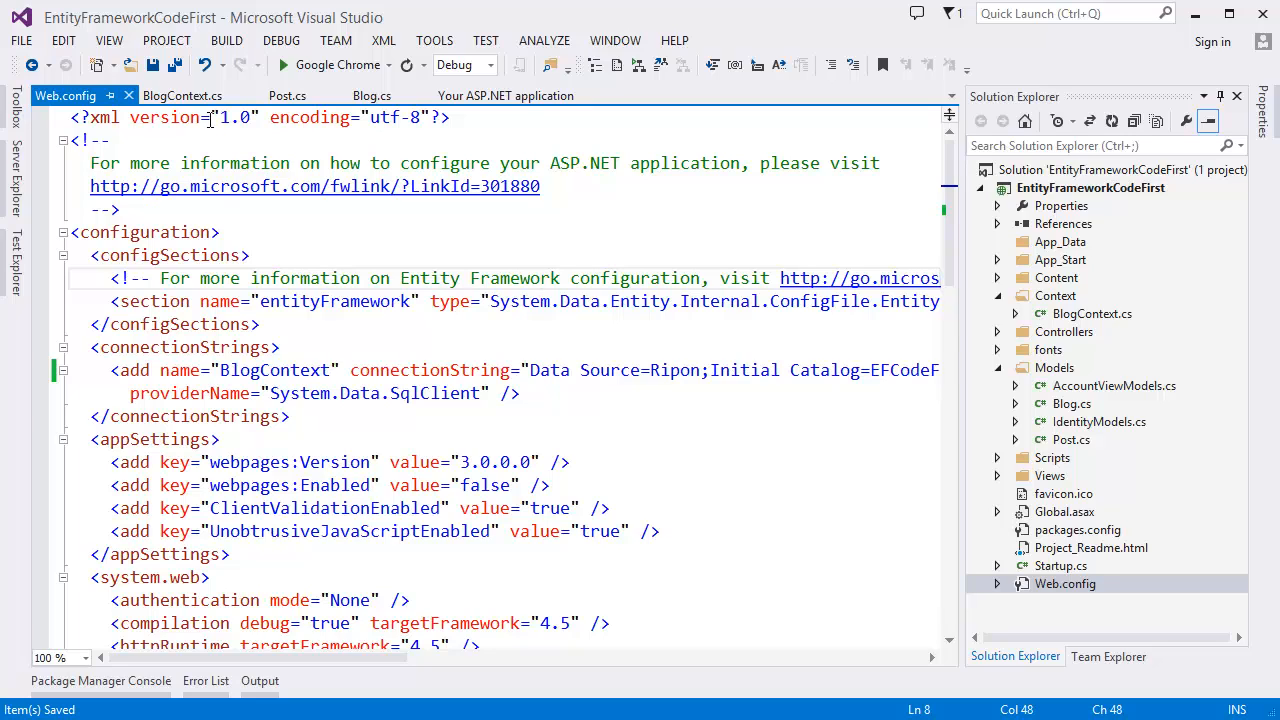
{"action": "mouse_move", "coordinate": [350, 186]}
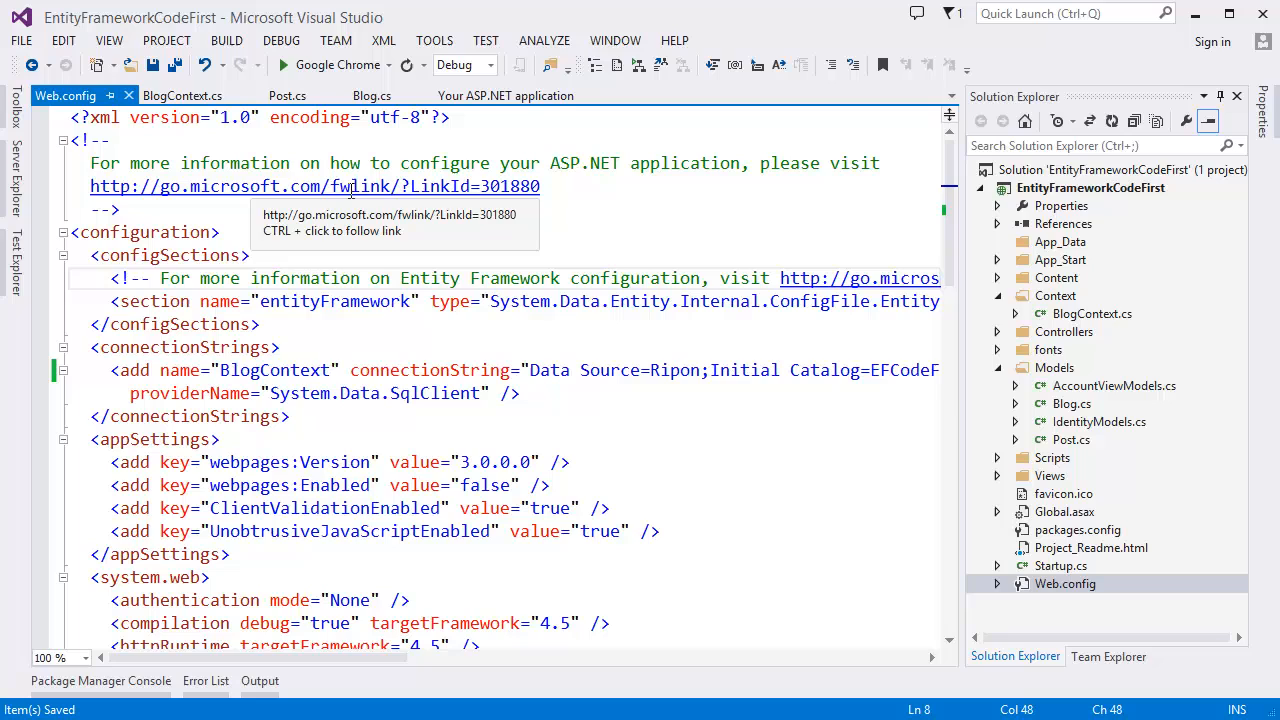
{"action": "left_click", "coordinate": [536, 278]}
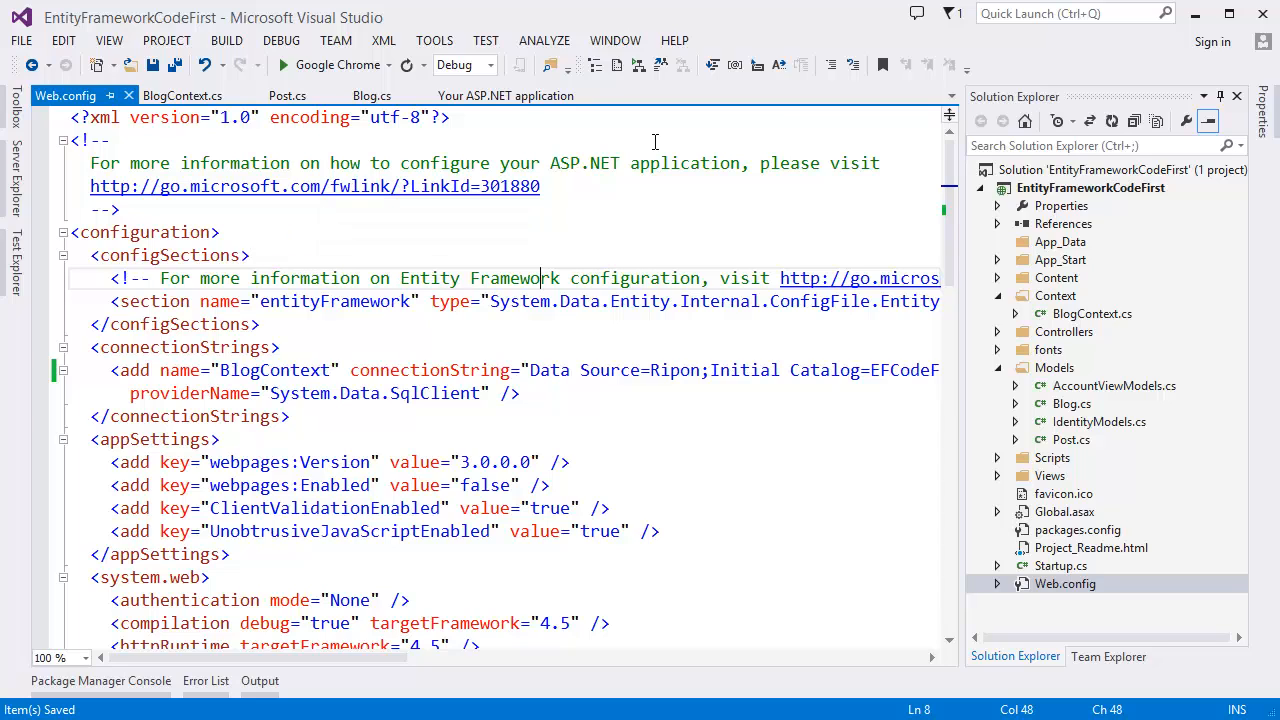
{"action": "right_click", "coordinate": [1090, 188]}
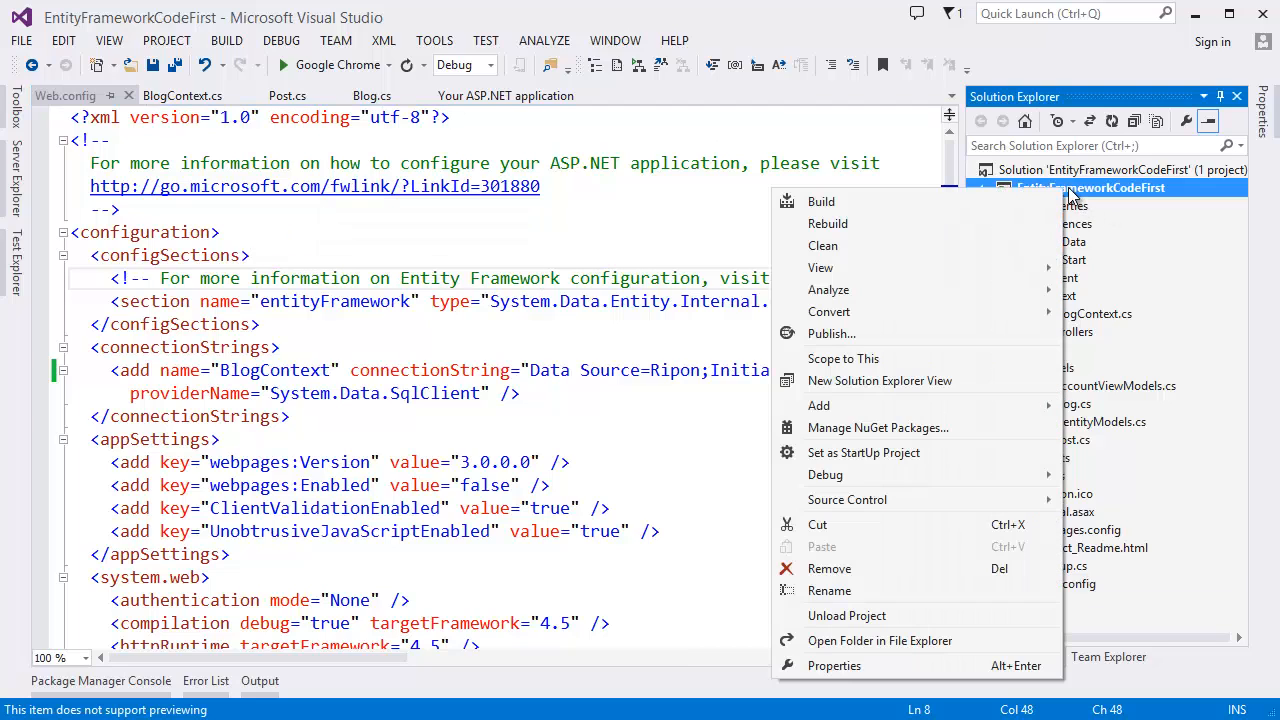
{"action": "mouse_move", "coordinate": [954, 224]}
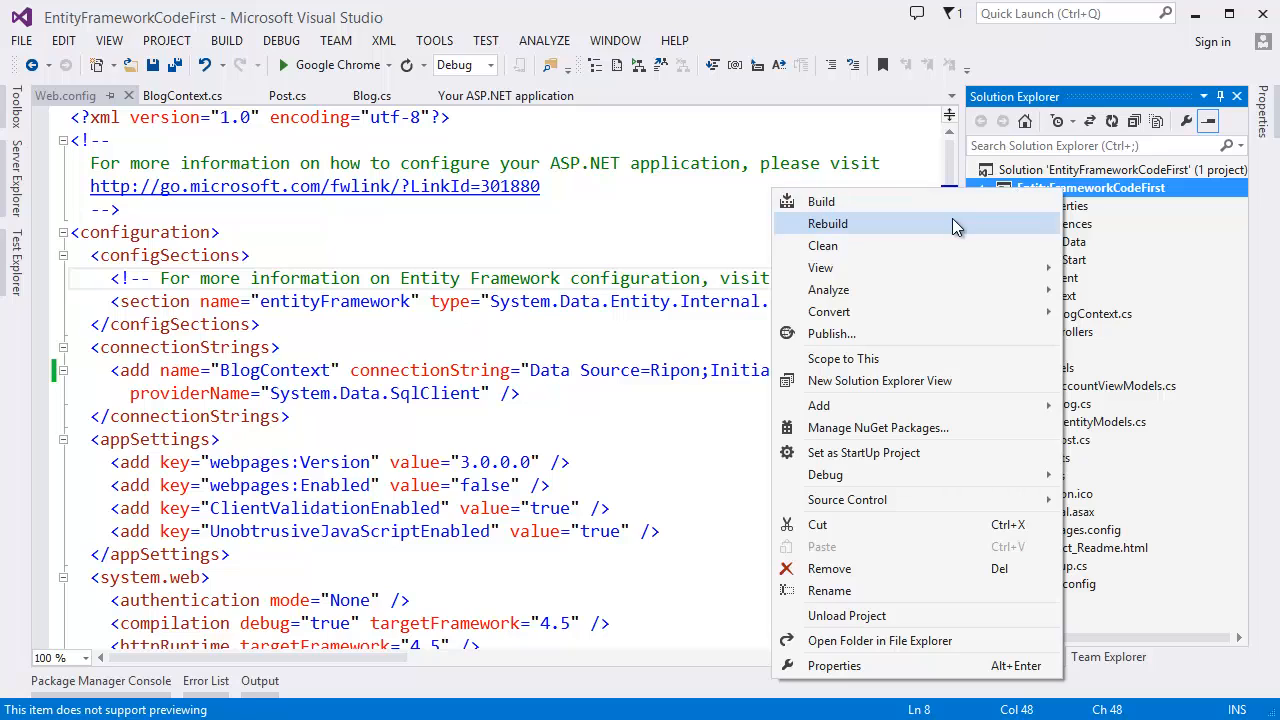
{"action": "left_click", "coordinate": [828, 224]}
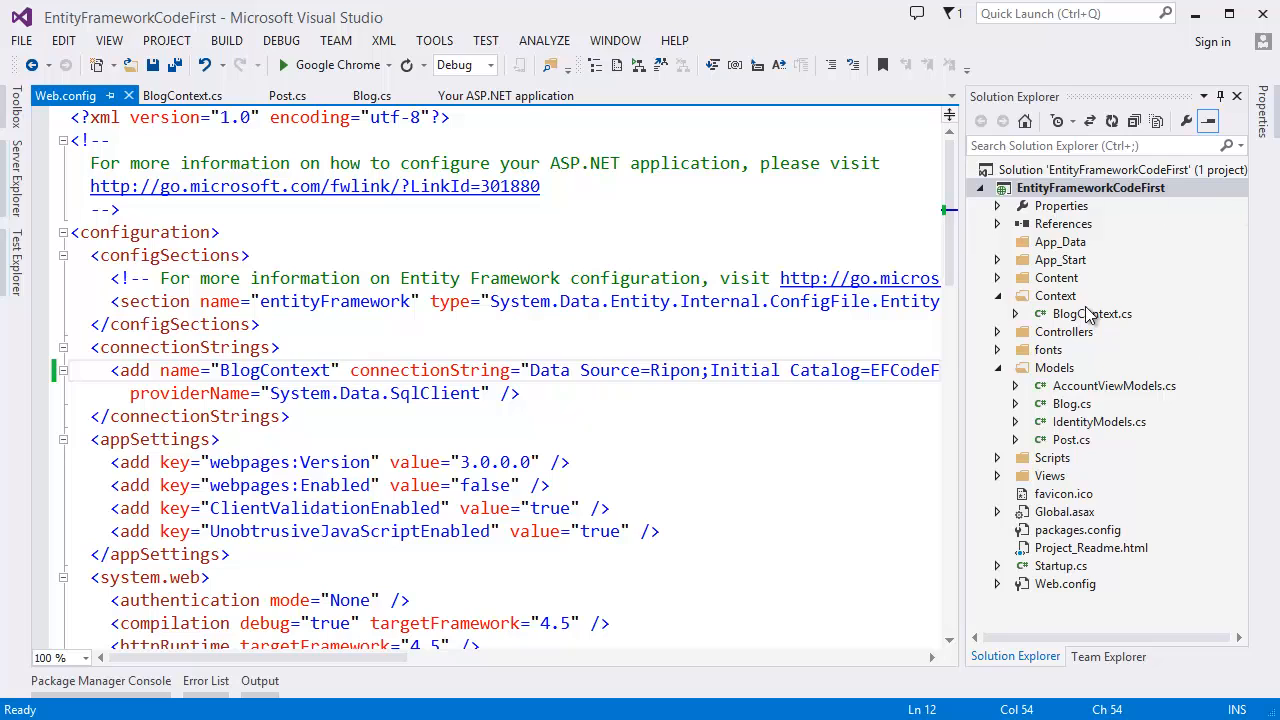
Add an empty MVC 5 controller named BlogController to the Controllers folder
{"action": "right_click", "coordinate": [1066, 332]}
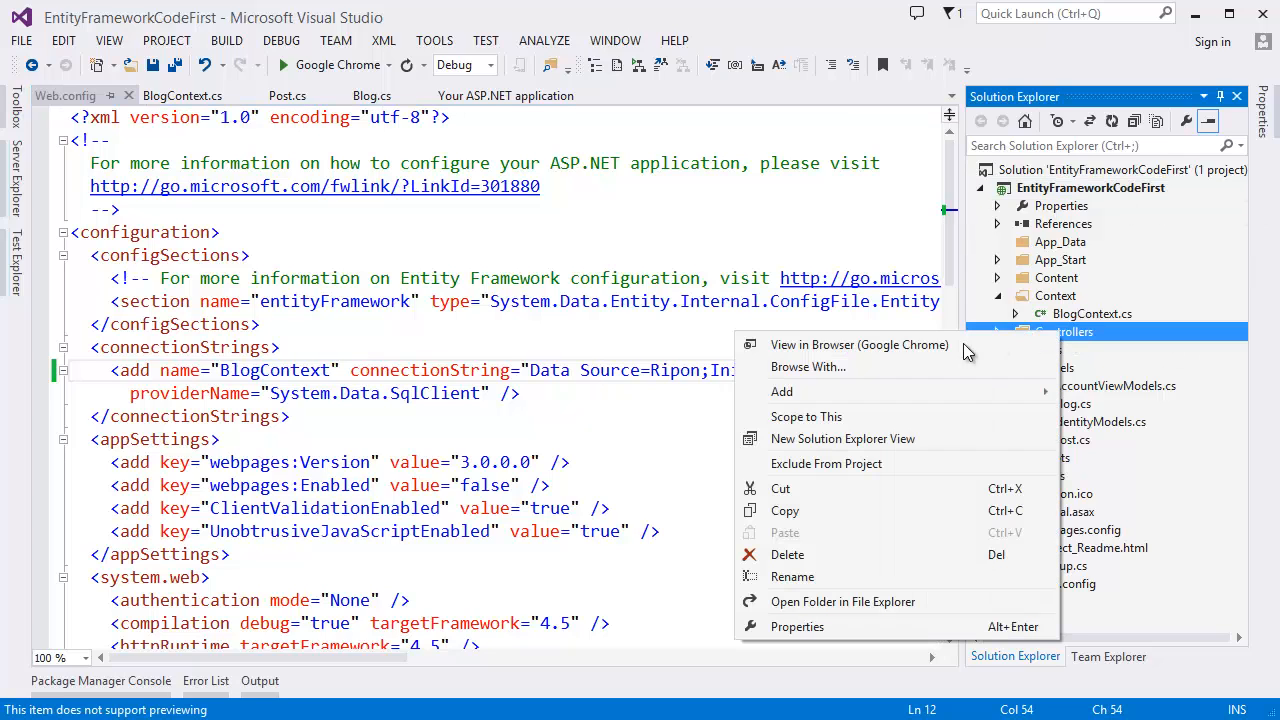
{"action": "left_click", "coordinate": [636, 400]}
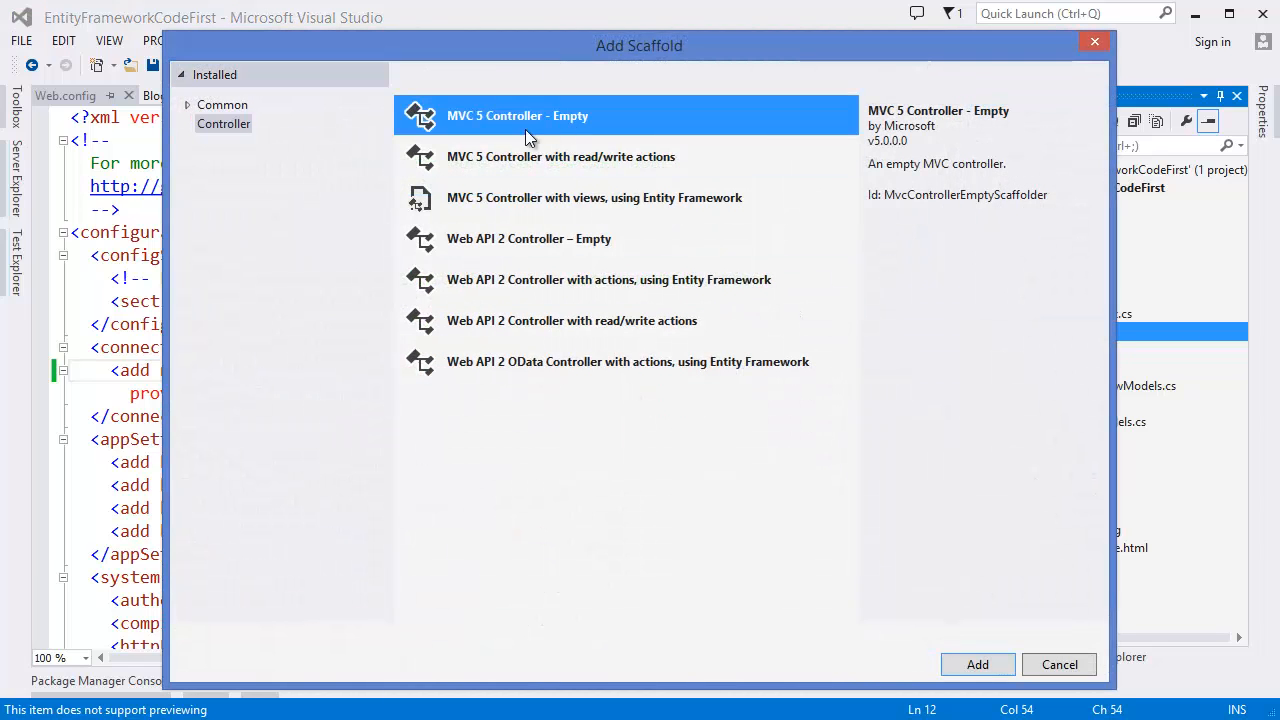
{"action": "left_click", "coordinate": [562, 156]}
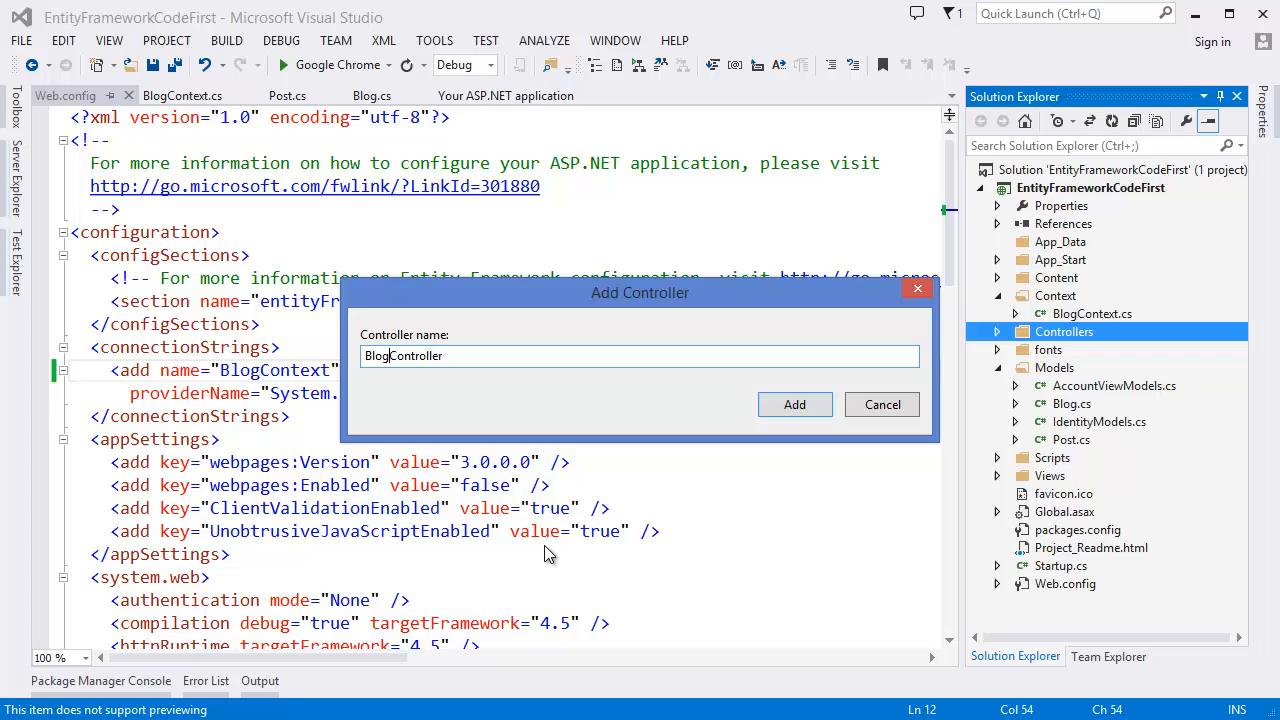
{"action": "left_click", "coordinate": [794, 404]}
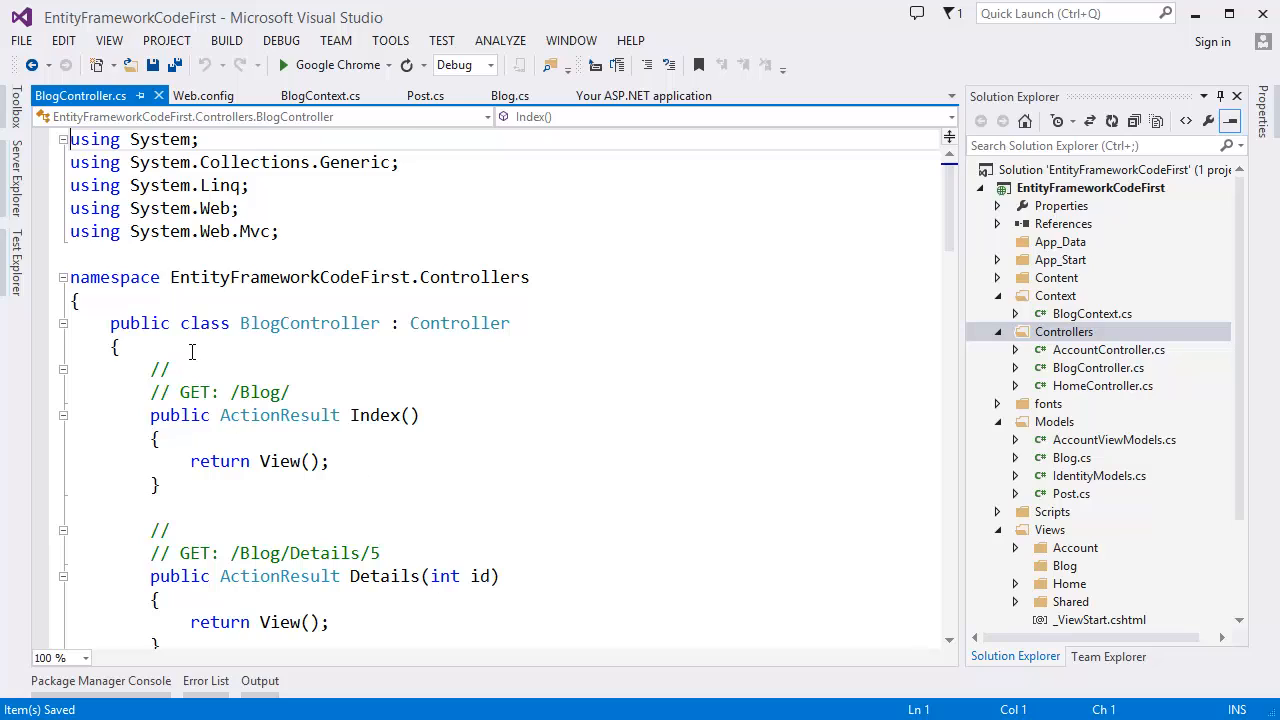
Declare the field 'BlogContext db = new BlogContext();' and resolve its missing namespace
{"action": "key", "text": "Enter"}
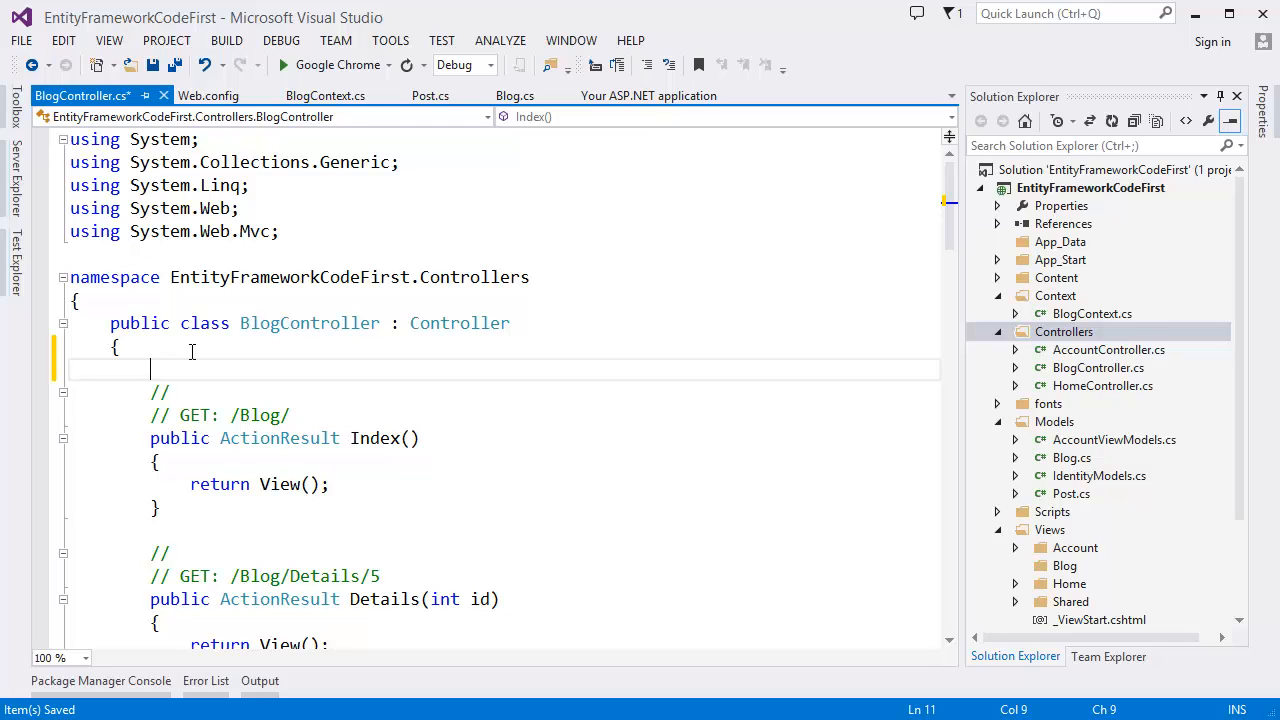
{"action": "type", "text": "BlogC"}
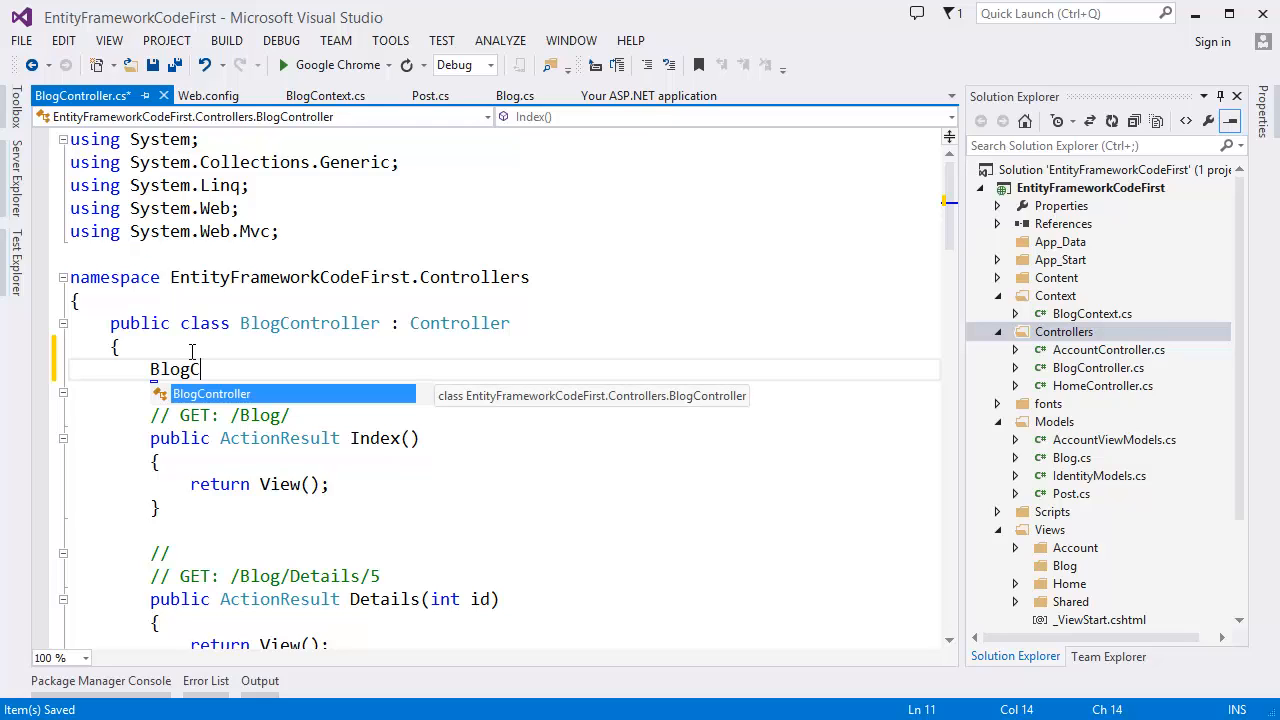
{"action": "type", "text": "ontext"}
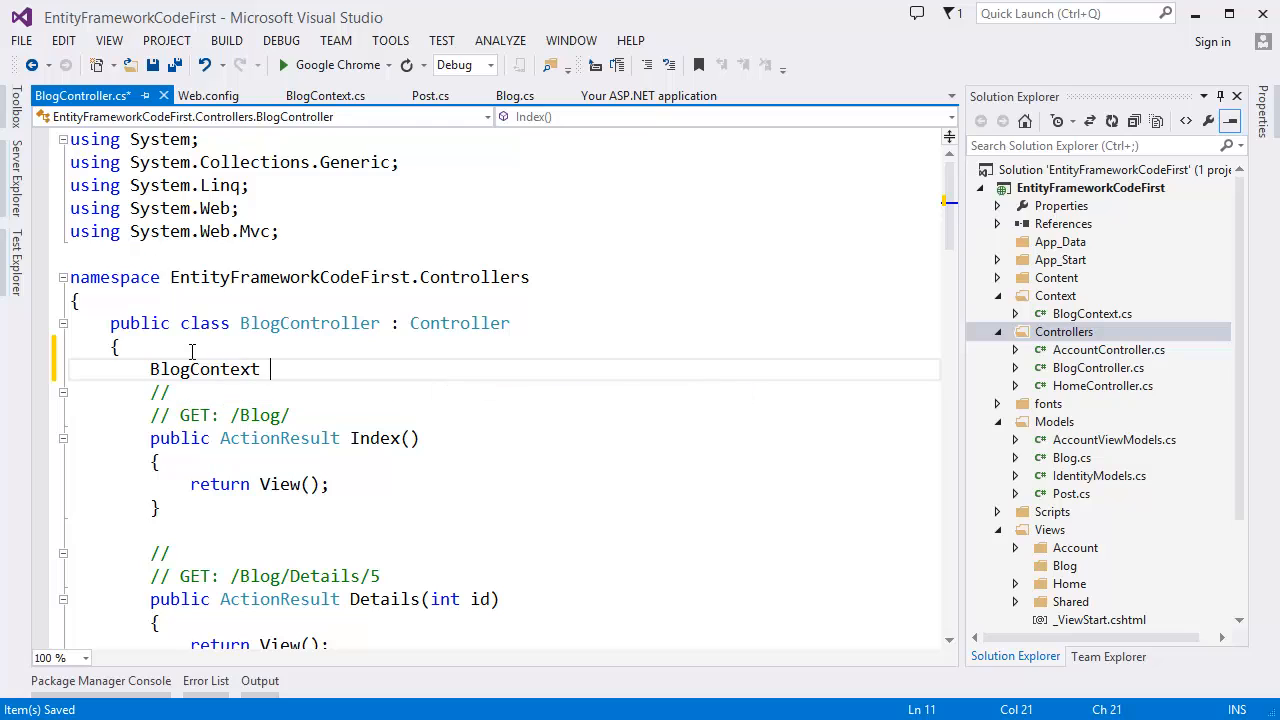
{"action": "type", "text": "db ="}
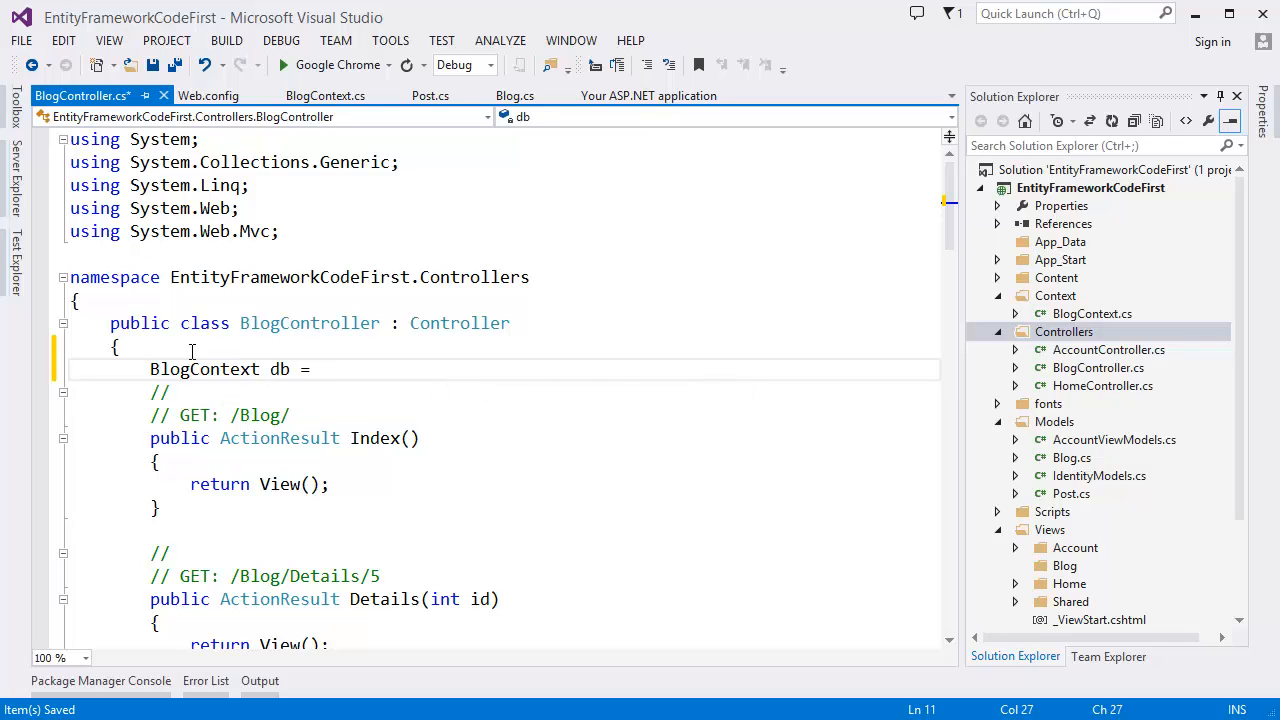
{"action": "type", "text": "new BlogContext()"}
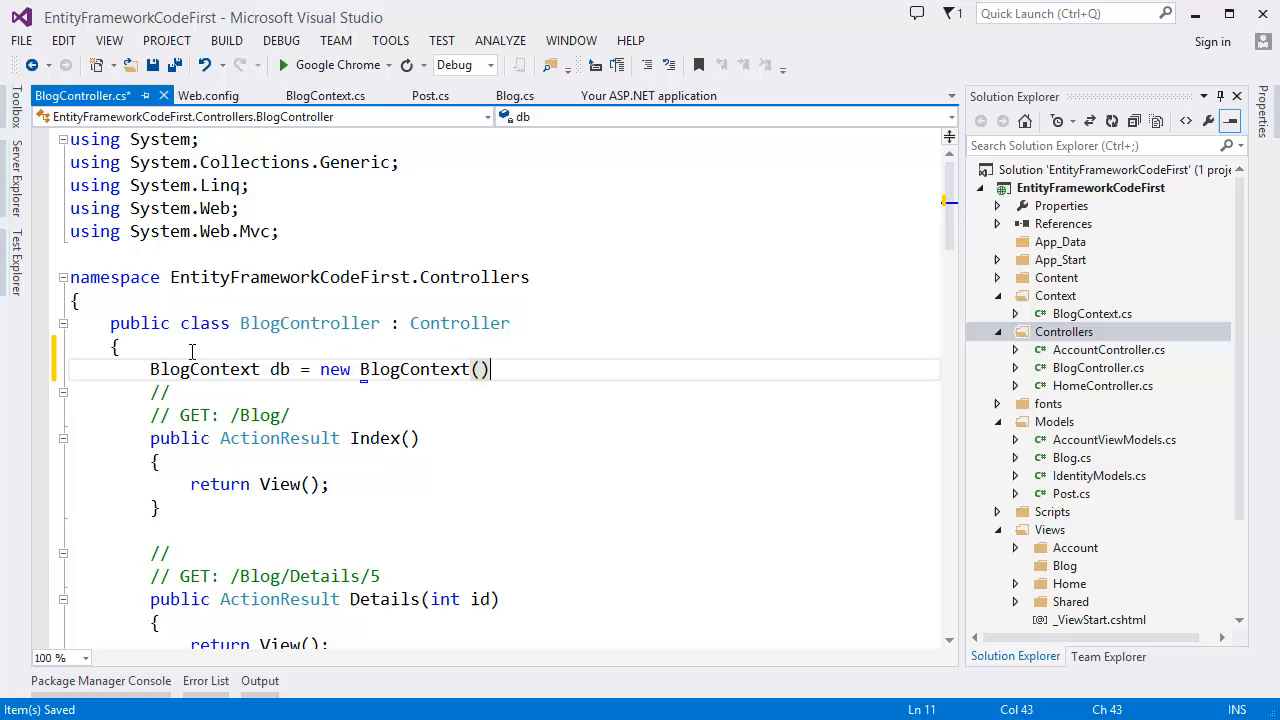
{"action": "type", "text": ";"}
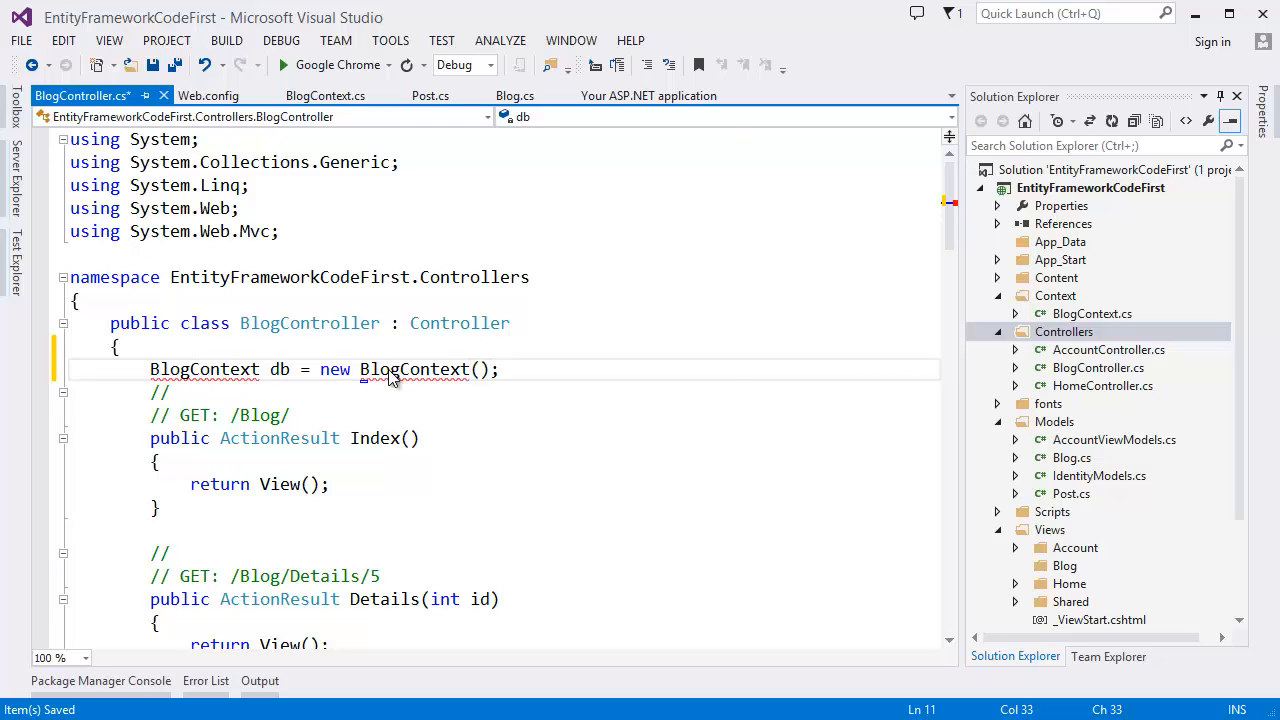
{"action": "right_click", "coordinate": [412, 368]}
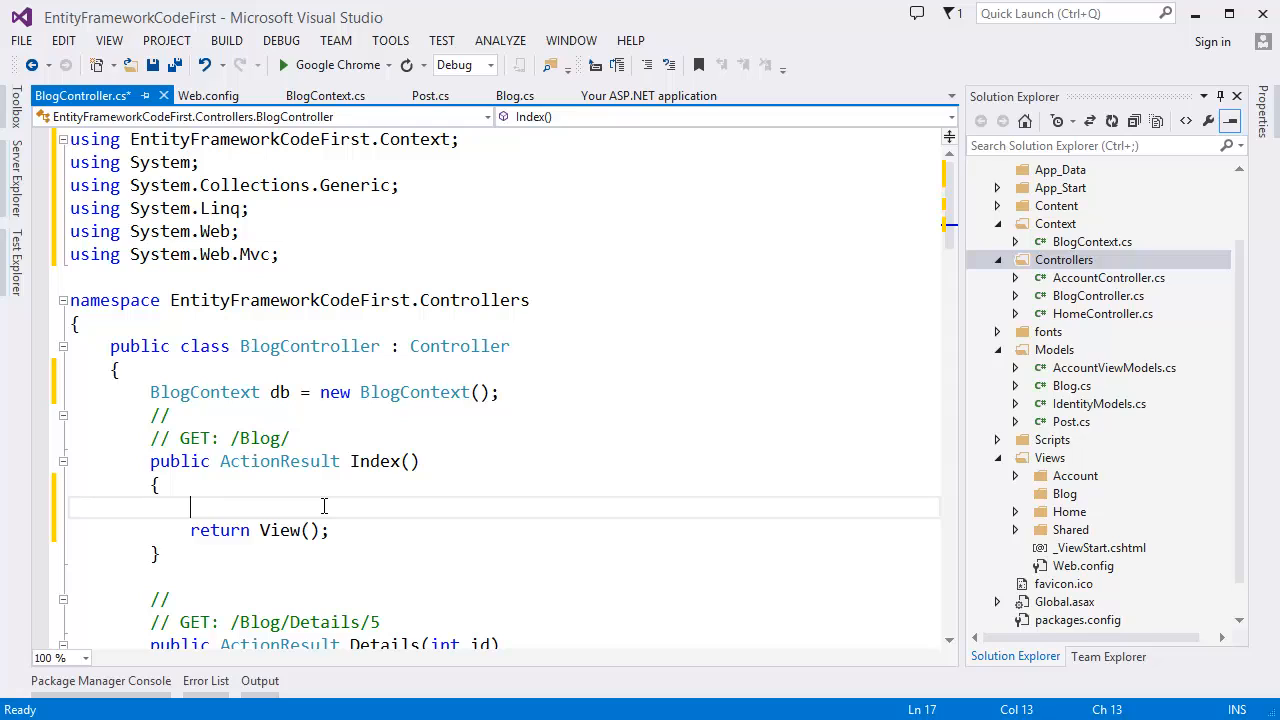
Make the Index action return View(db.Blogs.ToList())
{"action": "key", "text": "Backspace"}
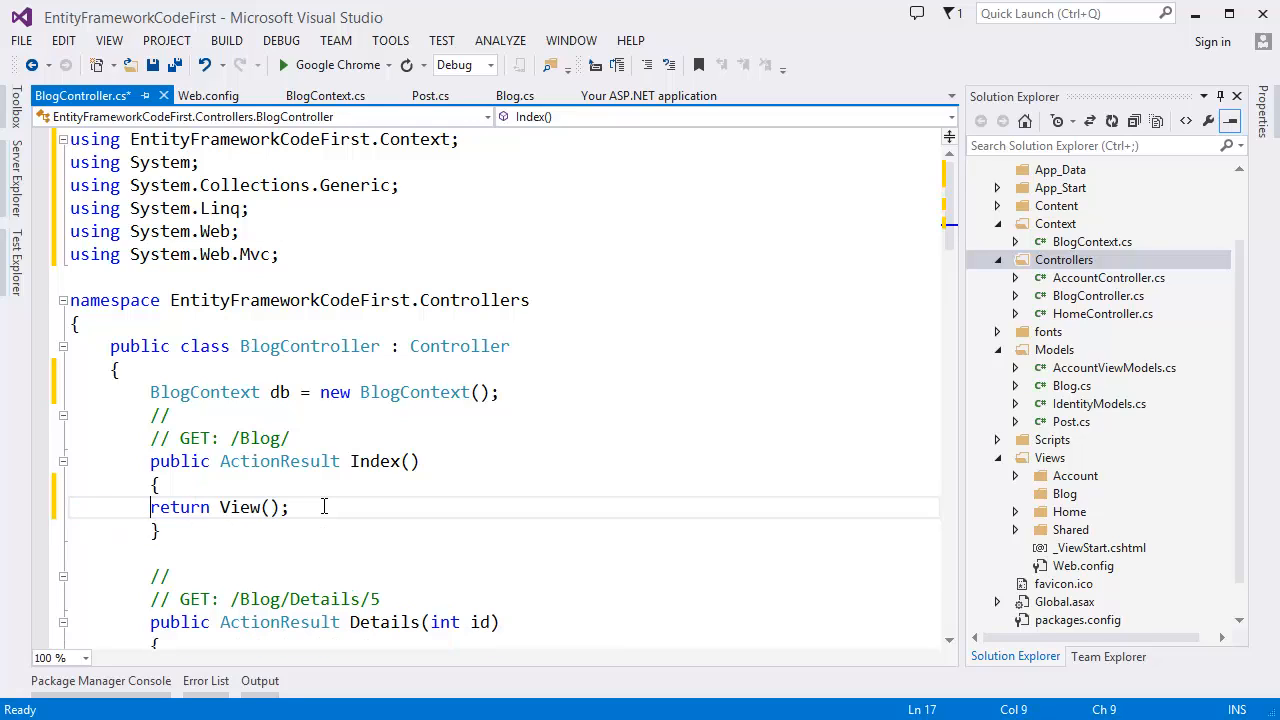
{"action": "type", "text": "db"}
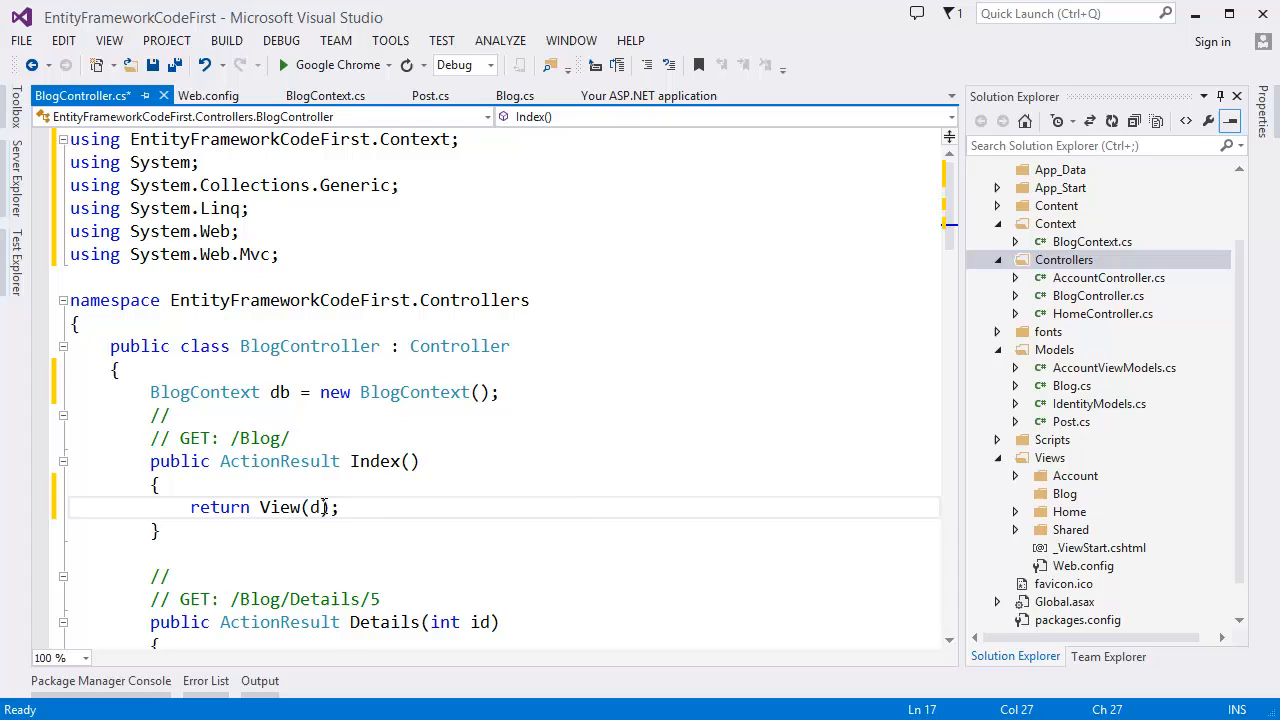
{"action": "type", "text": ".Blogs"}
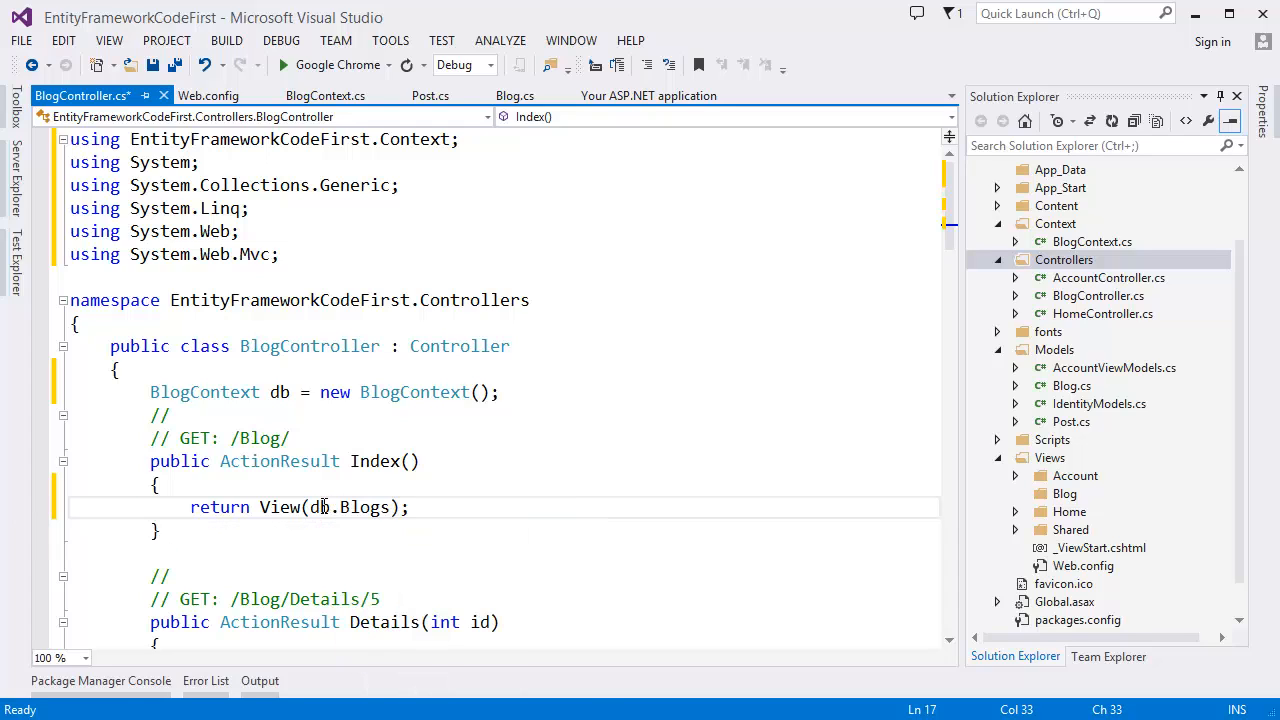
{"action": "type", "text": ".t"}
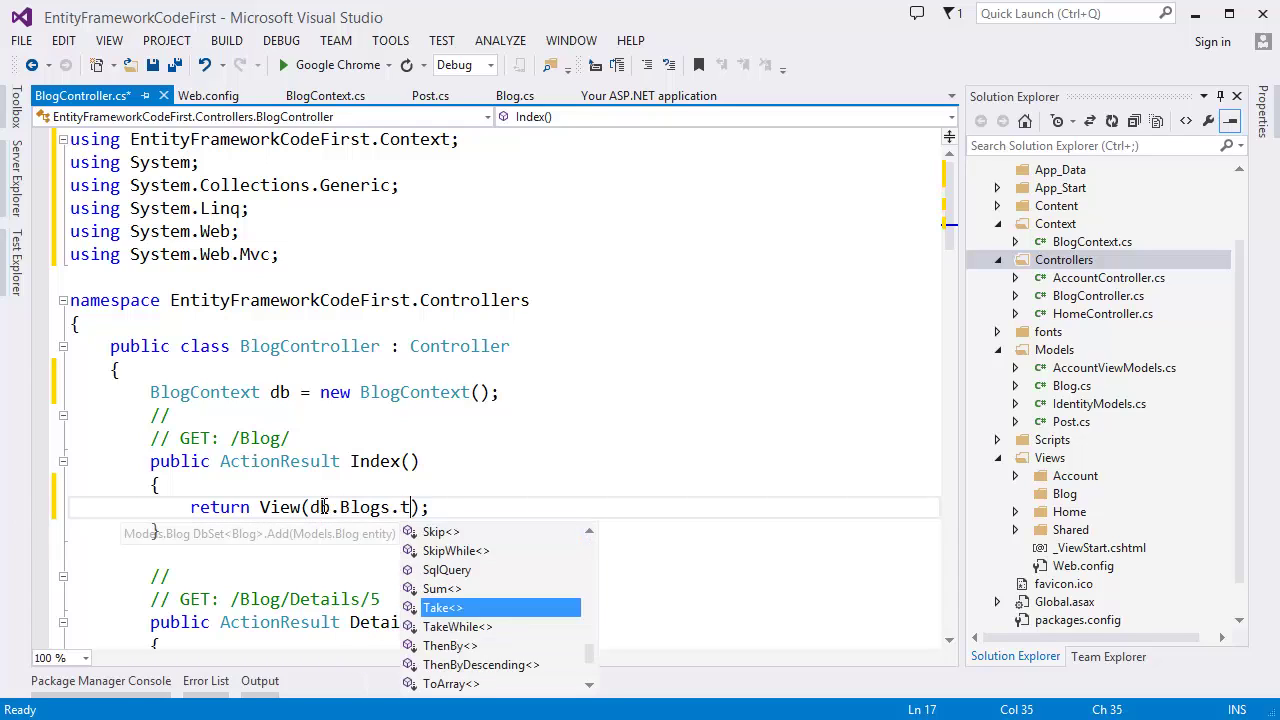
{"action": "type", "text": "ToList()"}
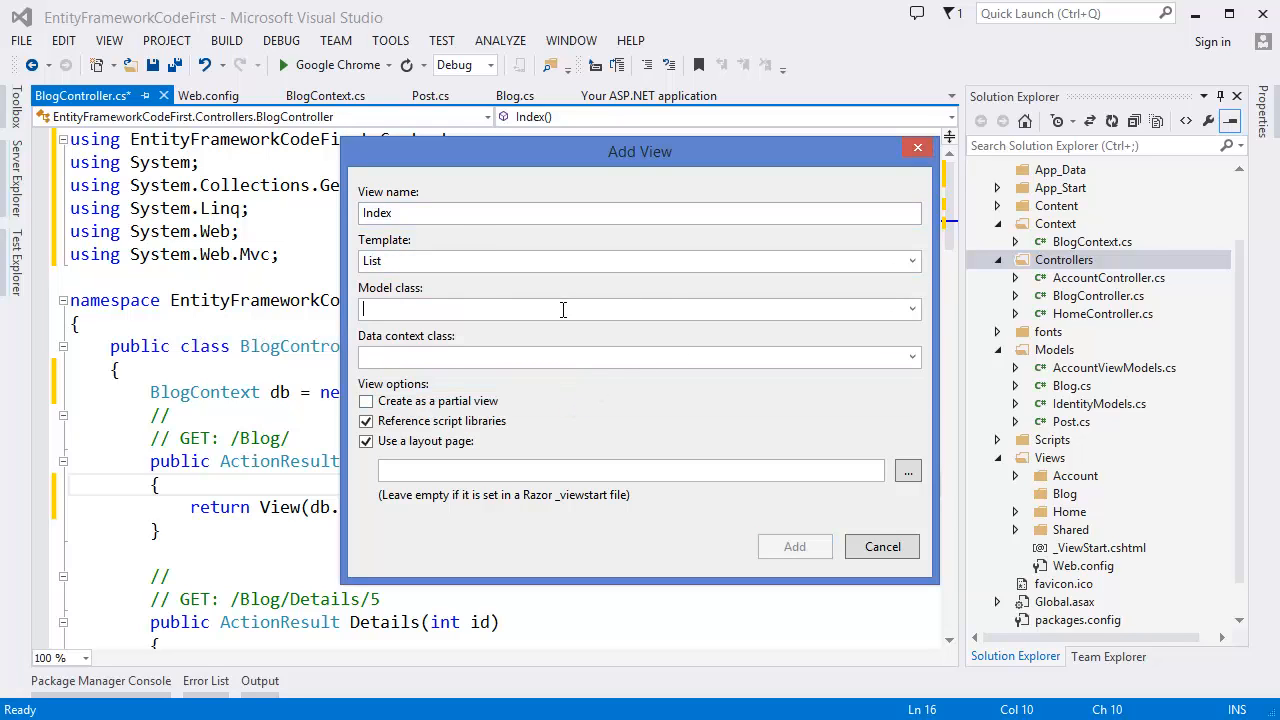
Scaffold the Index List view with Blog as model class and BlogContext as data context
{"action": "left_click", "coordinate": [638, 308]}
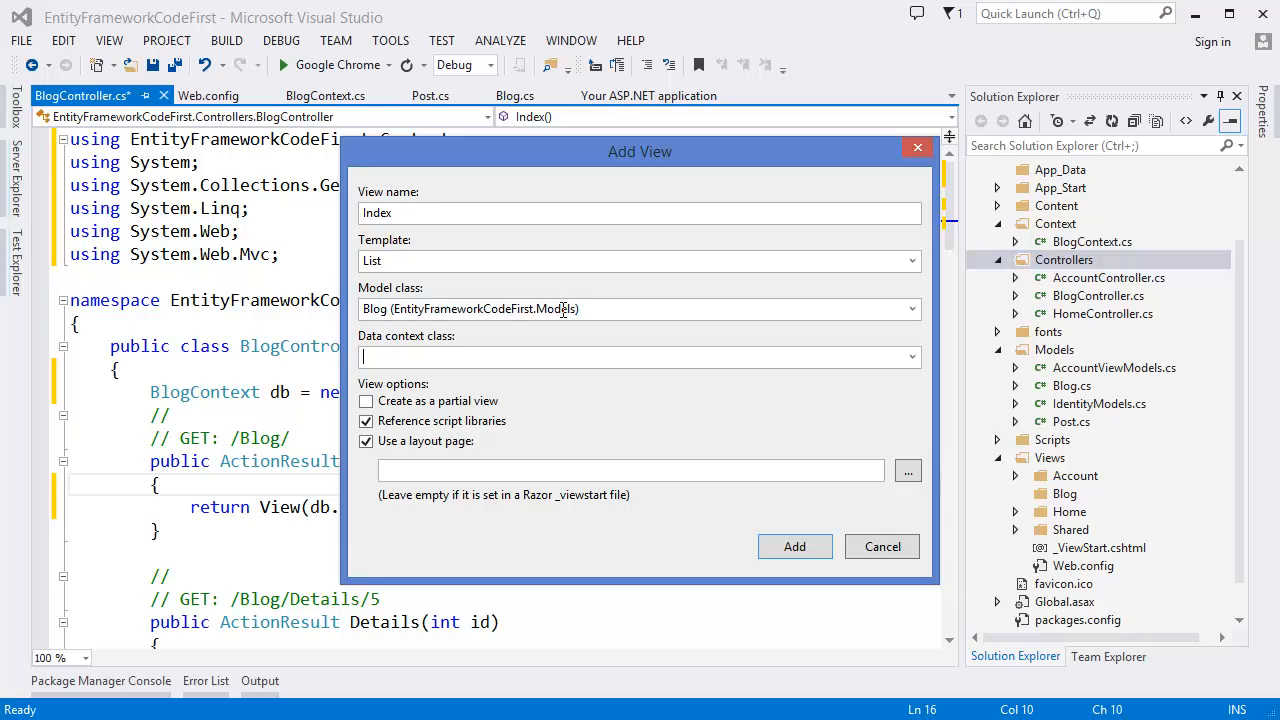
{"action": "left_click", "coordinate": [640, 356]}
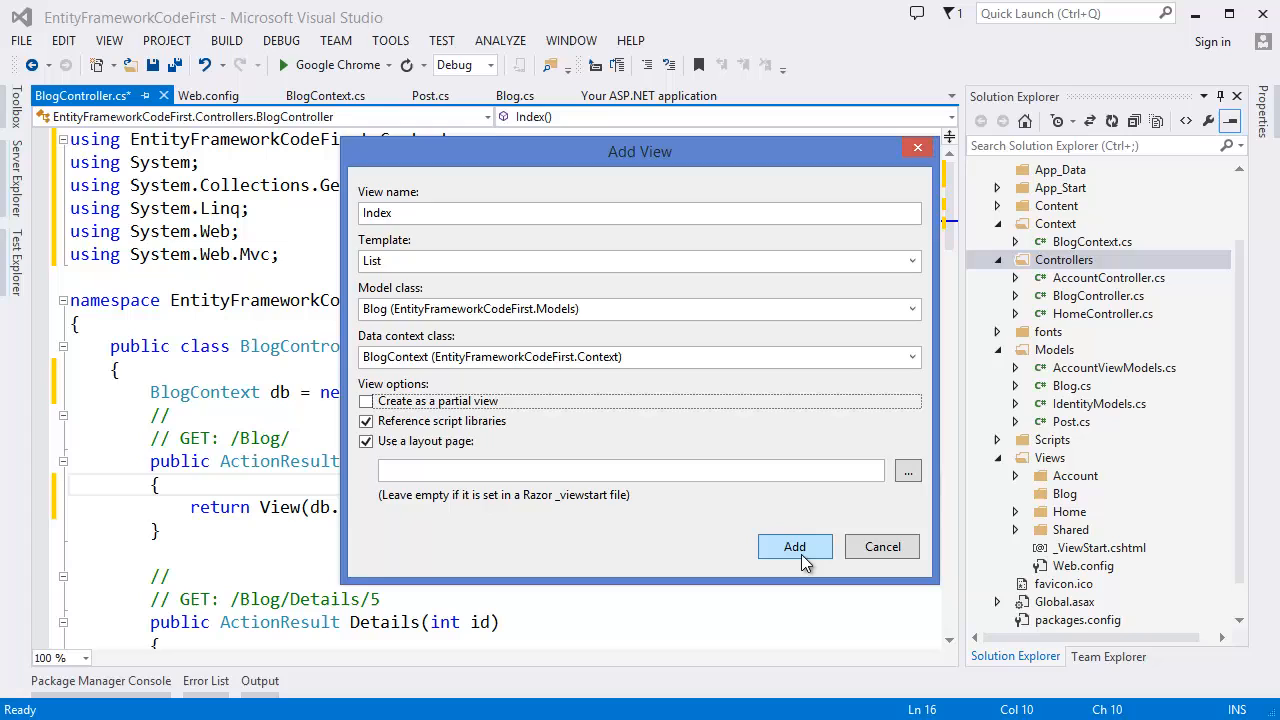
{"action": "left_click", "coordinate": [794, 546]}
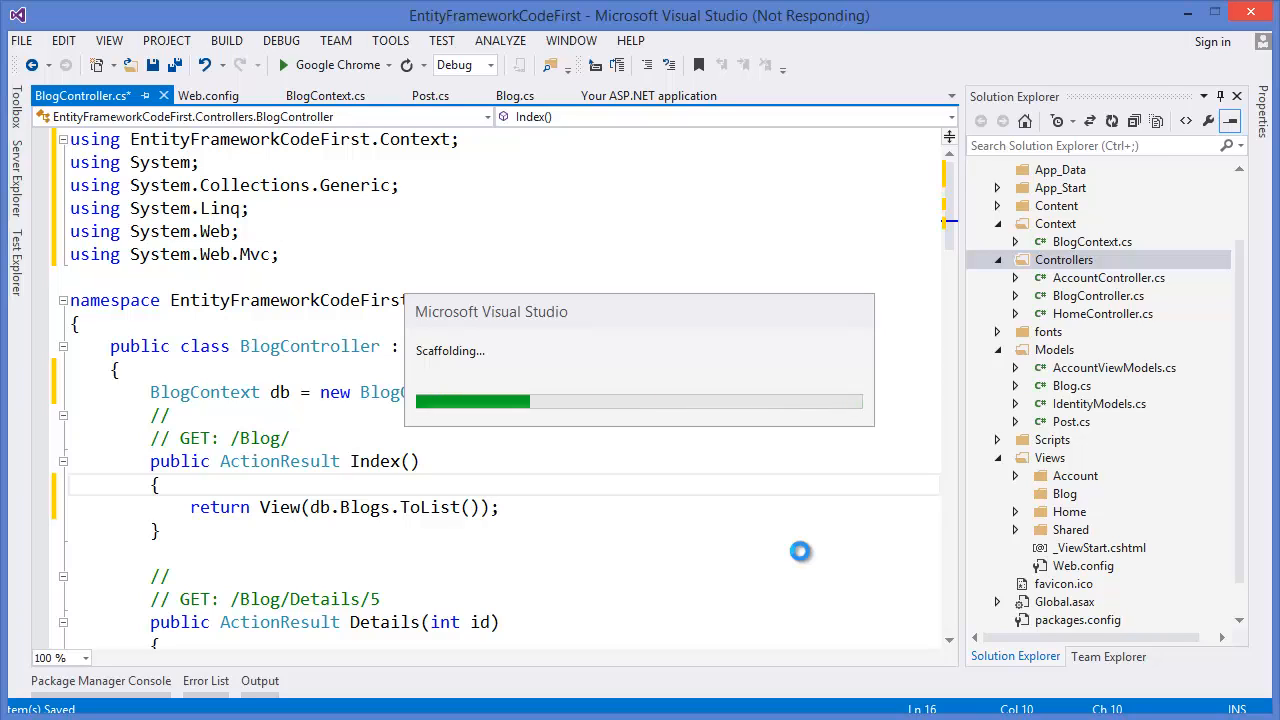
{"action": "mouse_move", "coordinate": [558, 492]}
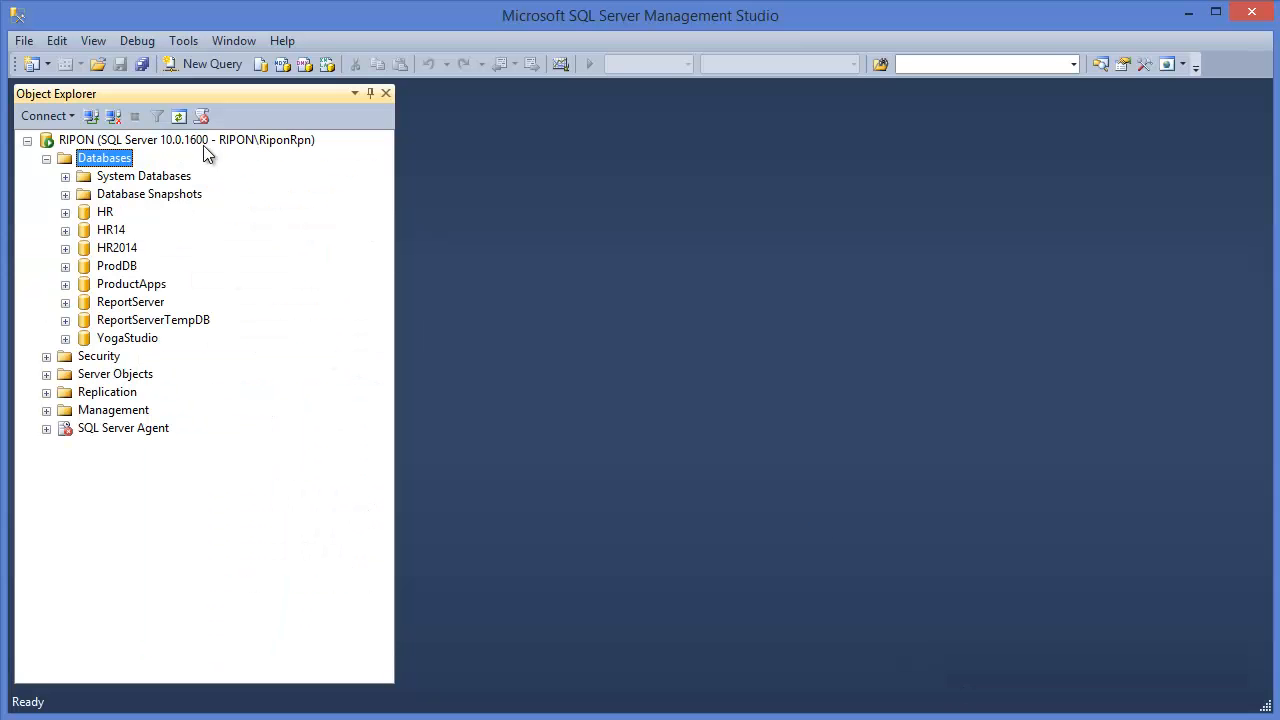
{"action": "mouse_move", "coordinate": [116, 184]}
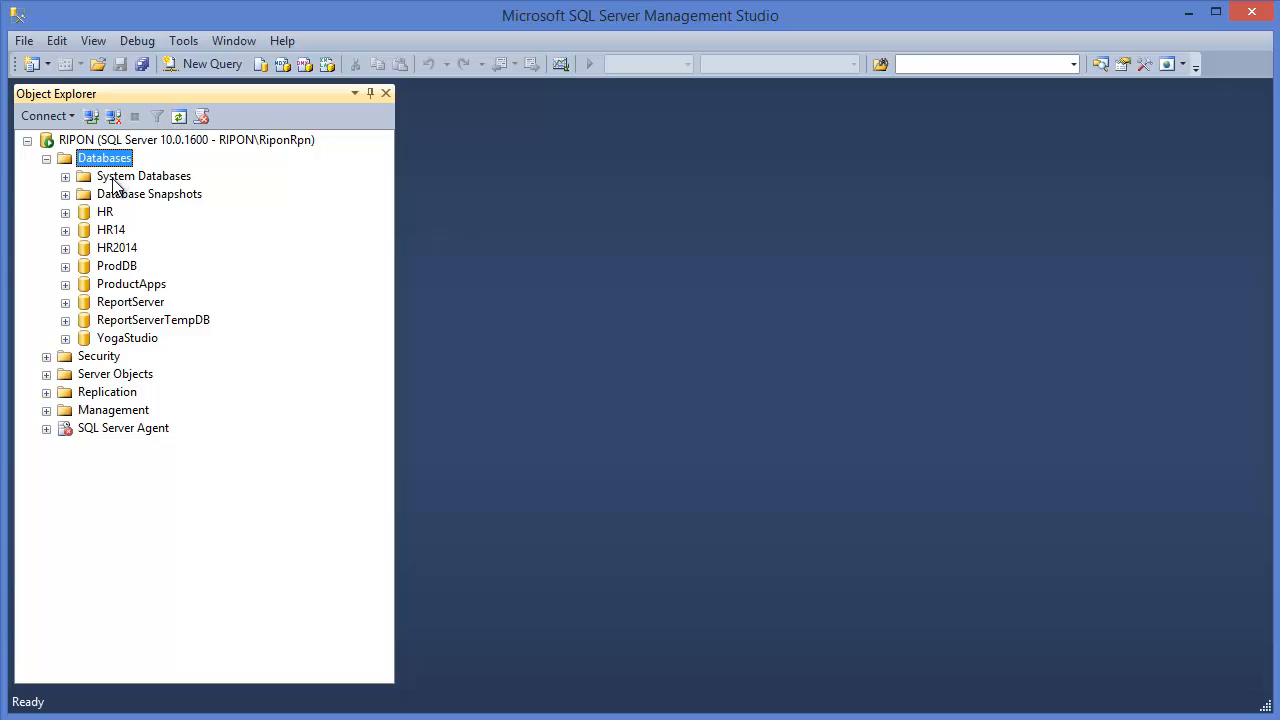
{"action": "mouse_move", "coordinate": [502, 488]}
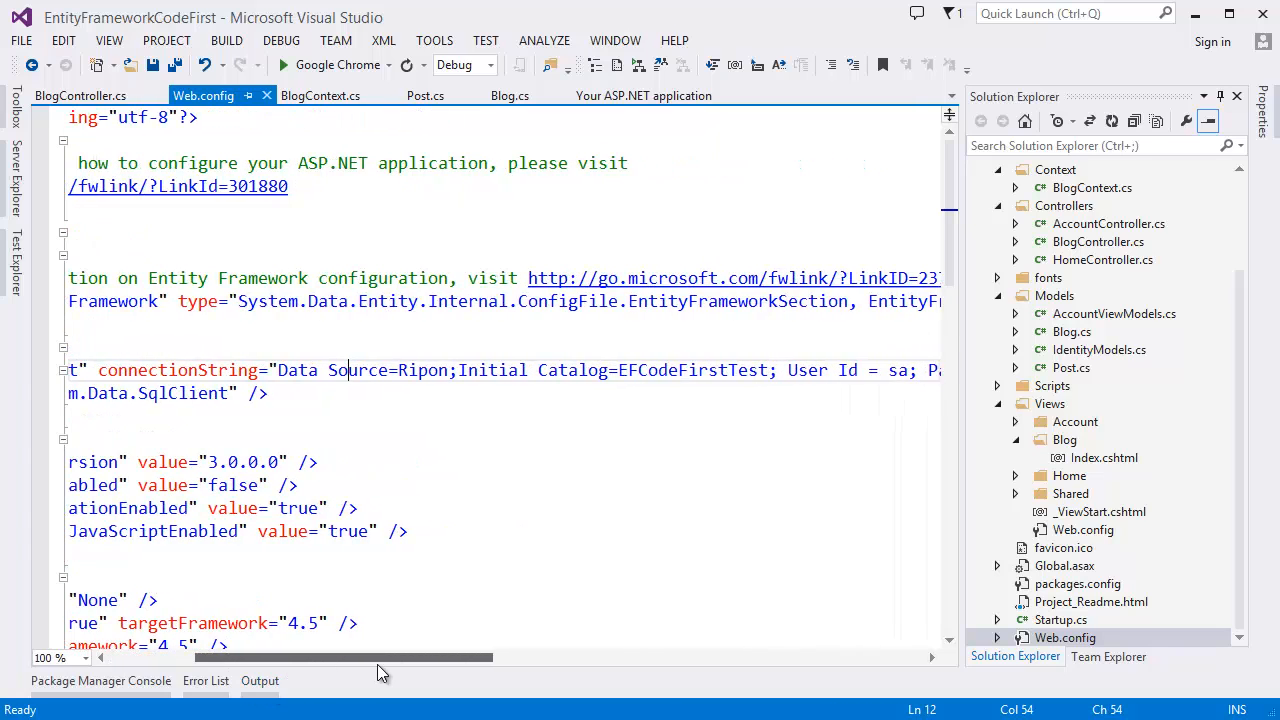
Review the Web.config connection string, return to BlogController.cs and run the app in Chrome
{"action": "scroll", "scroll_direction": "left", "scroll_amount": 3}
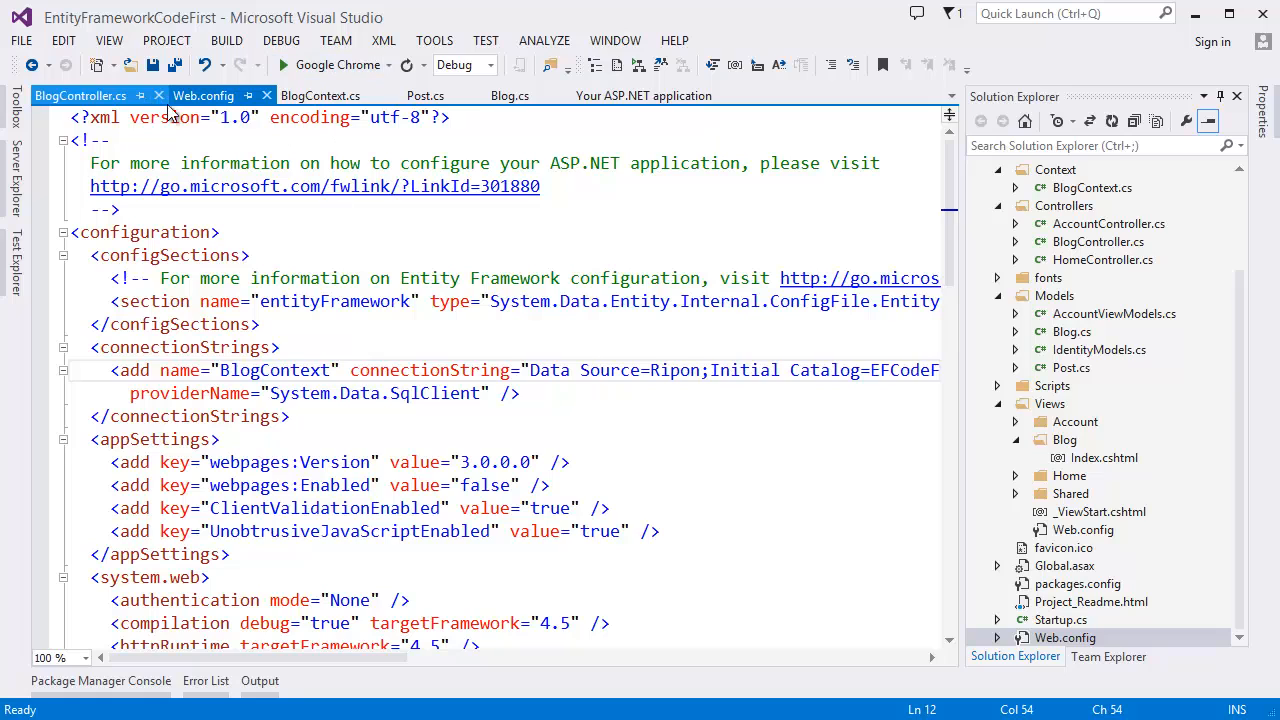
{"action": "left_click", "coordinate": [80, 96]}
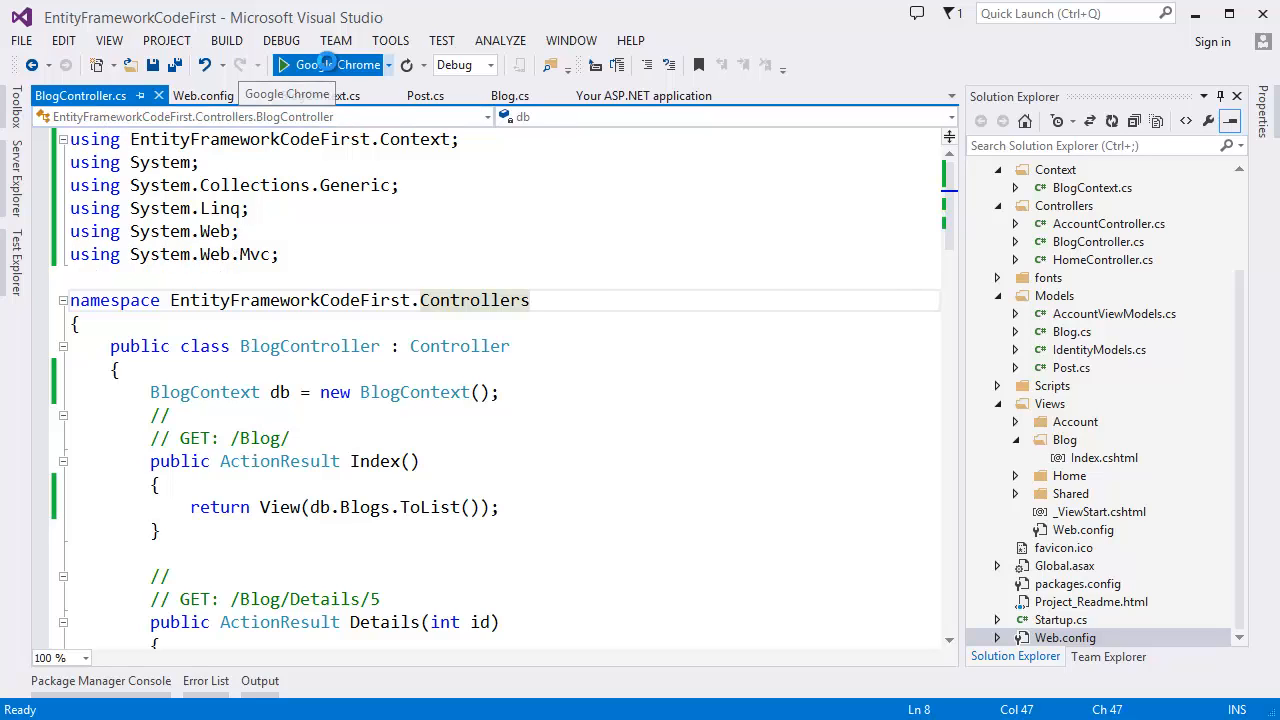
{"action": "left_click", "coordinate": [292, 64]}
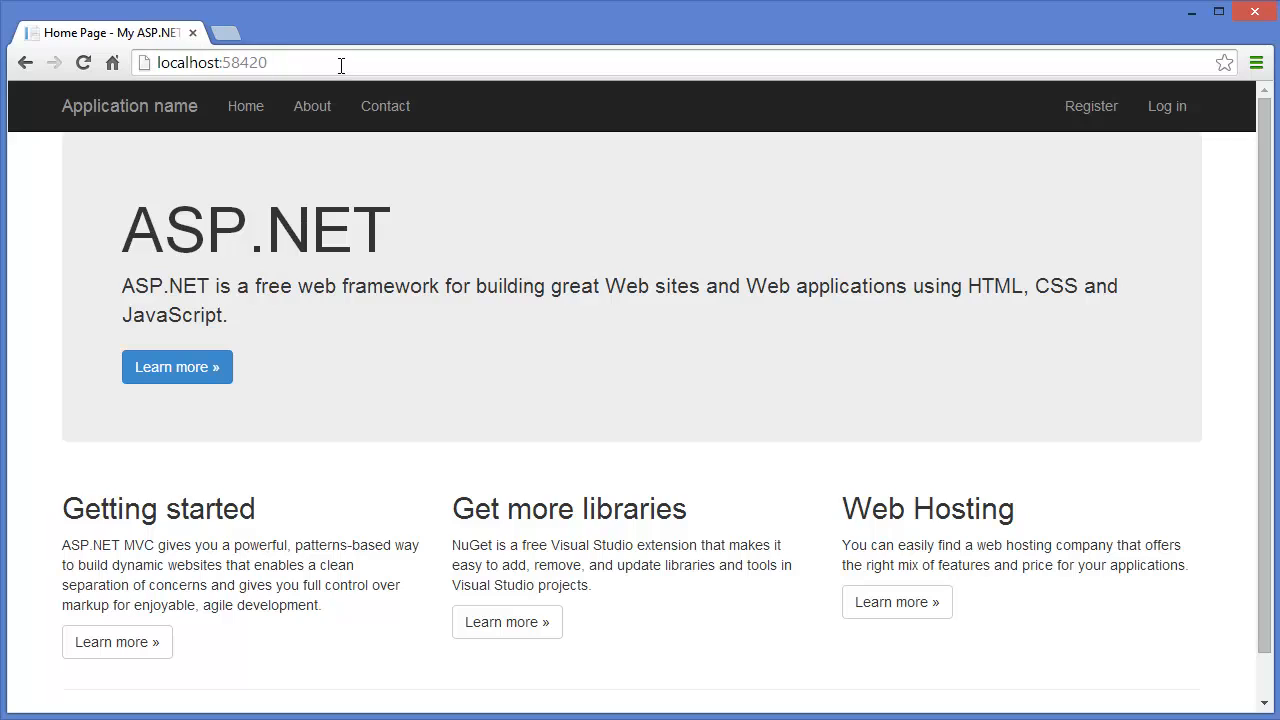
Navigate to the app's /Blog page on localhost
{"action": "type", "text": "/Blog"}
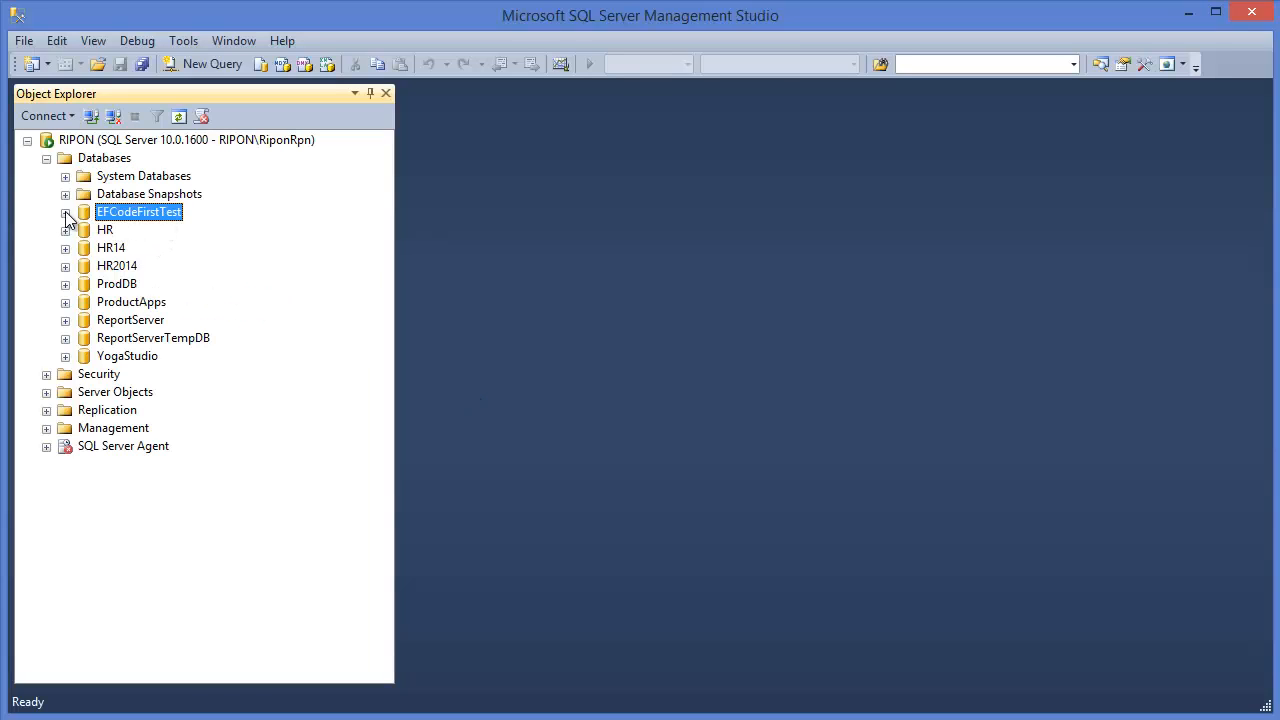
Expand EFCodeFirstTest in Object Explorer to show the Blogs and Posts tables with their columns and keys
{"action": "left_click", "coordinate": [64, 212]}
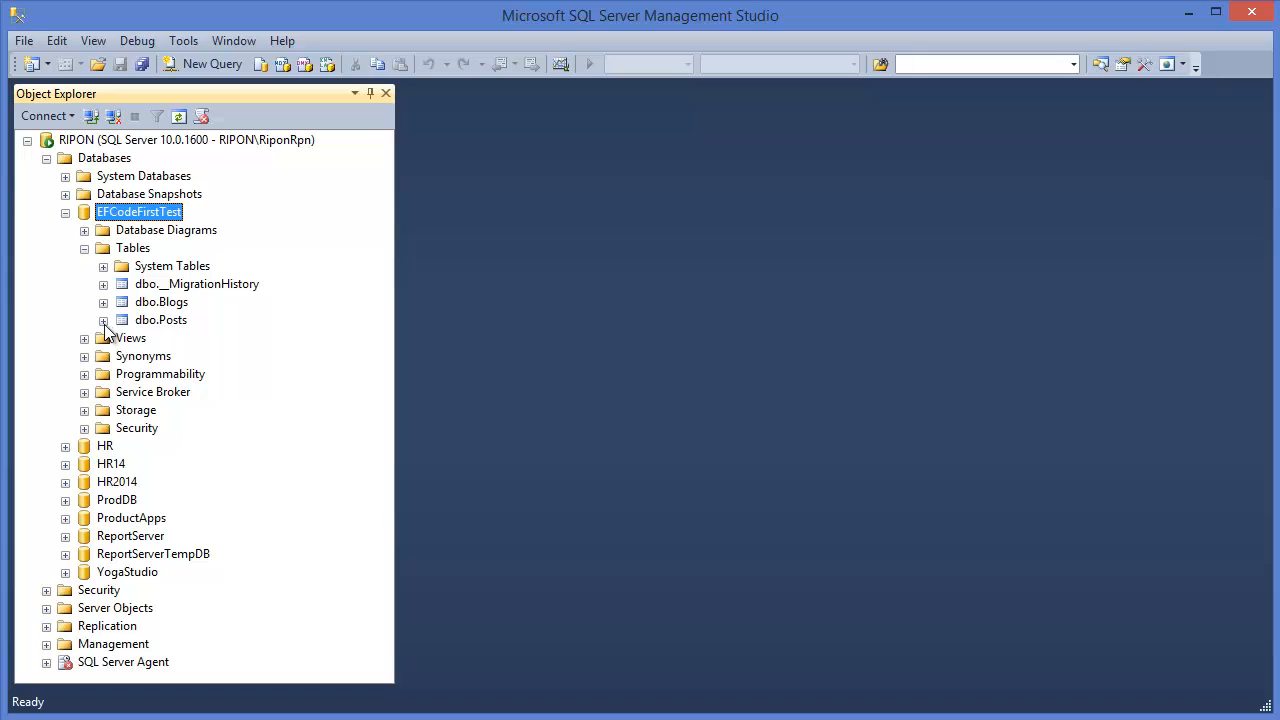
{"action": "left_click", "coordinate": [104, 320]}
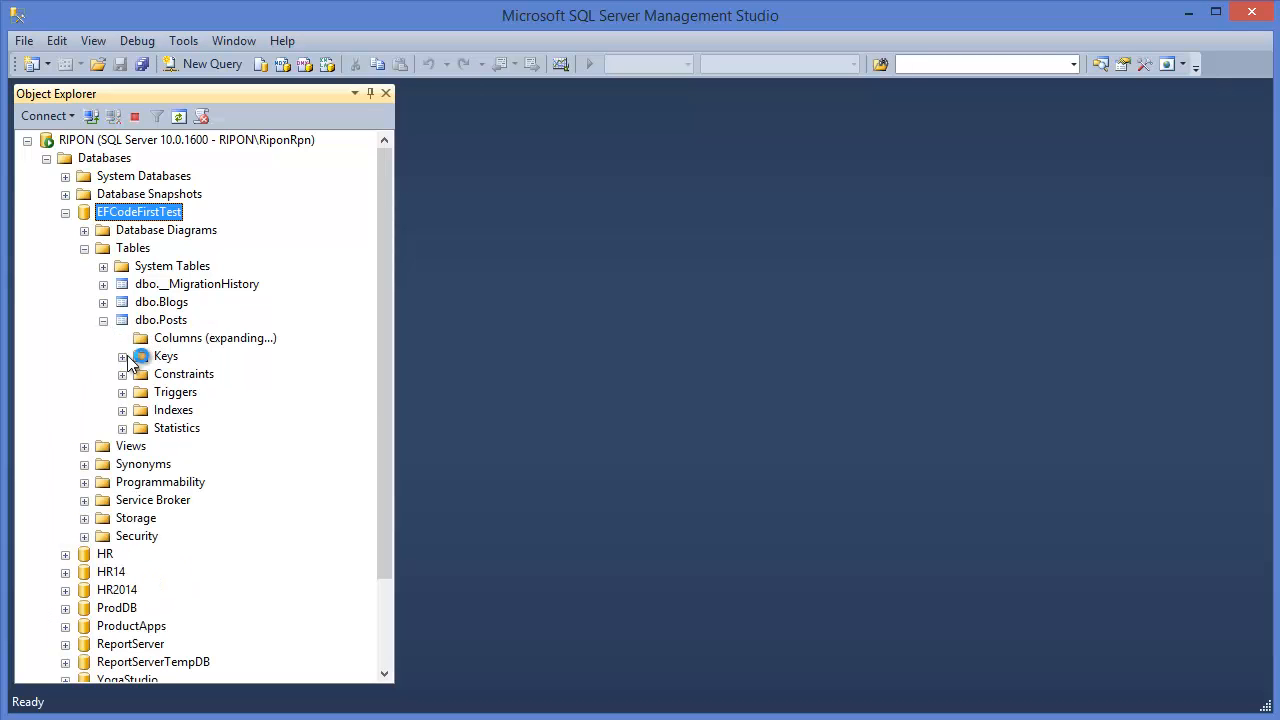
{"action": "left_click", "coordinate": [120, 338]}
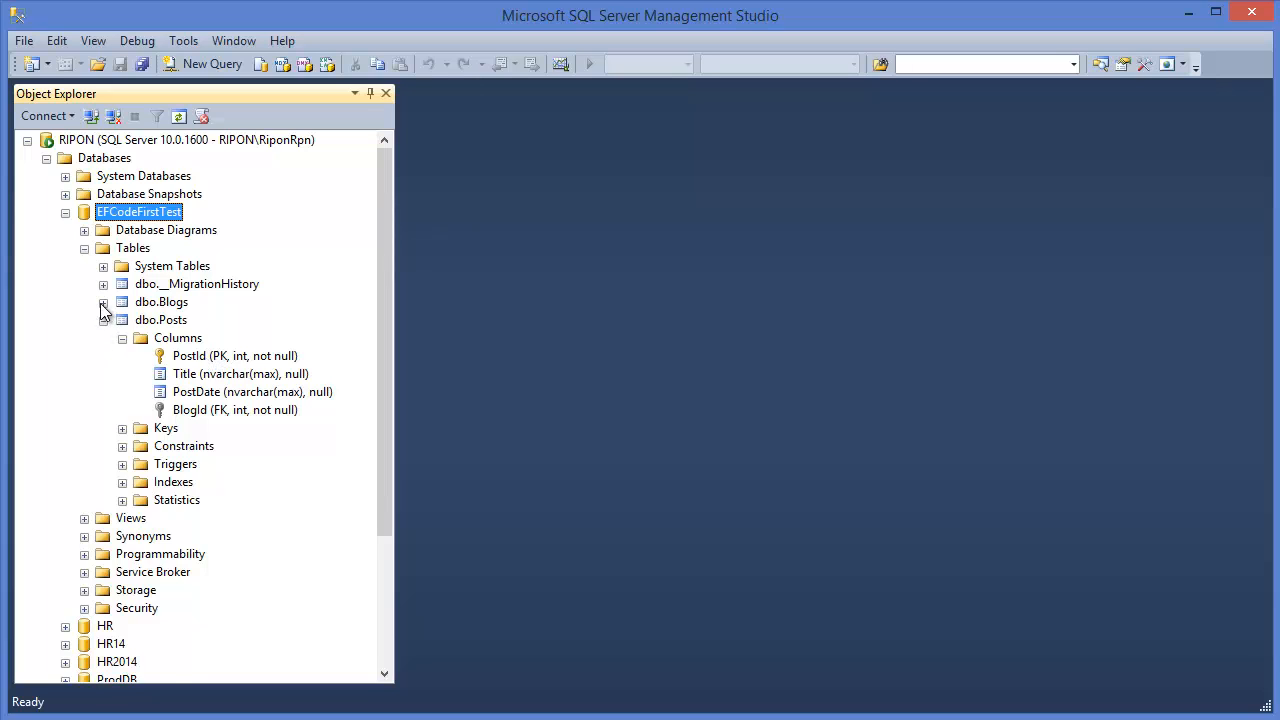
{"action": "left_click", "coordinate": [104, 300]}
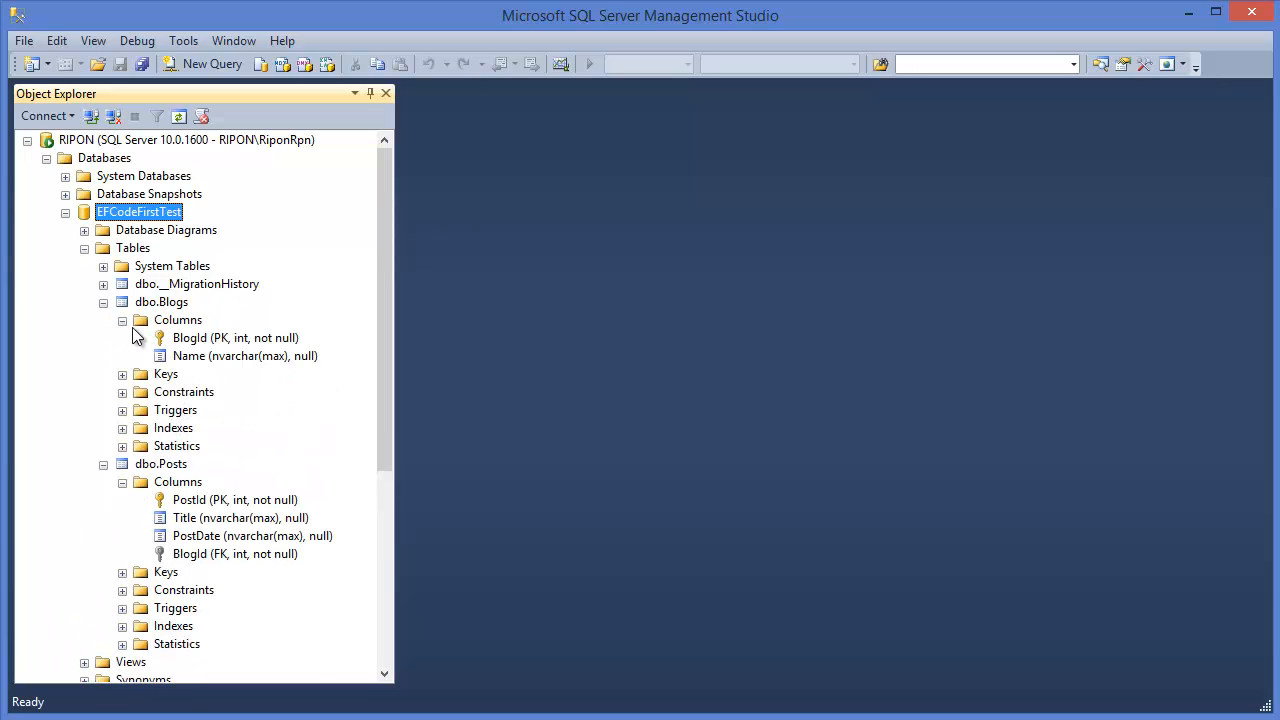
{"action": "mouse_move", "coordinate": [244, 356]}
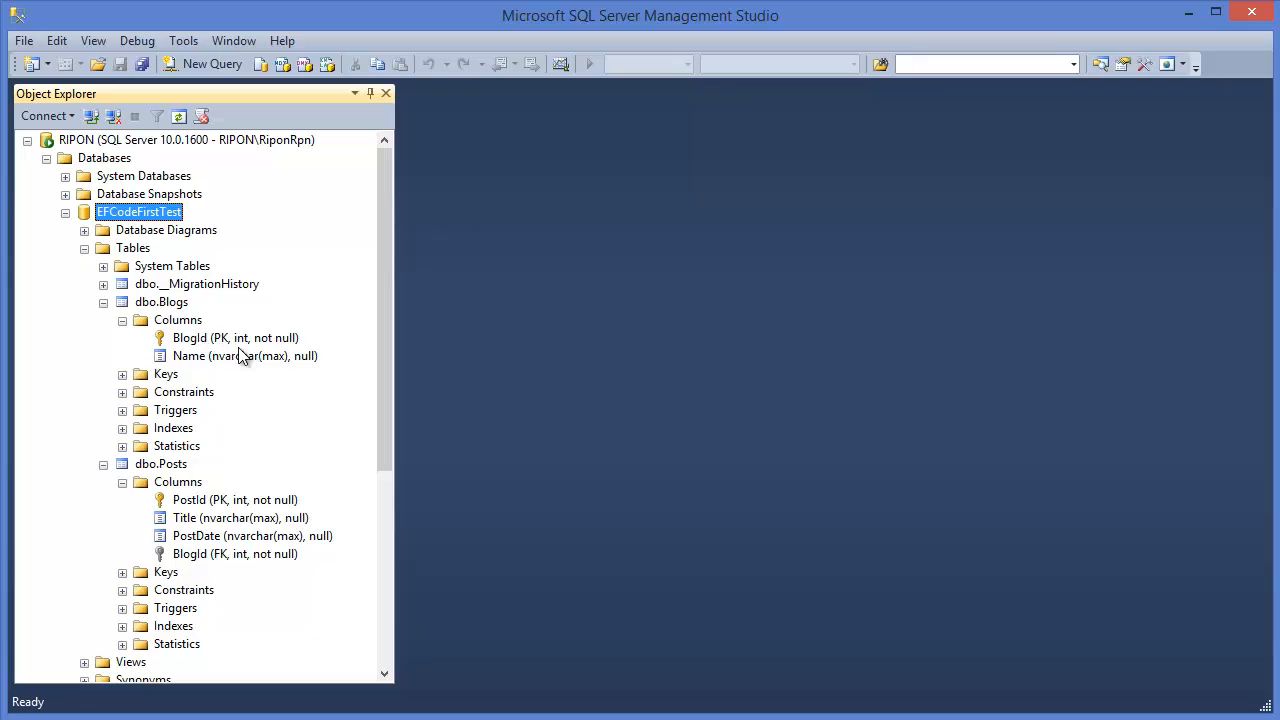
{"action": "mouse_move", "coordinate": [240, 482]}
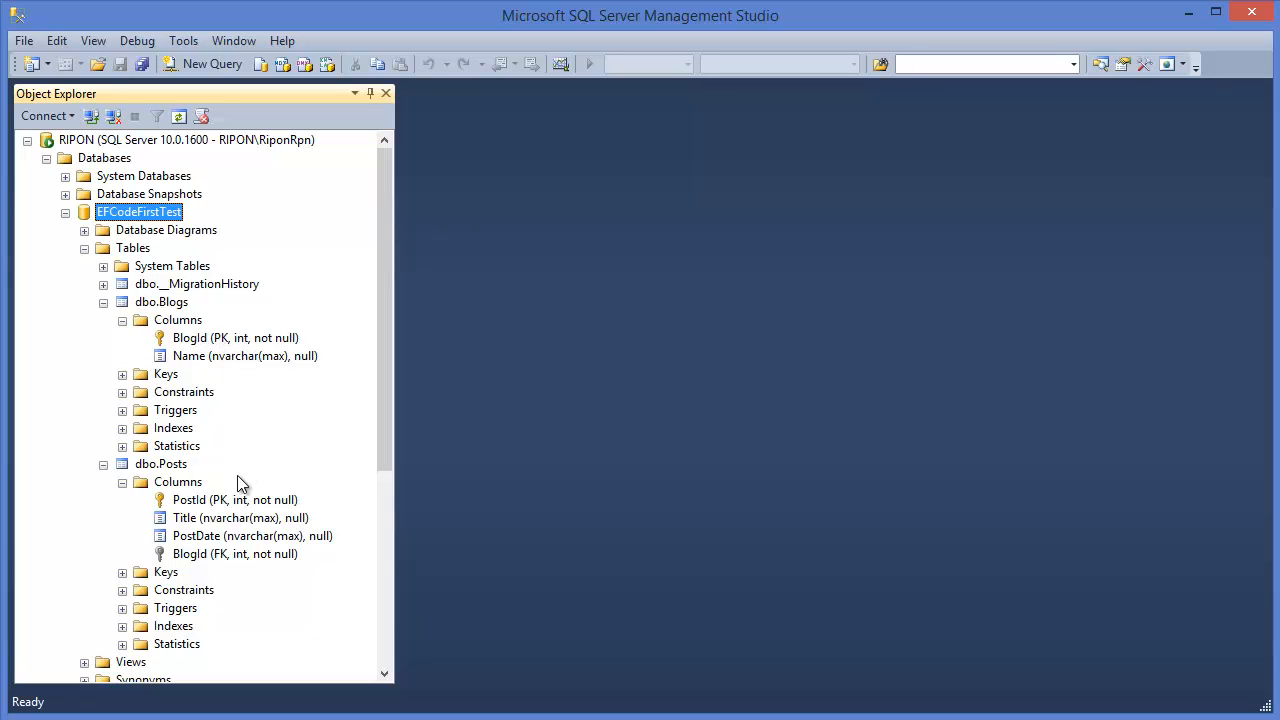
{"action": "mouse_move", "coordinate": [844, 636]}
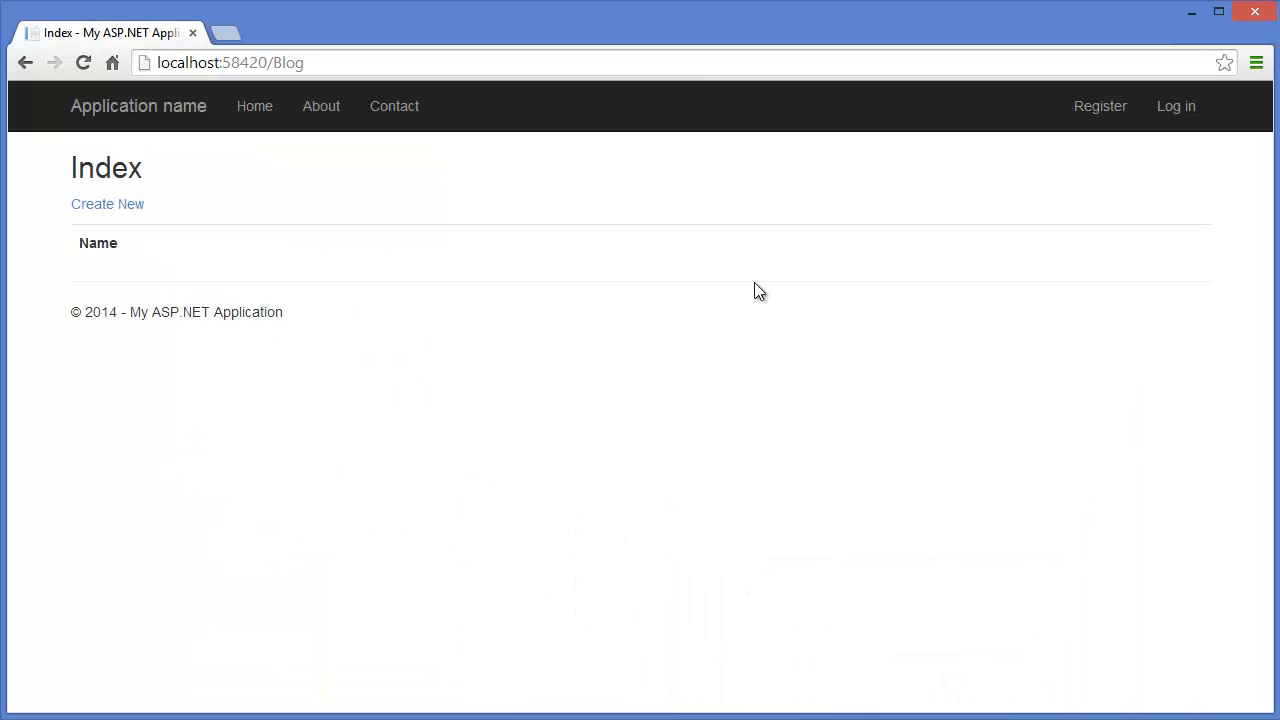
{"action": "mouse_move", "coordinate": [644, 144]}
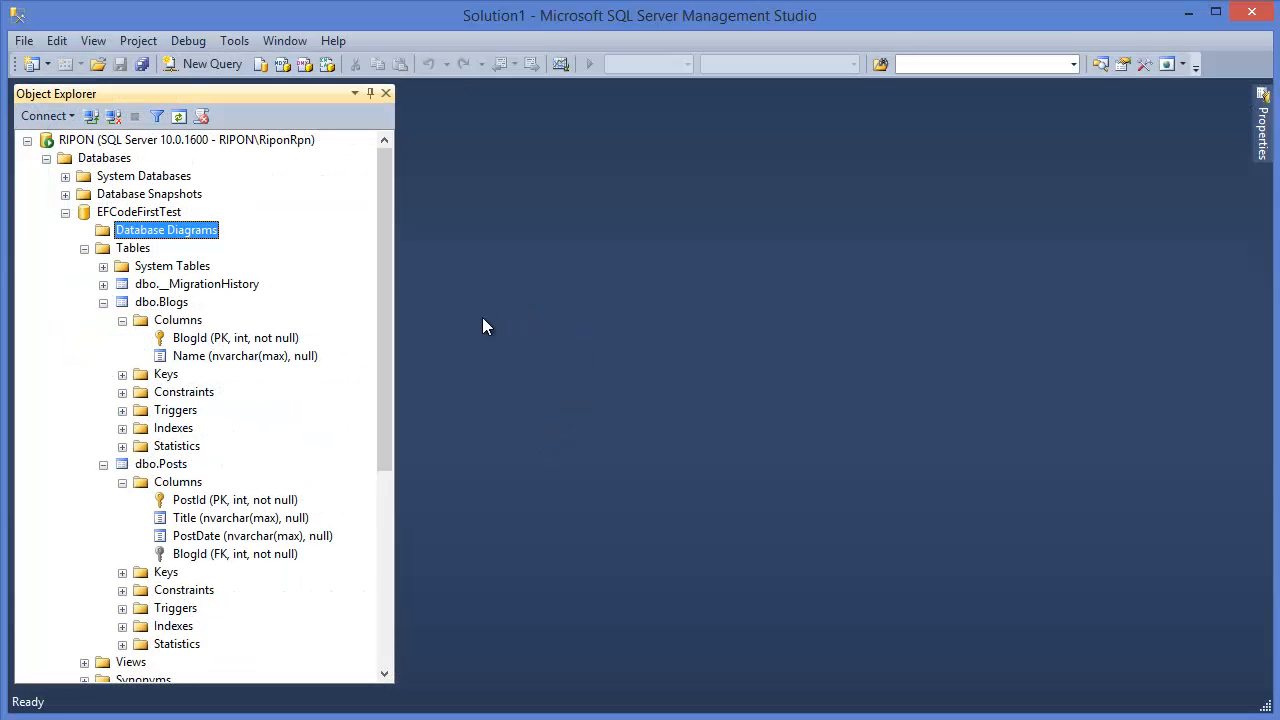
{"action": "mouse_move", "coordinate": [150, 230]}
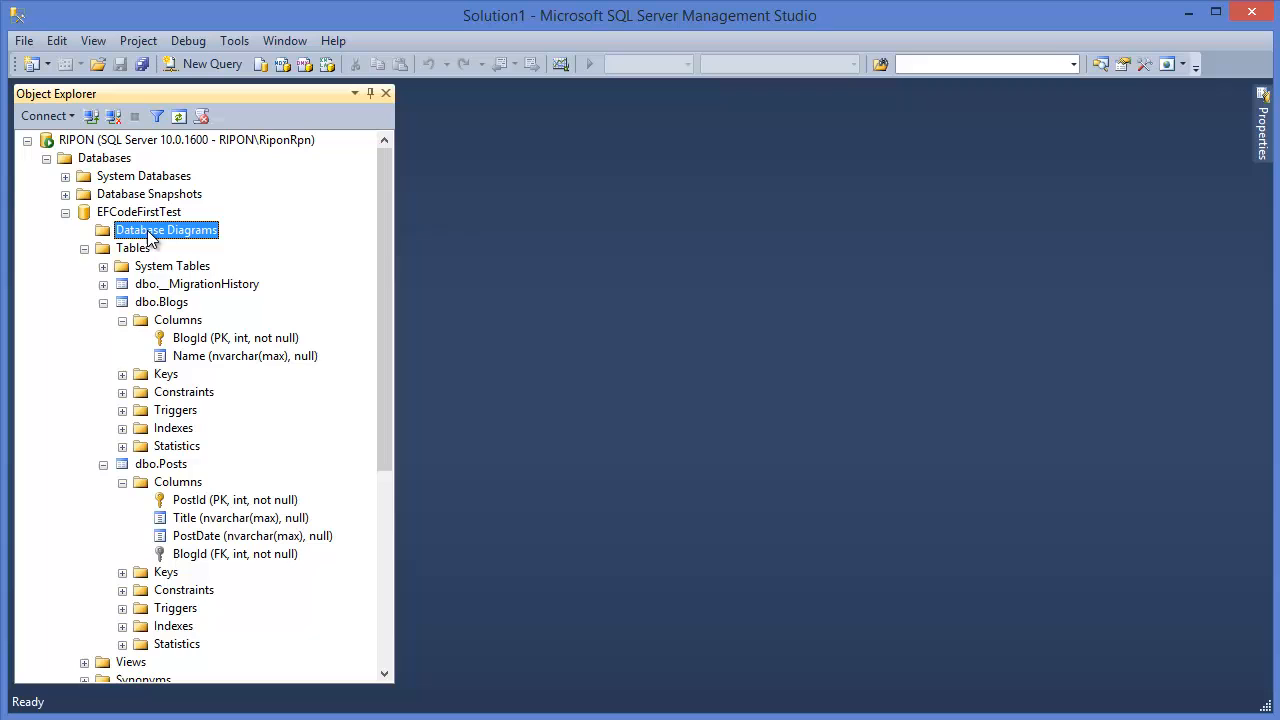
Create a new database diagram with the Blogs and Posts tables and arrange them to show their relationship
{"action": "right_click", "coordinate": [166, 230]}
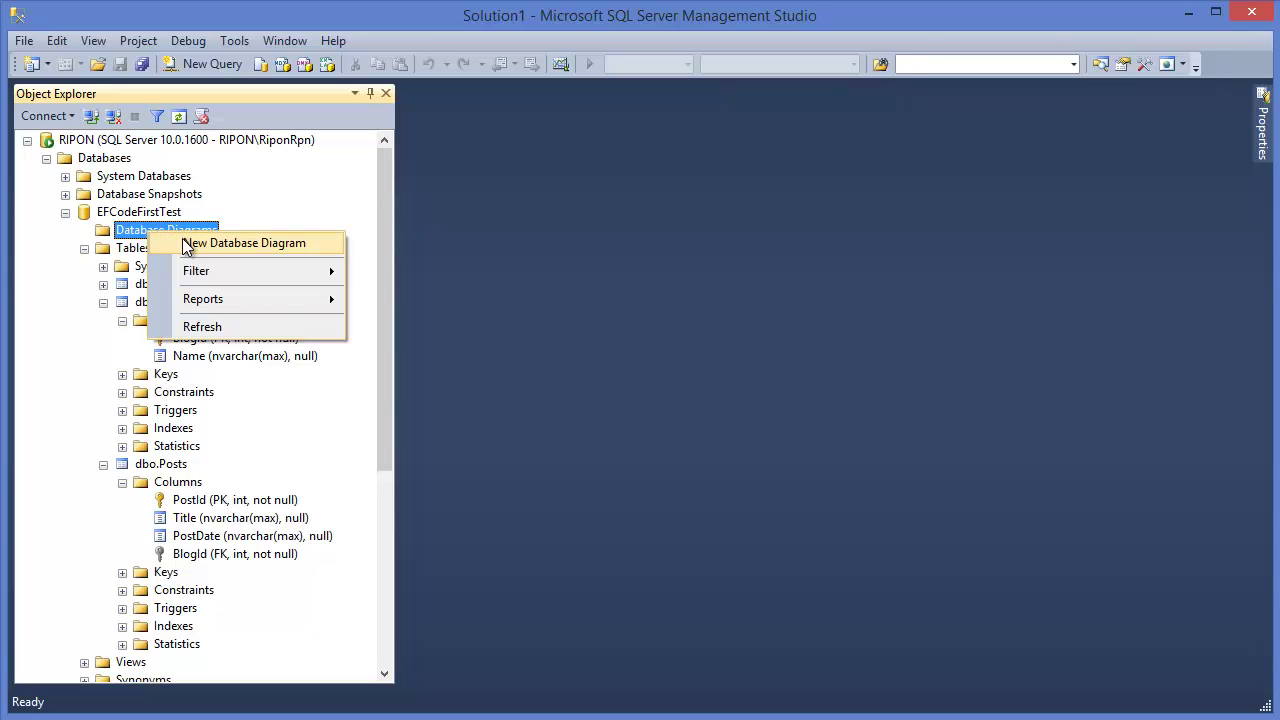
{"action": "left_click", "coordinate": [244, 242]}
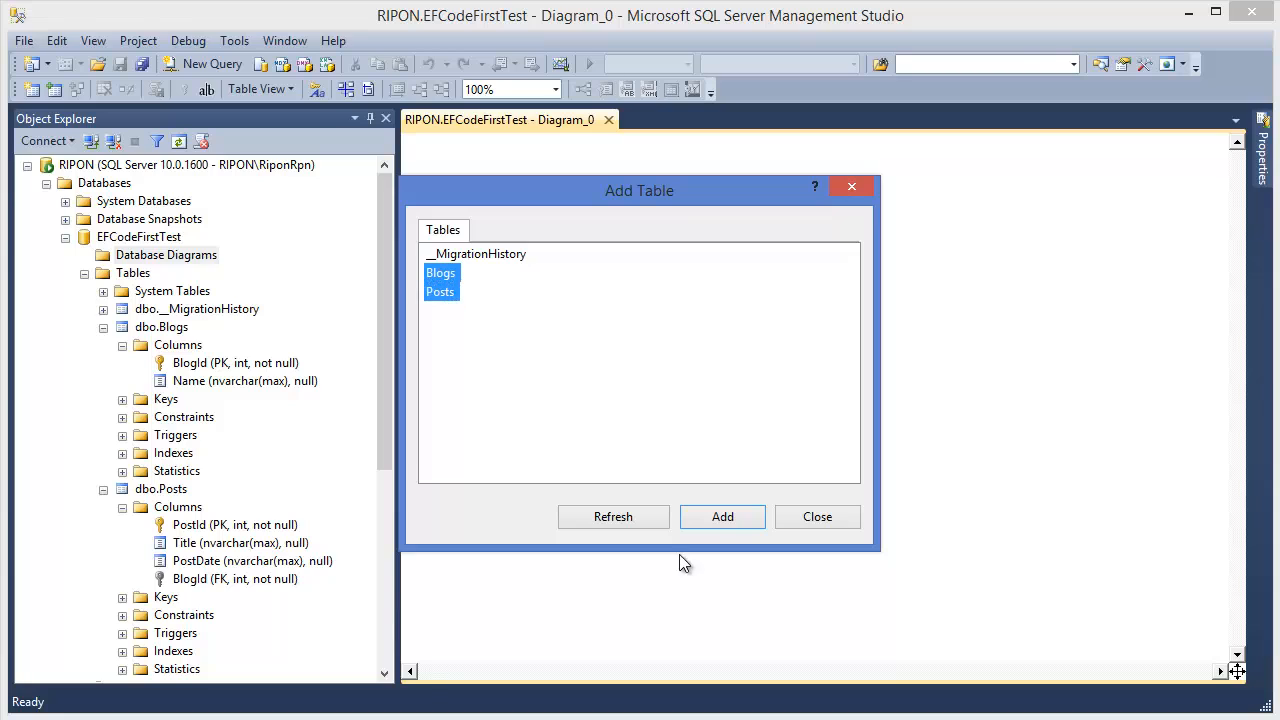
{"action": "left_click", "coordinate": [722, 516]}
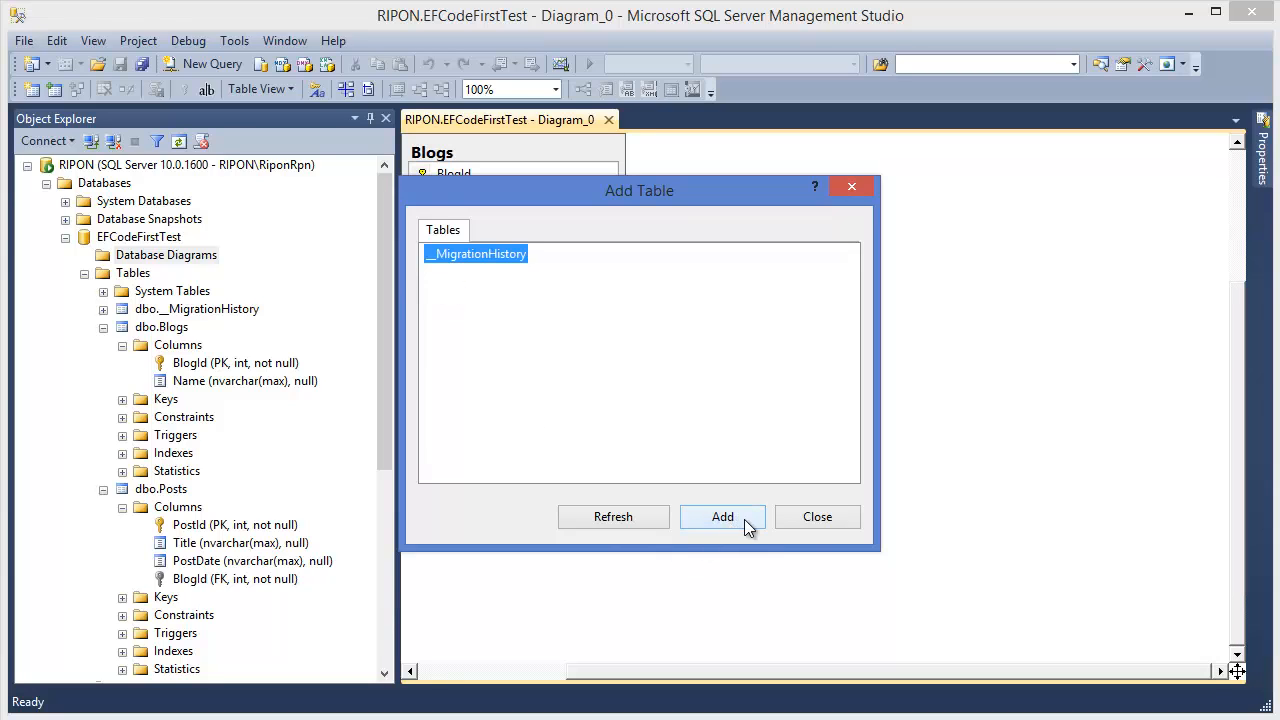
{"action": "left_click", "coordinate": [816, 516]}
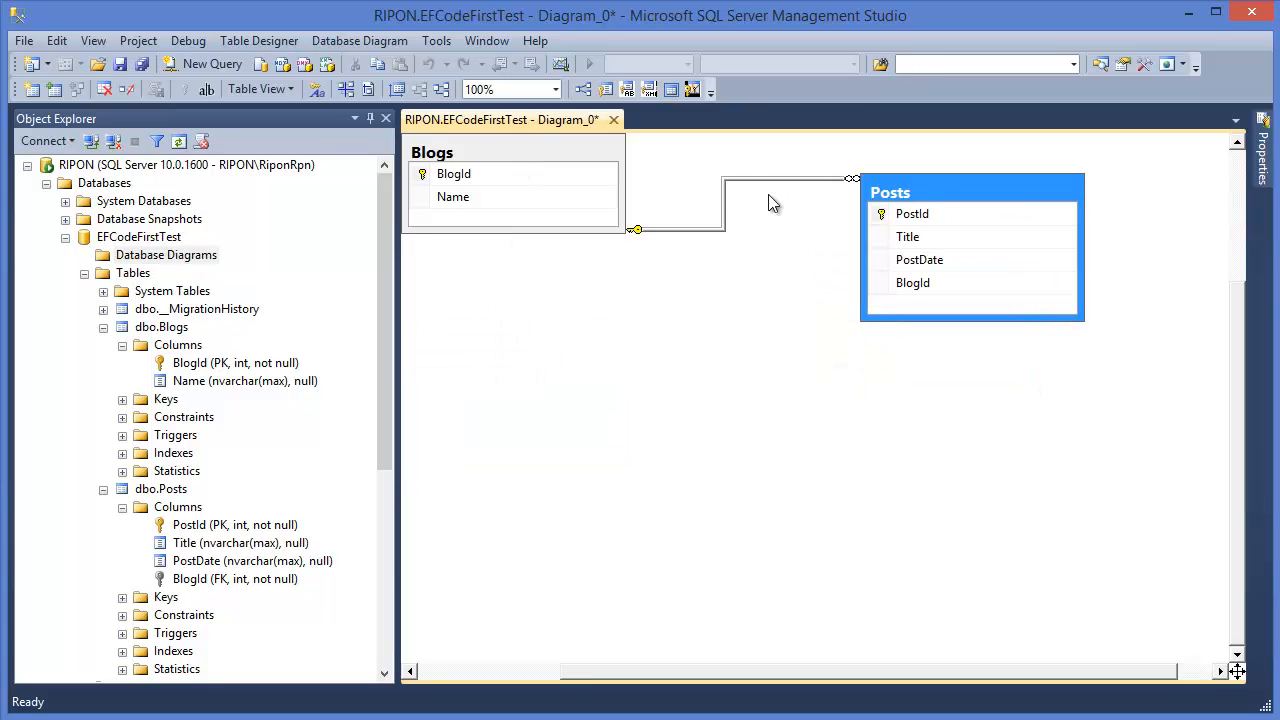
{"action": "mouse_move", "coordinate": [710, 236]}
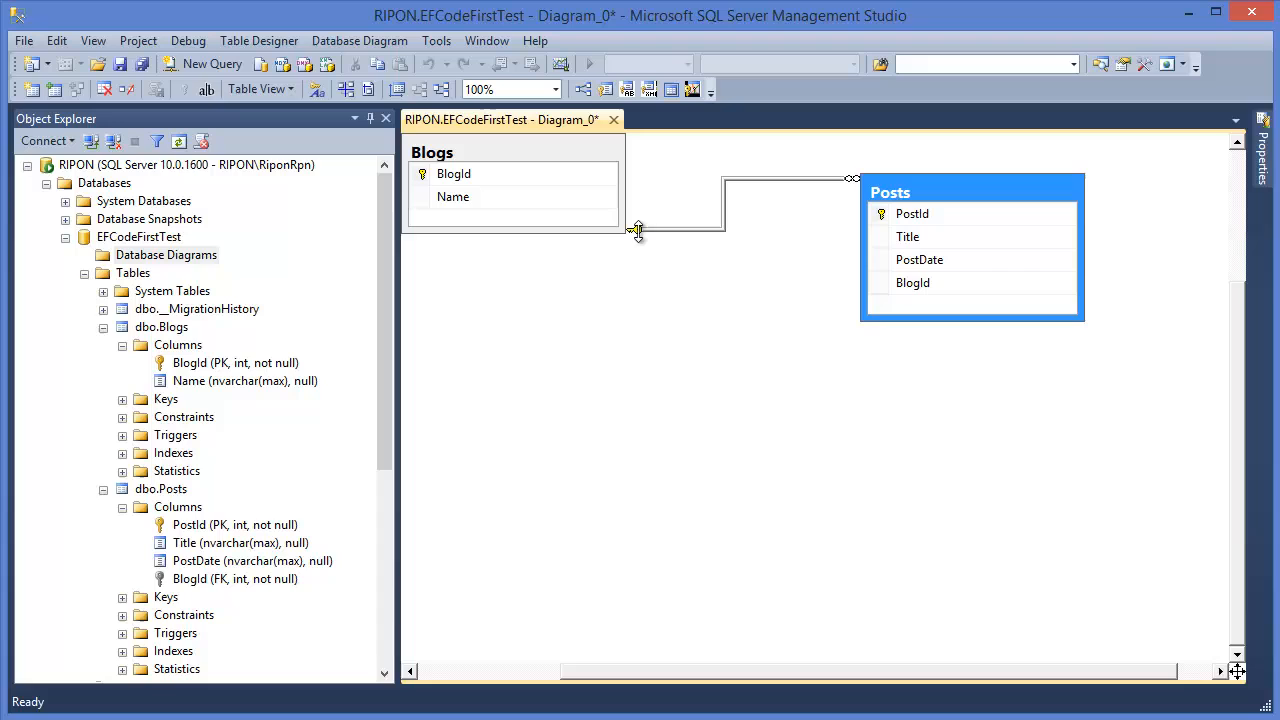
{"action": "mouse_move", "coordinate": [772, 224]}
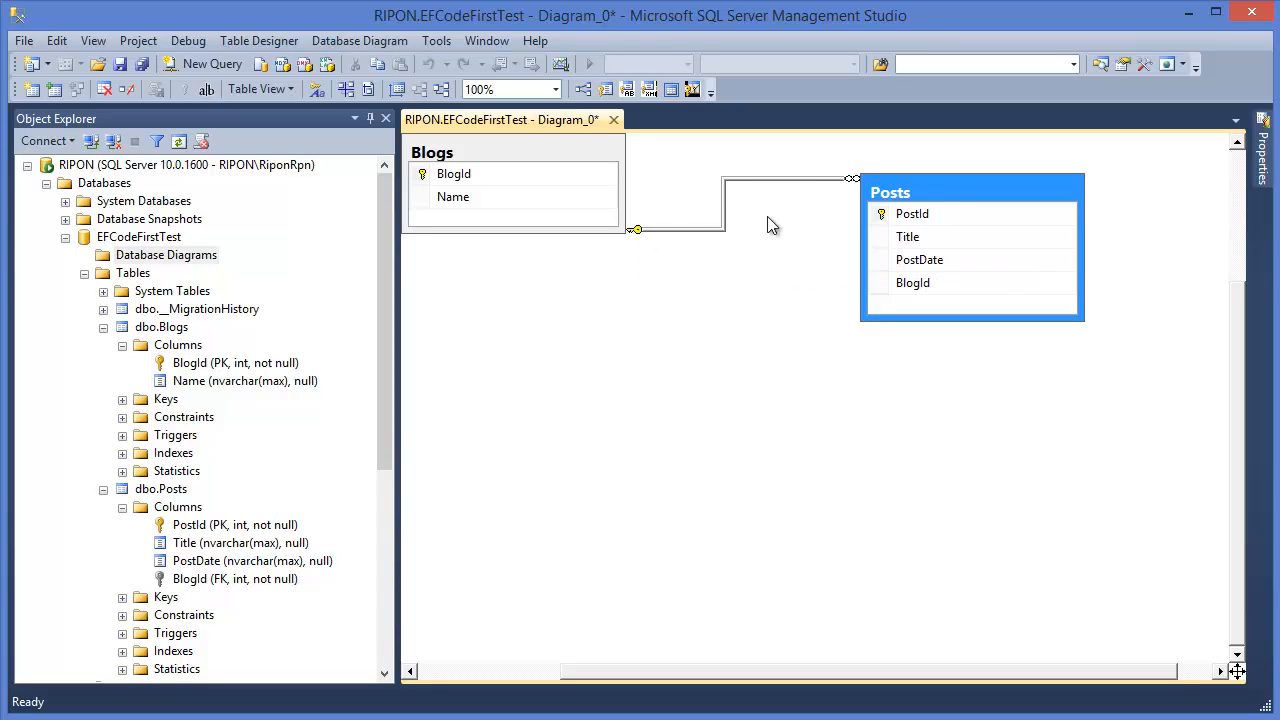
{"action": "left_click_drag", "start_coordinate": [970, 192], "coordinate": [968, 340]}
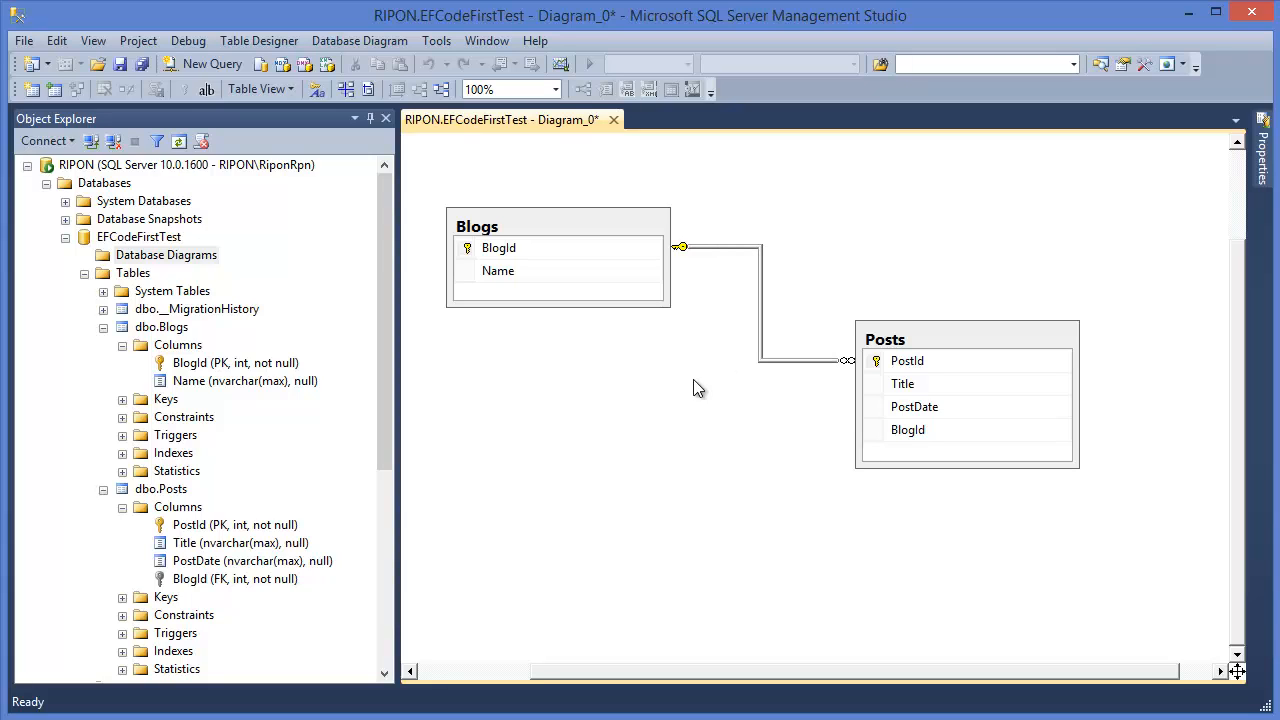
{"action": "mouse_move", "coordinate": [664, 384]}
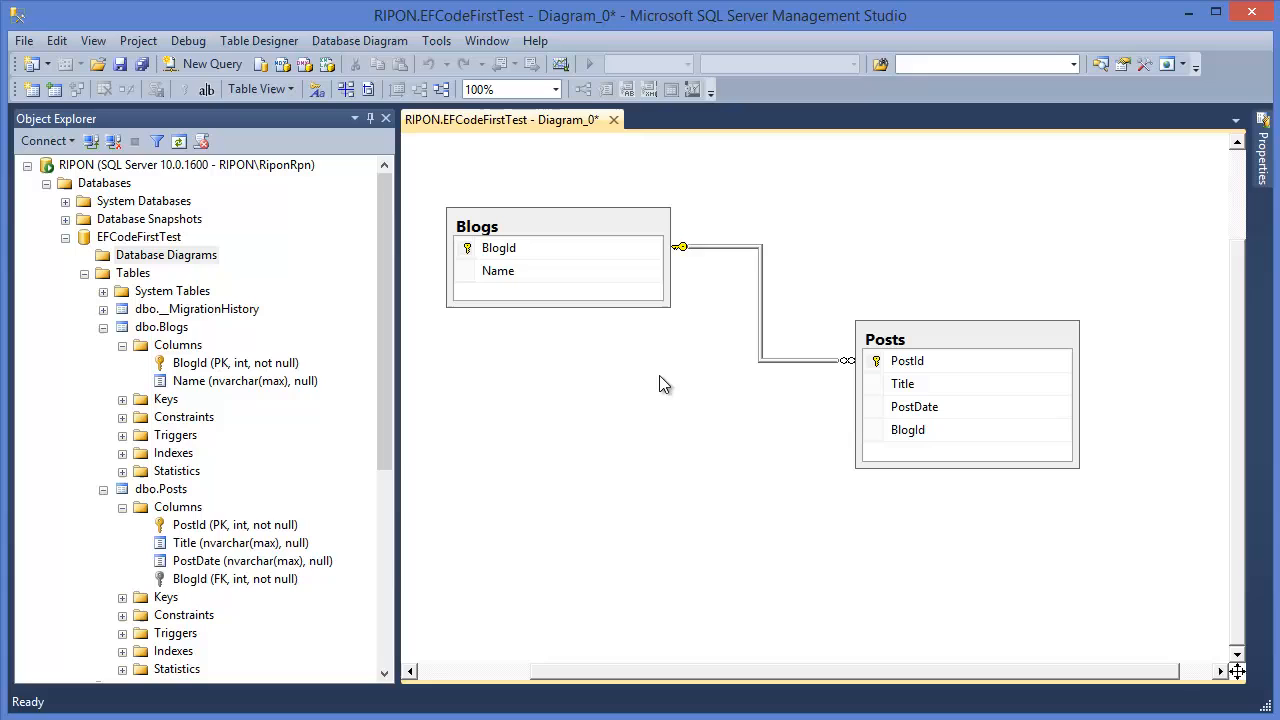
{"action": "mouse_move", "coordinate": [518, 560]}
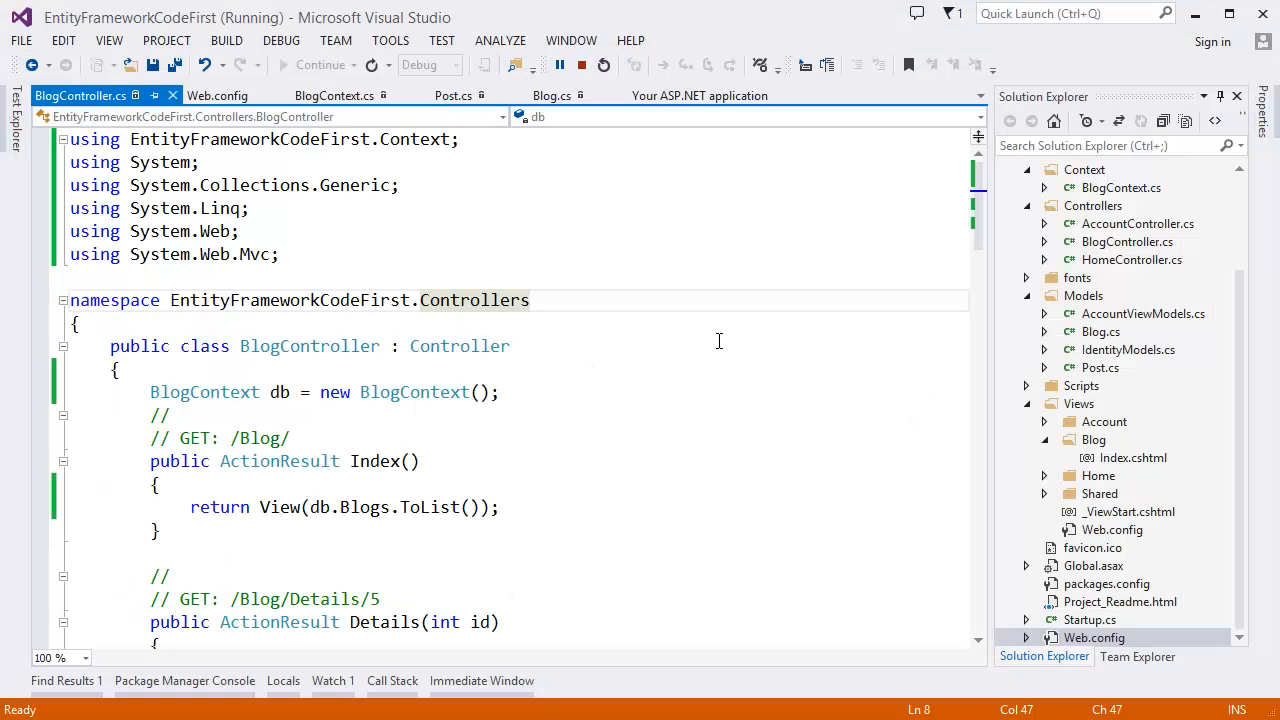
Scroll through BlogController.cs and stop debugging the web application
{"action": "scroll", "scroll_direction": "down", "scroll_amount": 3}
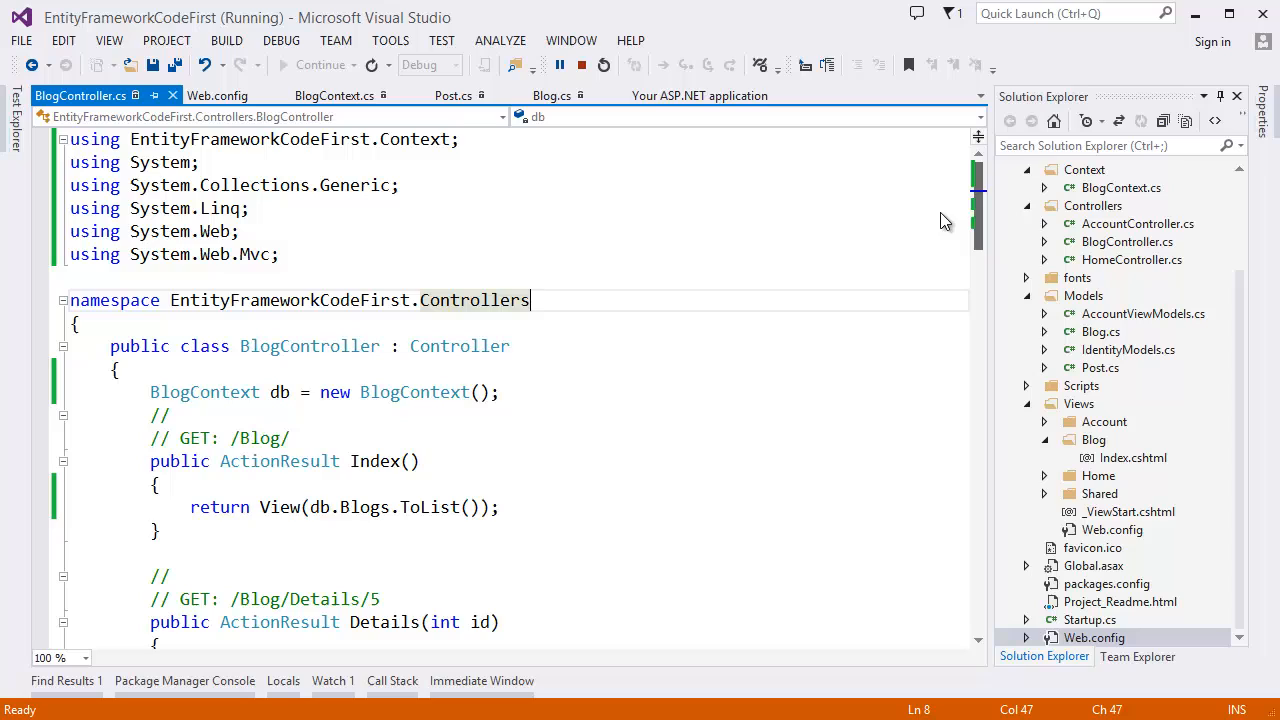
{"action": "mouse_move", "coordinate": [876, 324]}
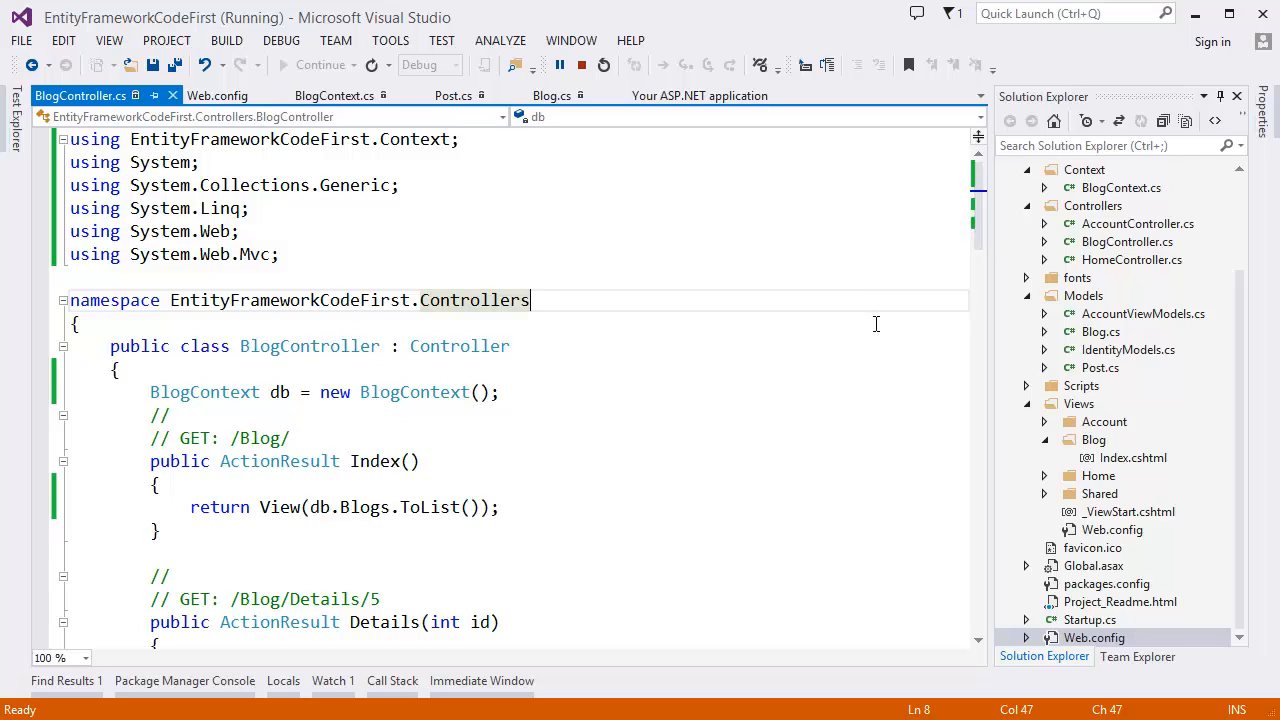
{"action": "scroll", "scroll_direction": "down", "scroll_amount": 3}
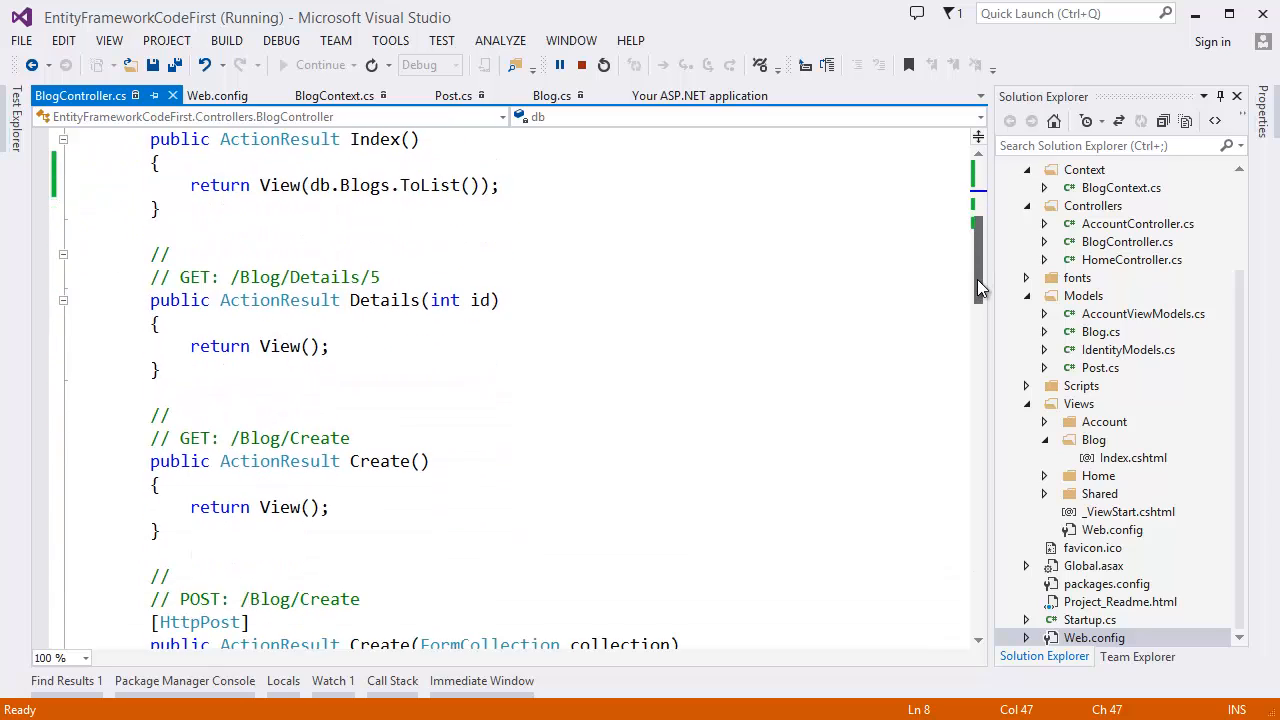
{"action": "scroll", "scroll_direction": "down", "scroll_amount": 3}
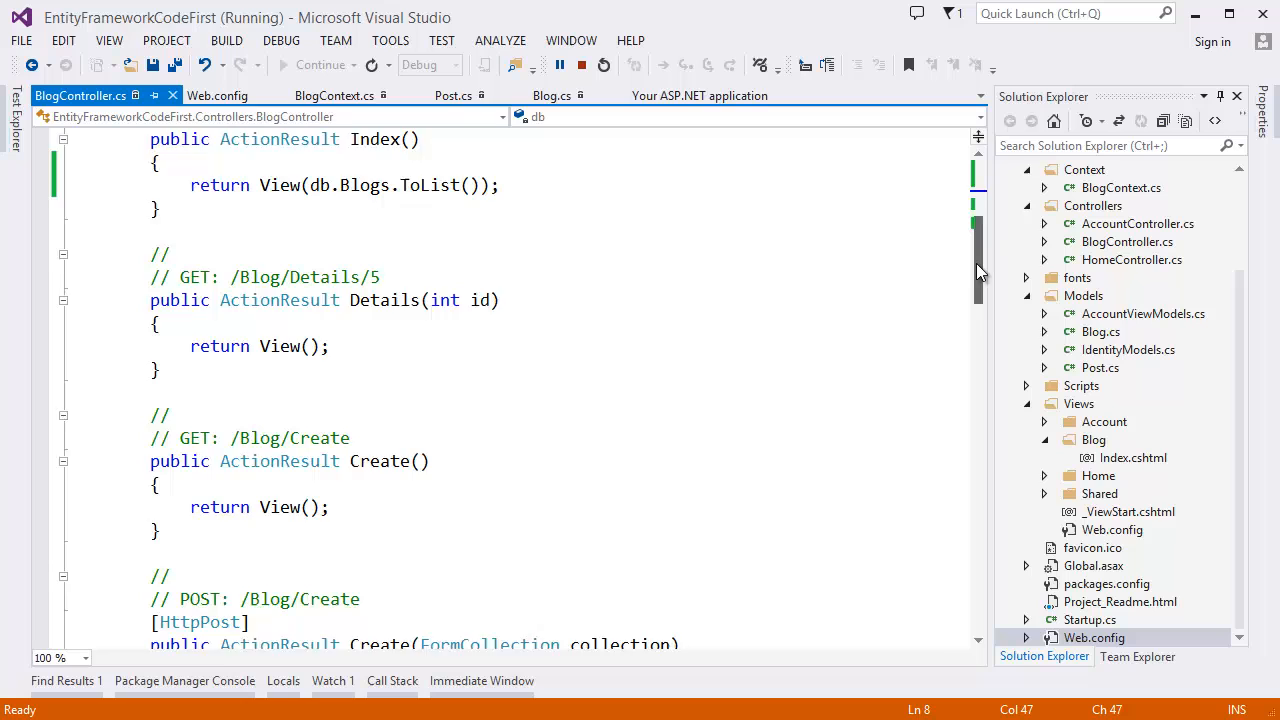
{"action": "scroll", "scroll_direction": "down", "scroll_amount": 3}
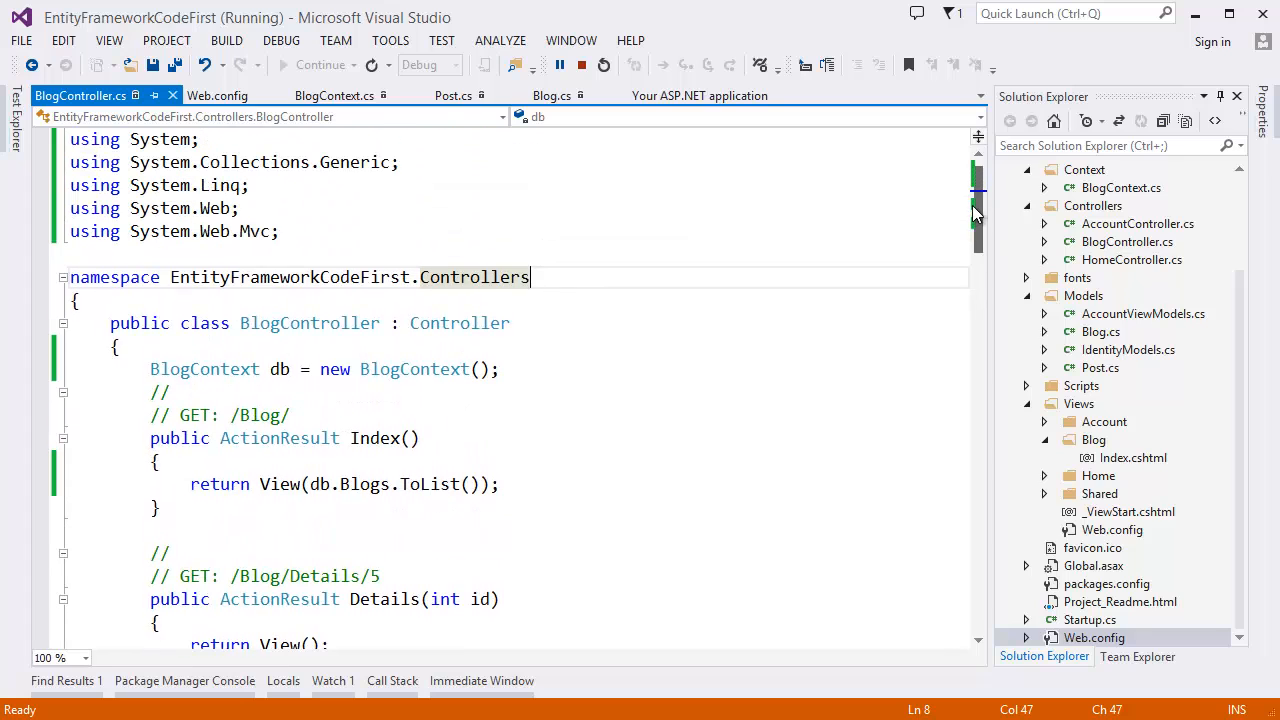
{"action": "mouse_move", "coordinate": [580, 64]}
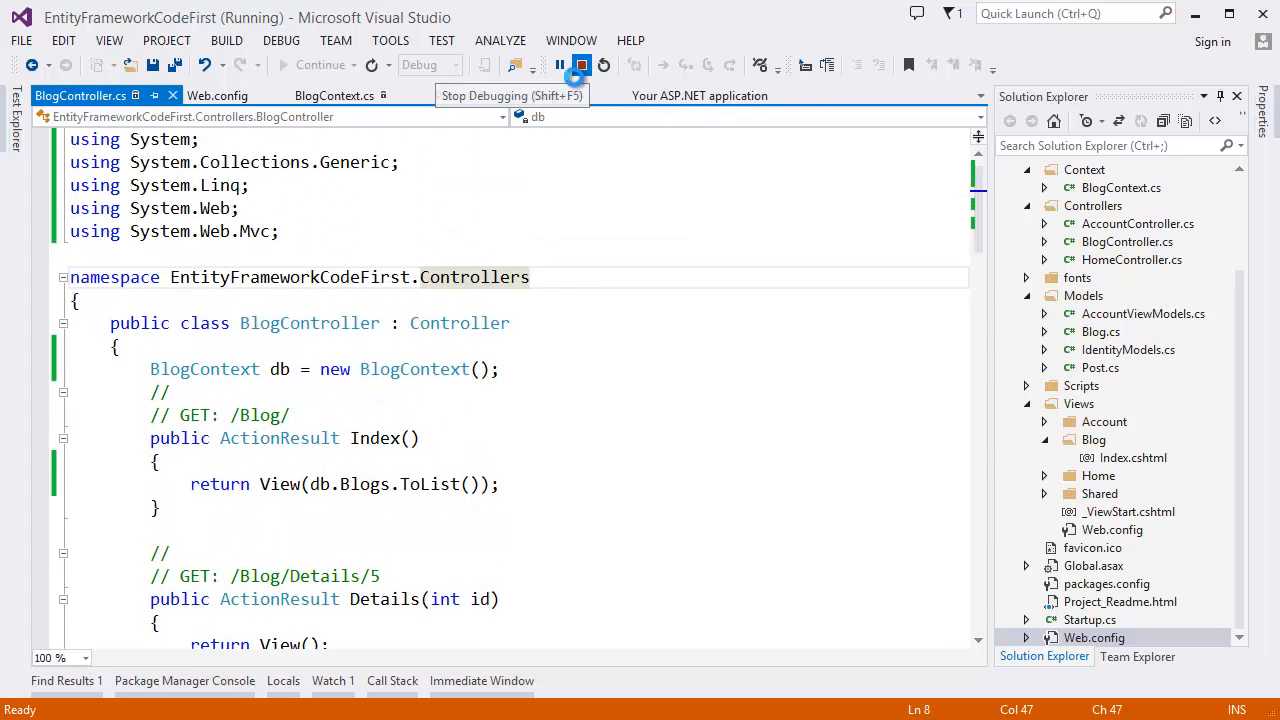
{"action": "left_click", "coordinate": [580, 64]}
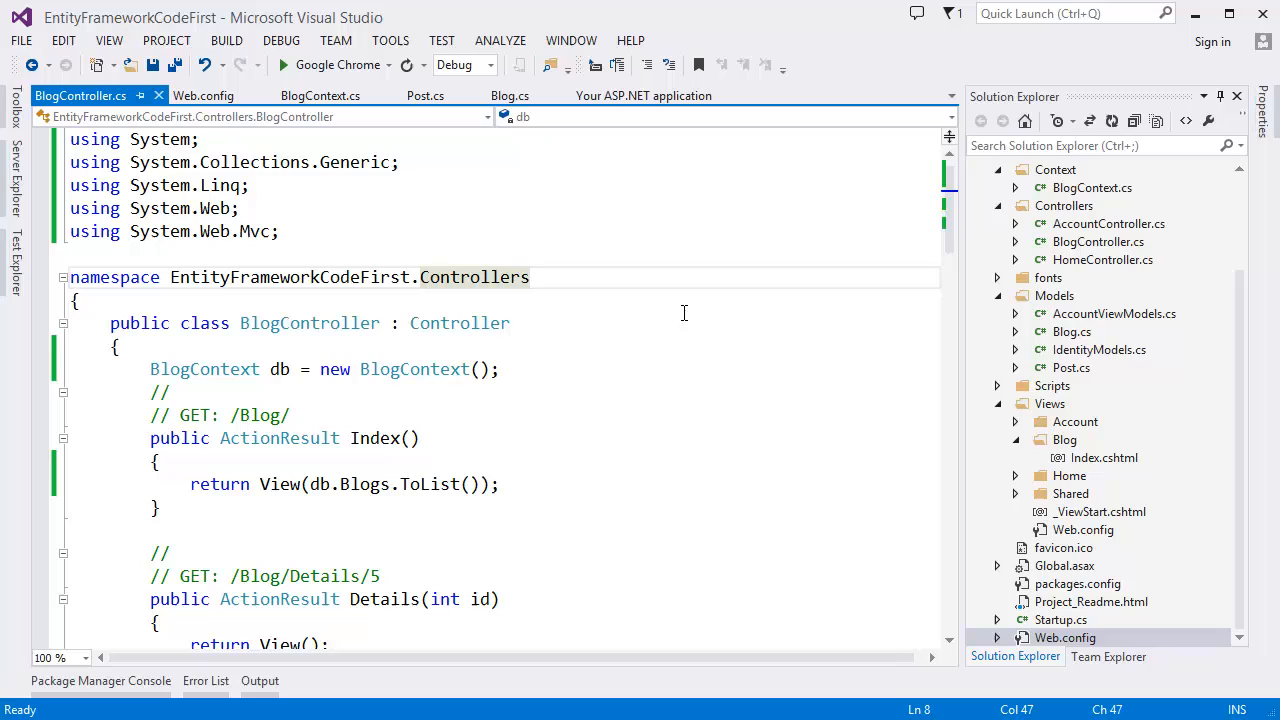